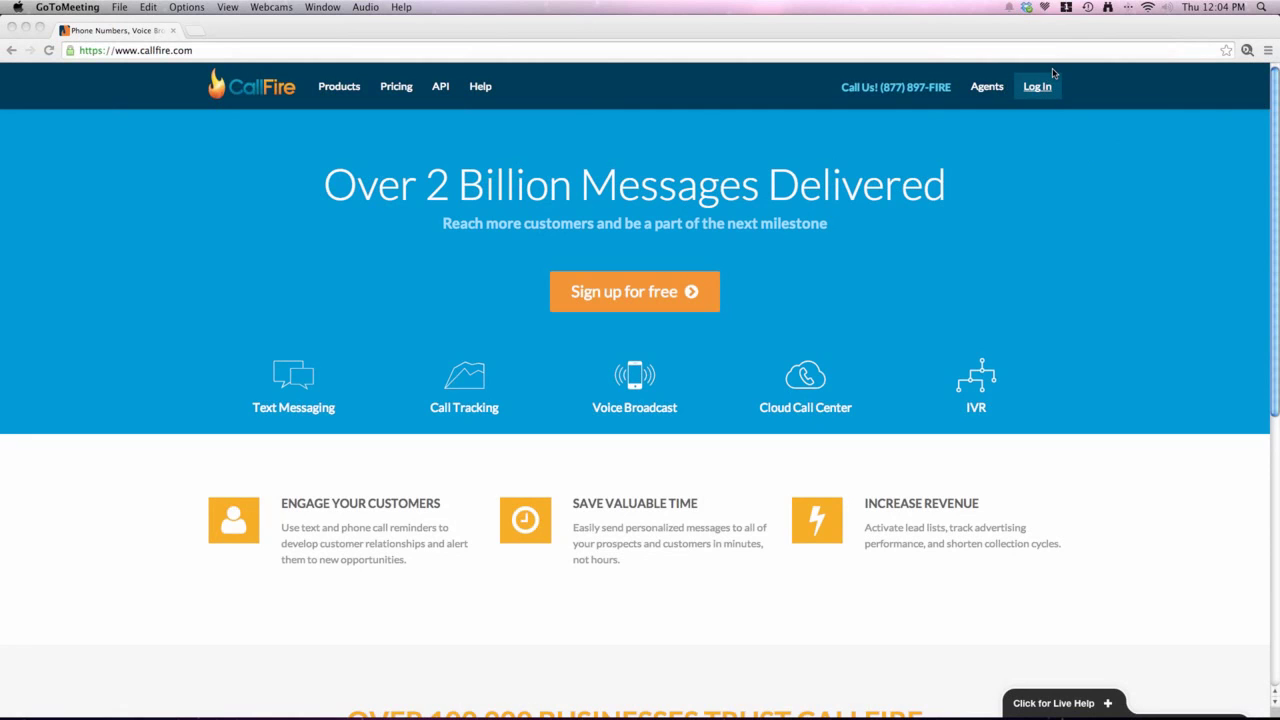
pyautogui.moveTo(787, 107)
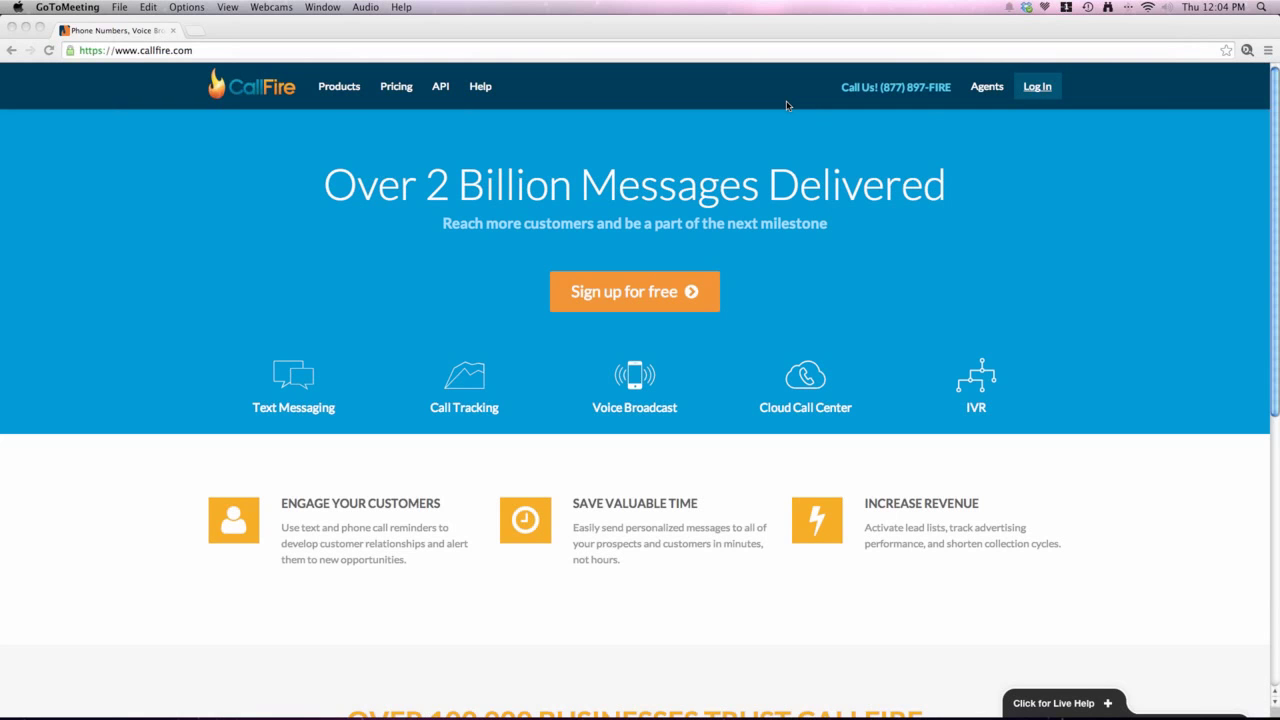
pyautogui.moveTo(650, 120)
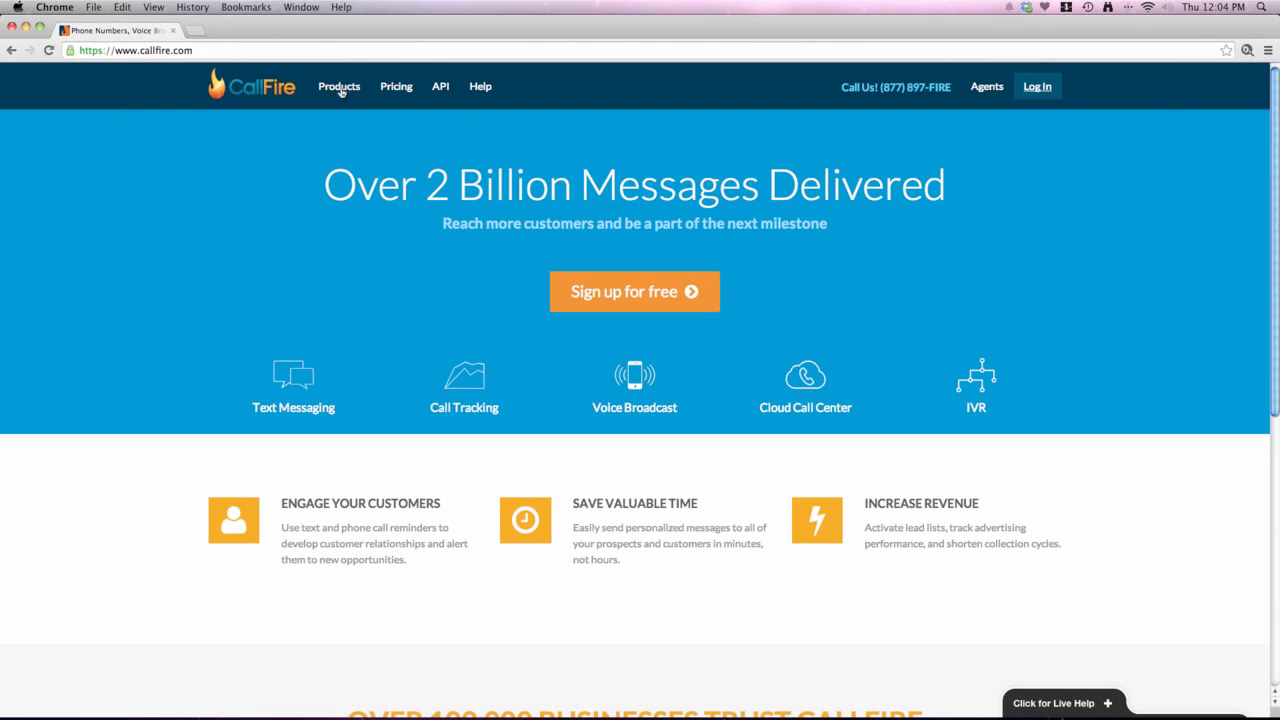
# - View the Products overview, then bring up the Pricing page with Pro, Startup, Lite and Pay As You Go plans
pyautogui.click(339, 86)
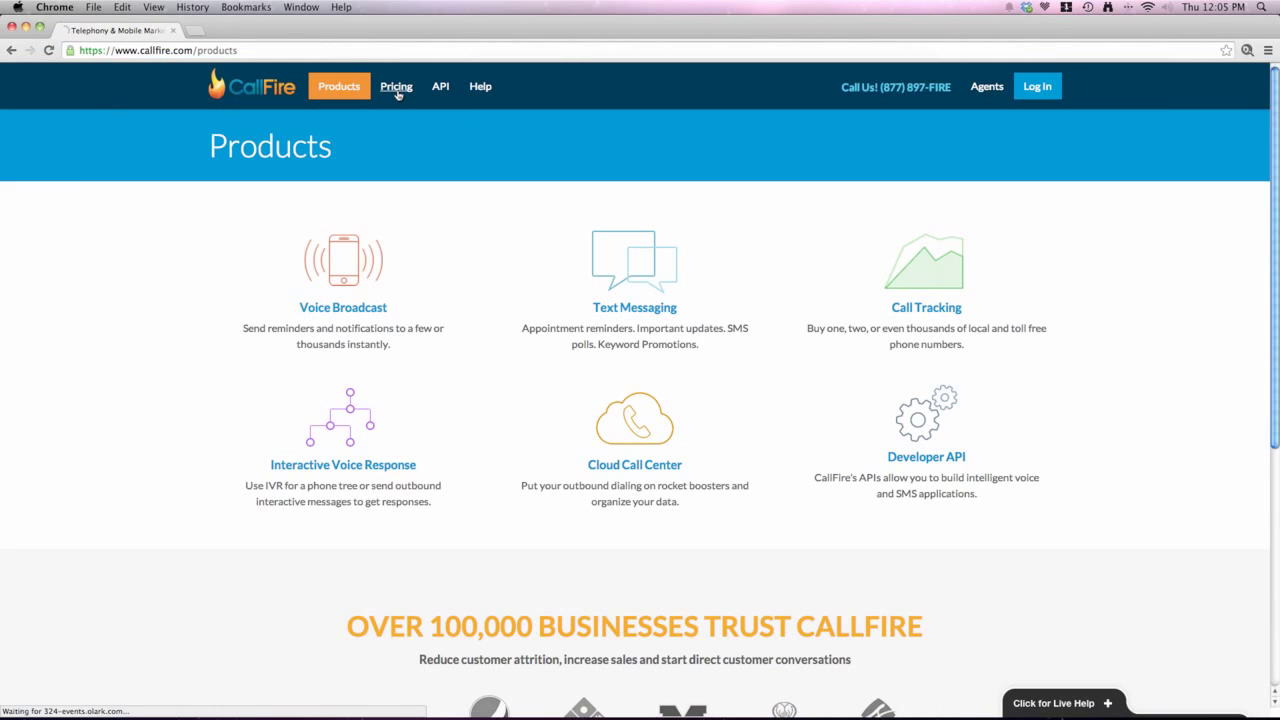
pyautogui.click(396, 86)
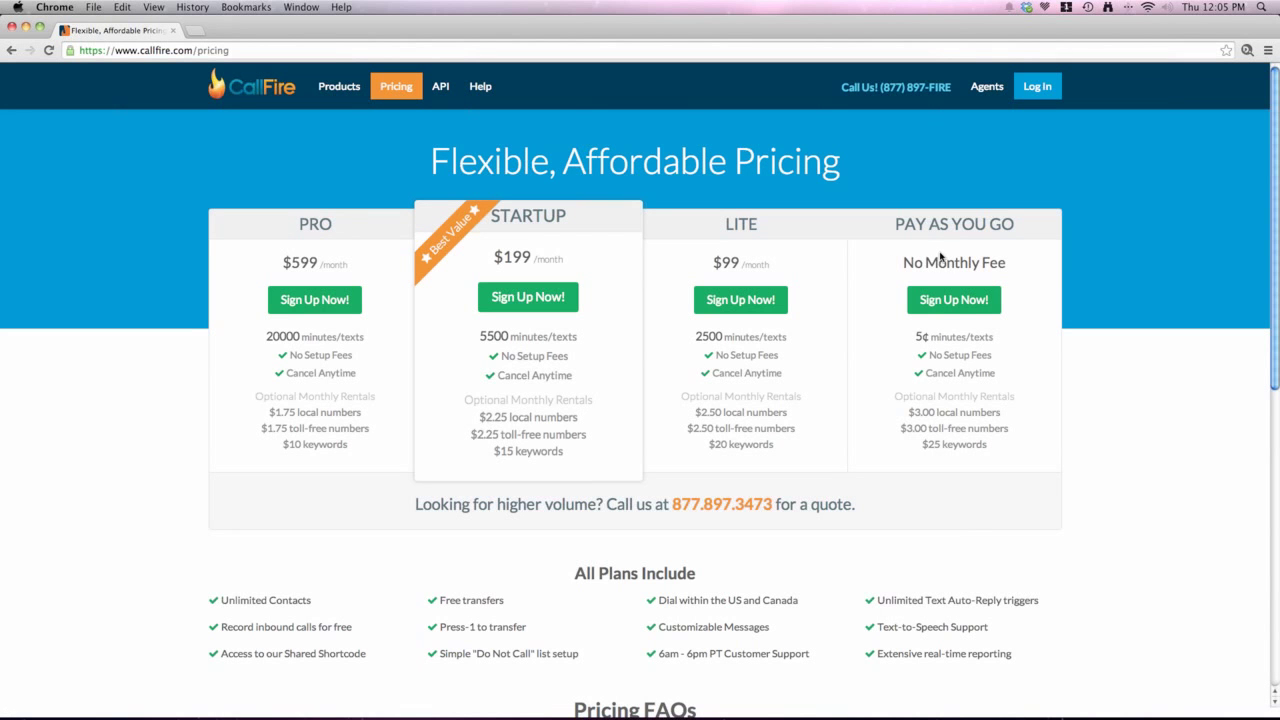
pyautogui.moveTo(992, 210)
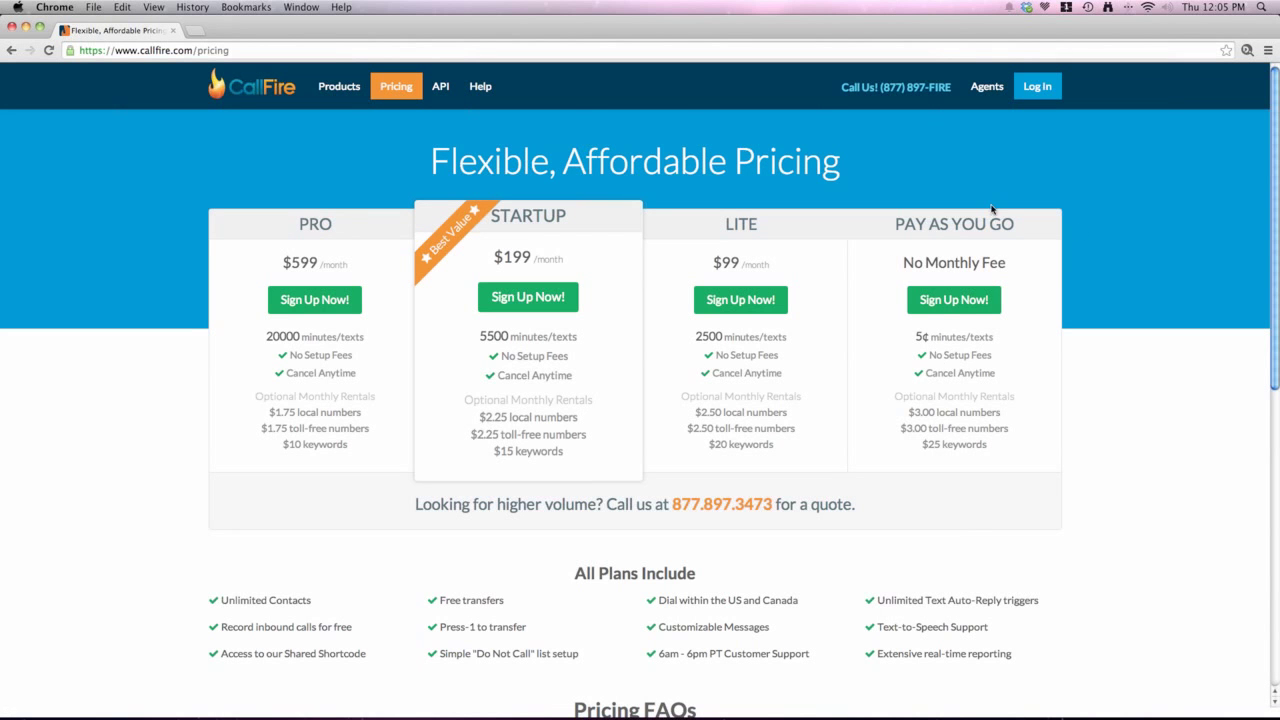
pyautogui.moveTo(985, 332)
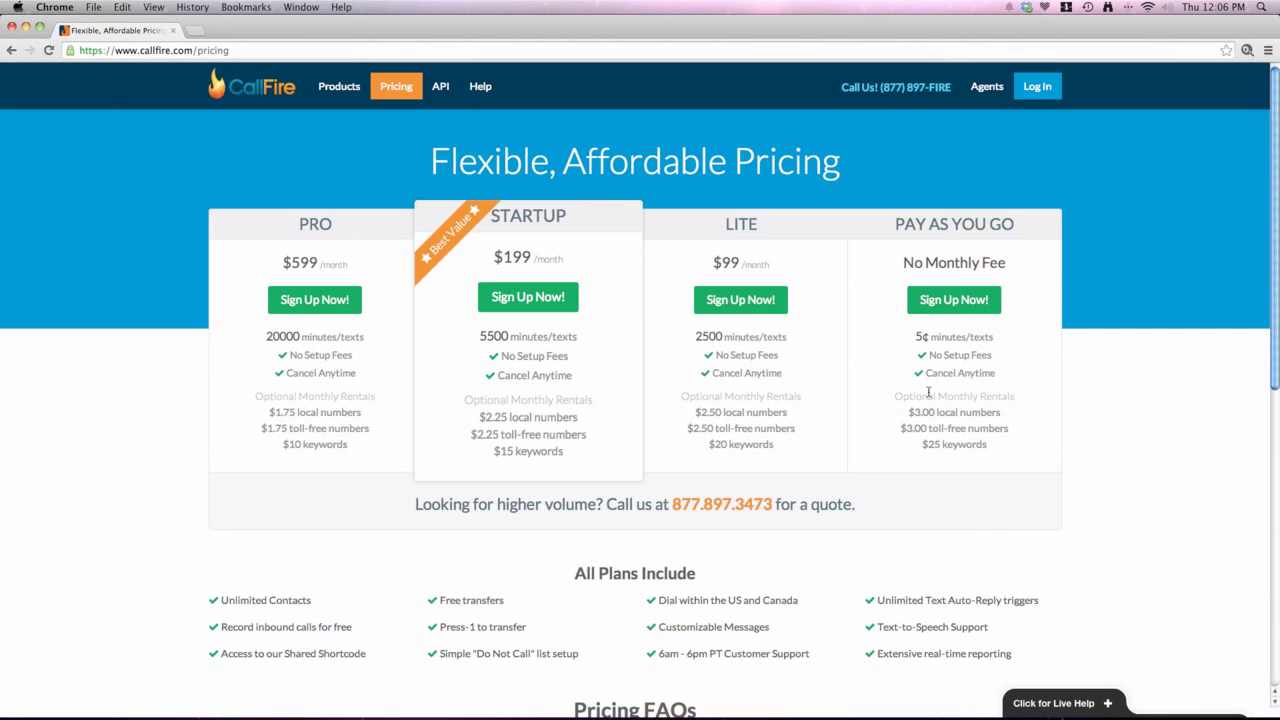
pyautogui.moveTo(805, 320)
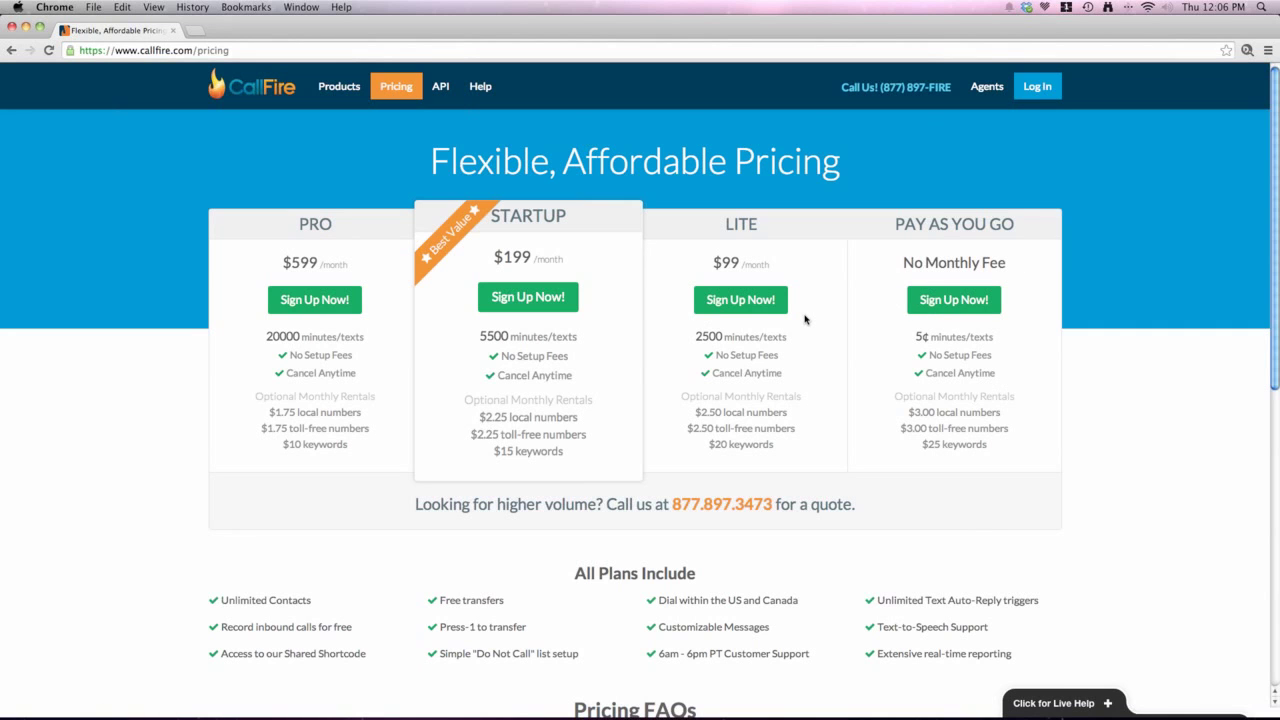
pyautogui.moveTo(374, 334)
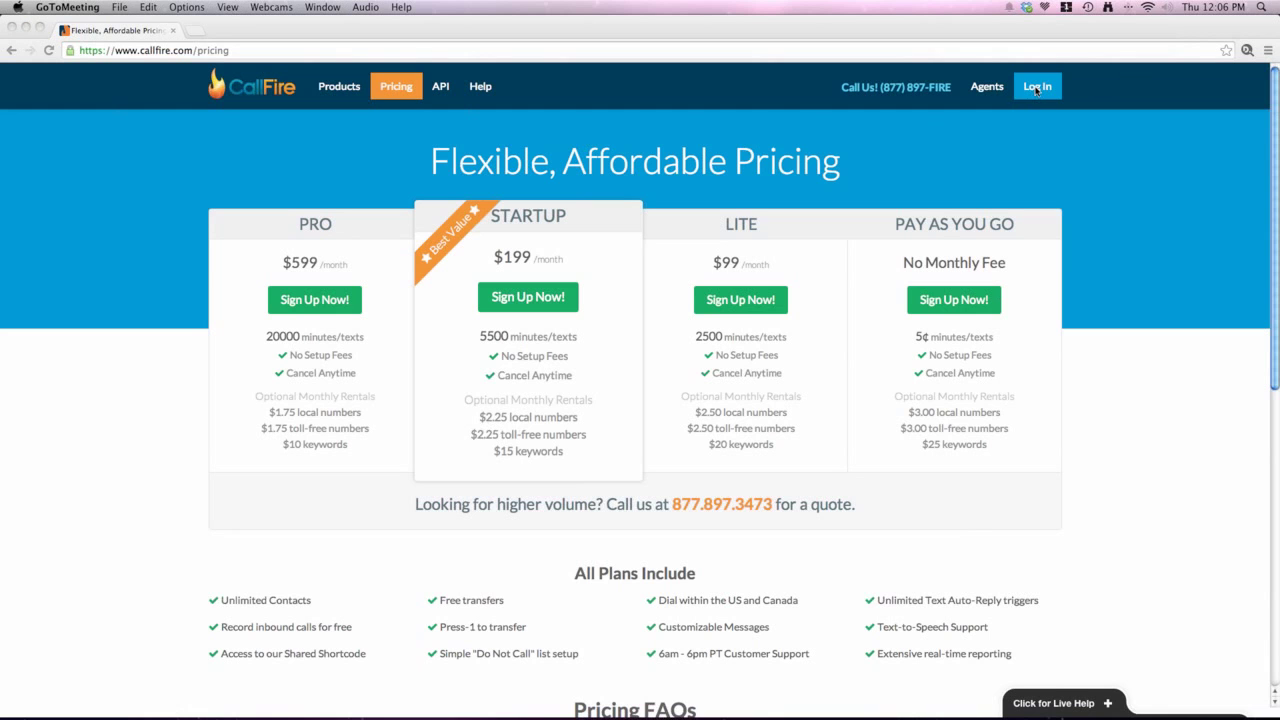
# - Sign in with email and password to reach the Broadcasts list
pyautogui.click(1037, 86)
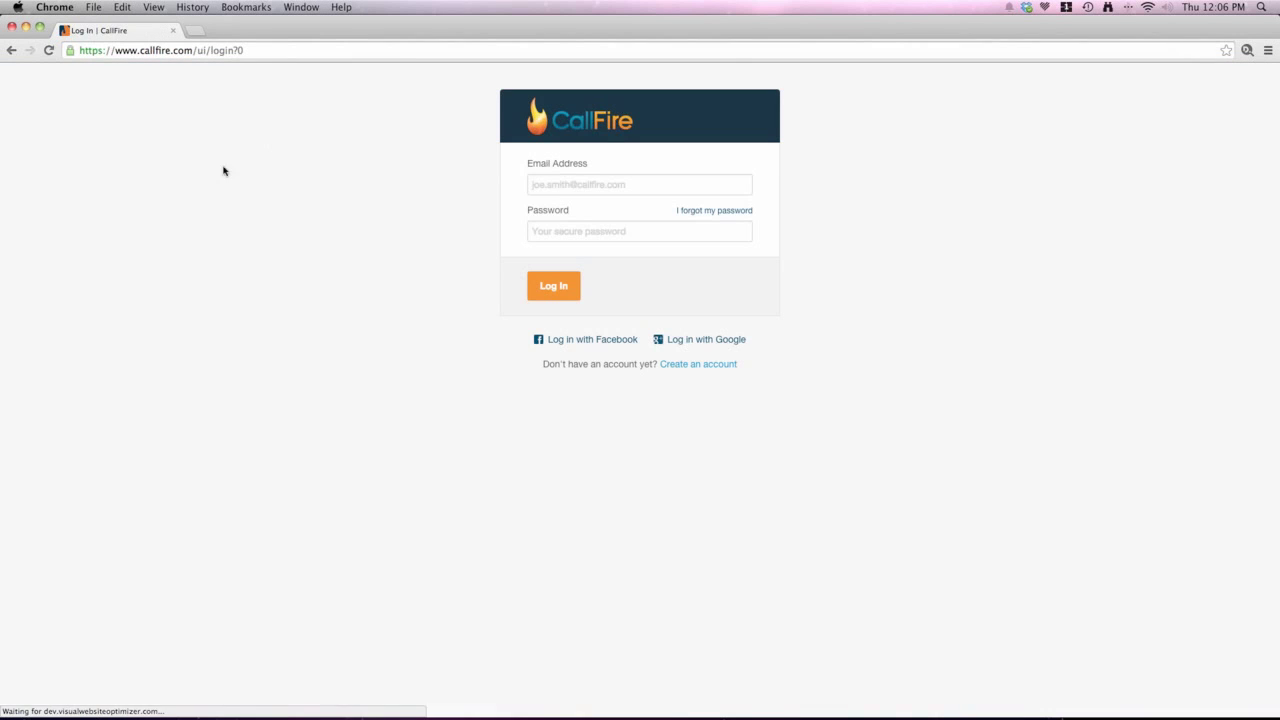
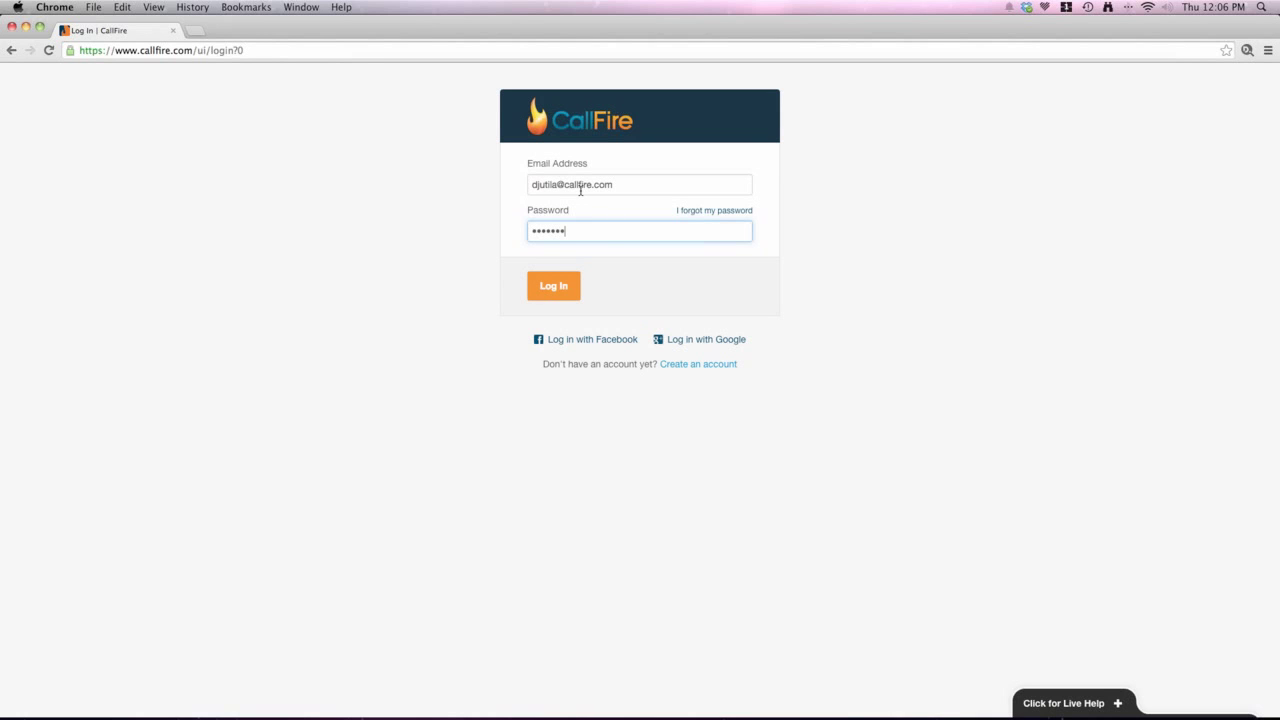
pyautogui.click(553, 285)
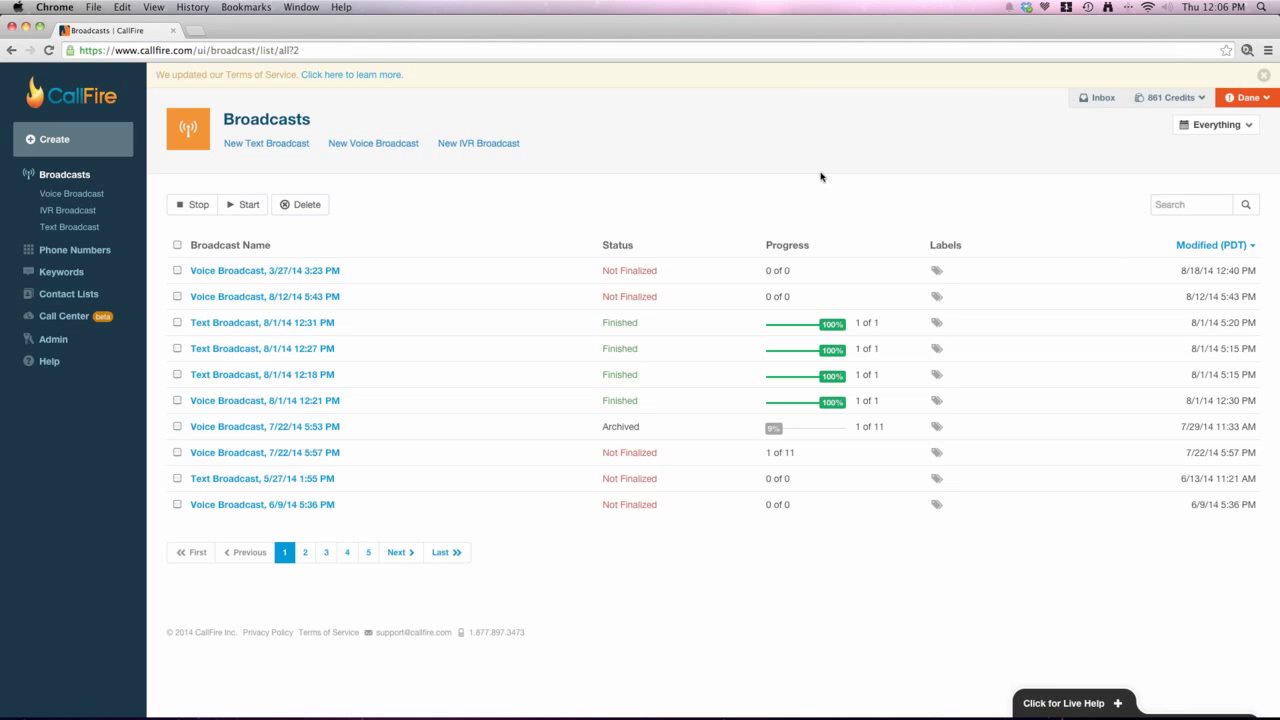
pyautogui.moveTo(503, 133)
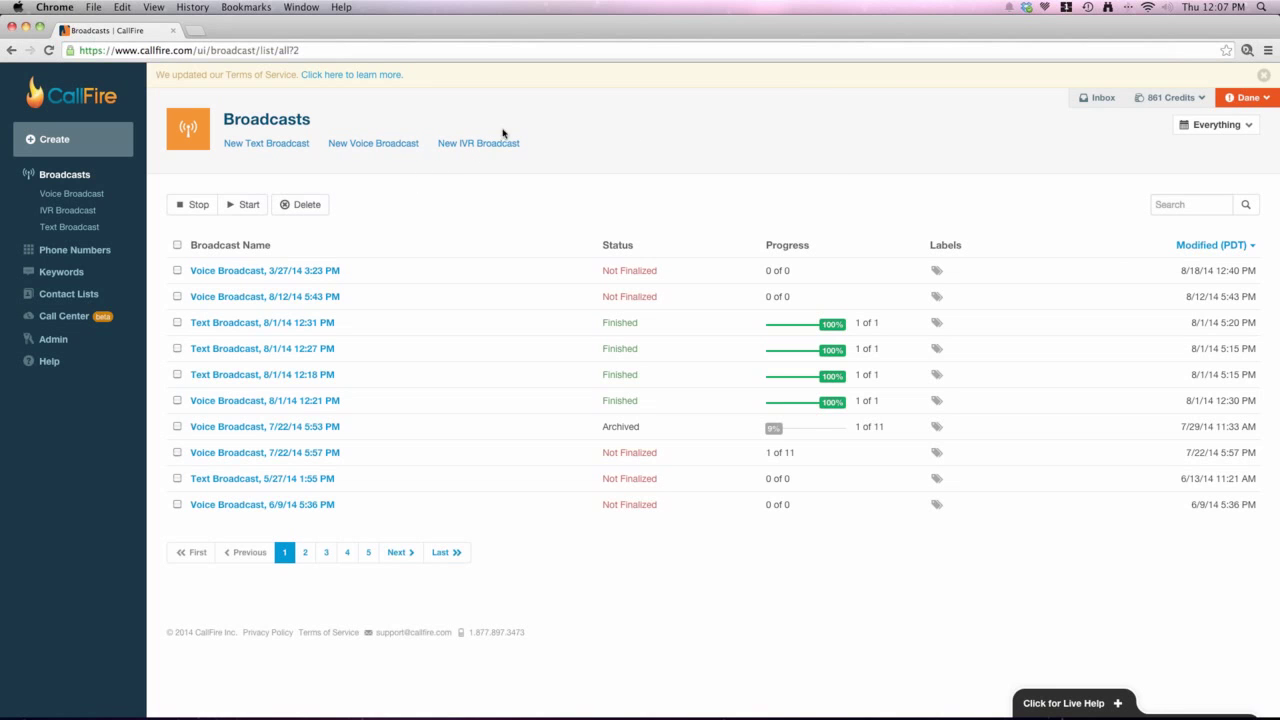
pyautogui.moveTo(852, 182)
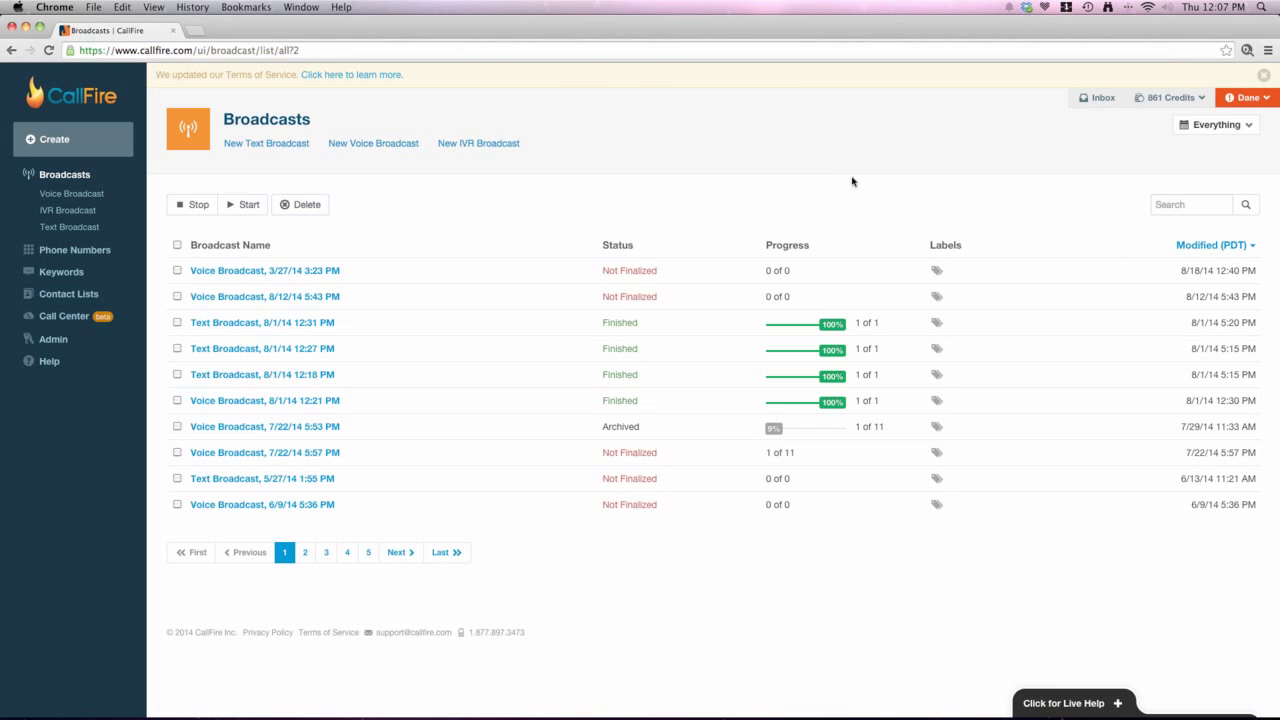
pyautogui.moveTo(453, 122)
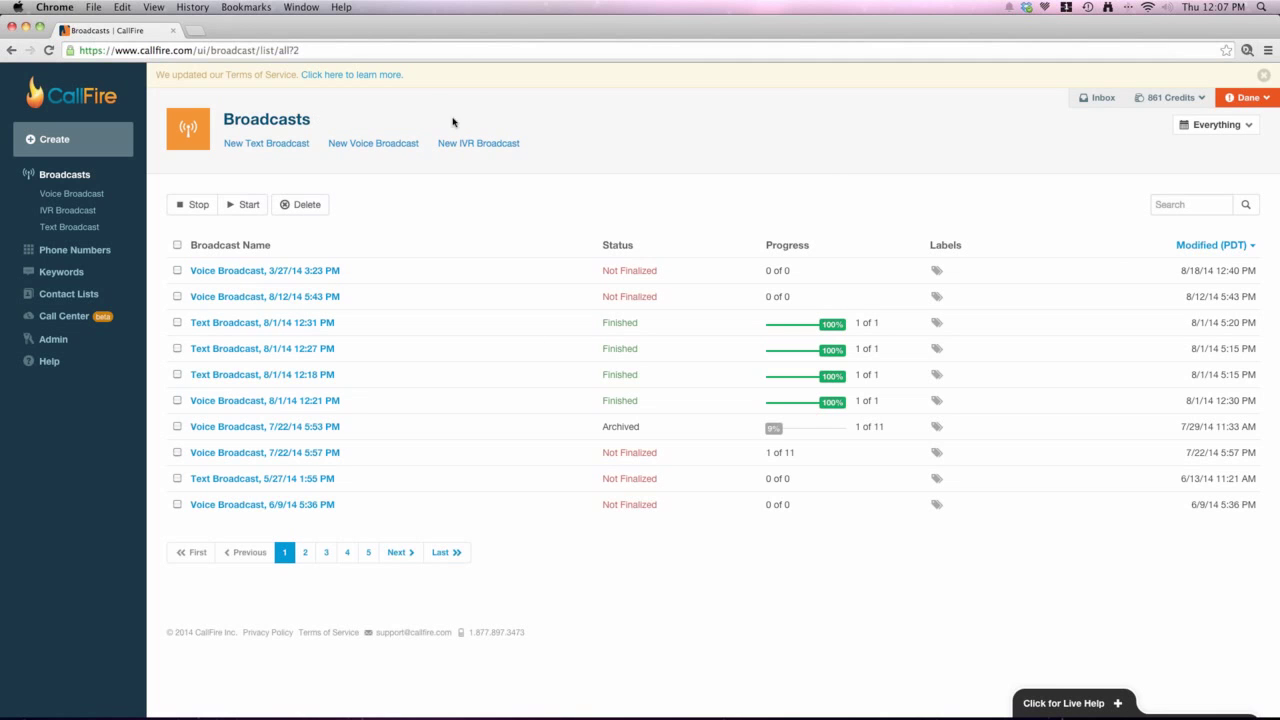
pyautogui.moveTo(502, 203)
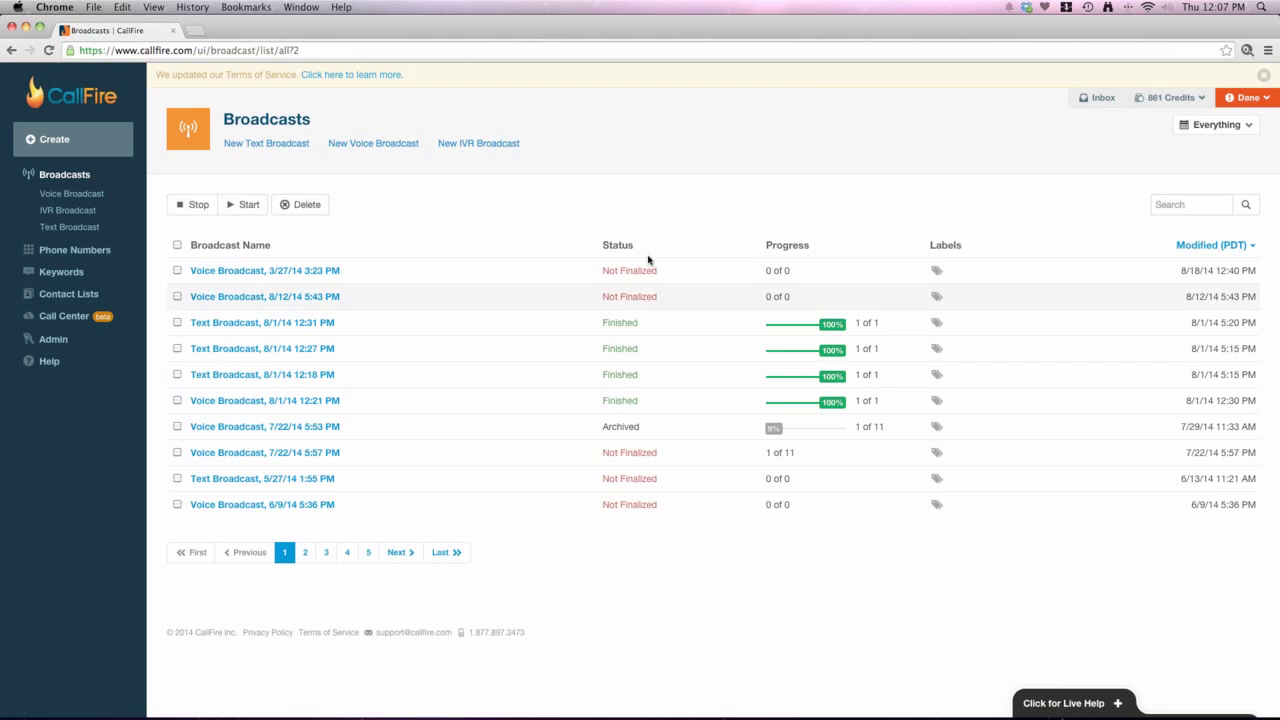
pyautogui.moveTo(15, 107)
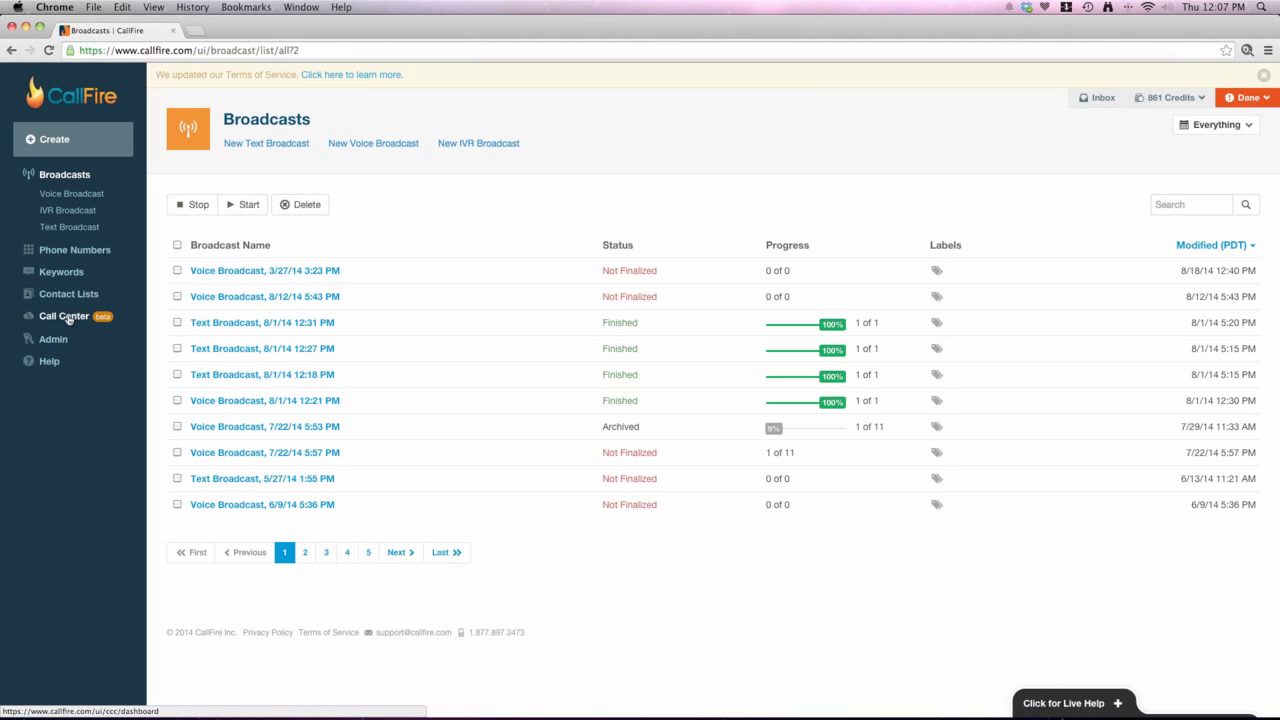
# - Go from the Call Center dashboard to the full campaigns list of webinar and test campaigns
pyautogui.click(64, 316)
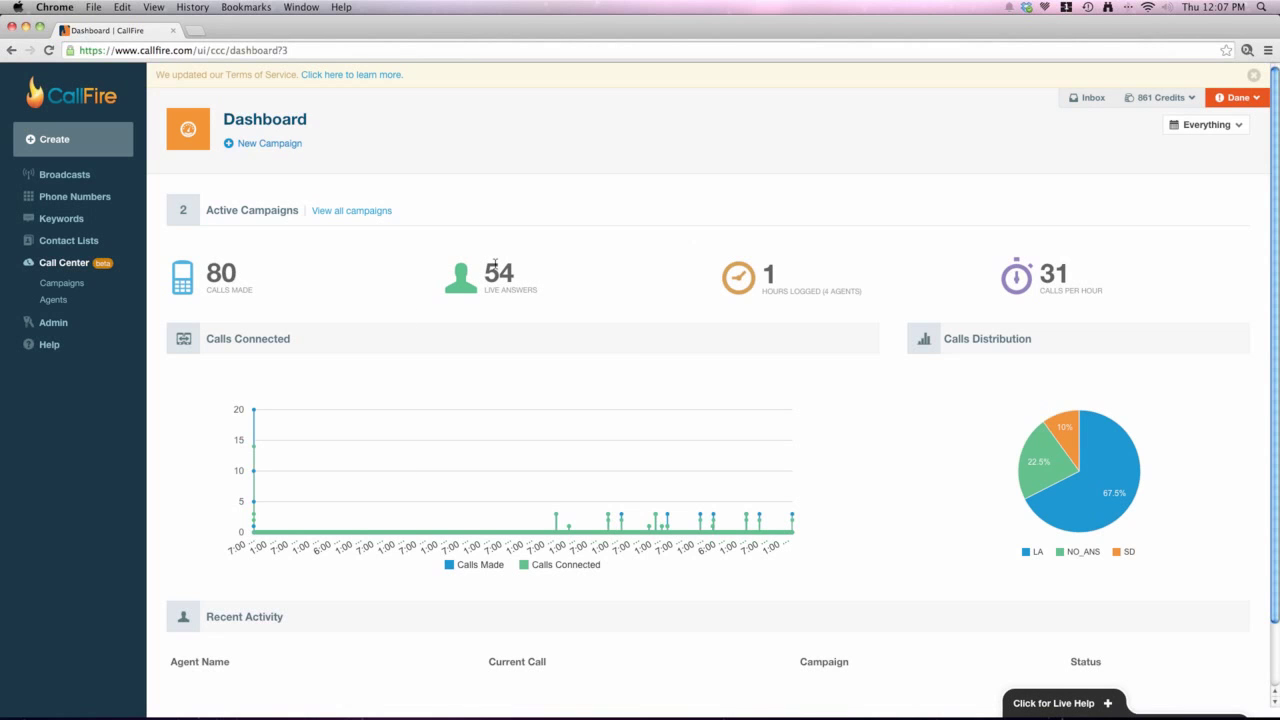
pyautogui.moveTo(672, 492)
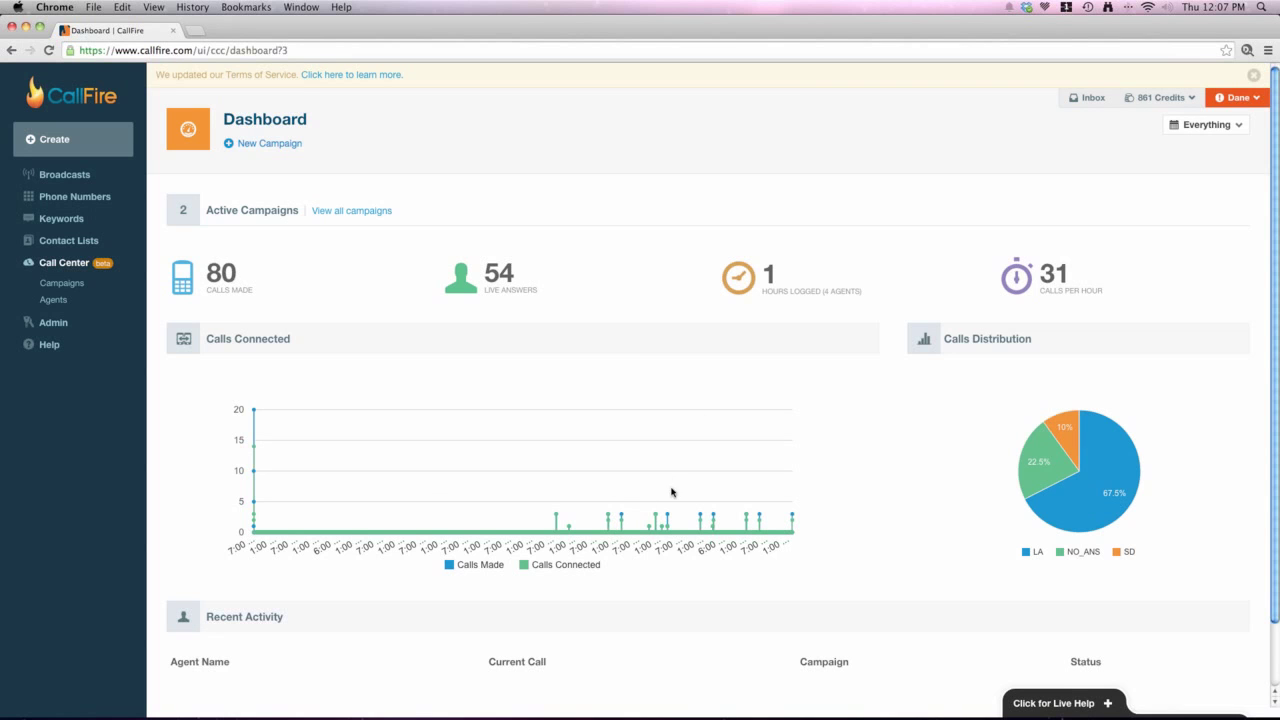
pyautogui.moveTo(983, 440)
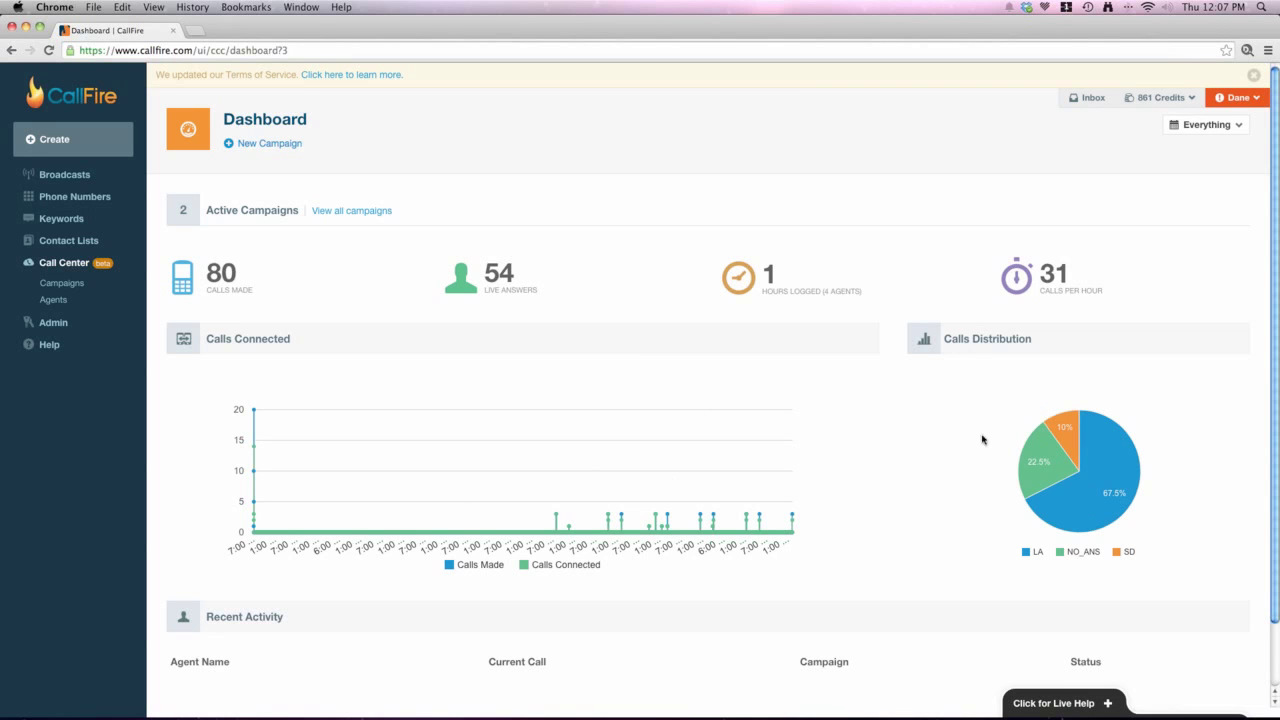
pyautogui.moveTo(307, 190)
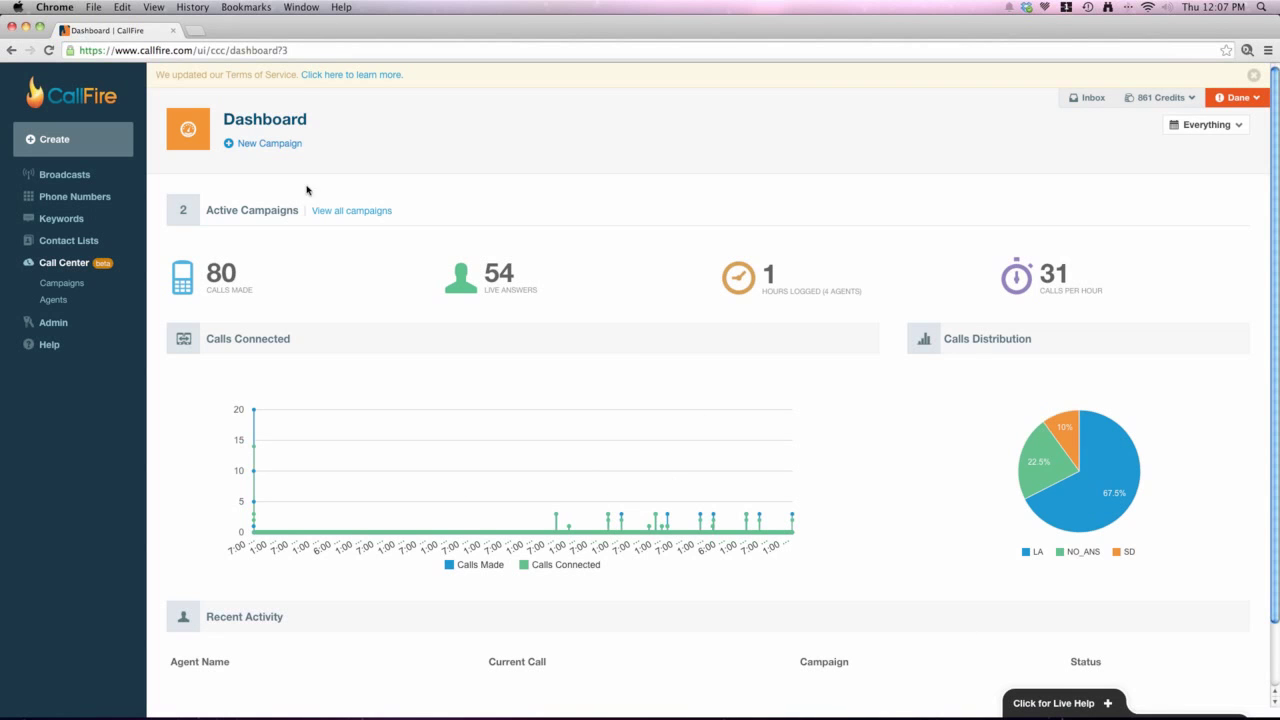
pyautogui.click(351, 210)
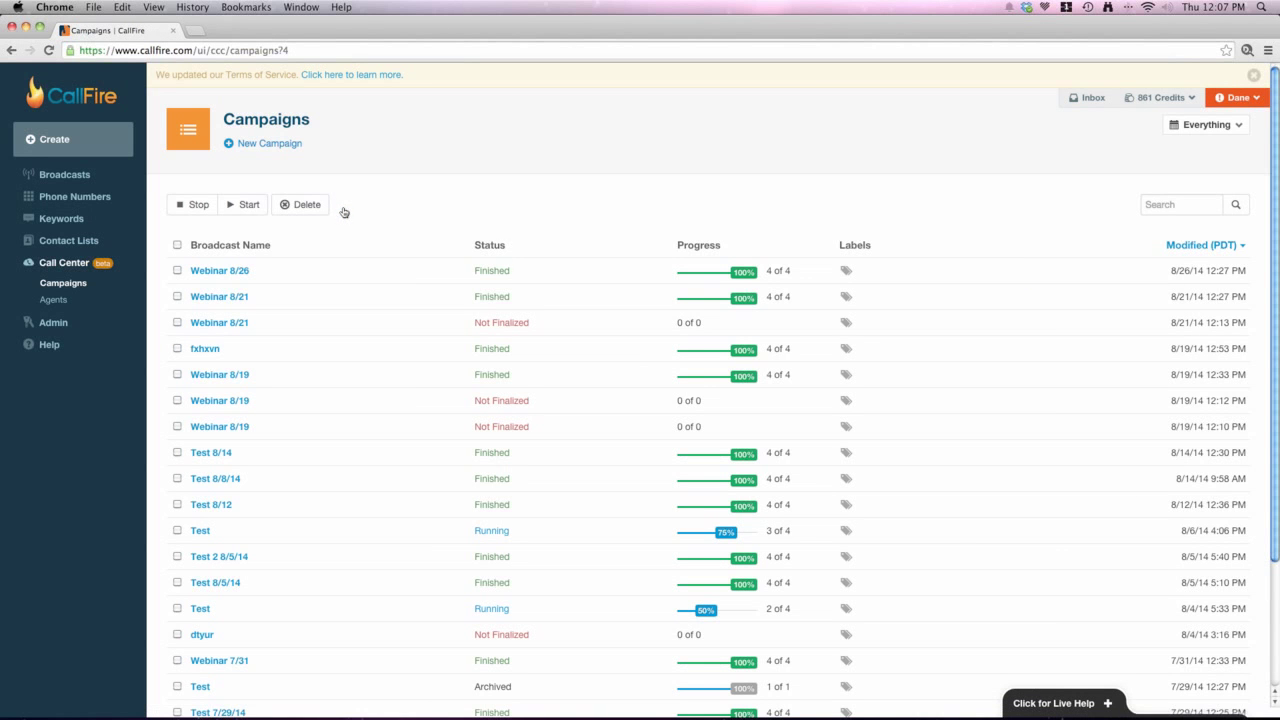
pyautogui.scroll(-3)
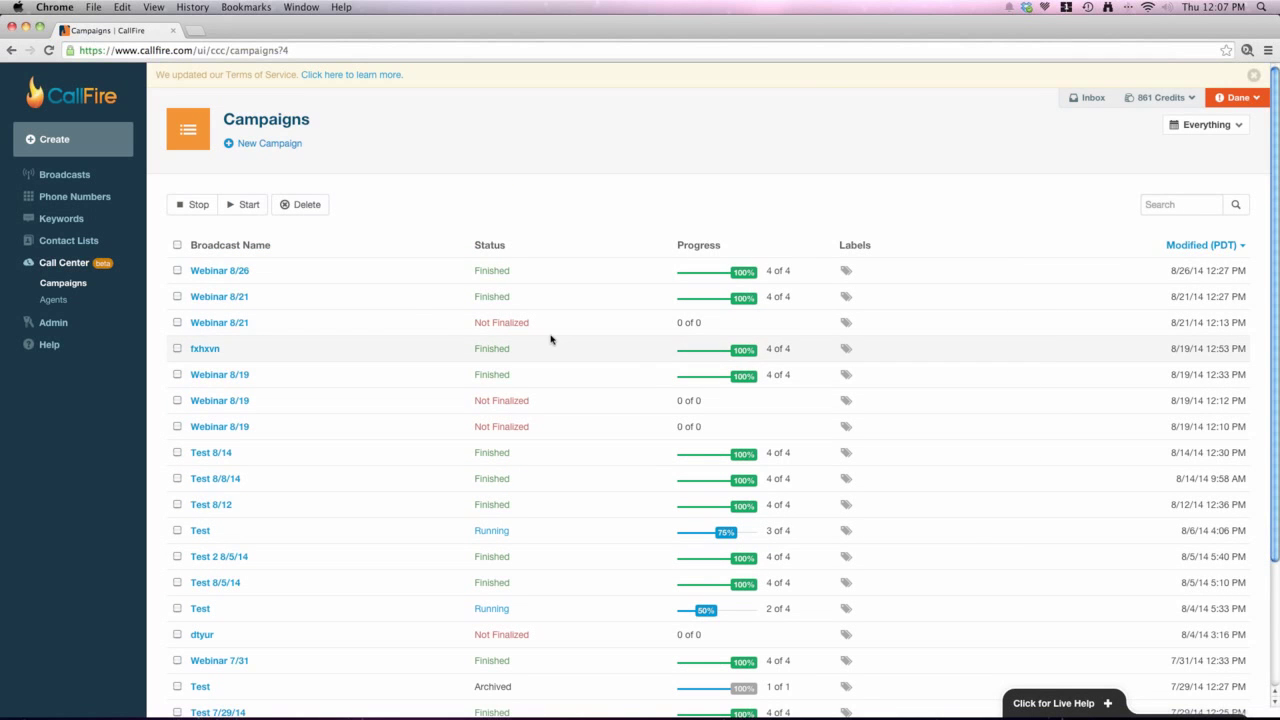
pyautogui.moveTo(467, 168)
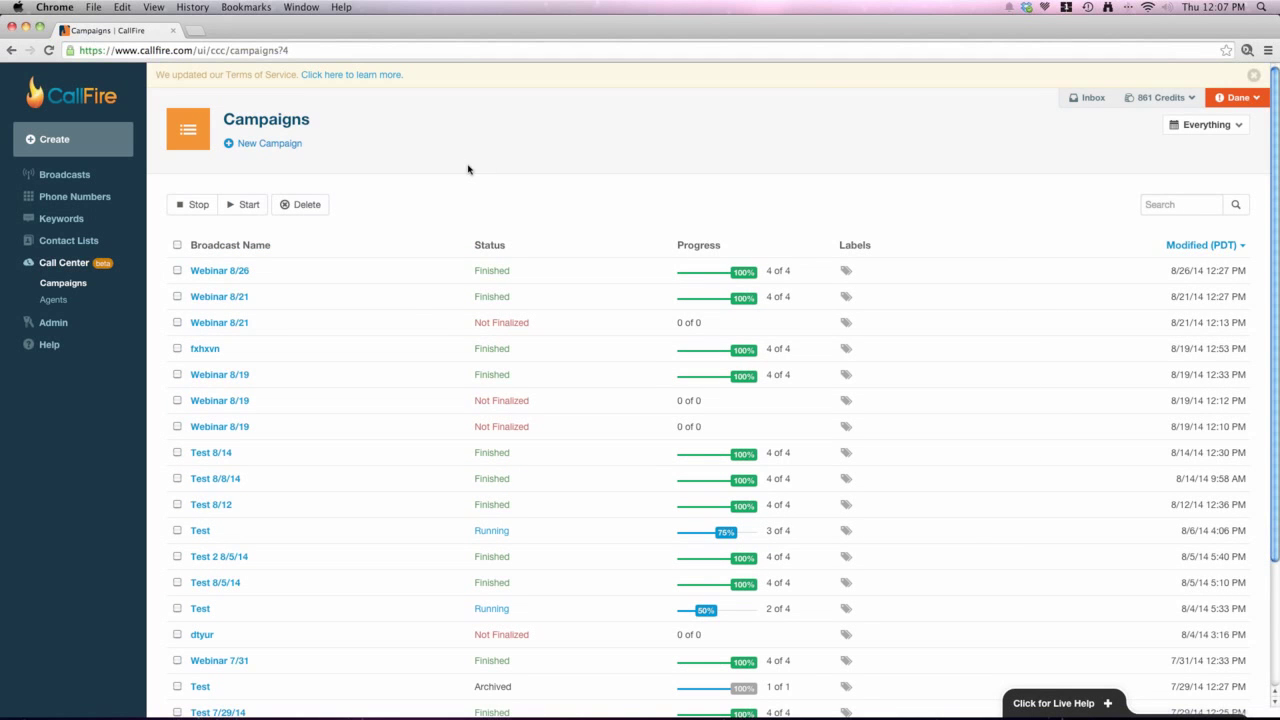
pyautogui.moveTo(430, 151)
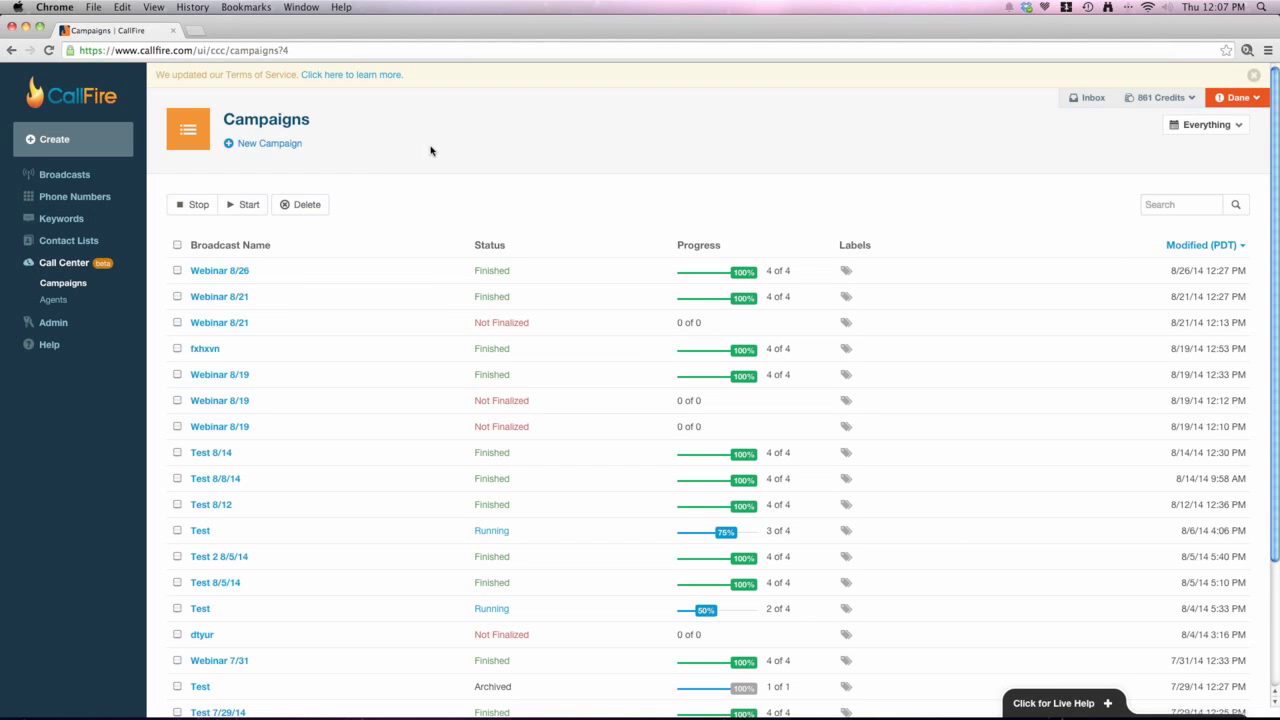
pyautogui.moveTo(269, 143)
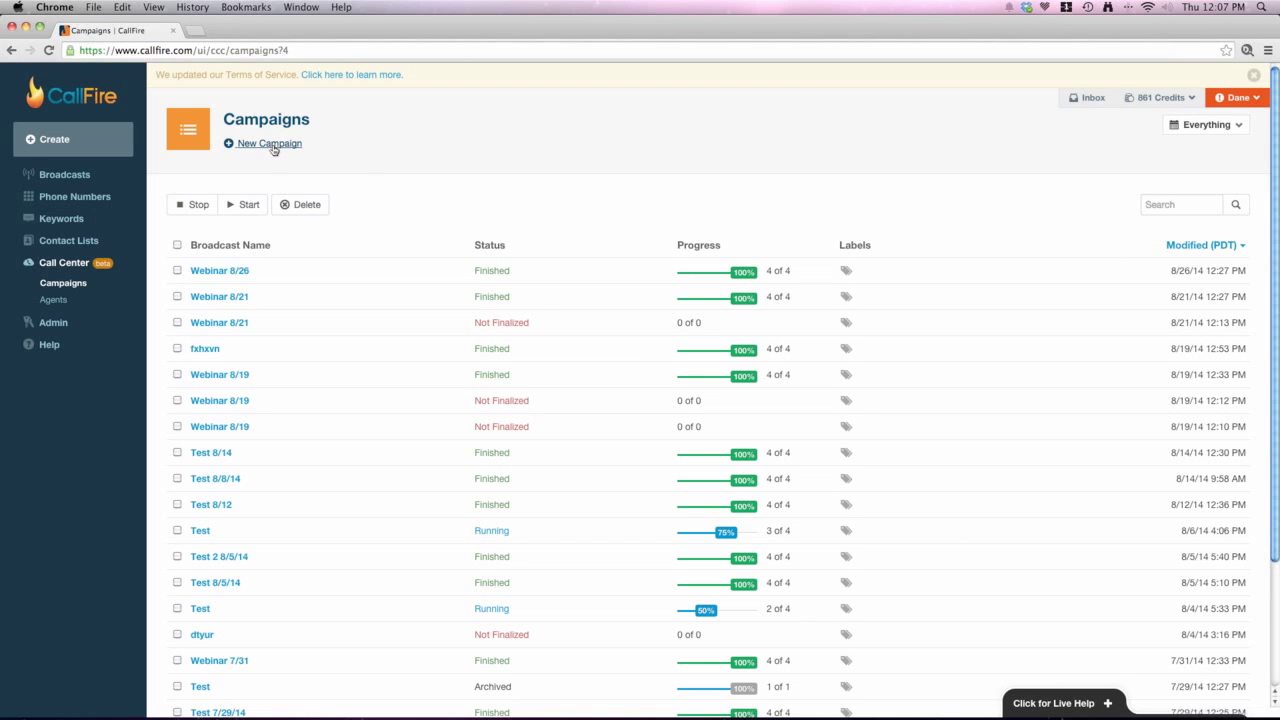
# - Create a new campaign and name it 'Webinar 8/28'
pyautogui.click(268, 143)
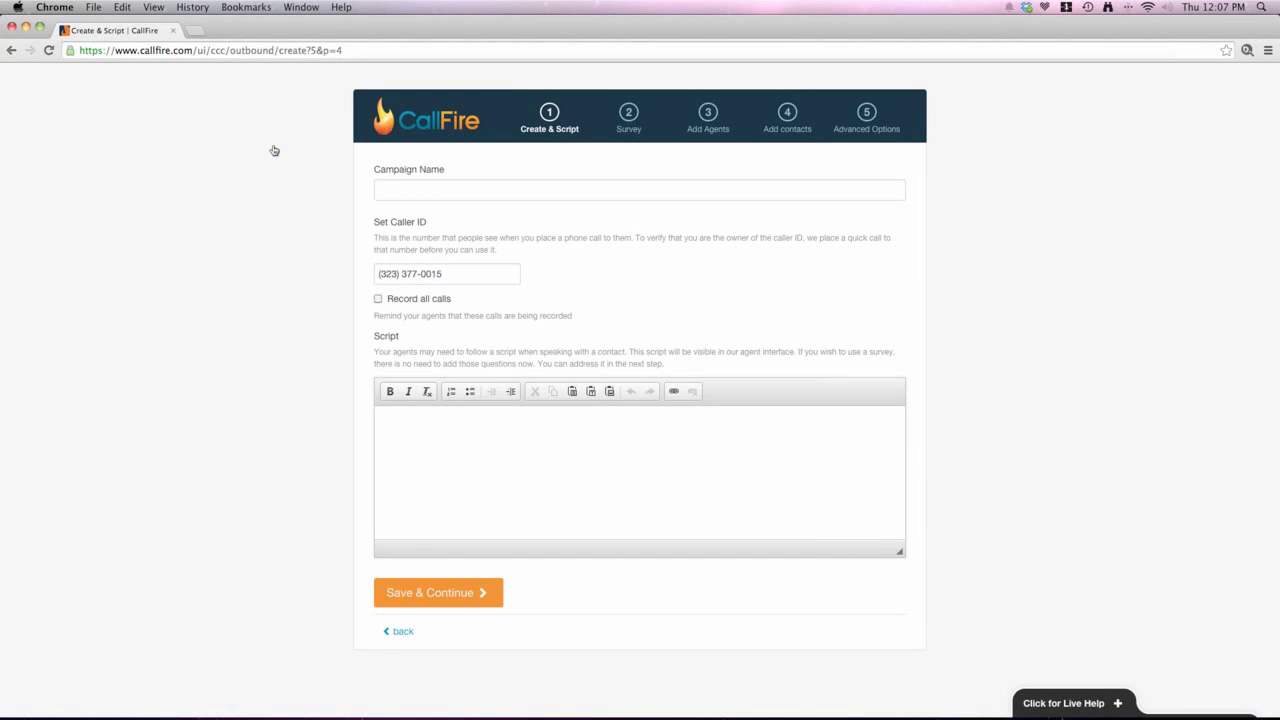
pyautogui.moveTo(547, 139)
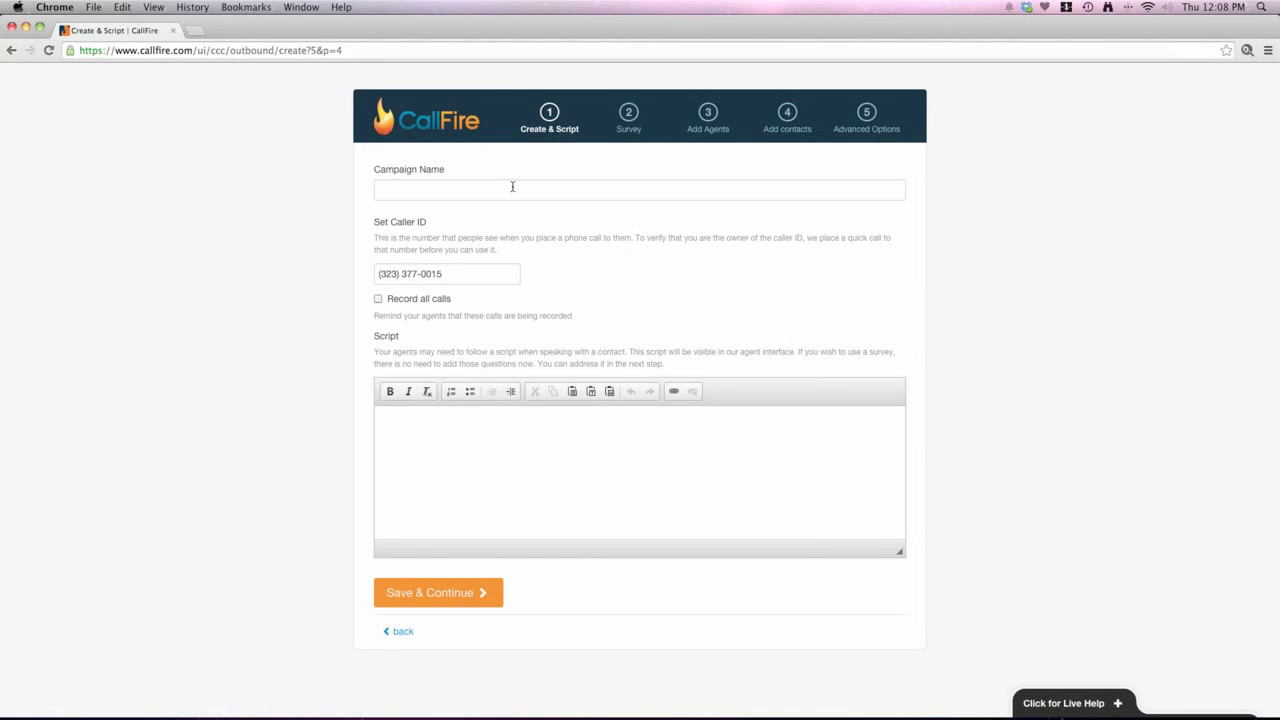
pyautogui.write('Webinar 8/28')
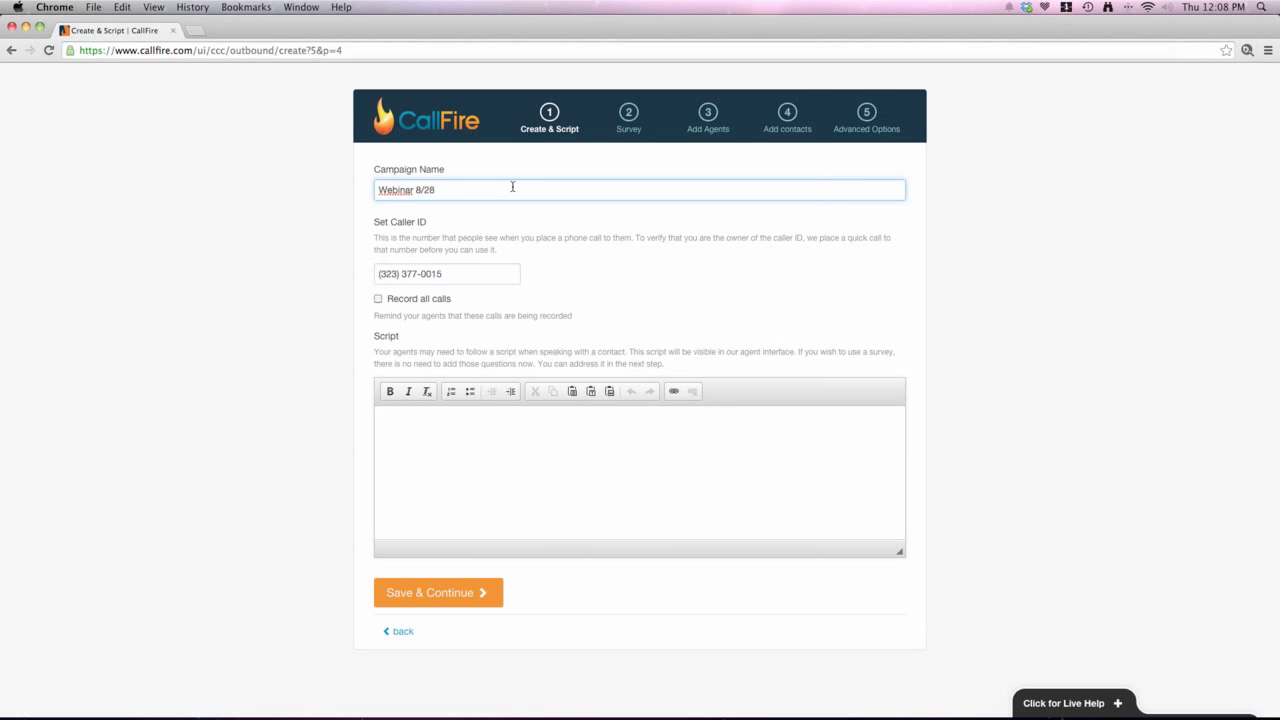
pyautogui.moveTo(795, 165)
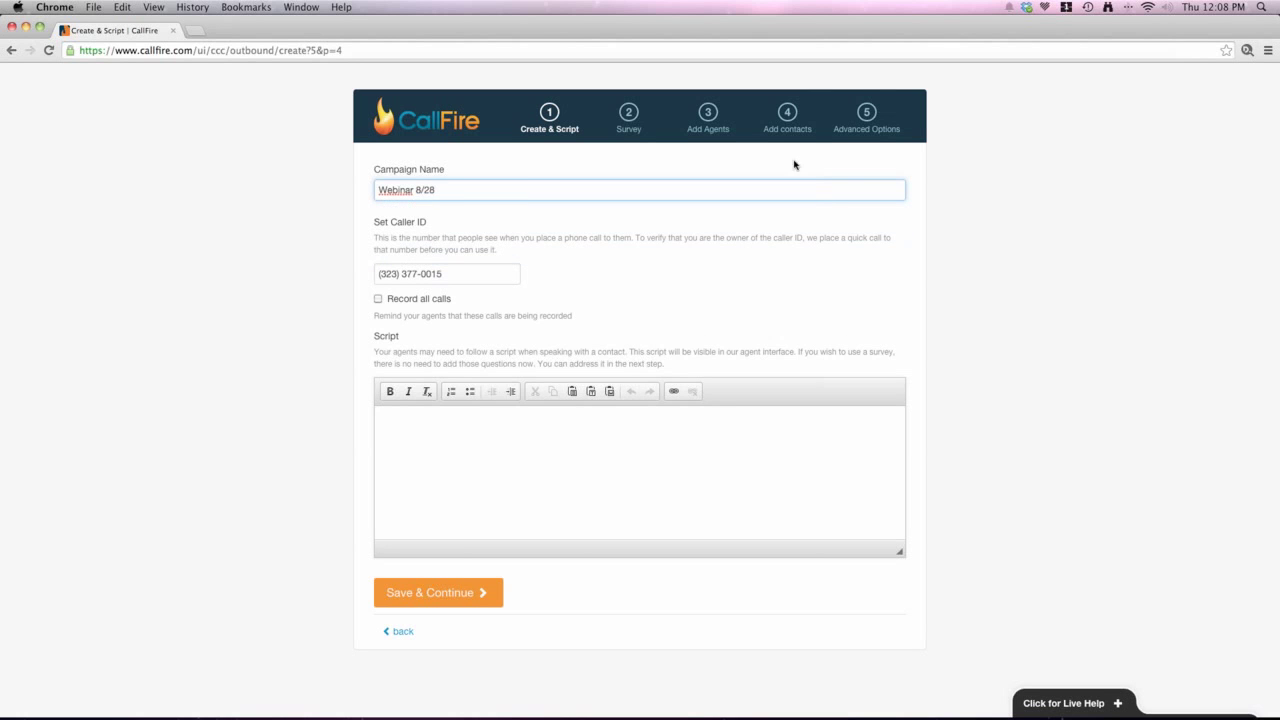
pyautogui.moveTo(565, 314)
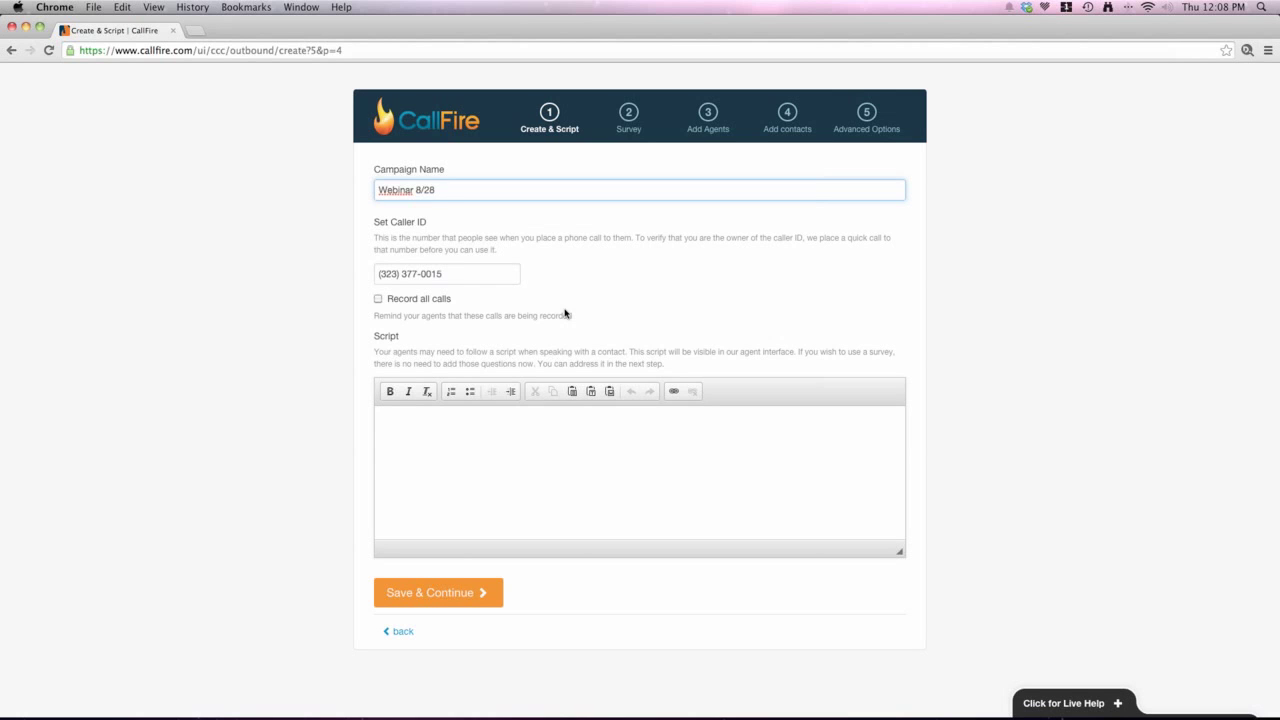
pyautogui.click(435, 190)
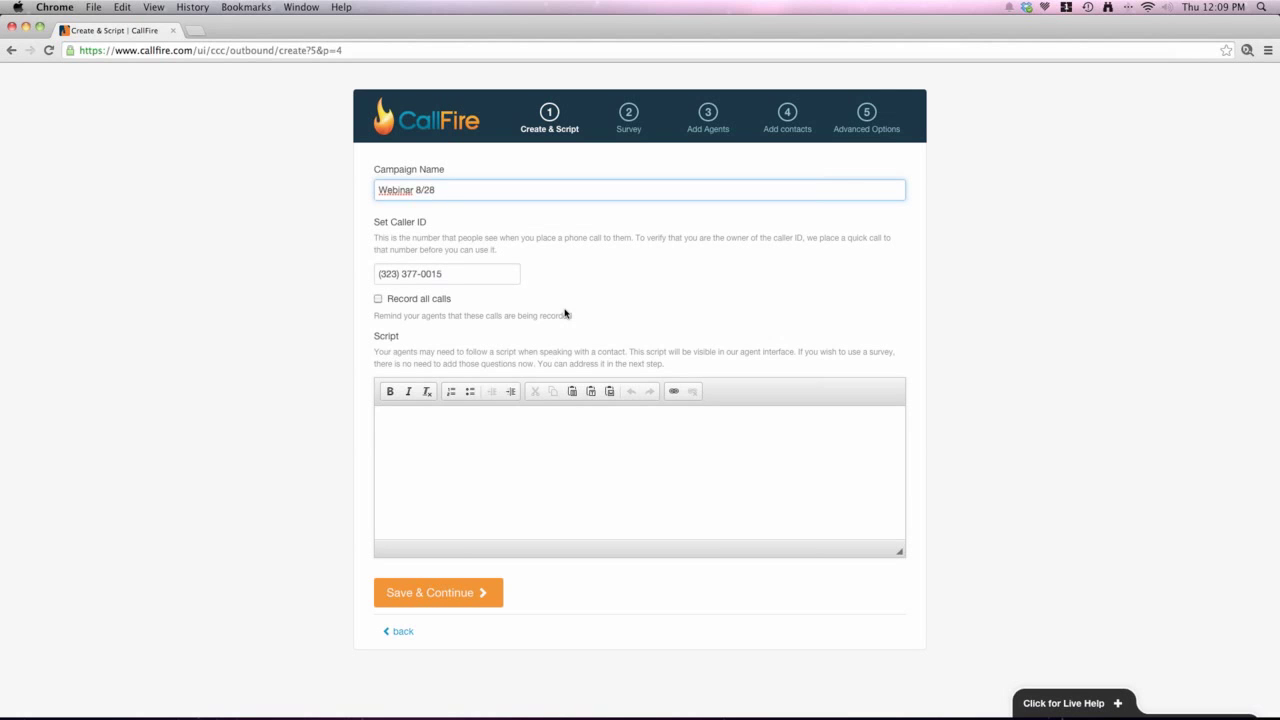
pyautogui.moveTo(453, 261)
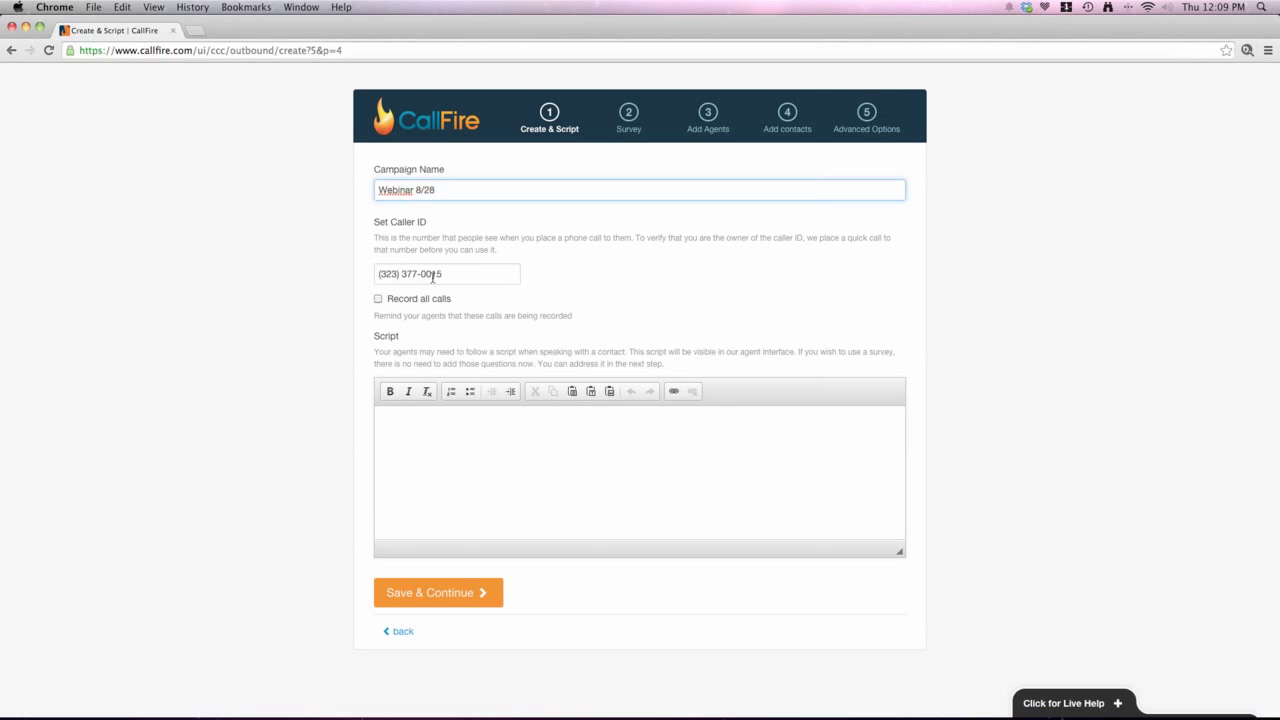
pyautogui.moveTo(565, 248)
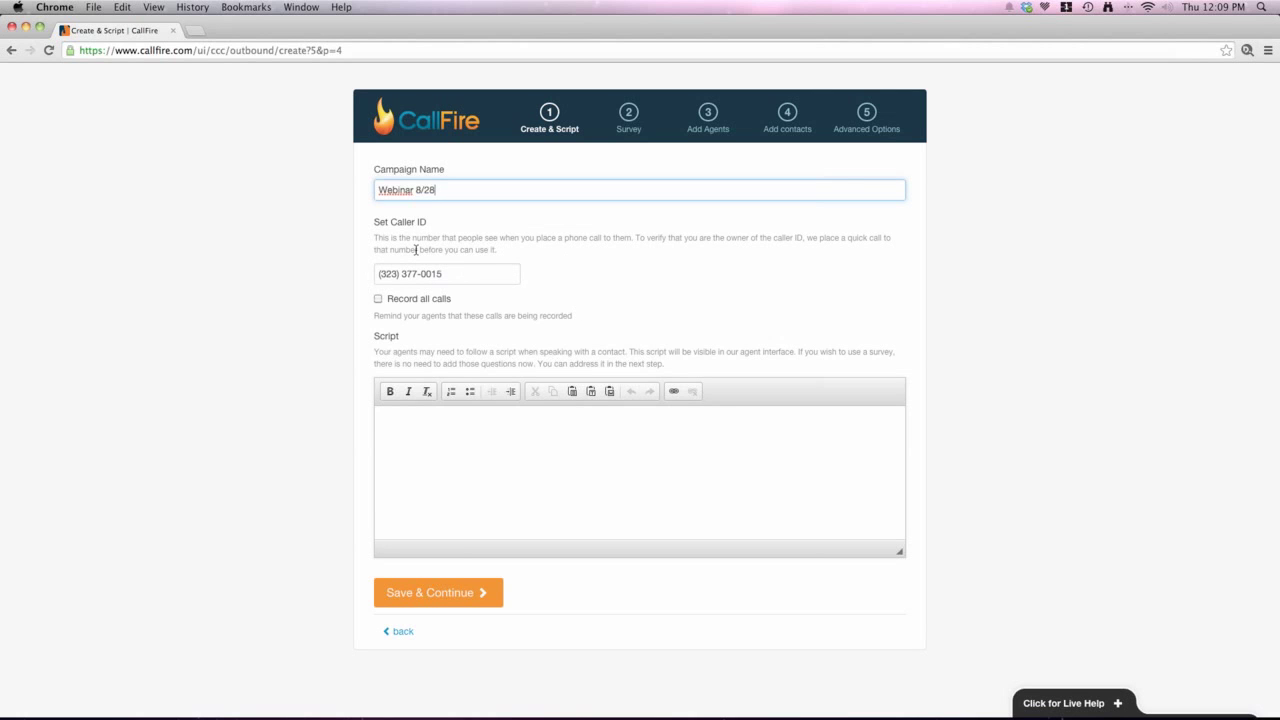
pyautogui.moveTo(448, 315)
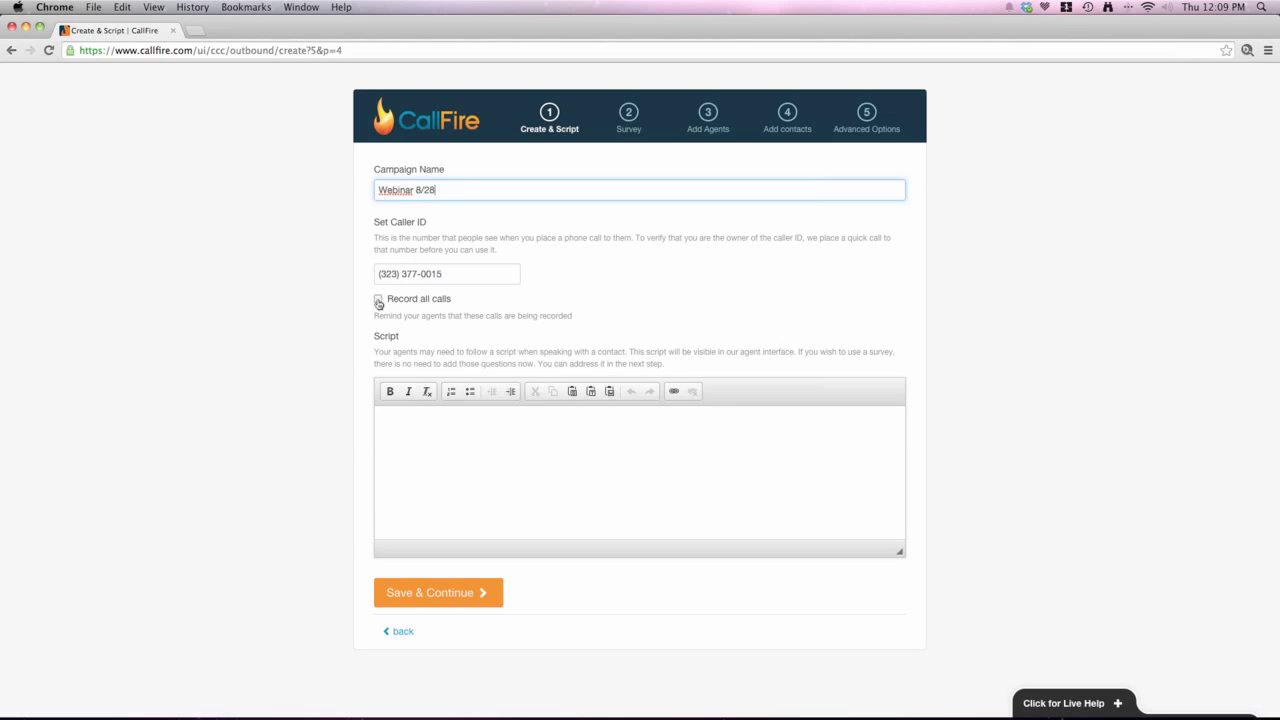
pyautogui.click(378, 298)
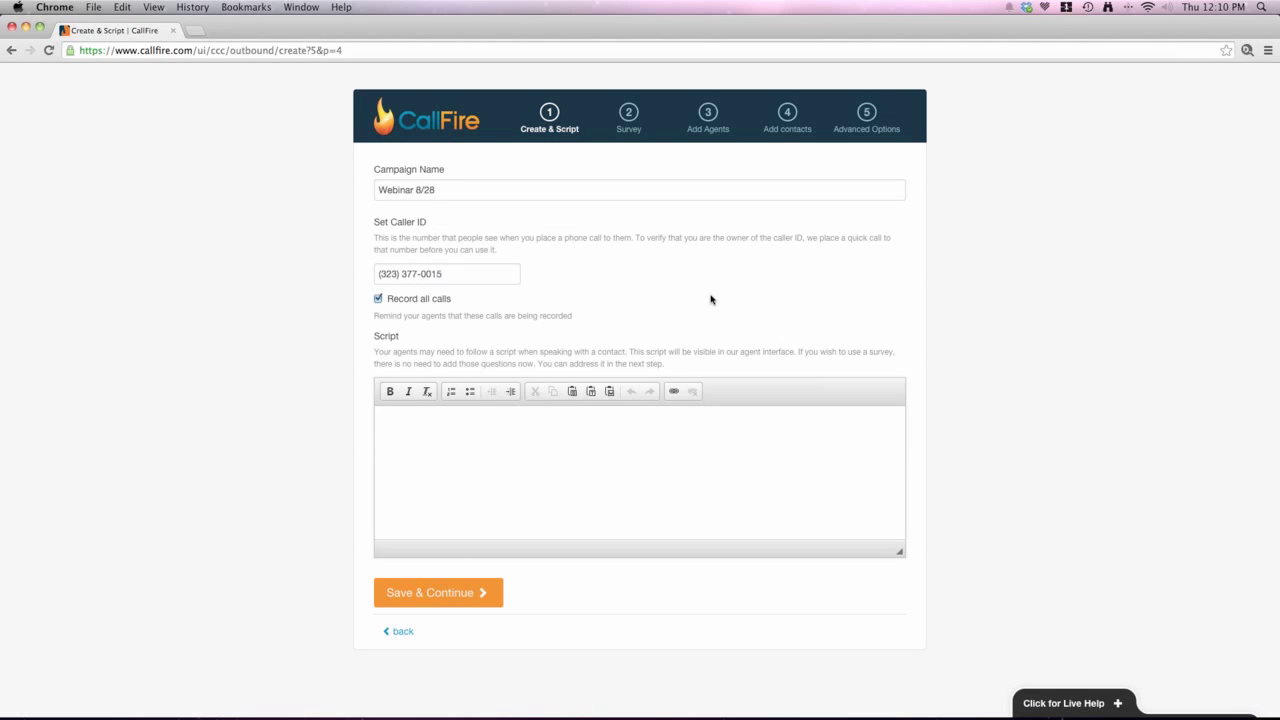
pyautogui.moveTo(627, 338)
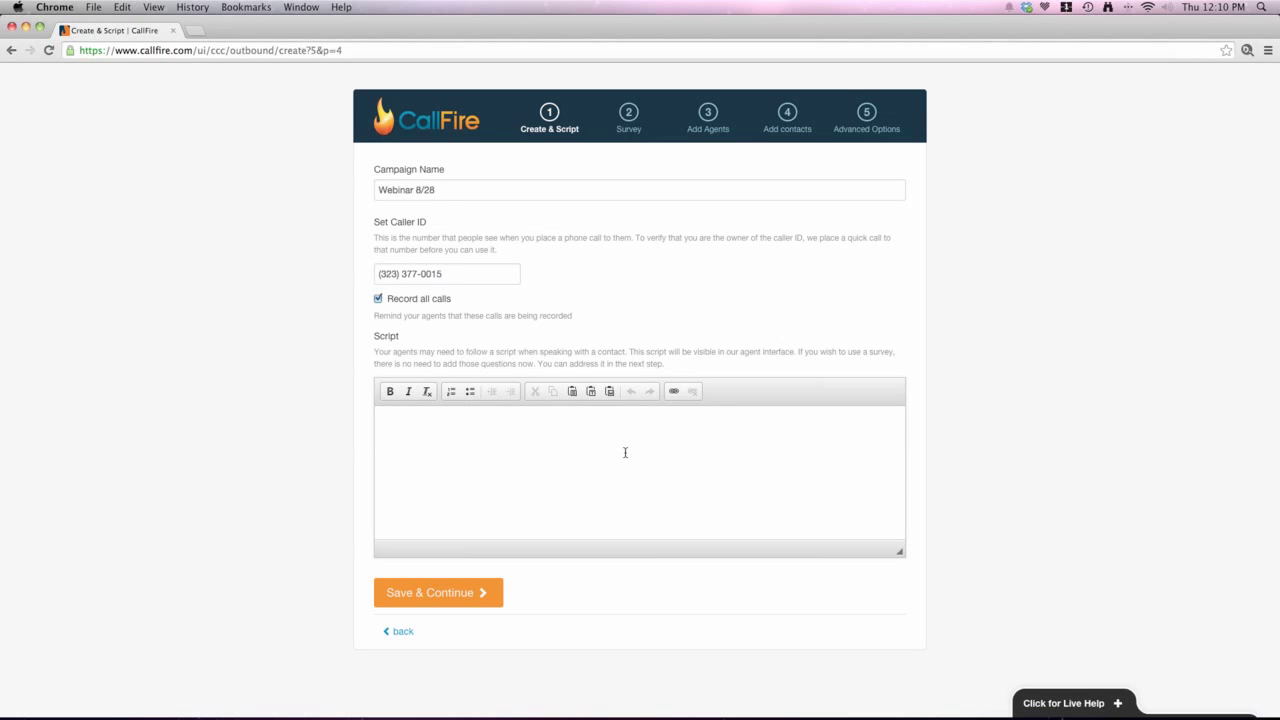
# - Enter the agent script 'This is my script' in the Script editor
pyautogui.write('This is')
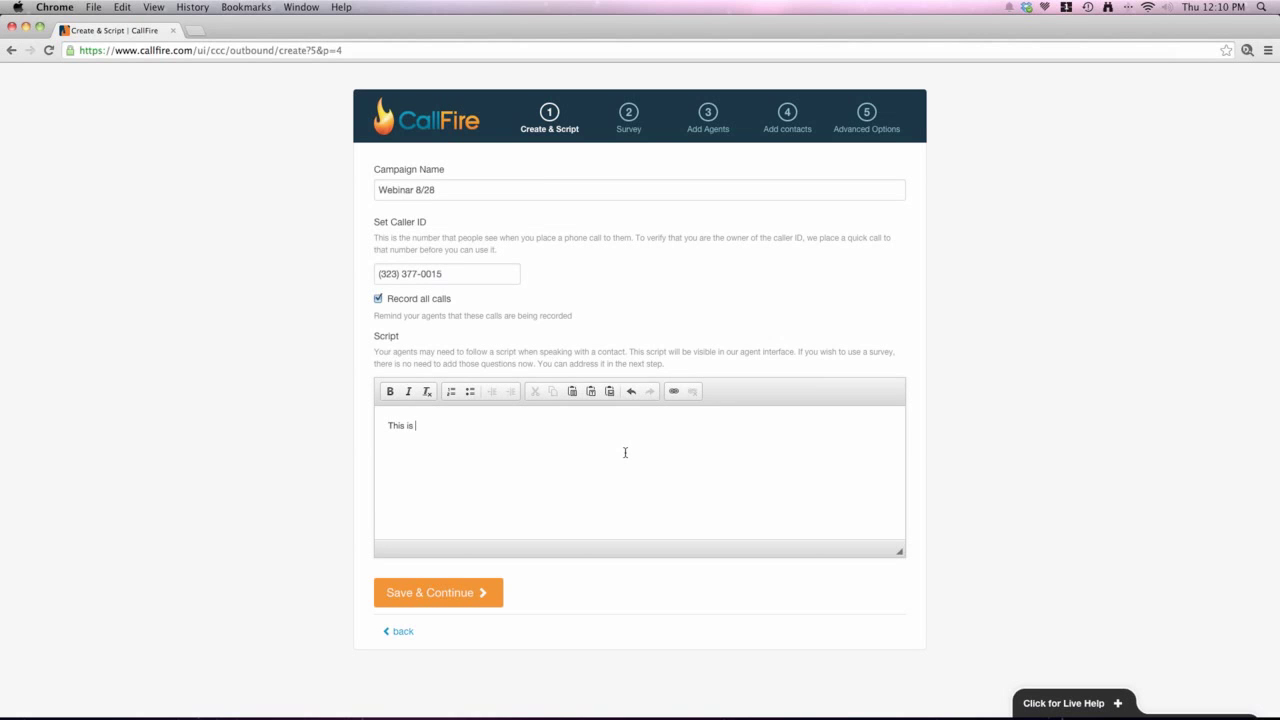
pyautogui.write('my script')
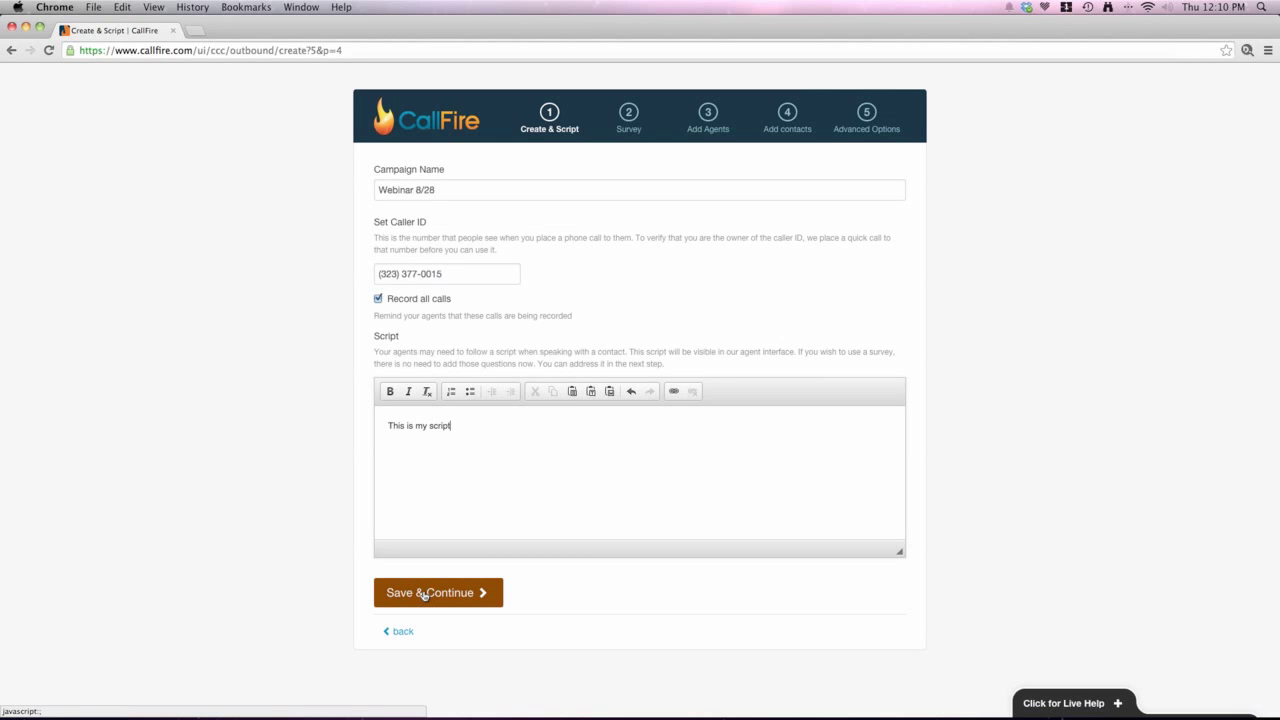
# - Save the script step and add a first survey question field
pyautogui.click(437, 592)
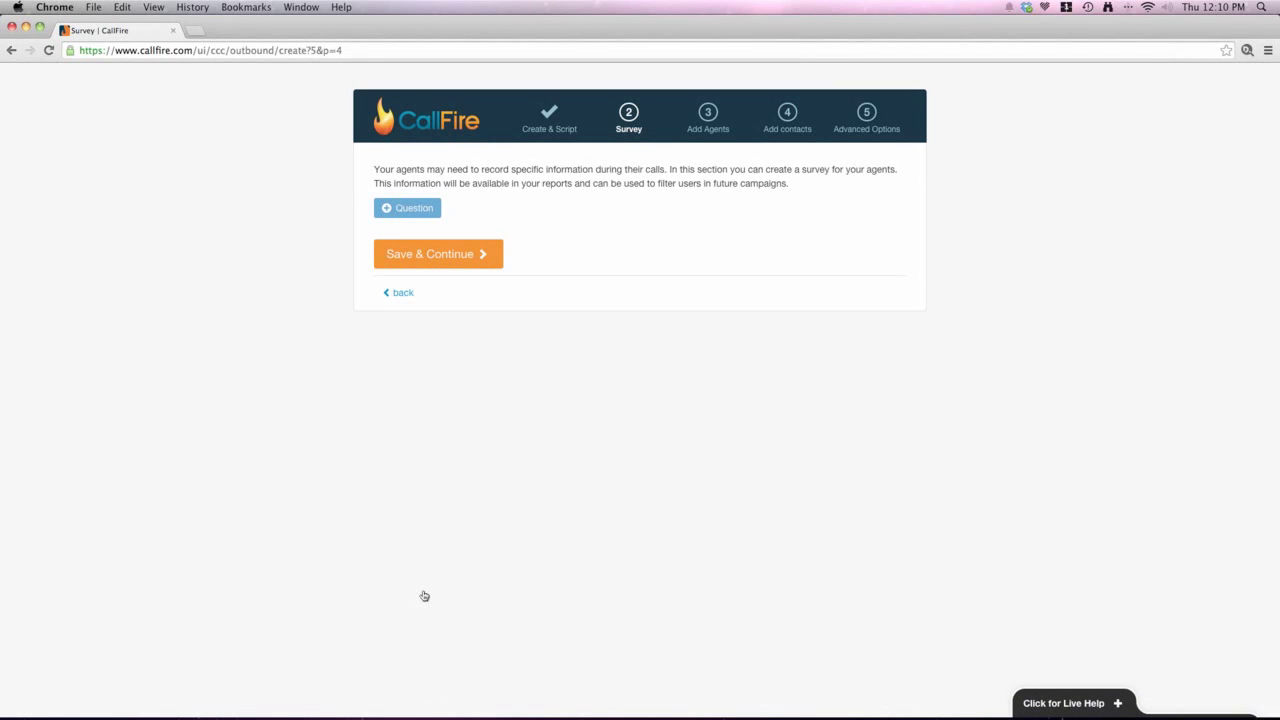
pyautogui.moveTo(436, 405)
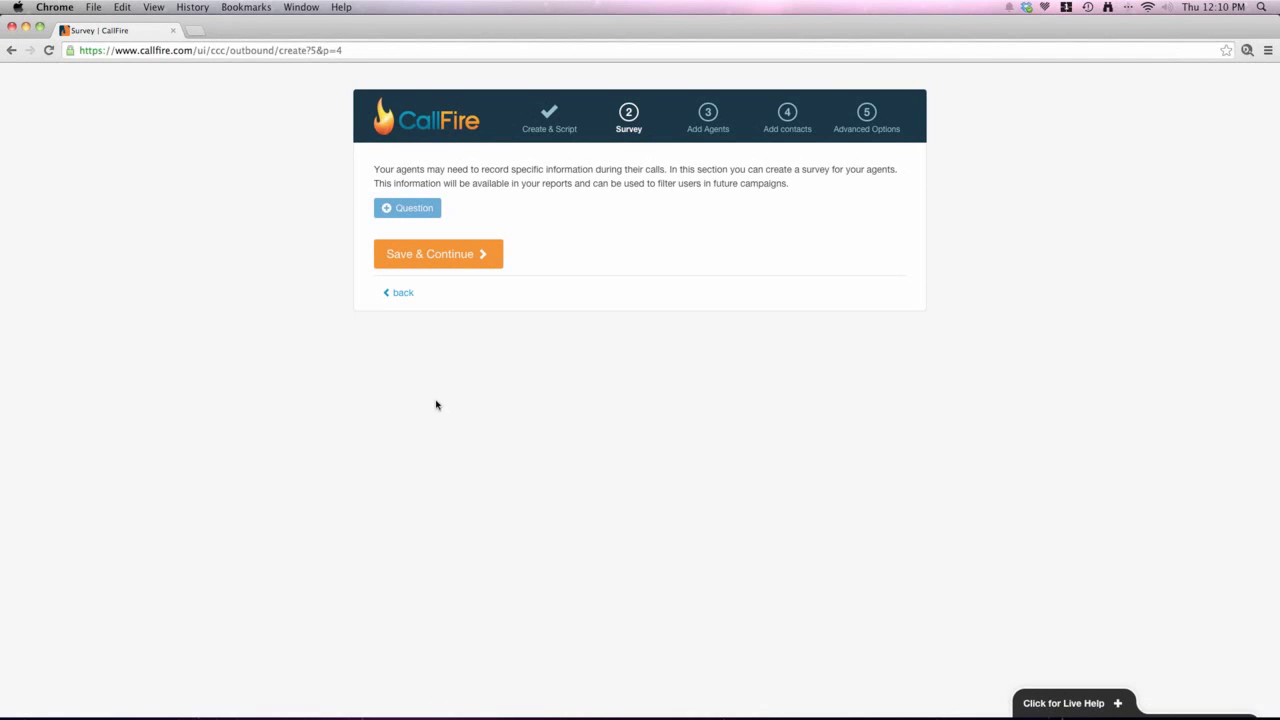
pyautogui.moveTo(455, 338)
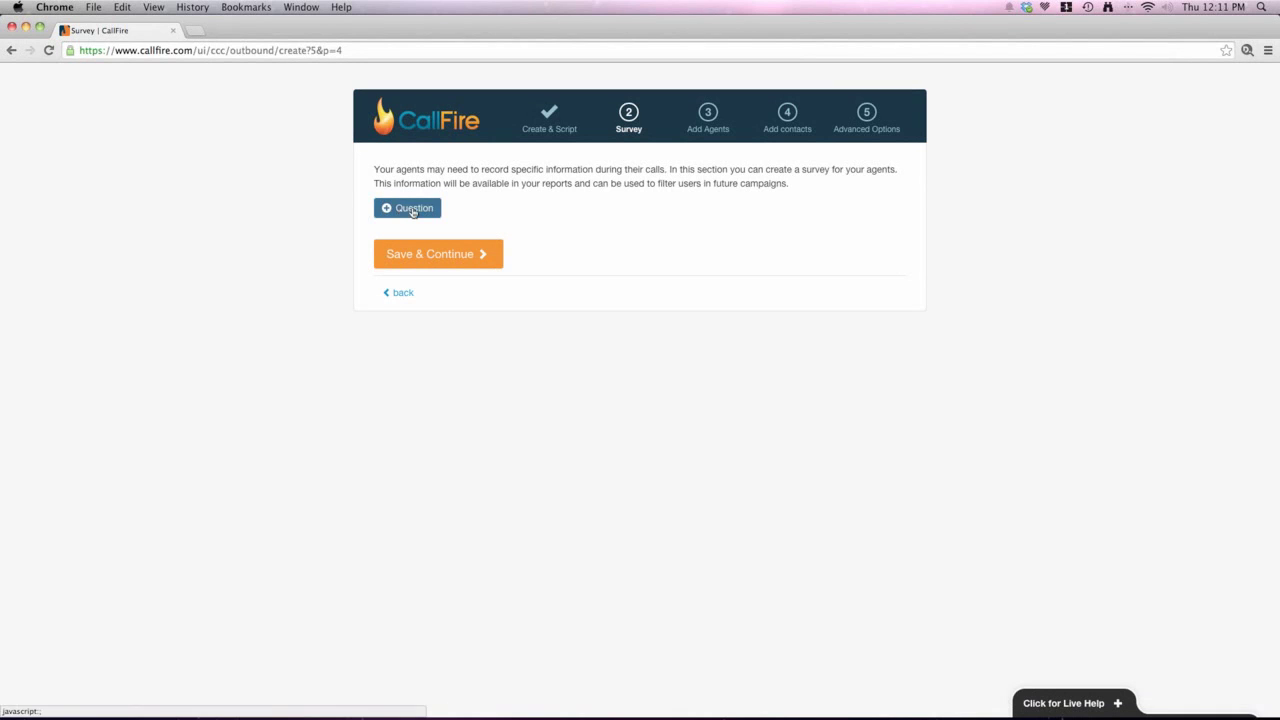
pyautogui.click(407, 207)
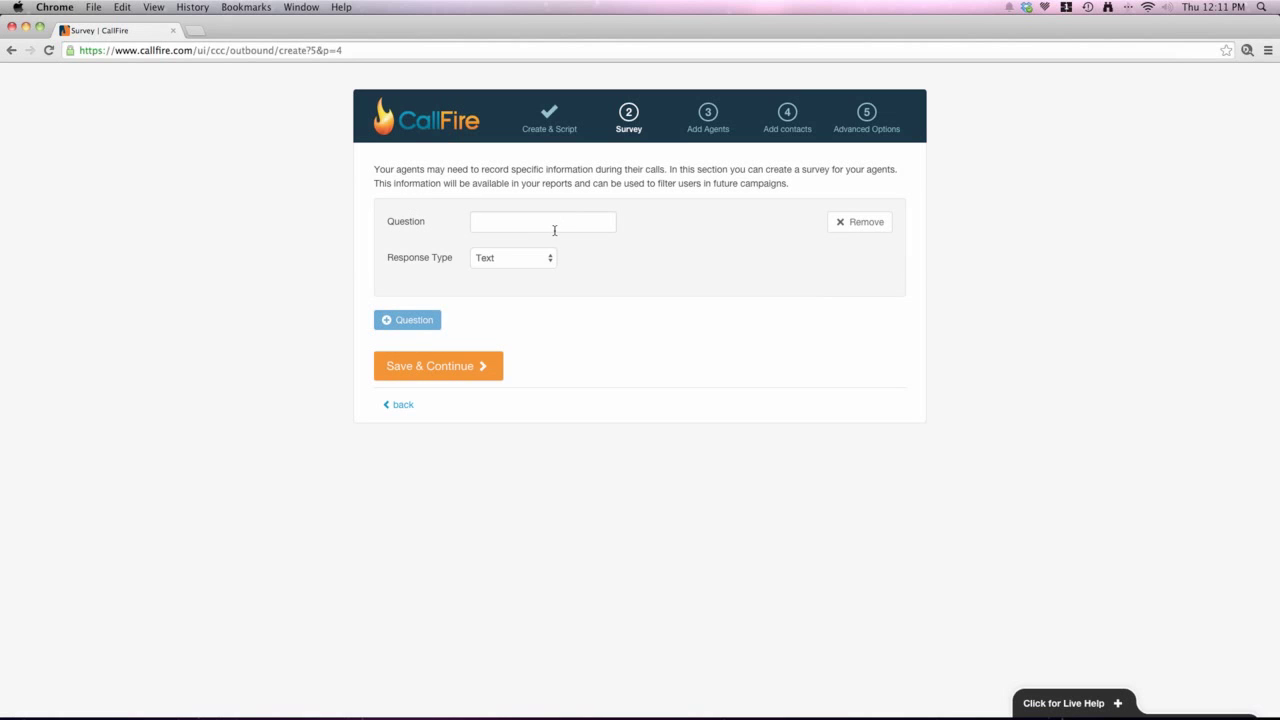
pyautogui.click(542, 221)
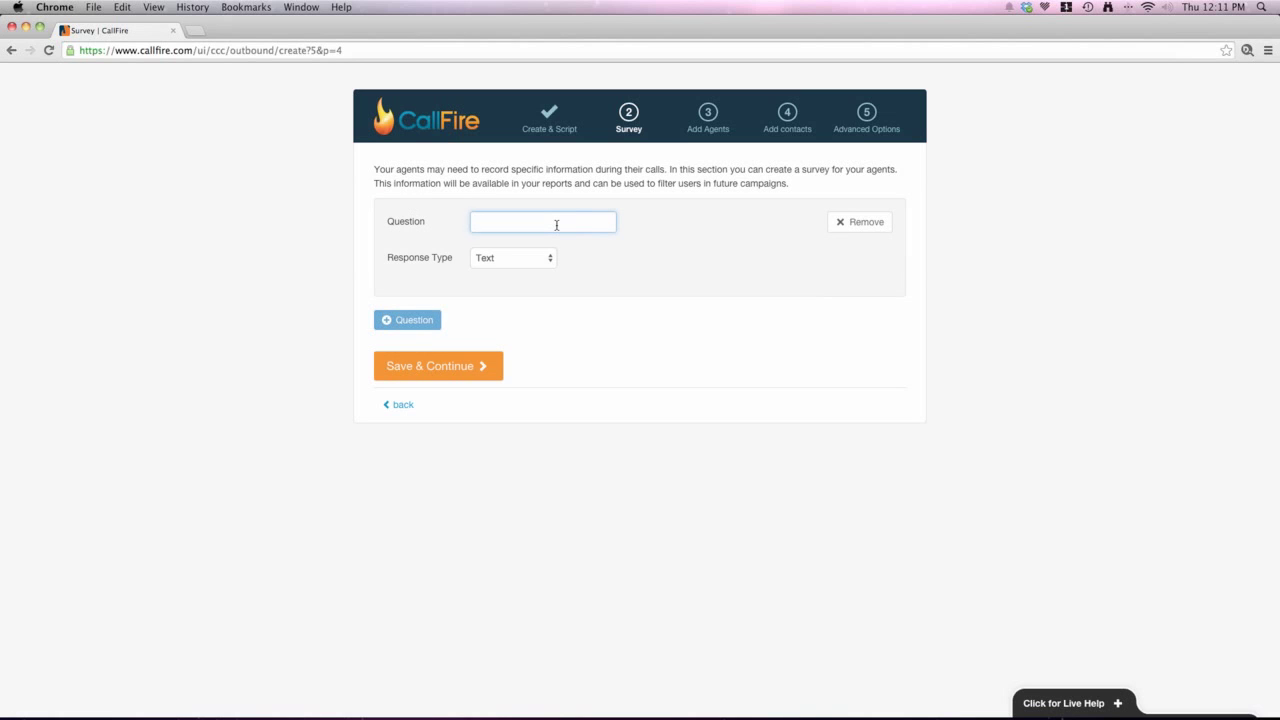
pyautogui.click(543, 222)
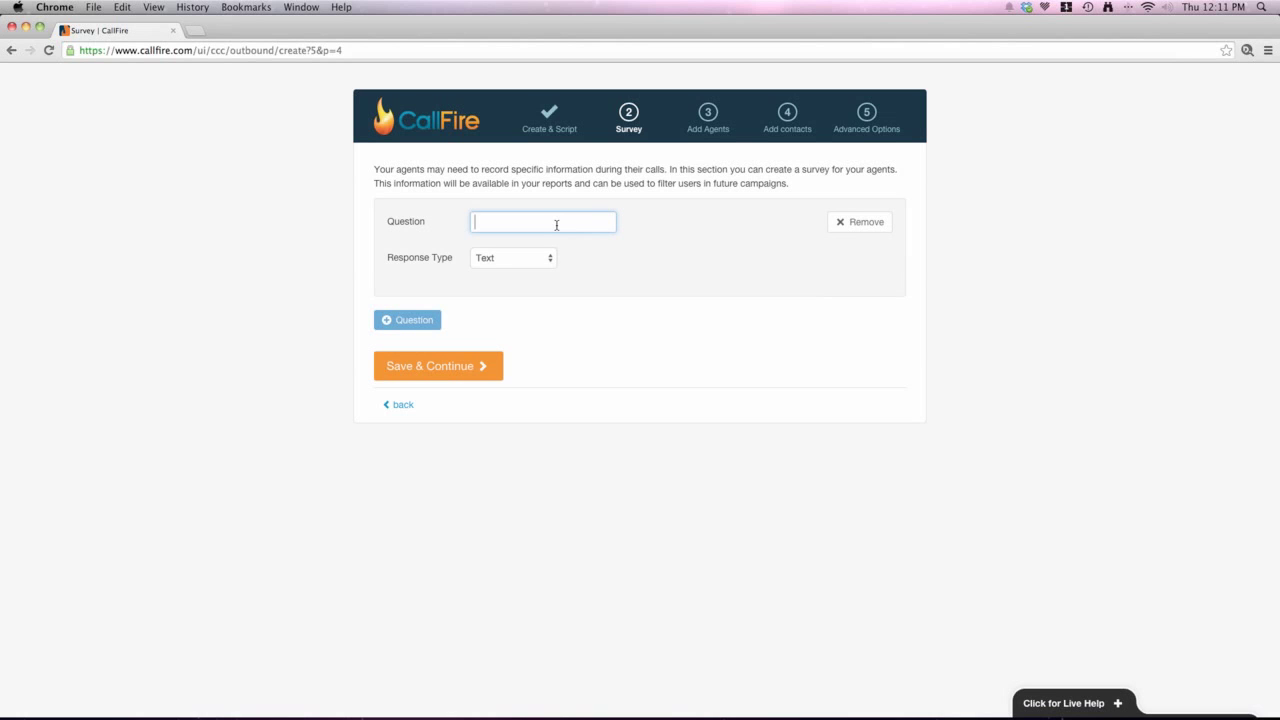
pyautogui.write('Wh')
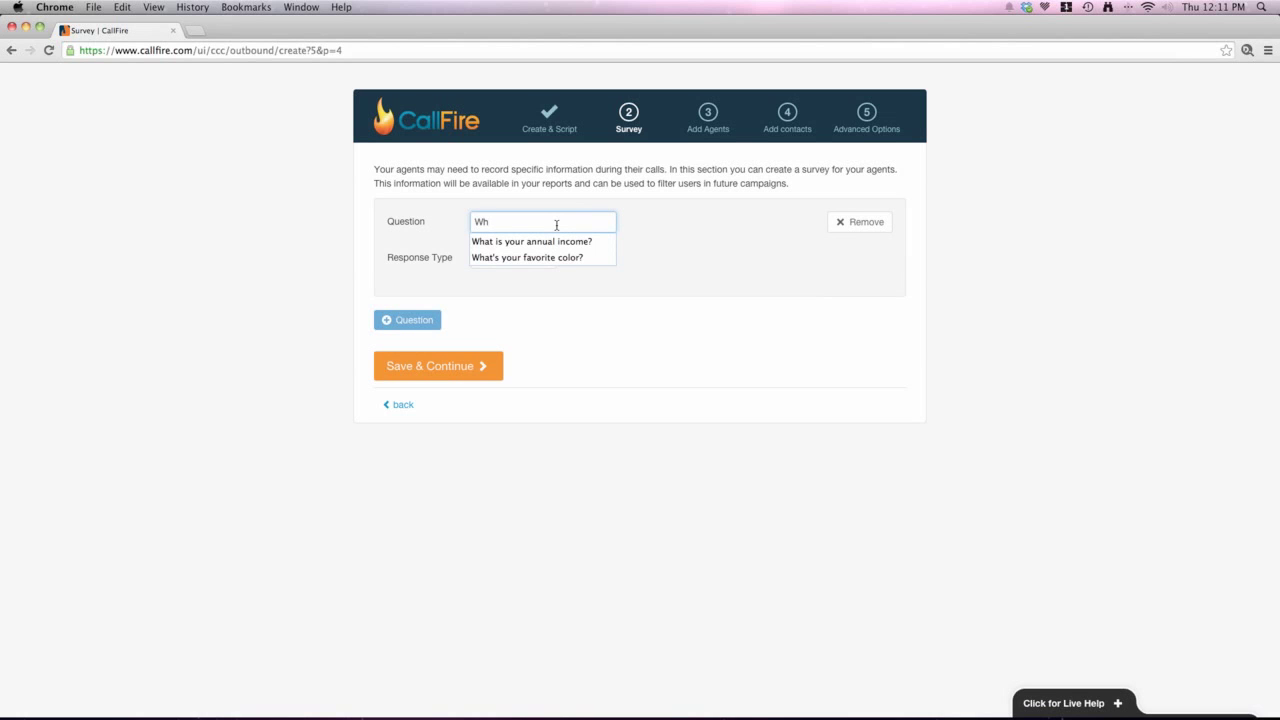
# - Make the question 'What is your annual income?' with response type Number
pyautogui.click(531, 241)
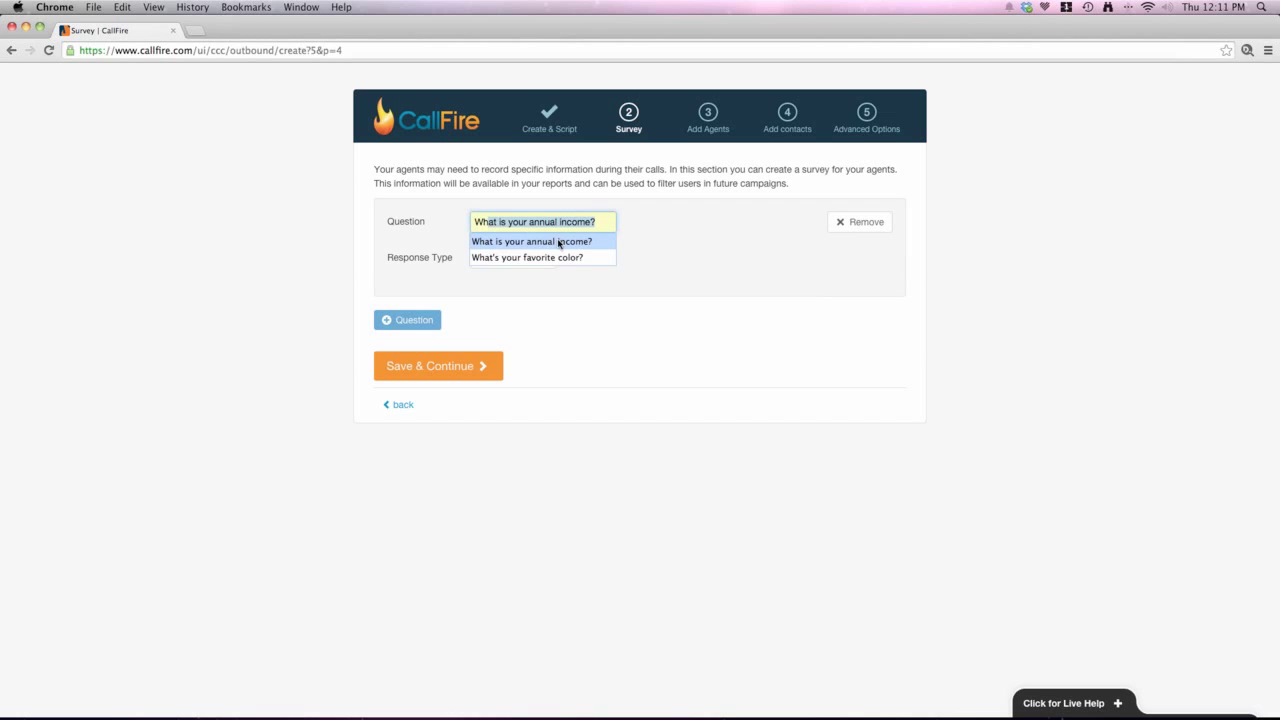
pyautogui.click(531, 241)
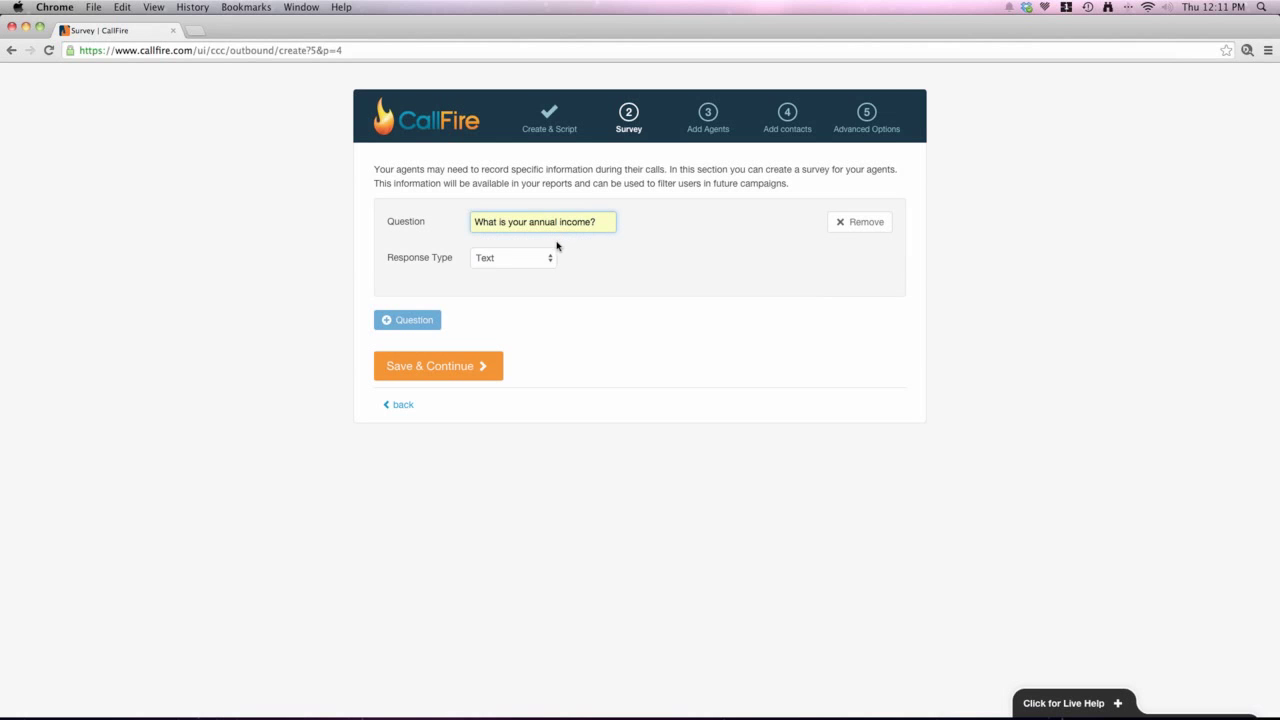
pyautogui.click(512, 257)
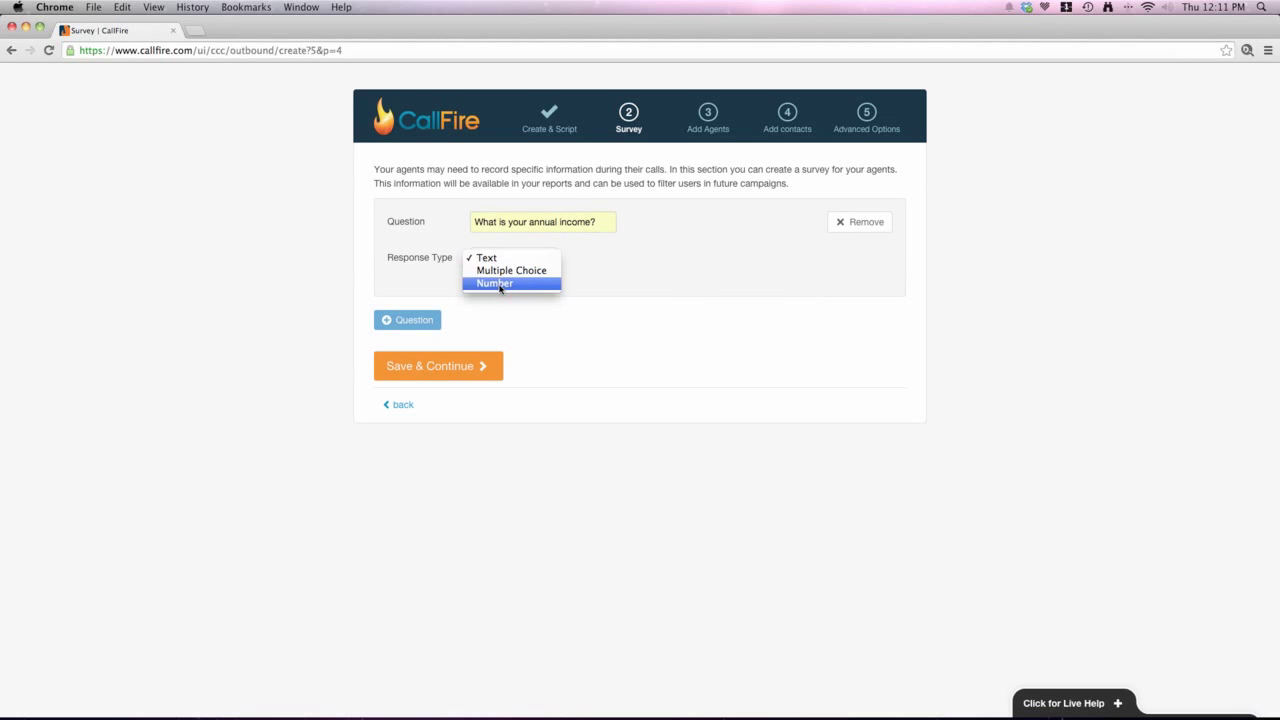
pyautogui.click(494, 283)
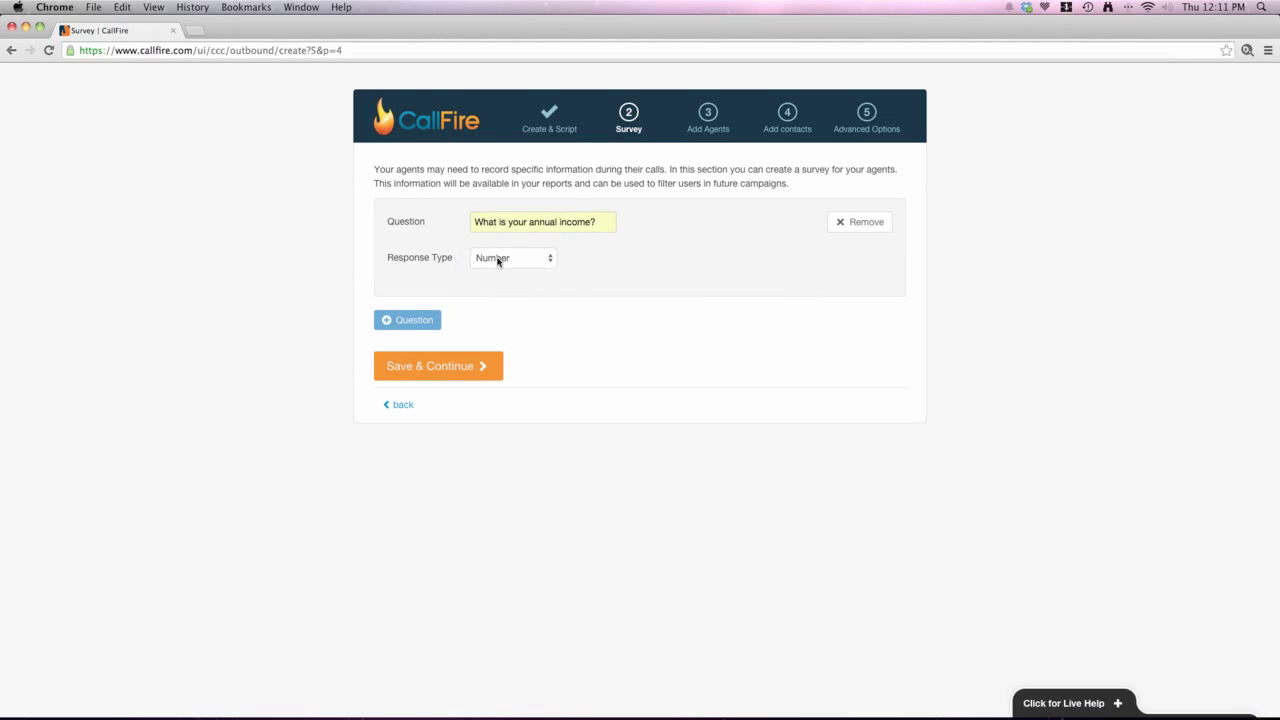
pyautogui.moveTo(458, 267)
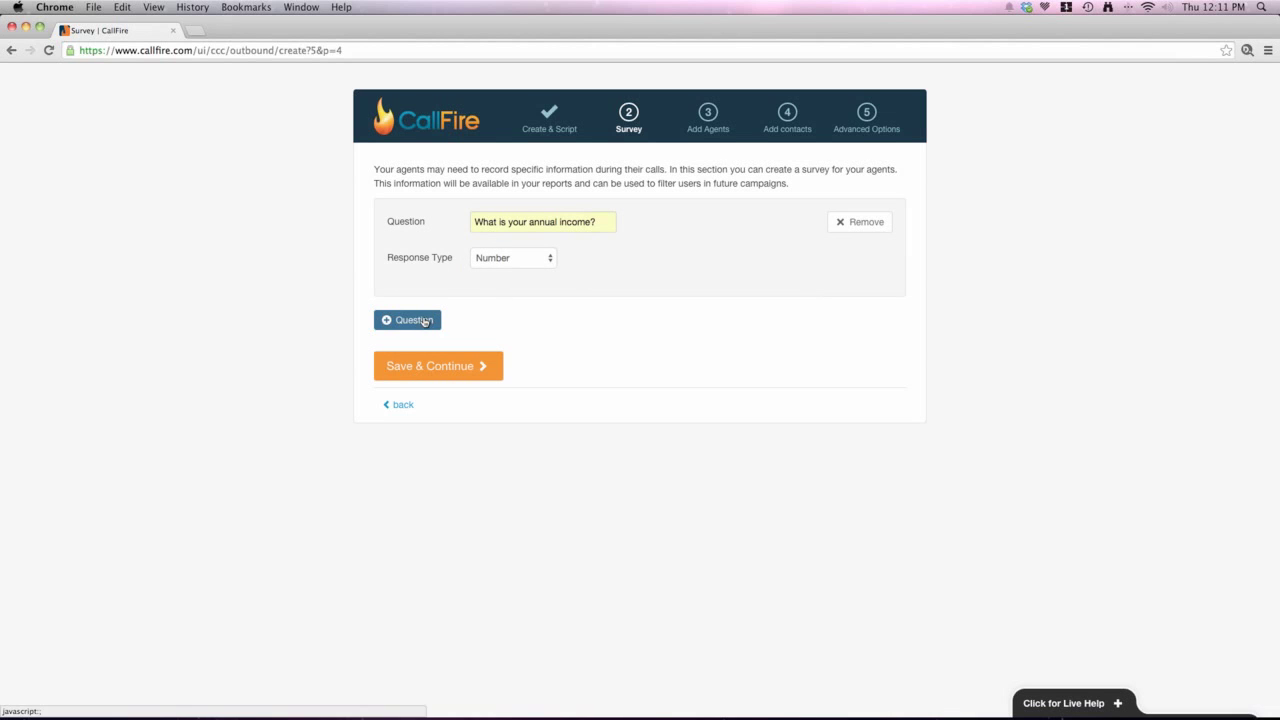
# - Add a second question 'What is the industry your in?' from the suggestions
pyautogui.click(407, 320)
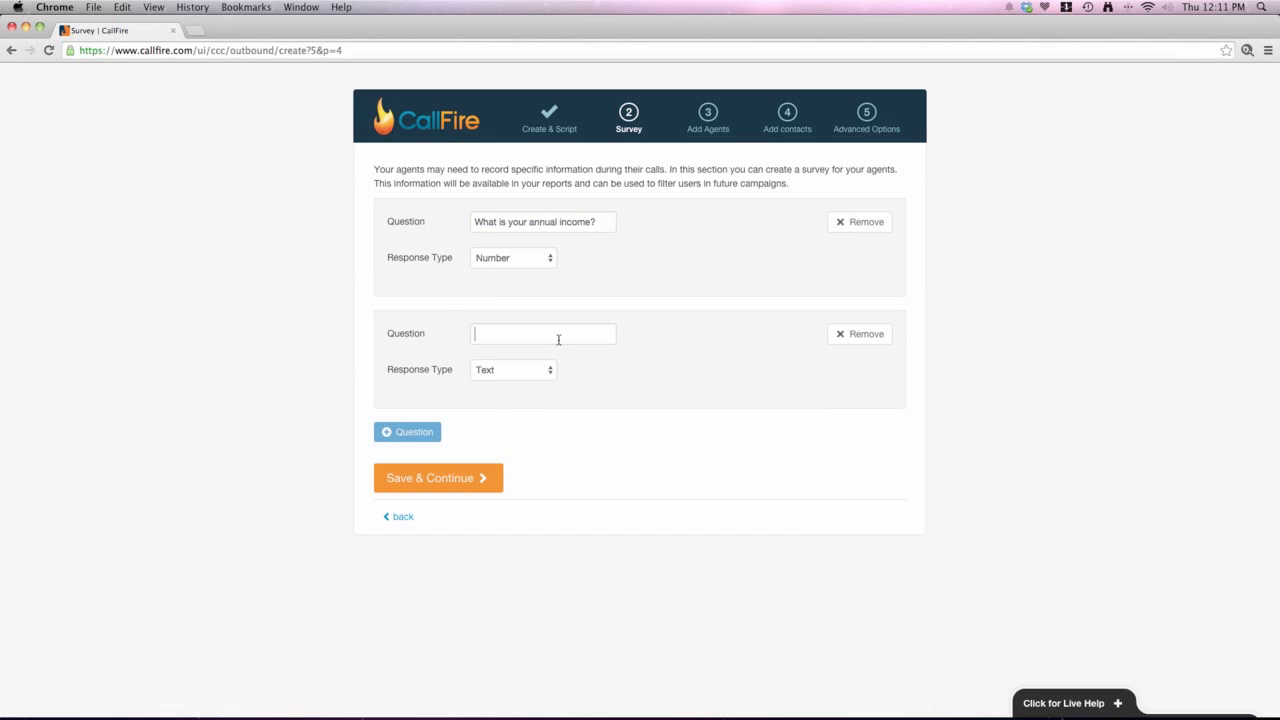
pyautogui.write('Wh')
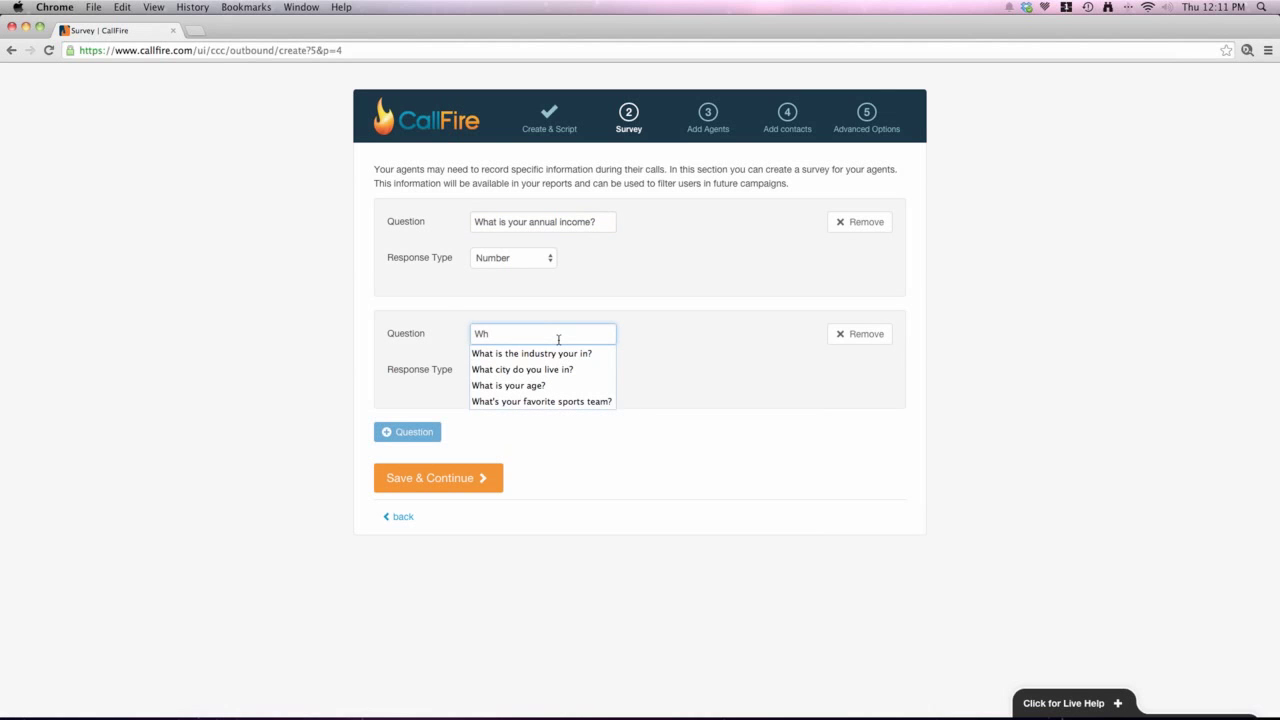
pyautogui.click(531, 353)
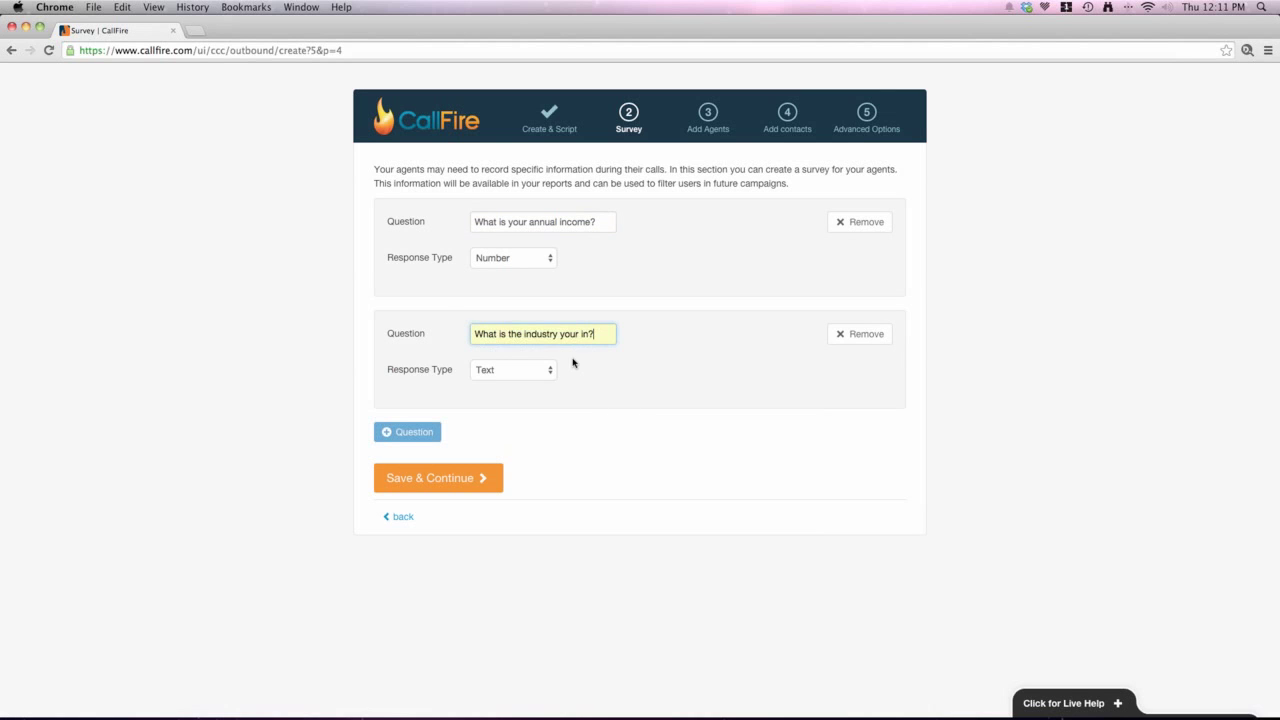
pyautogui.moveTo(550, 382)
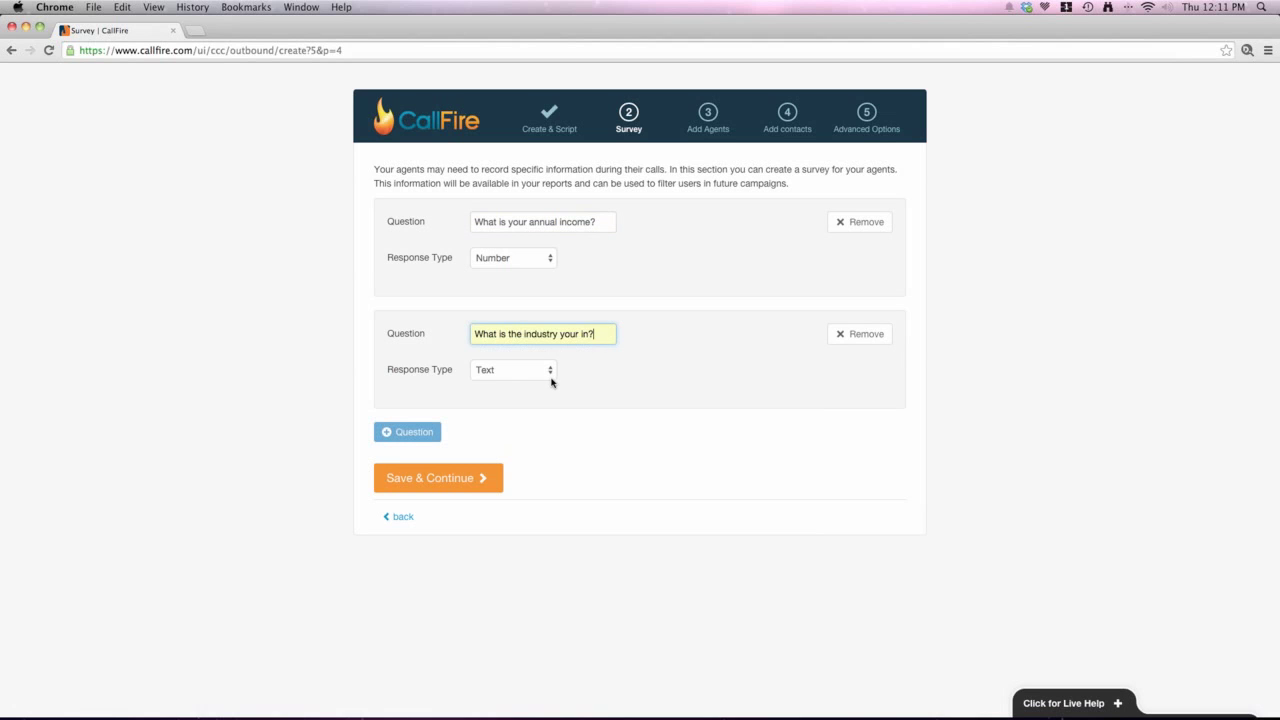
pyautogui.moveTo(393, 377)
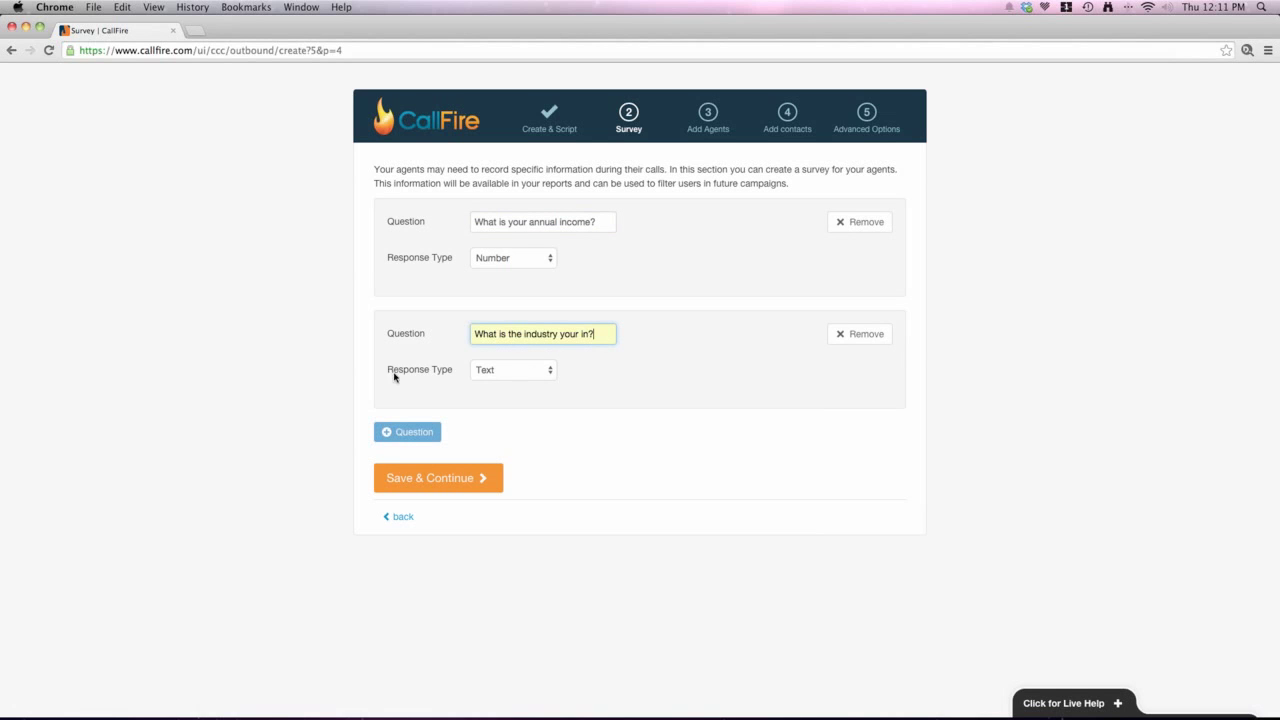
pyautogui.moveTo(484, 383)
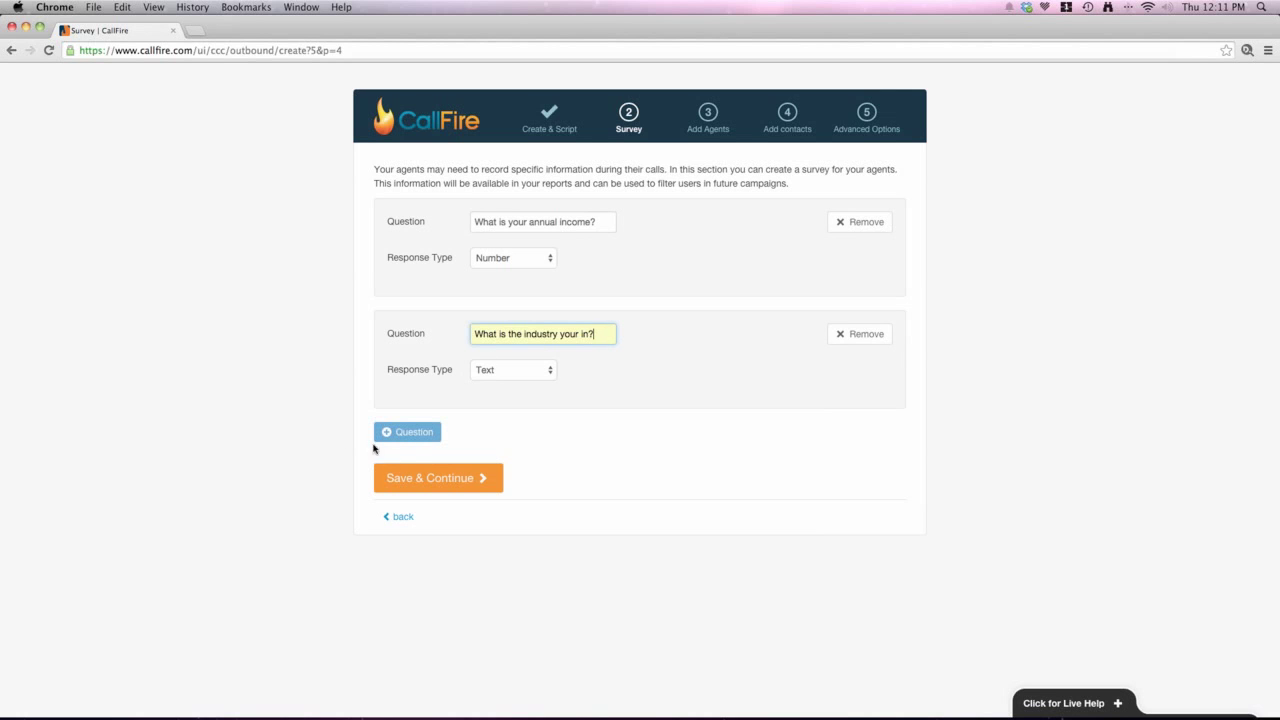
# - Add a third question 'Are you an existing customer?' from the suggestions
pyautogui.click(407, 431)
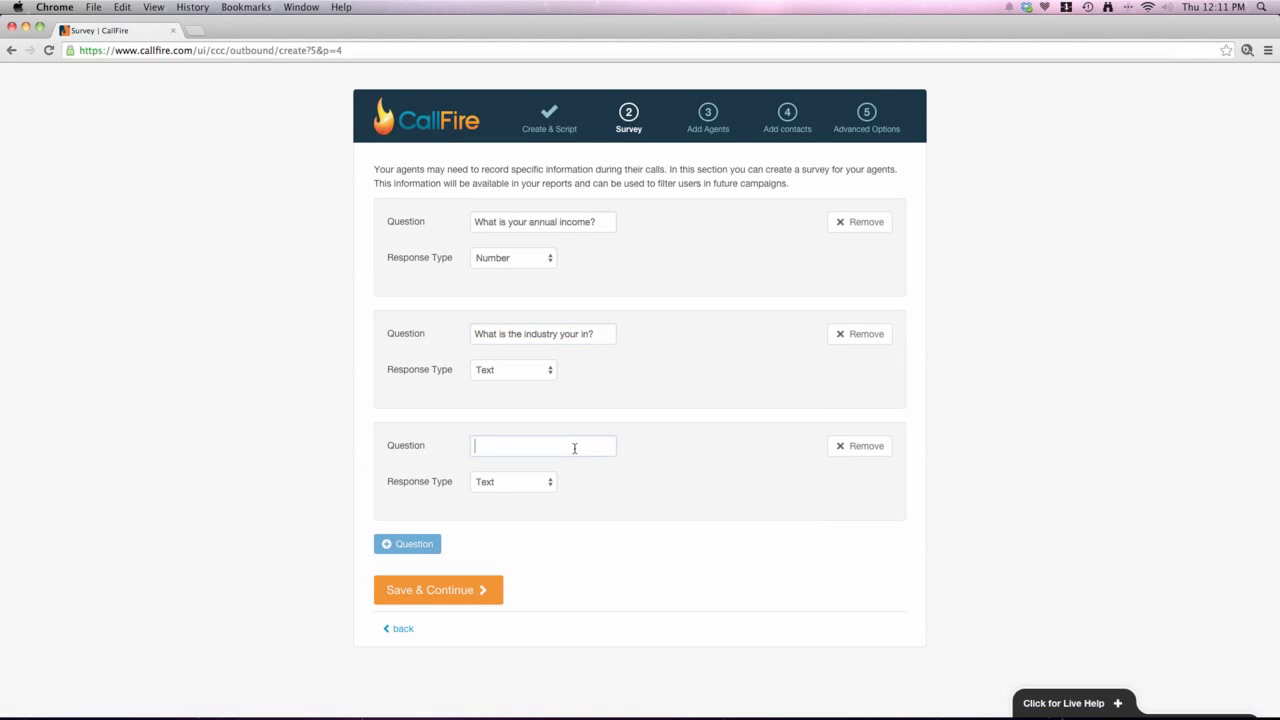
pyautogui.write('A')
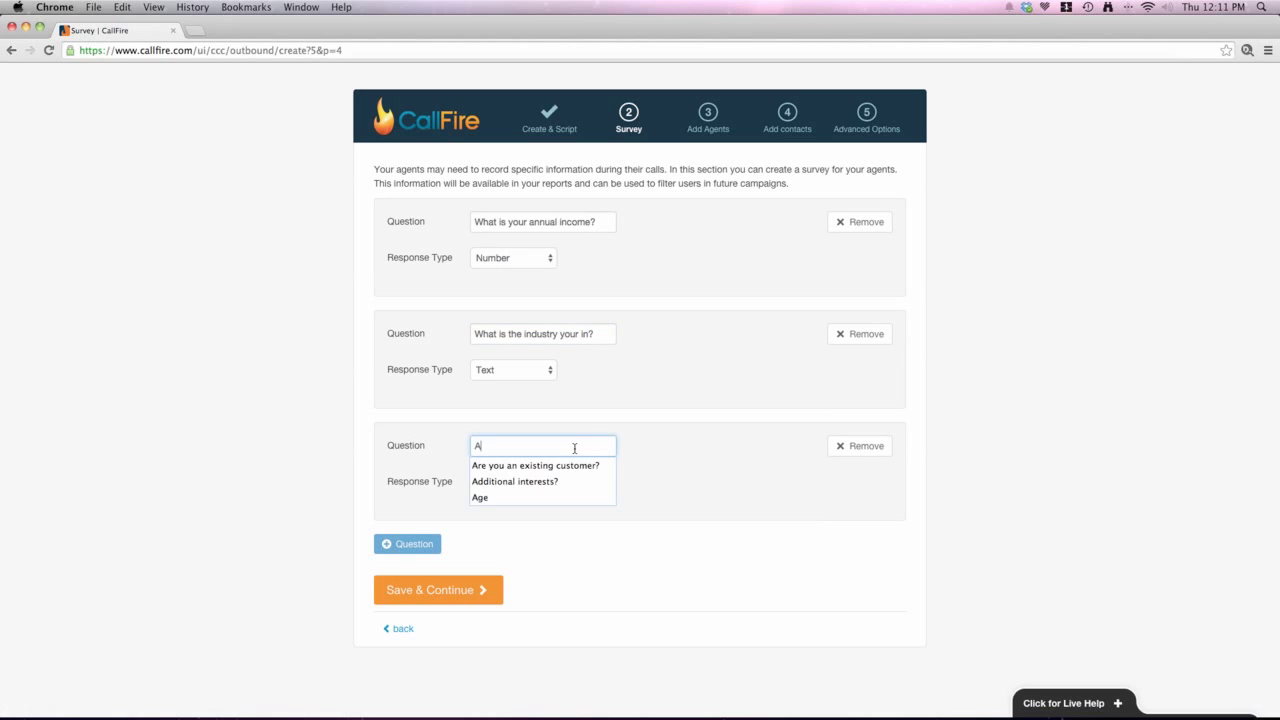
pyautogui.click(534, 465)
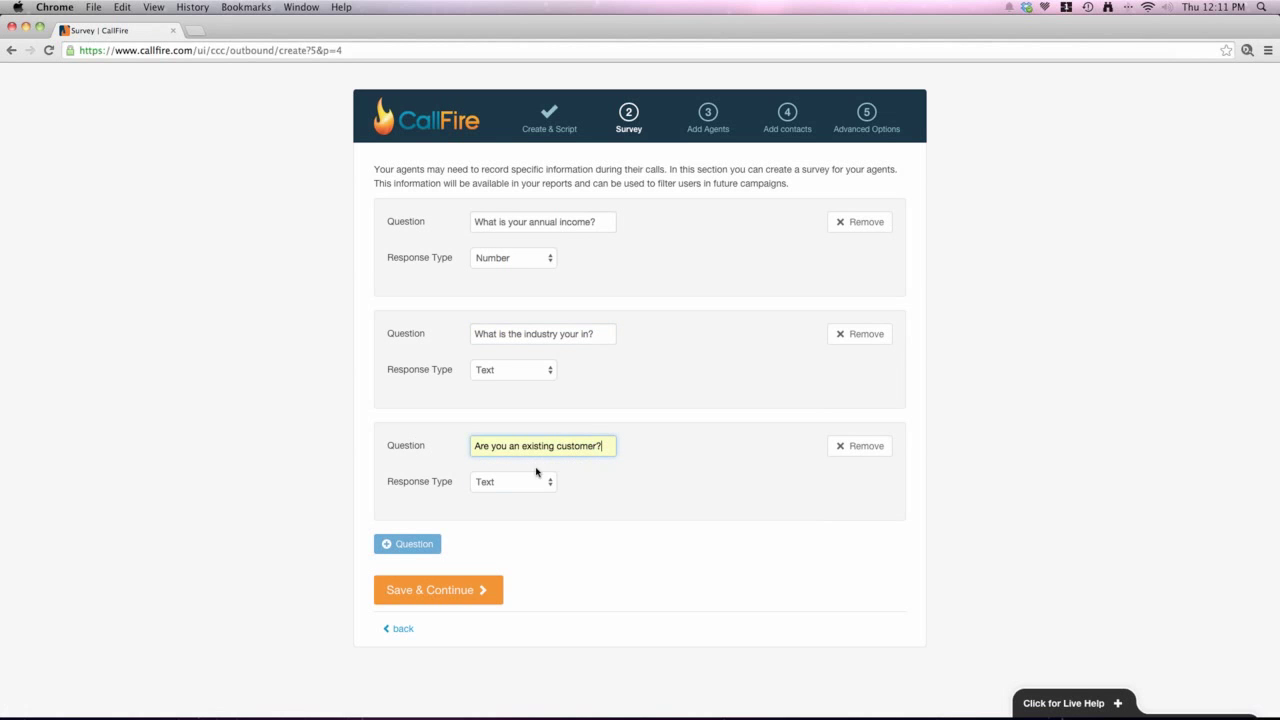
pyautogui.click(513, 481)
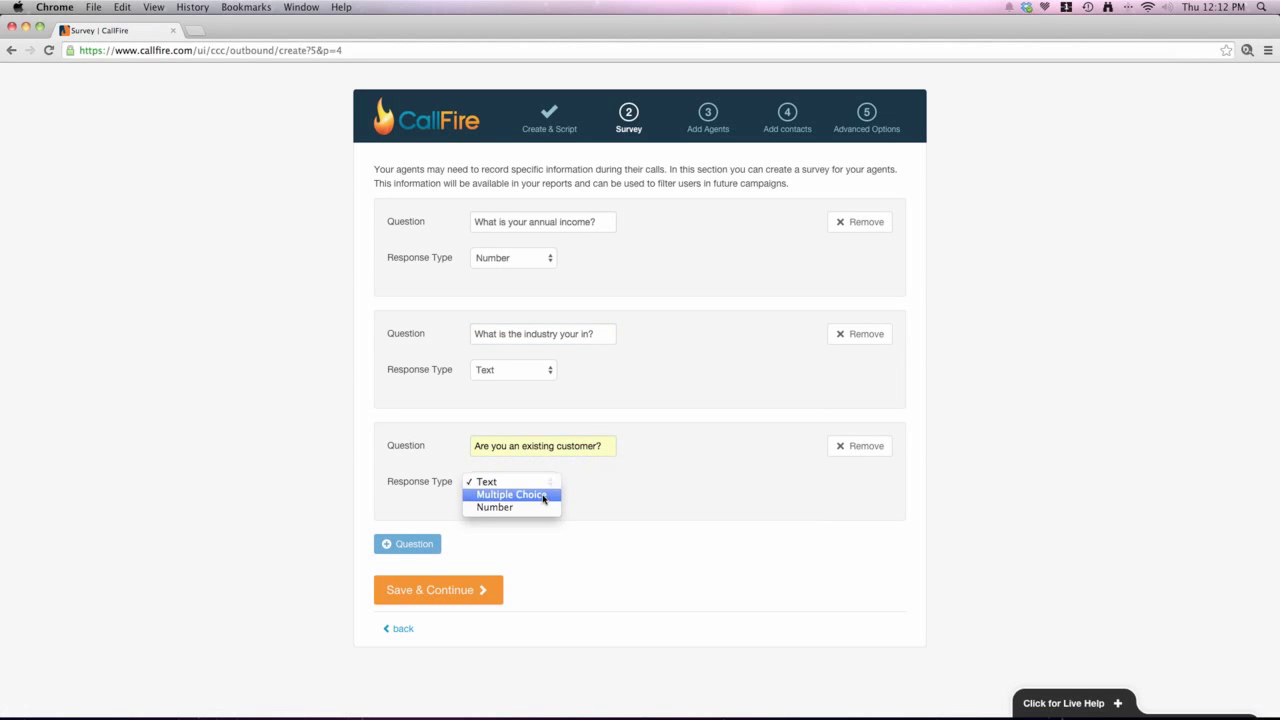
pyautogui.click(510, 494)
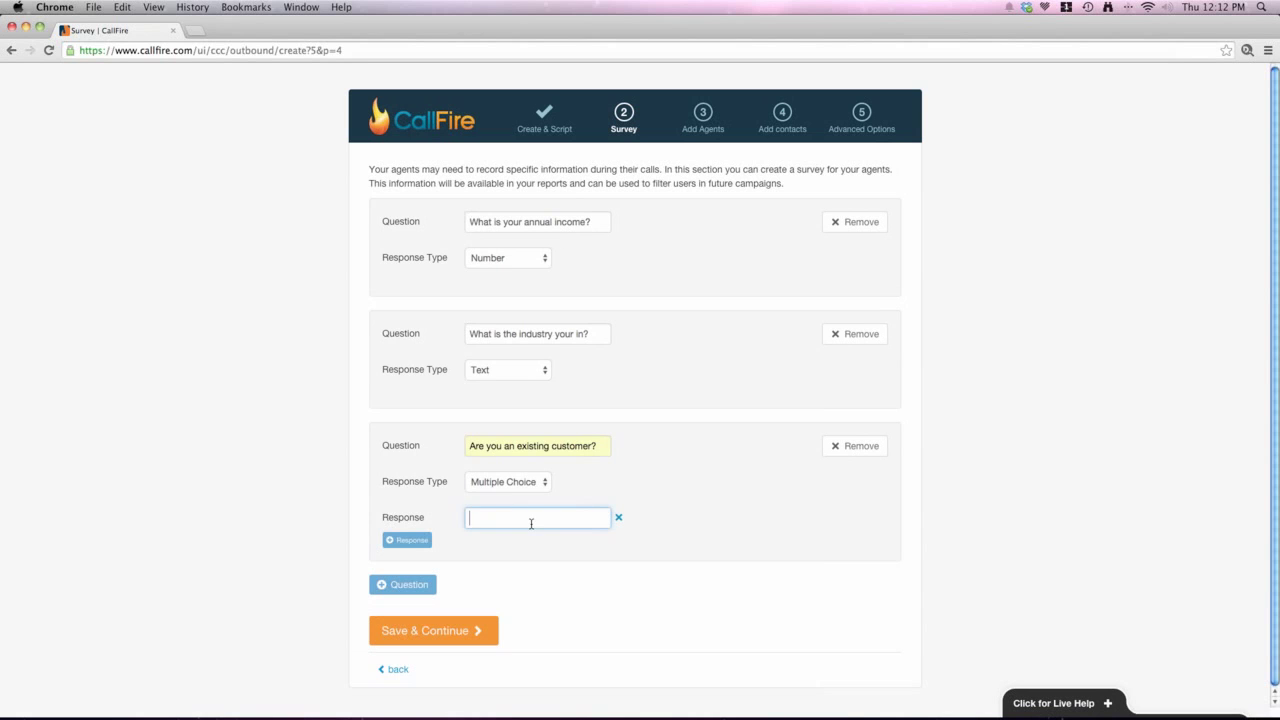
pyautogui.write('Yes')
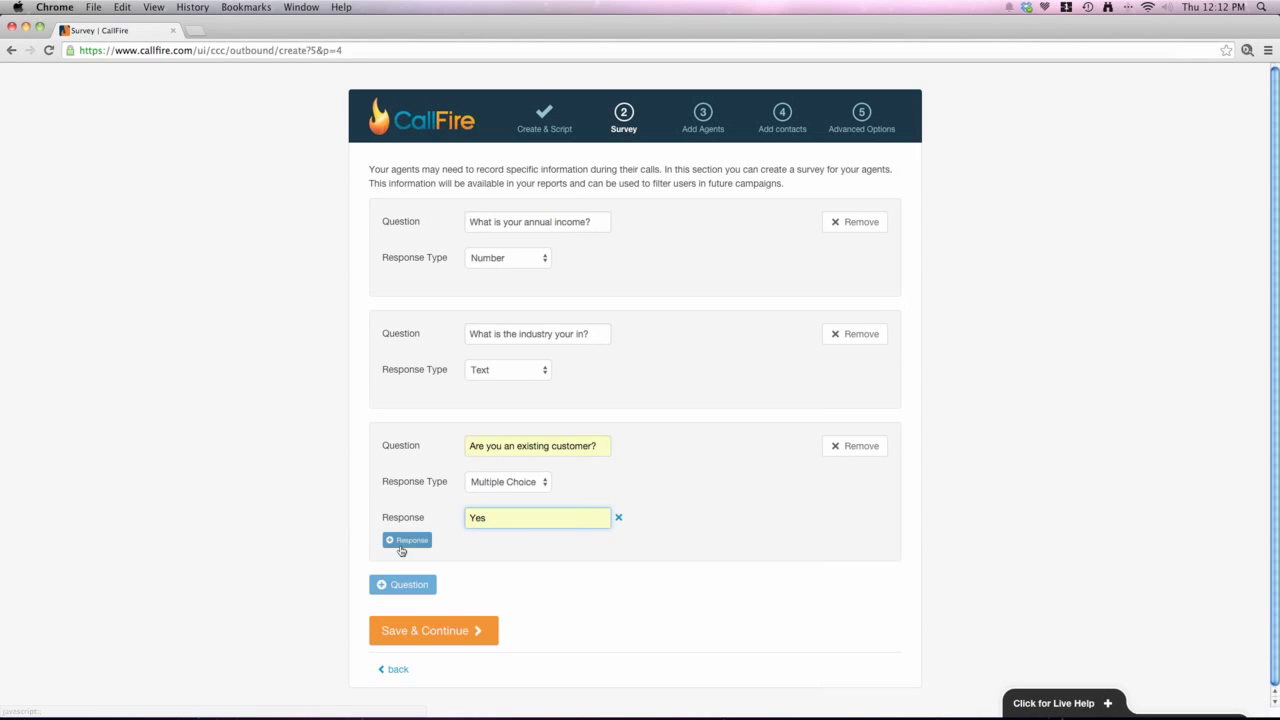
pyautogui.click(407, 540)
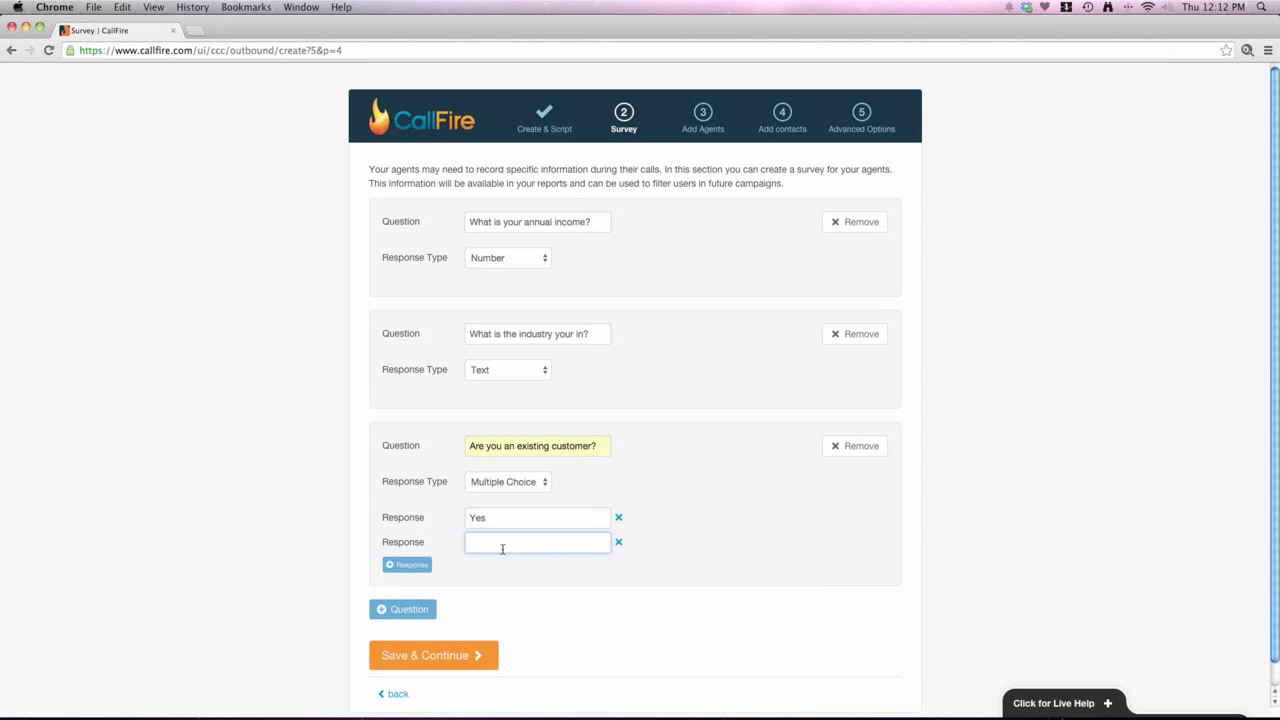
pyautogui.write('No')
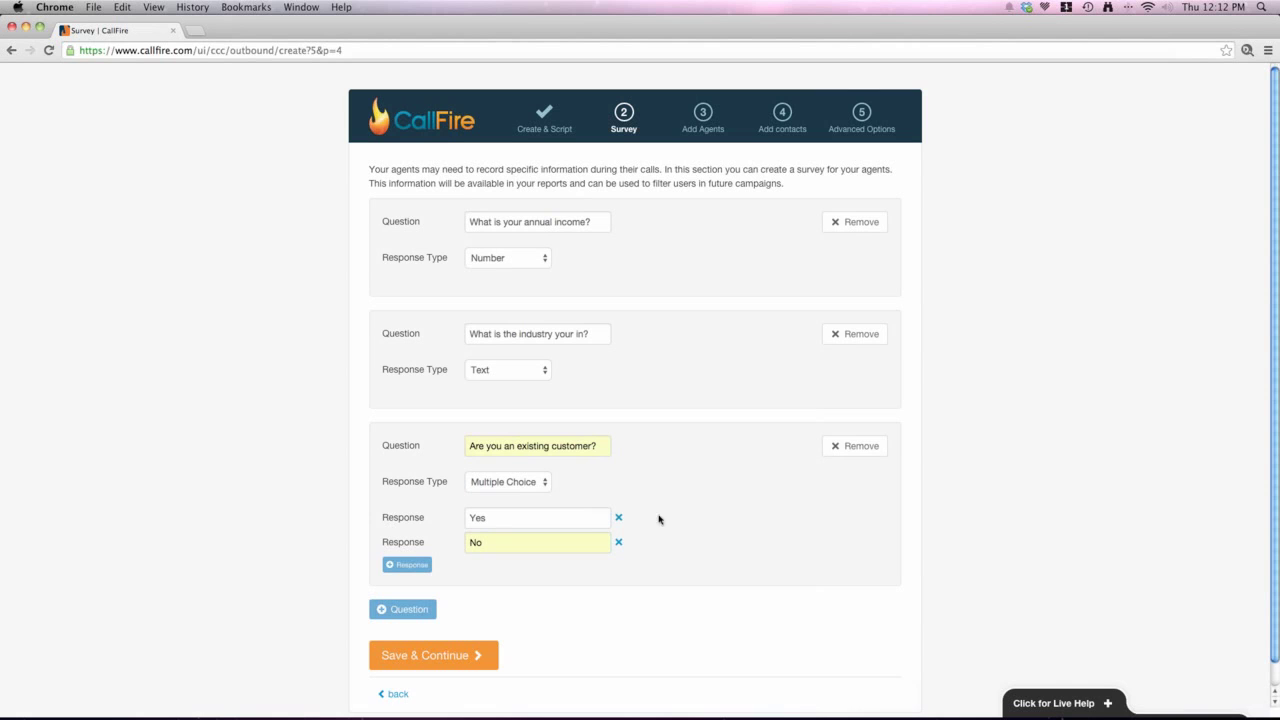
pyautogui.moveTo(563, 469)
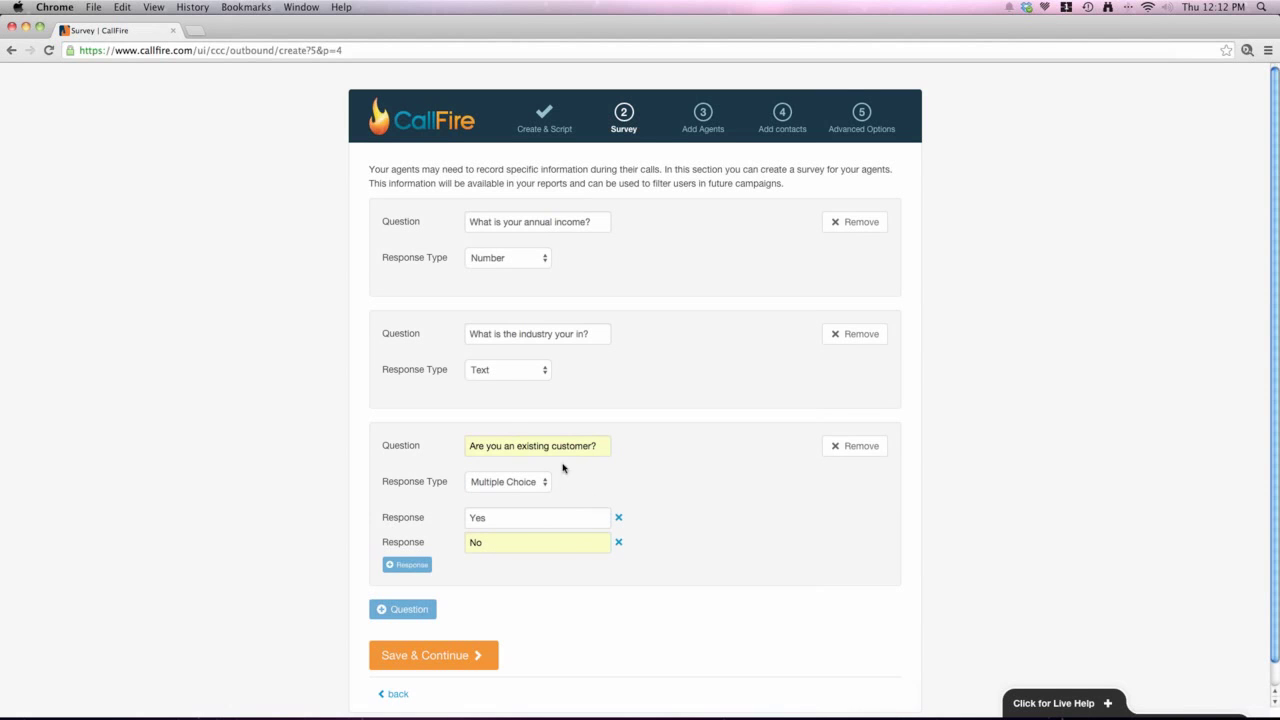
pyautogui.moveTo(829, 556)
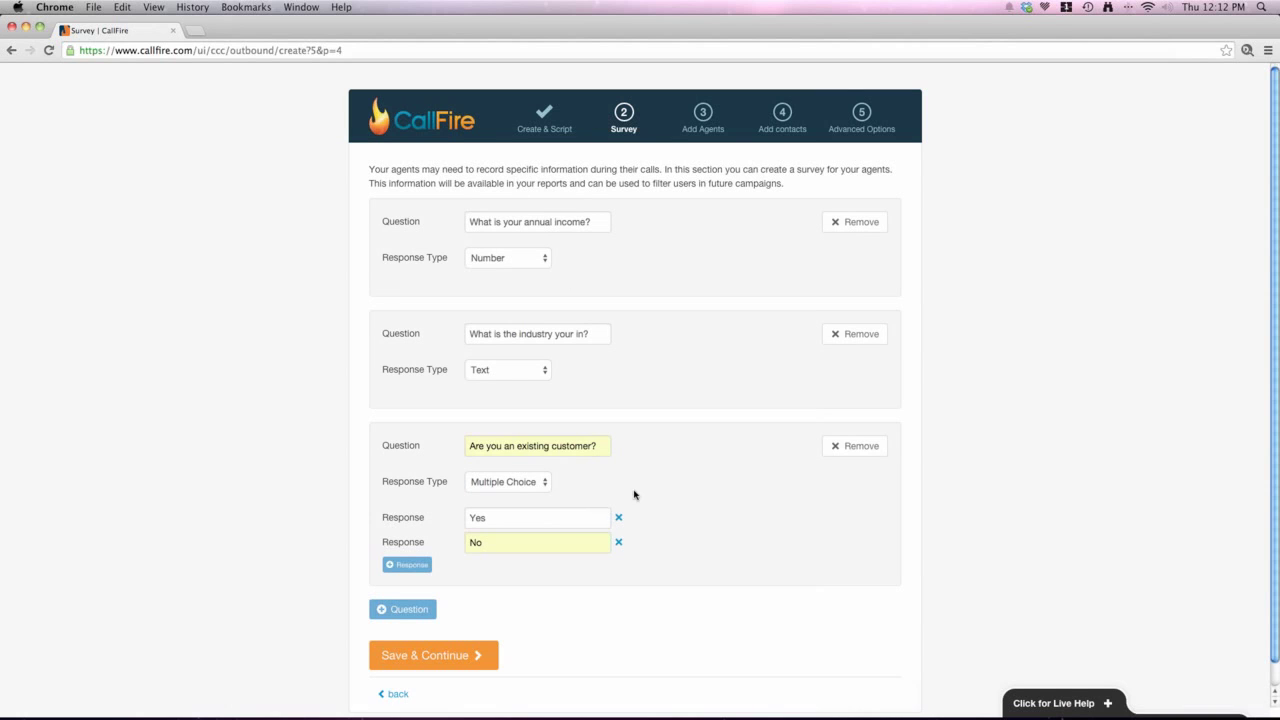
pyautogui.moveTo(478, 274)
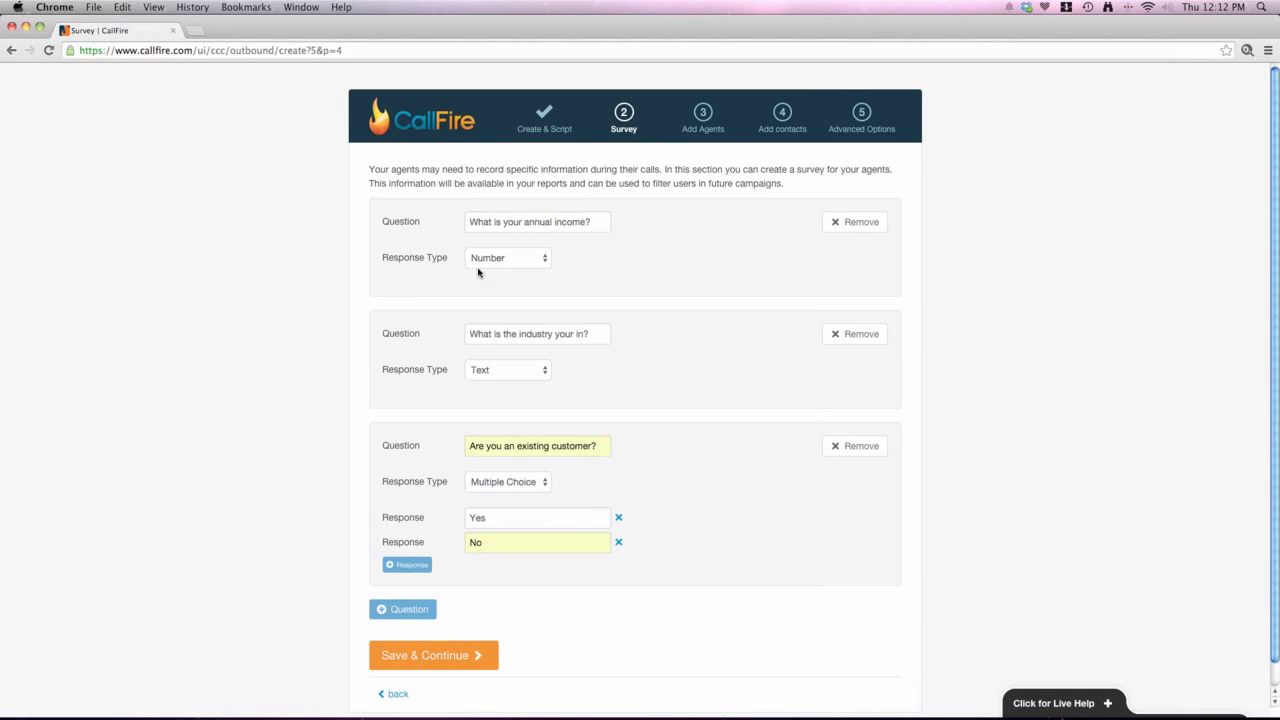
pyautogui.moveTo(658, 488)
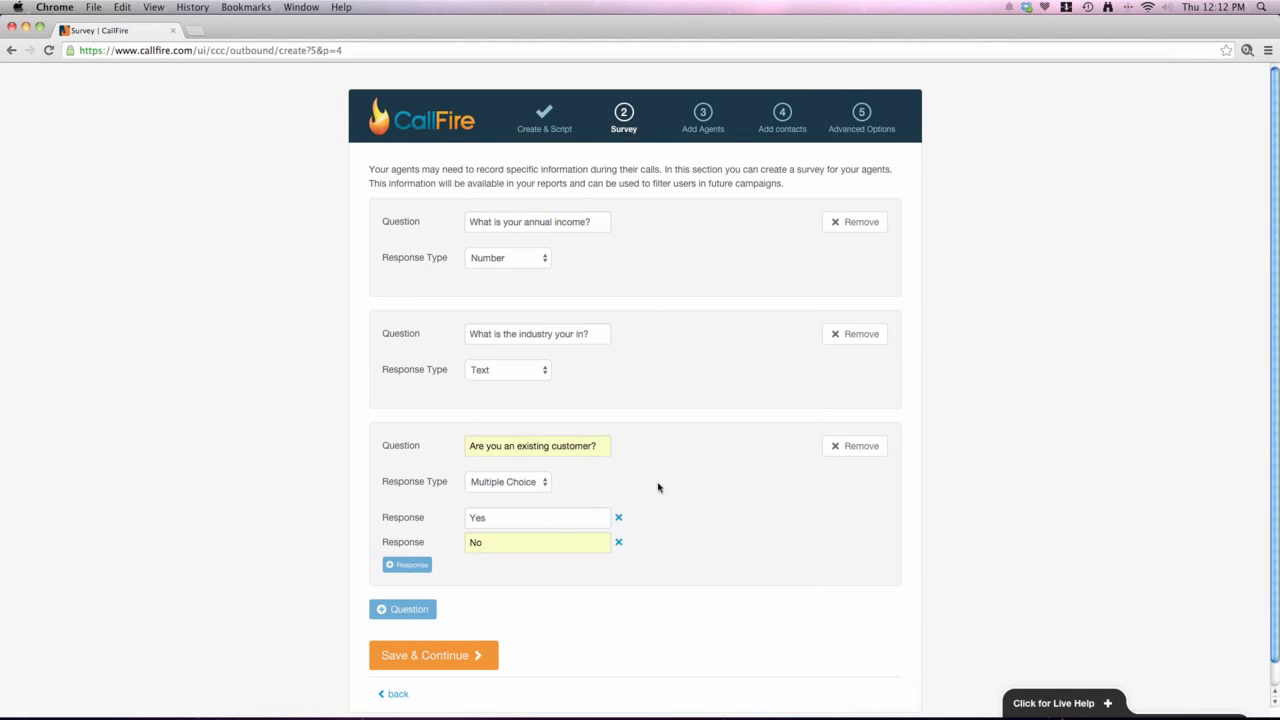
pyautogui.moveTo(434, 561)
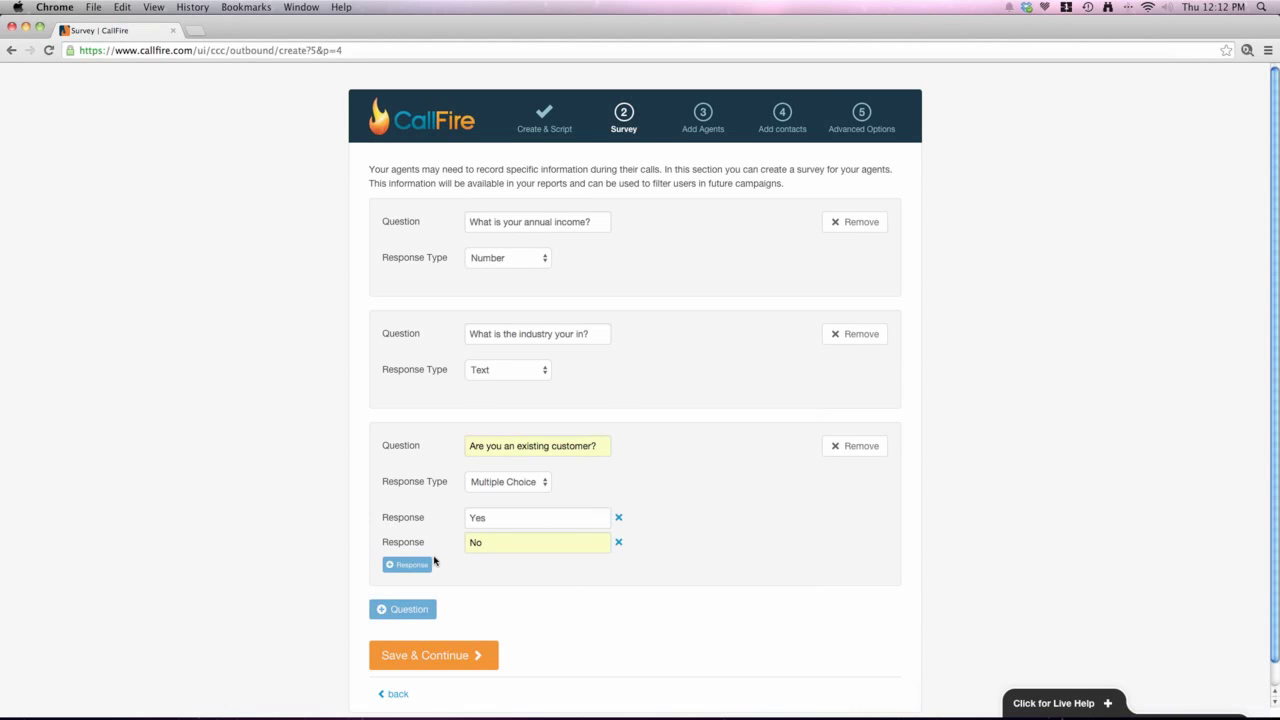
# - Save the survey and continue to the Add Agents step
pyautogui.click(433, 655)
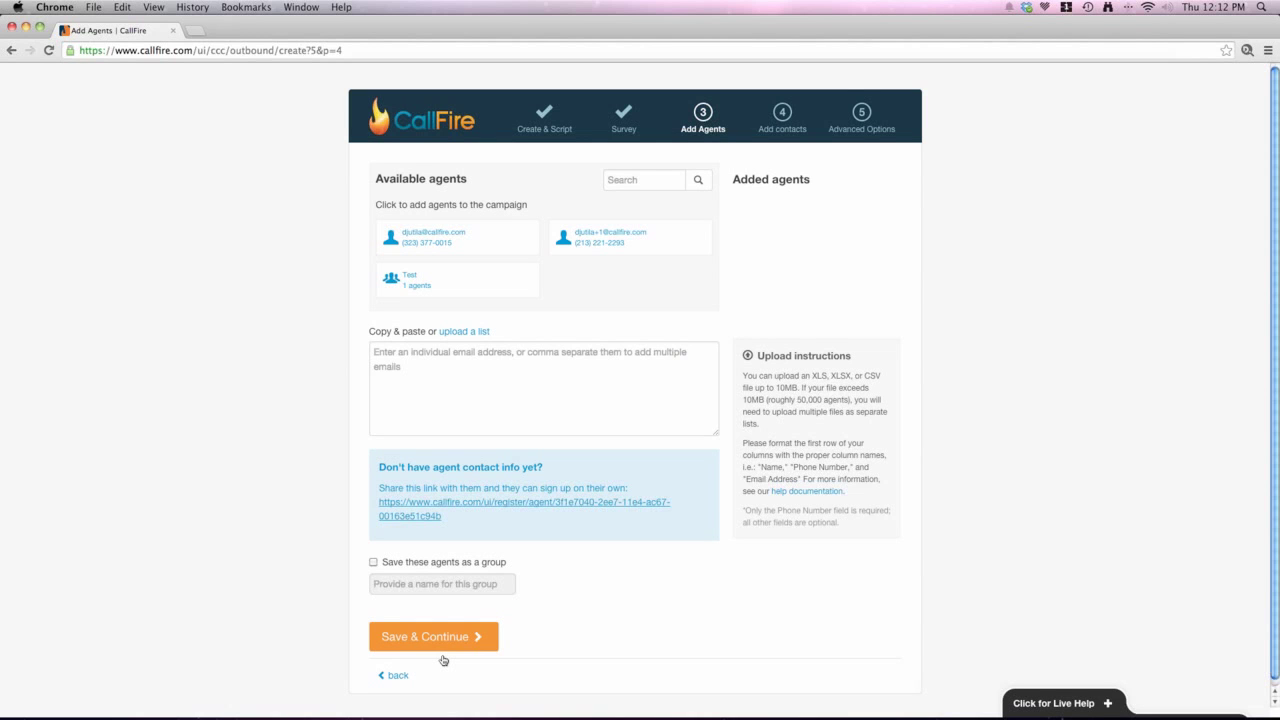
pyautogui.moveTo(980, 448)
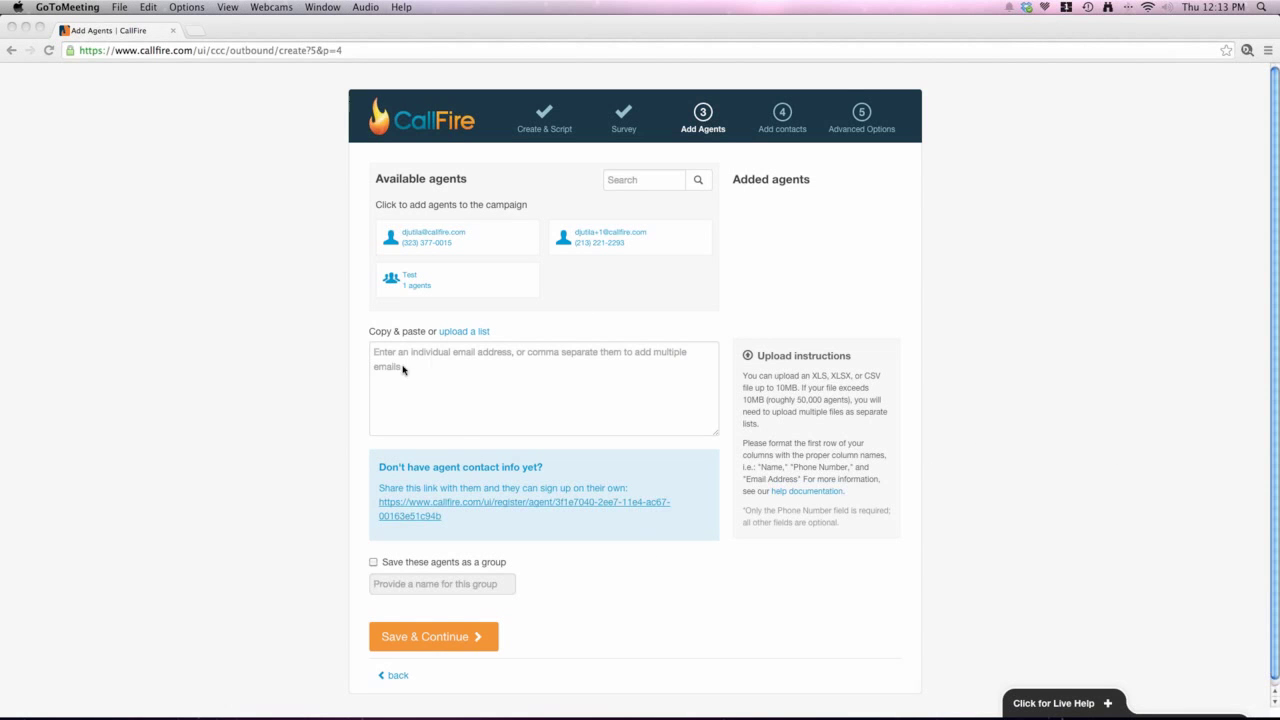
pyautogui.click(543, 389)
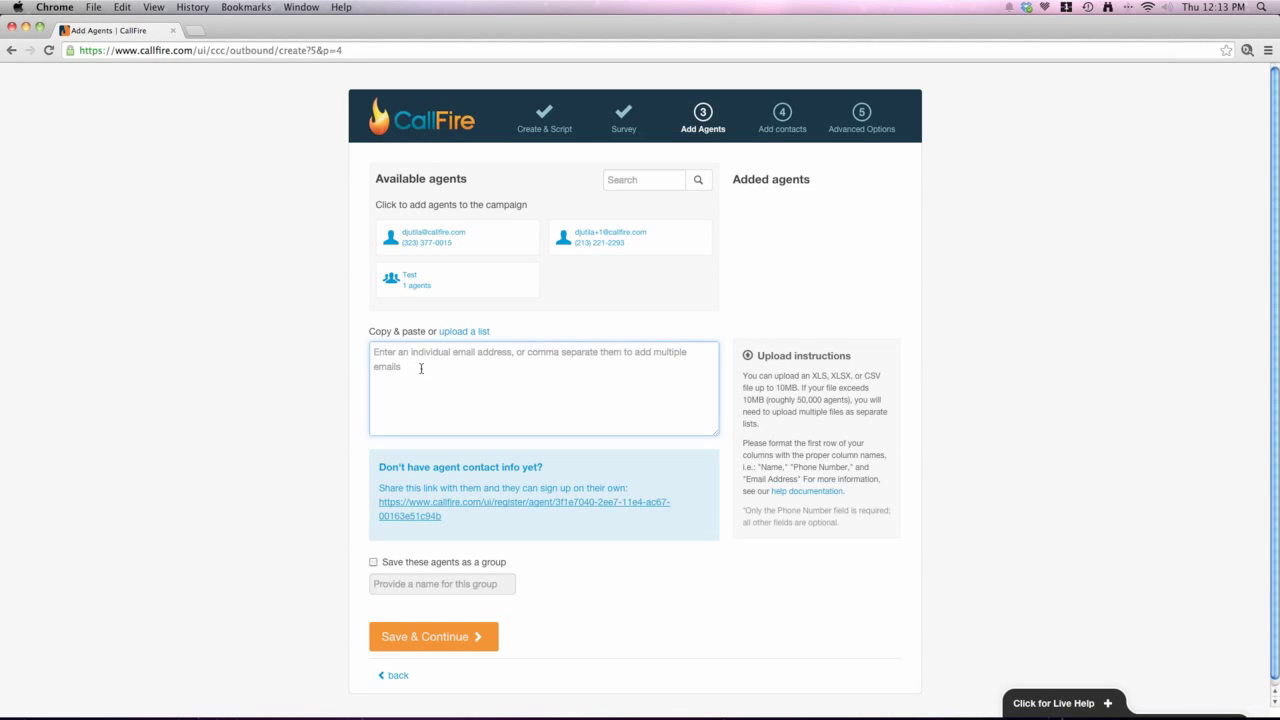
pyautogui.moveTo(550, 366)
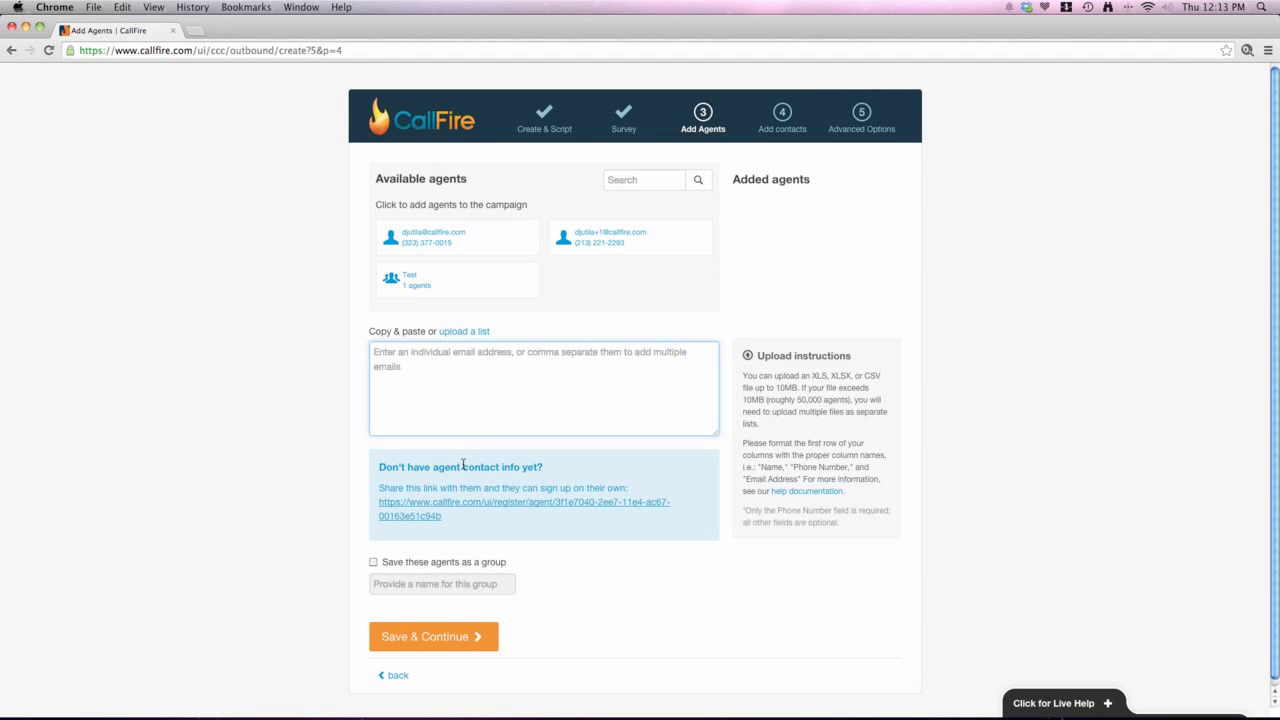
pyautogui.moveTo(376, 510)
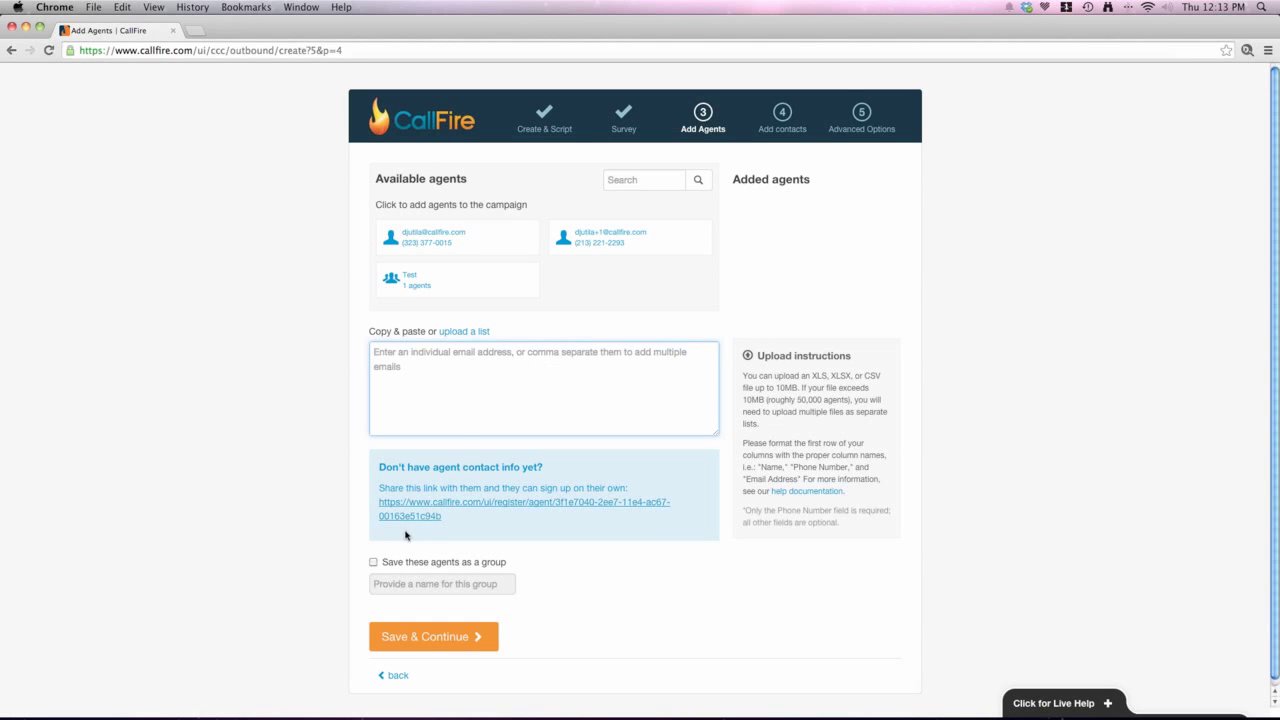
pyautogui.moveTo(739, 262)
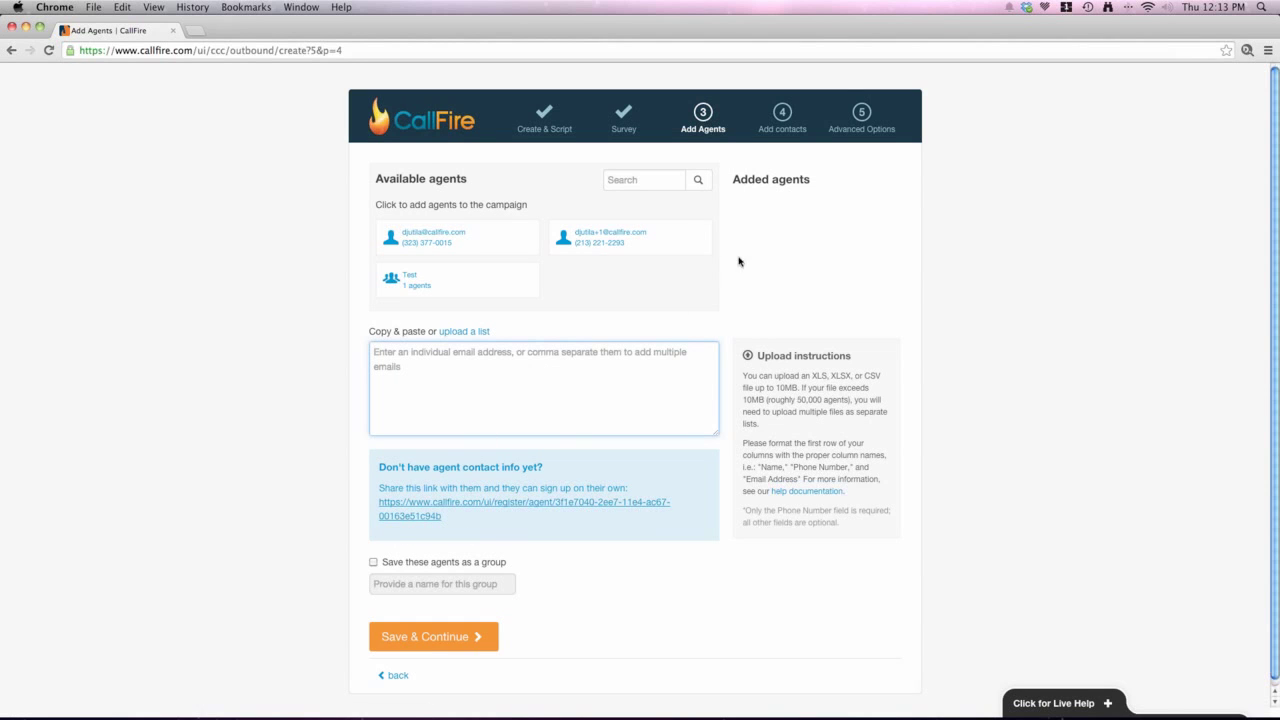
pyautogui.moveTo(627, 290)
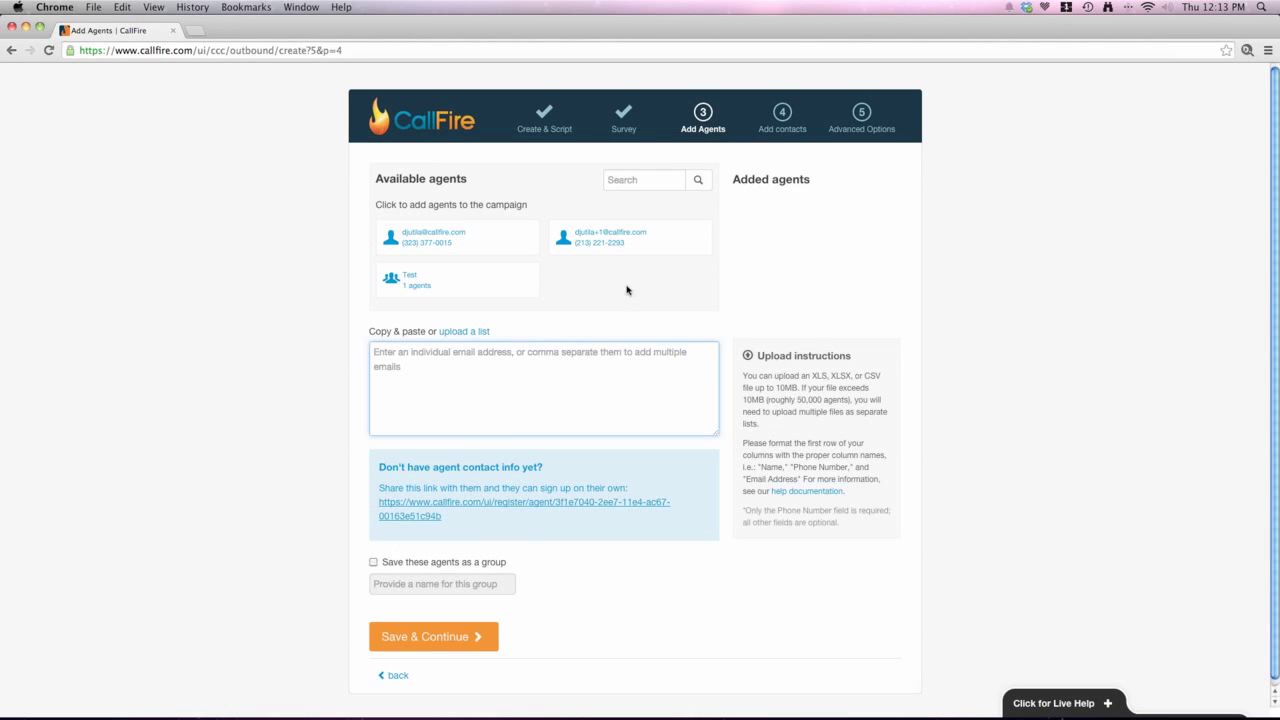
pyautogui.moveTo(480, 243)
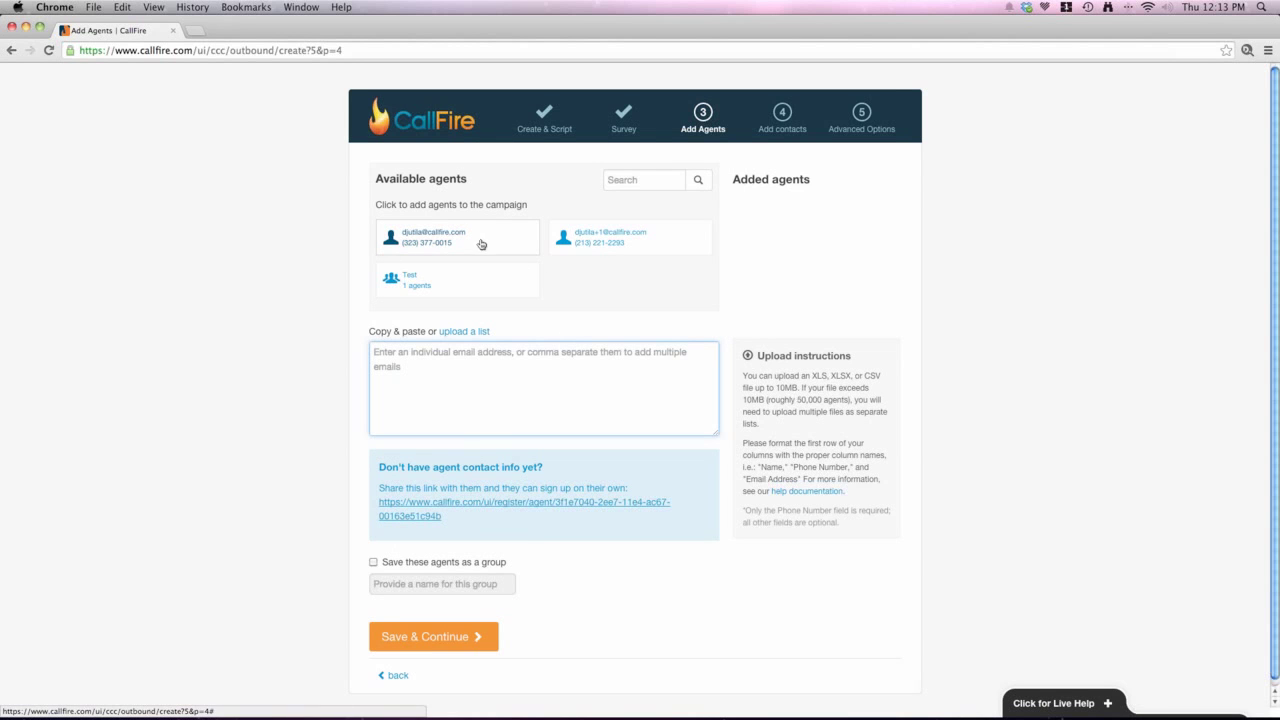
pyautogui.click(457, 237)
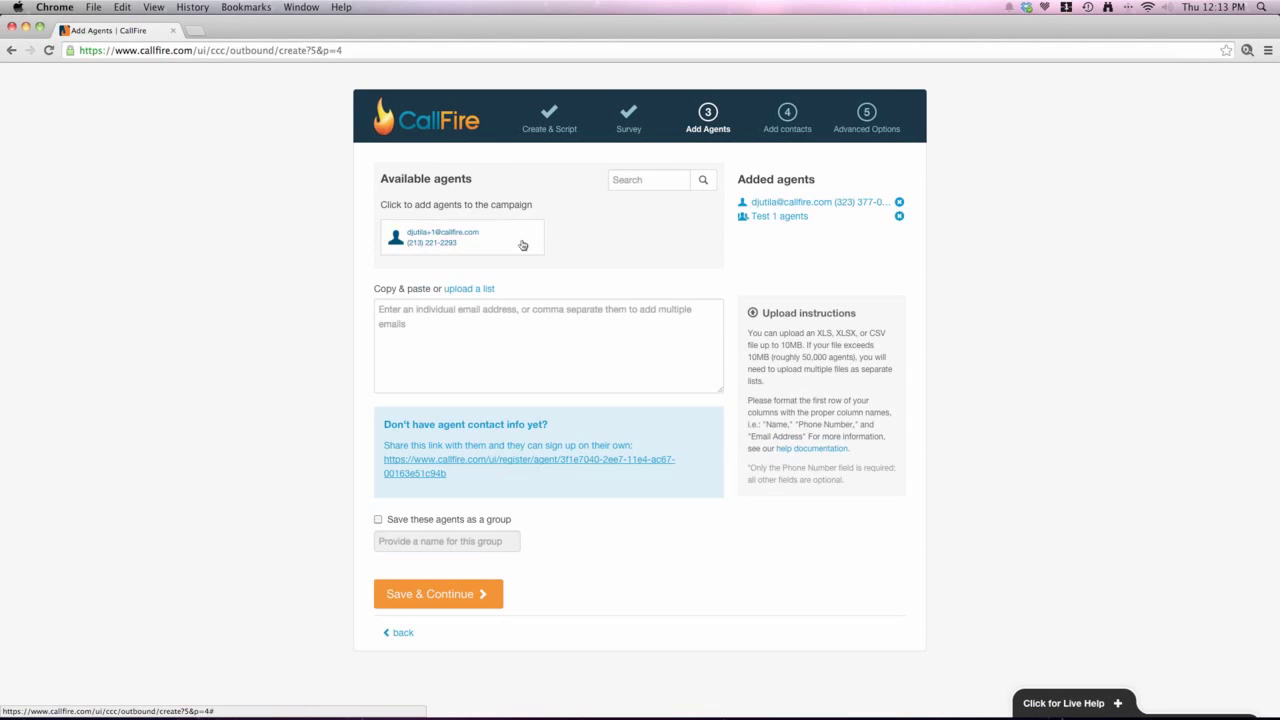
pyautogui.click(460, 237)
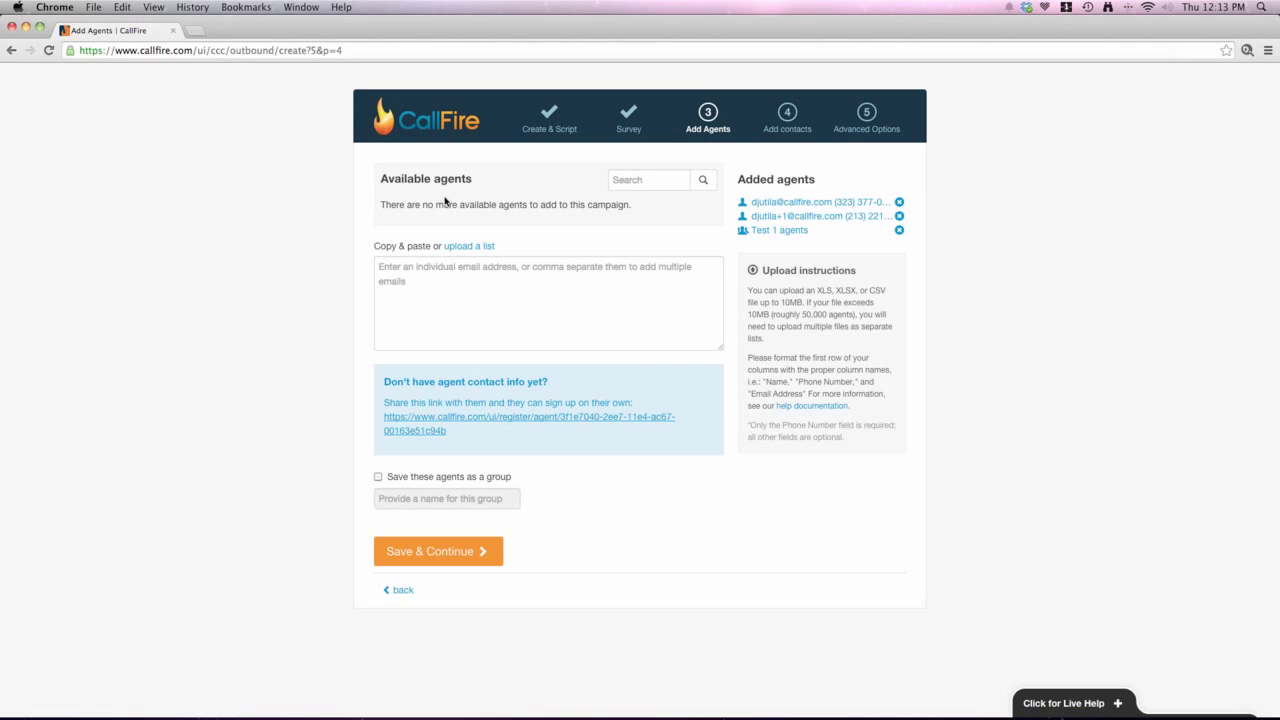
pyautogui.moveTo(452, 292)
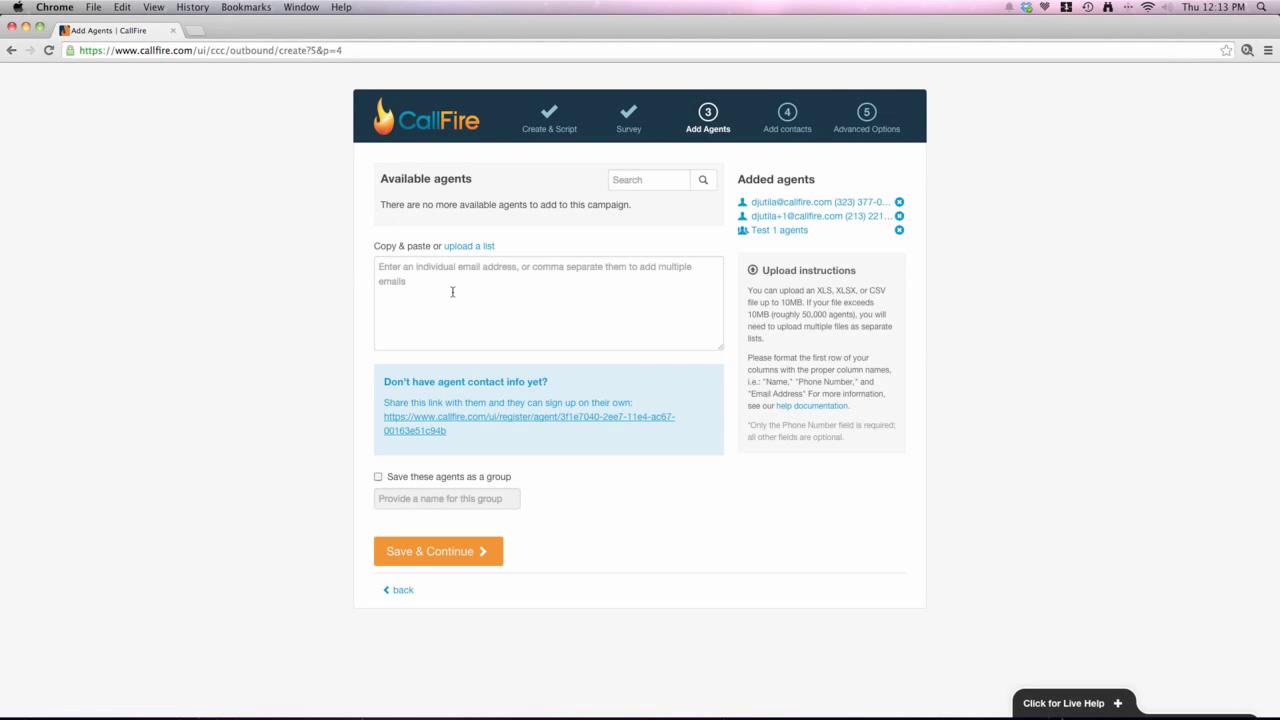
pyautogui.moveTo(528, 215)
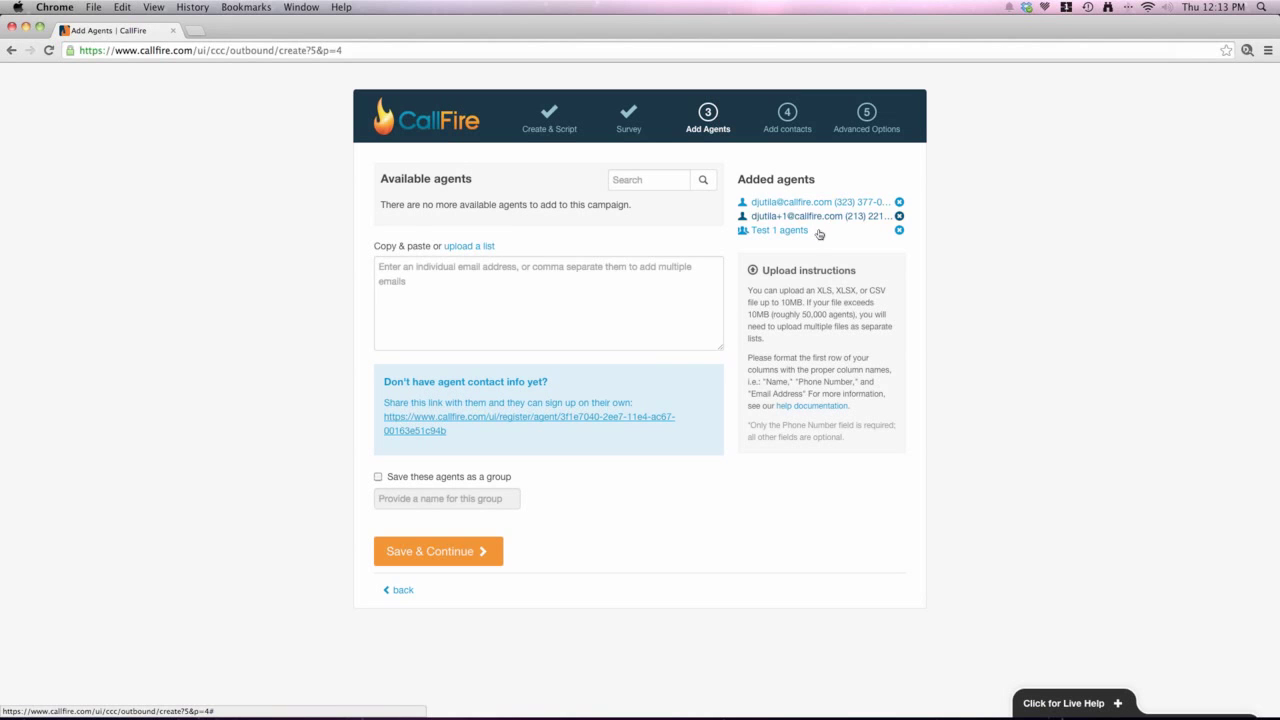
pyautogui.click(899, 201)
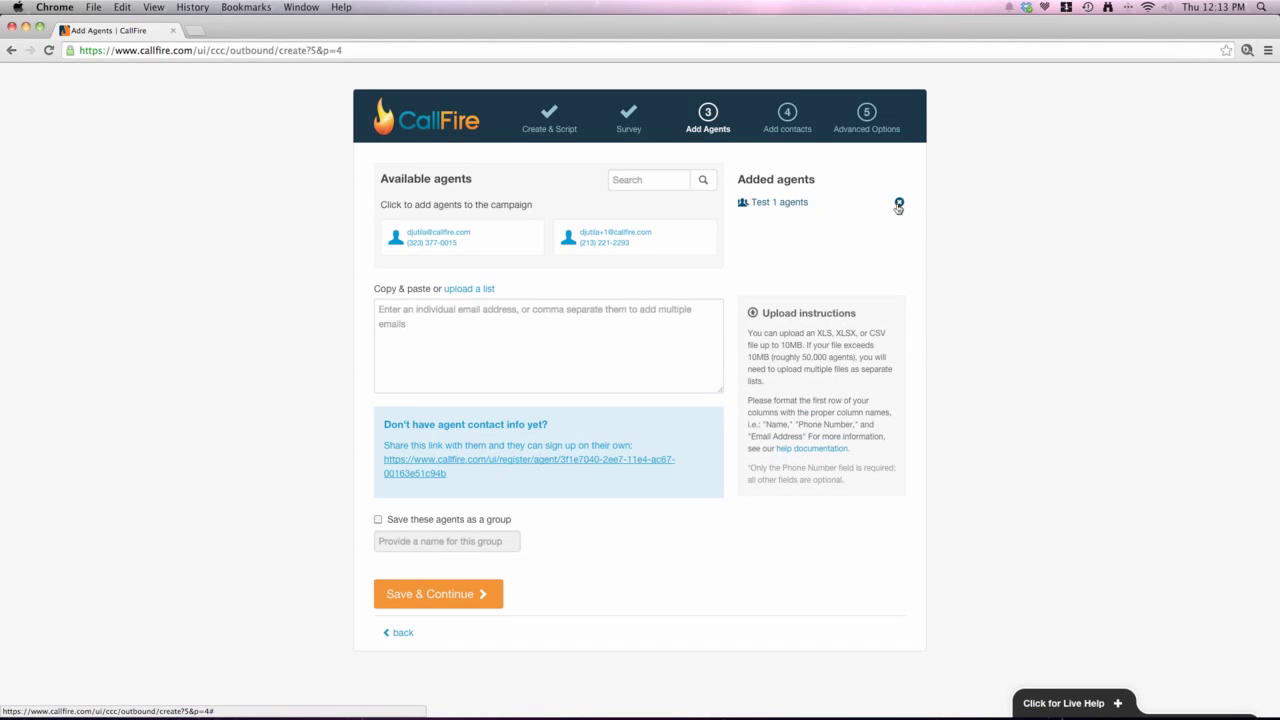
pyautogui.click(898, 204)
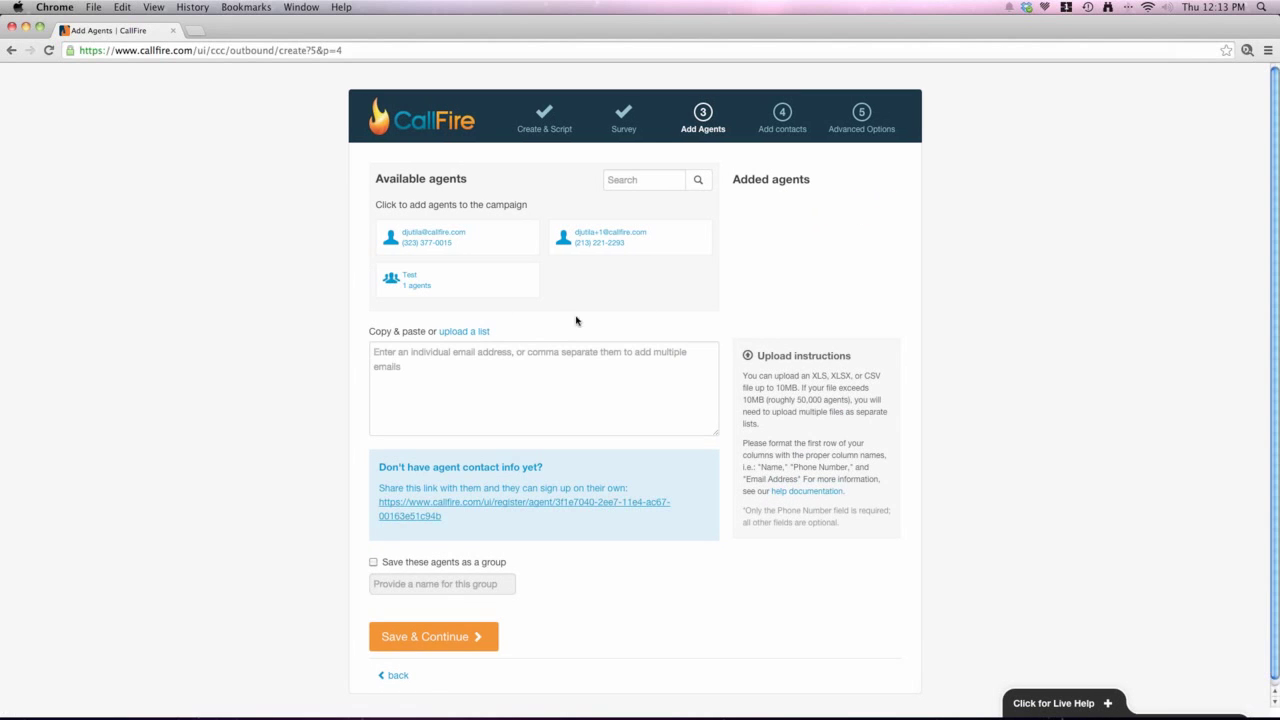
pyautogui.moveTo(464, 331)
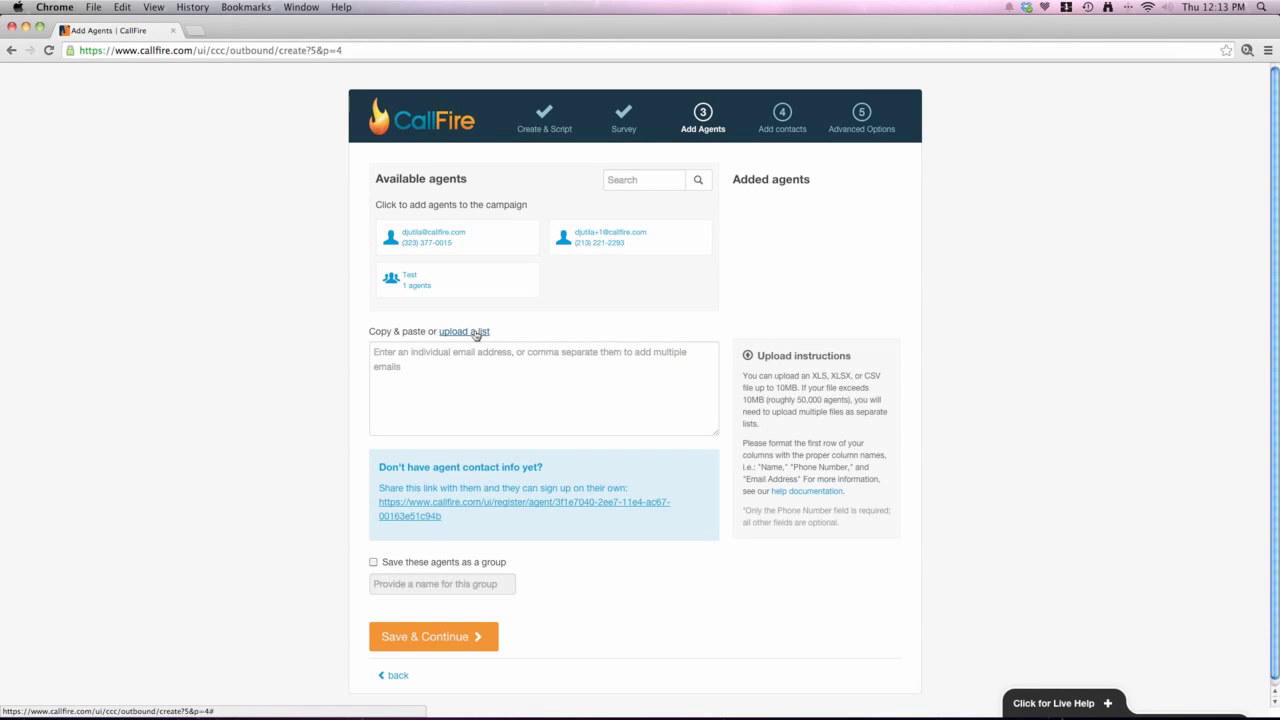
pyautogui.moveTo(488, 378)
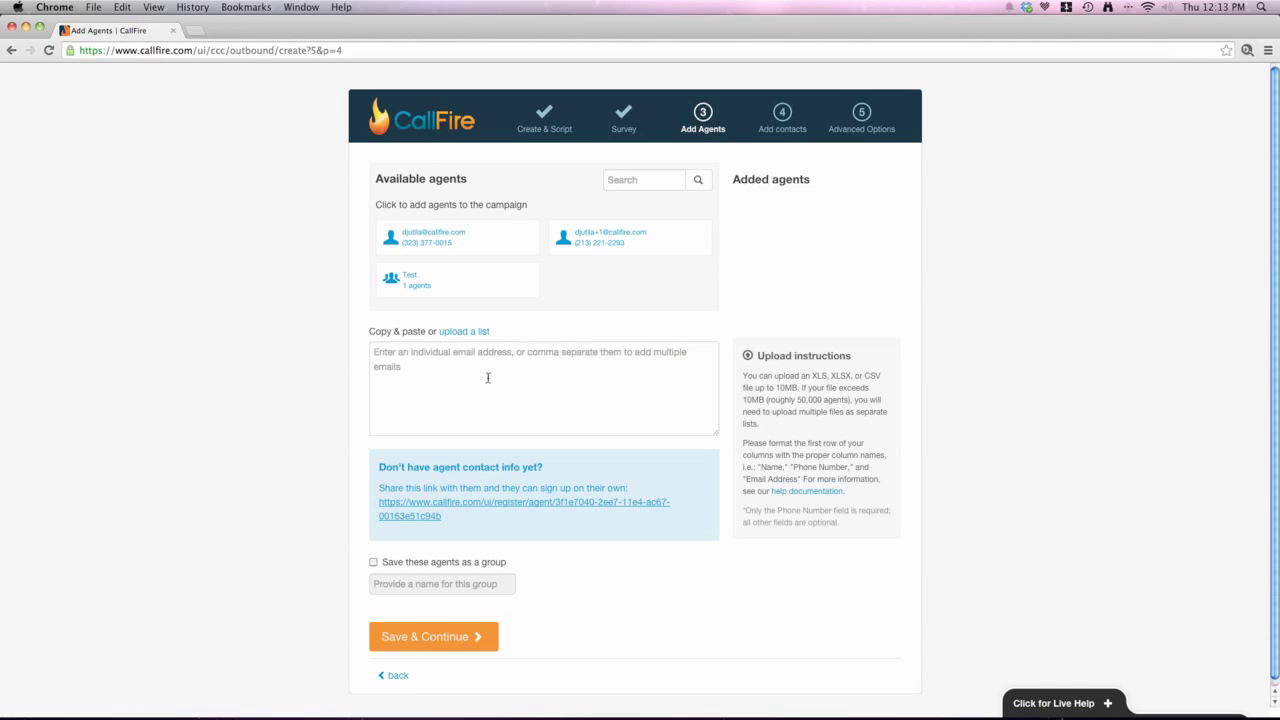
pyautogui.moveTo(736, 298)
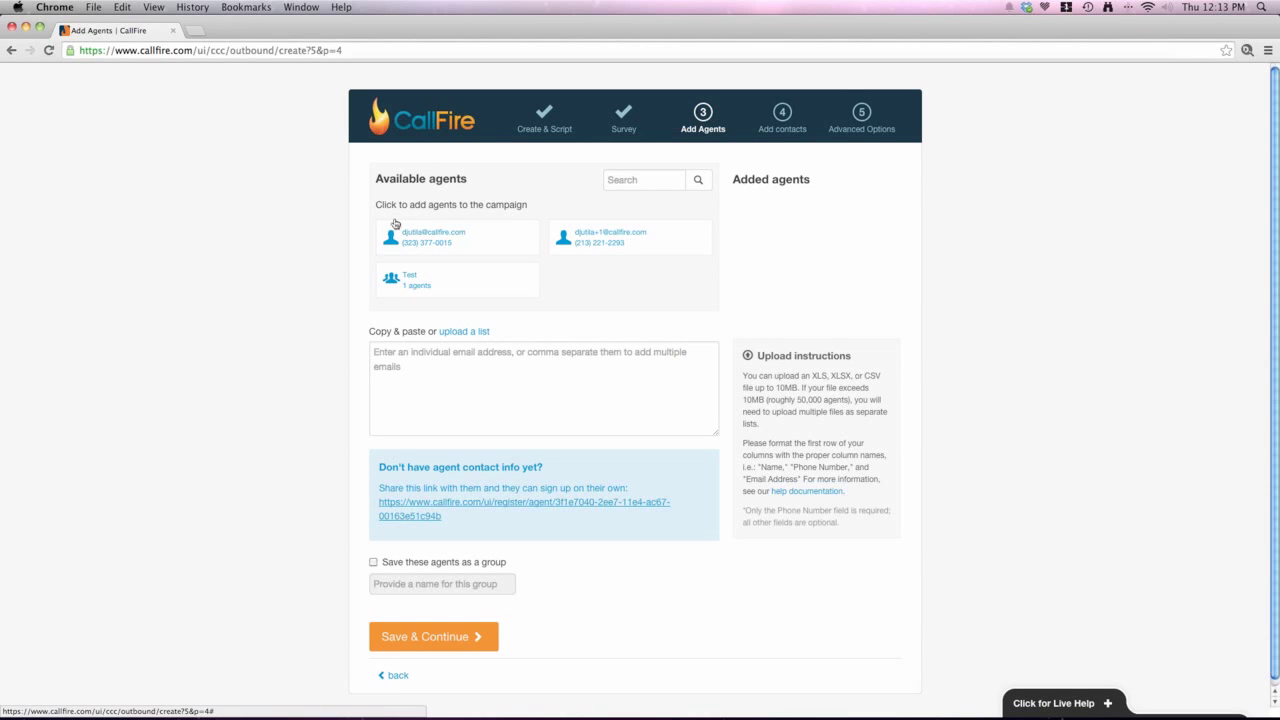
pyautogui.moveTo(280, 613)
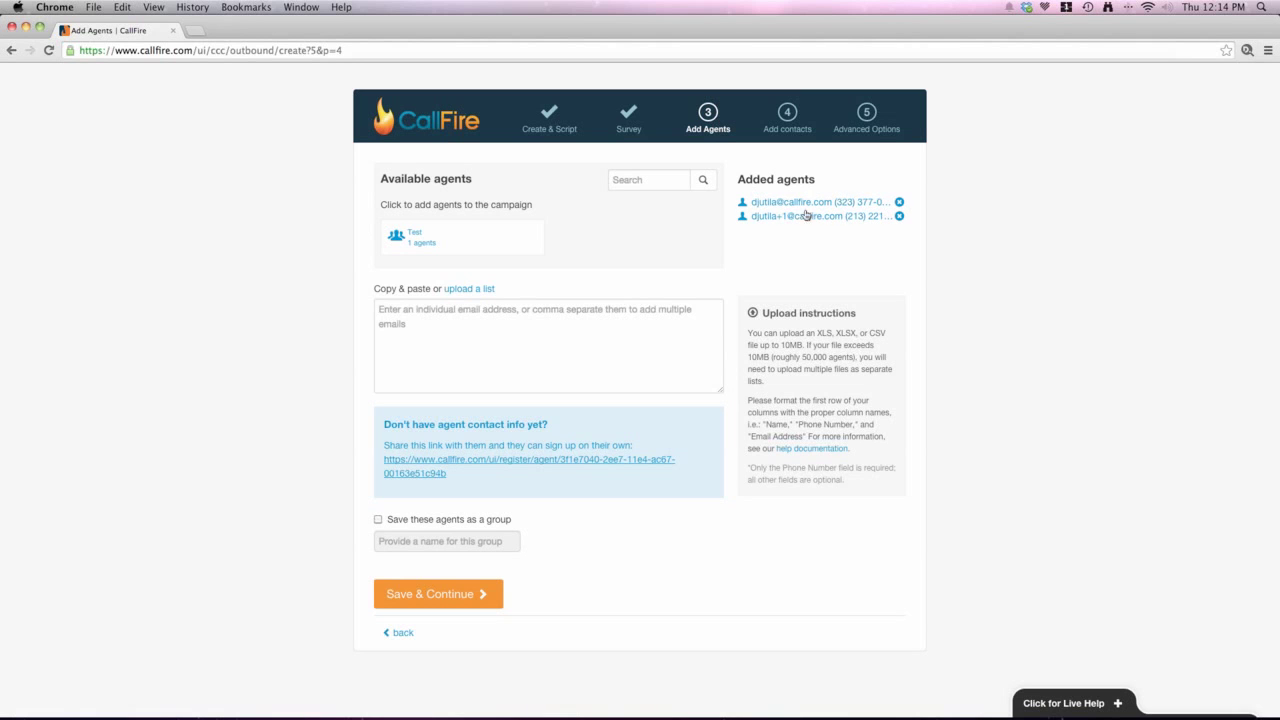
pyautogui.click(378, 519)
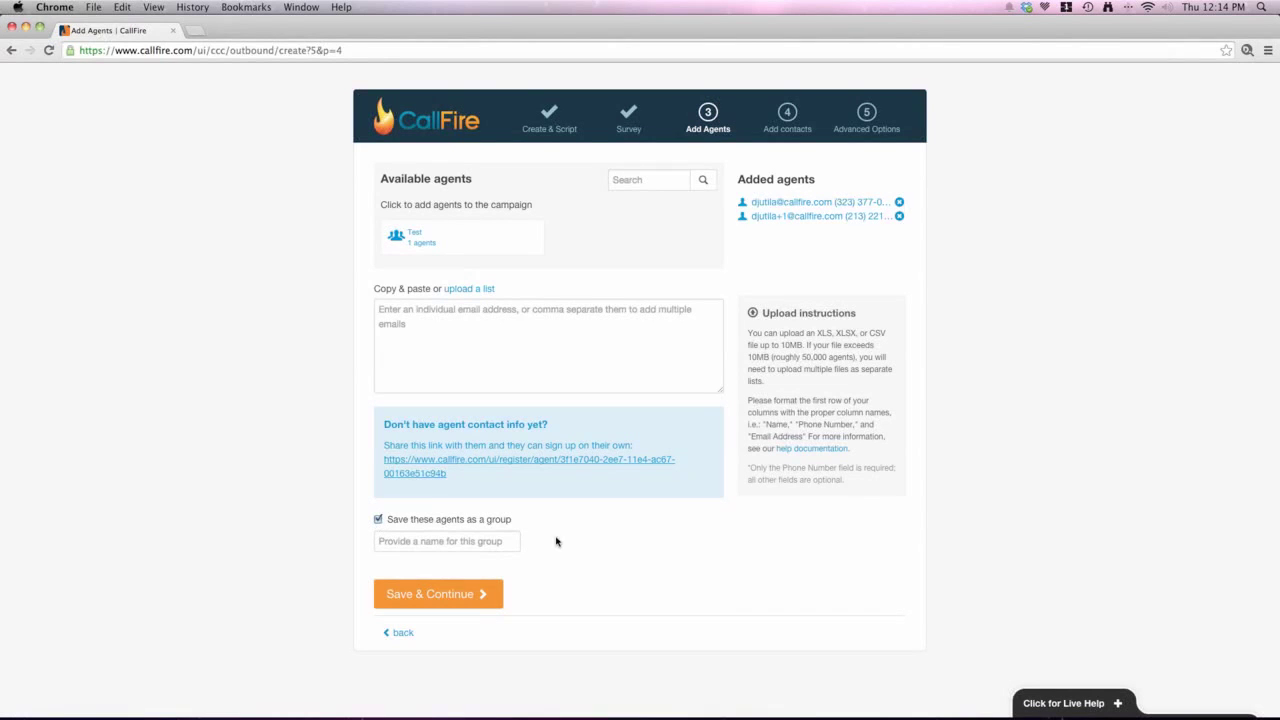
pyautogui.click(378, 519)
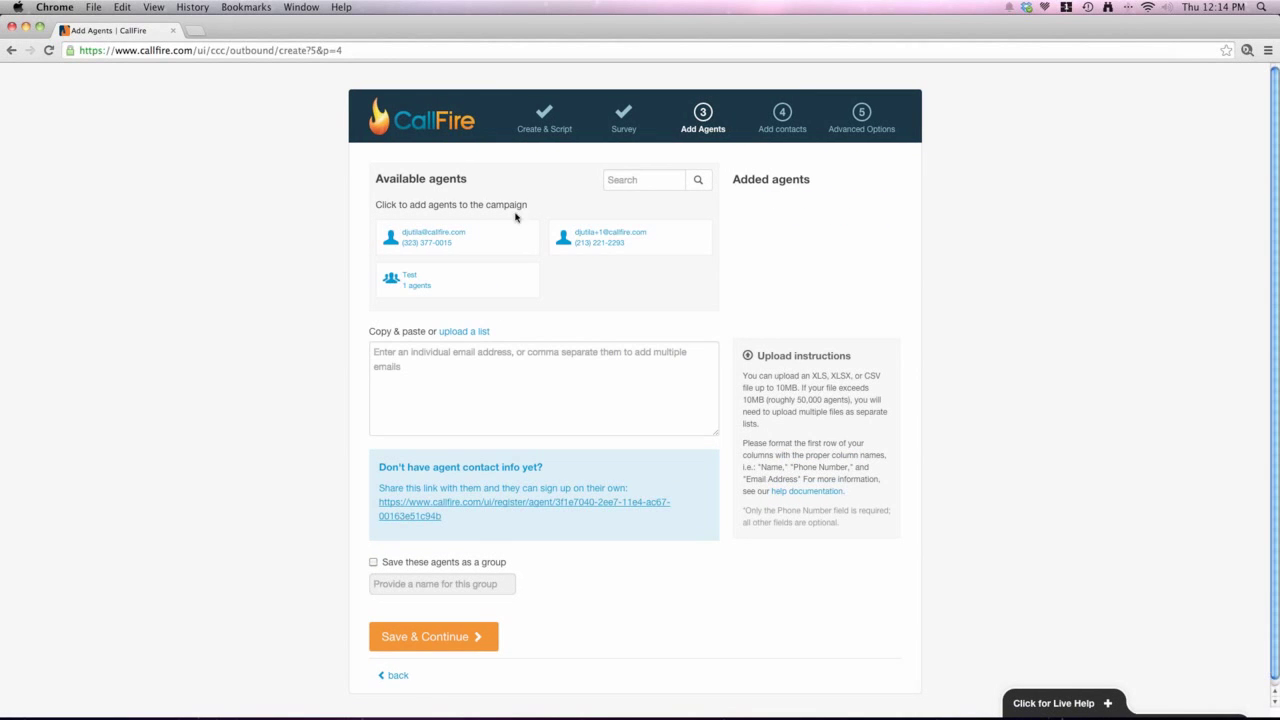
pyautogui.moveTo(537, 165)
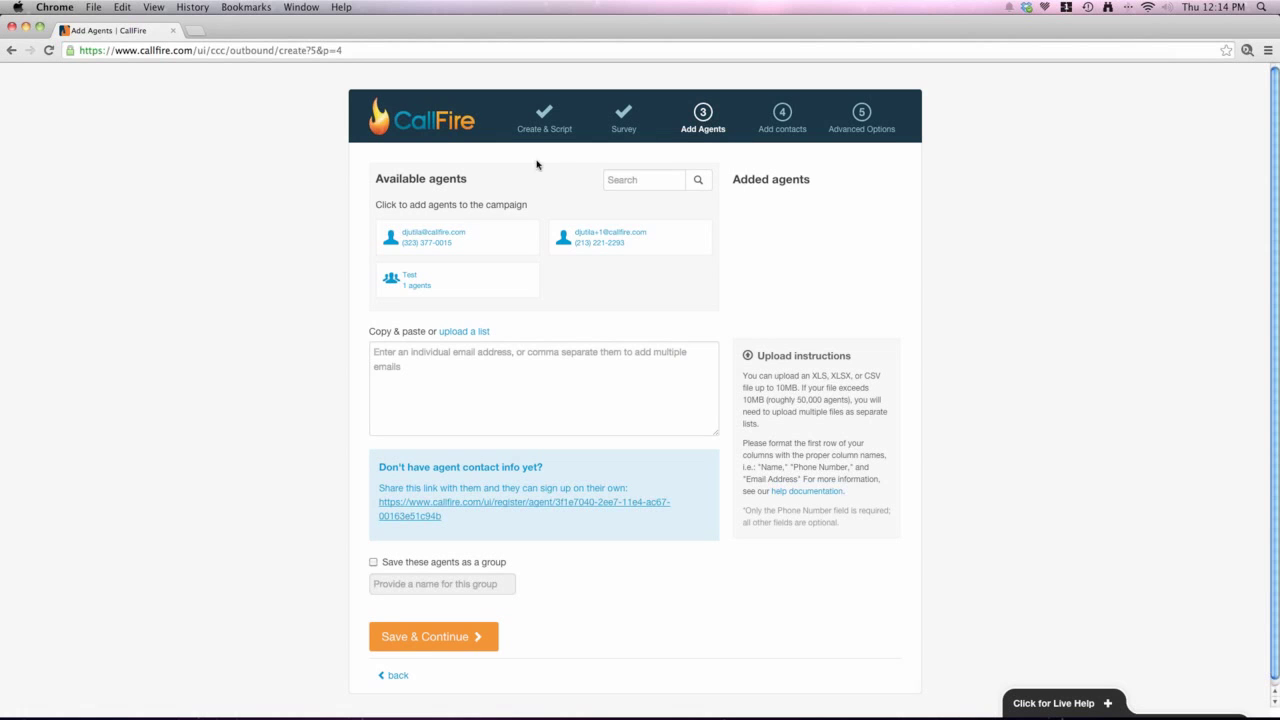
pyautogui.click(433, 636)
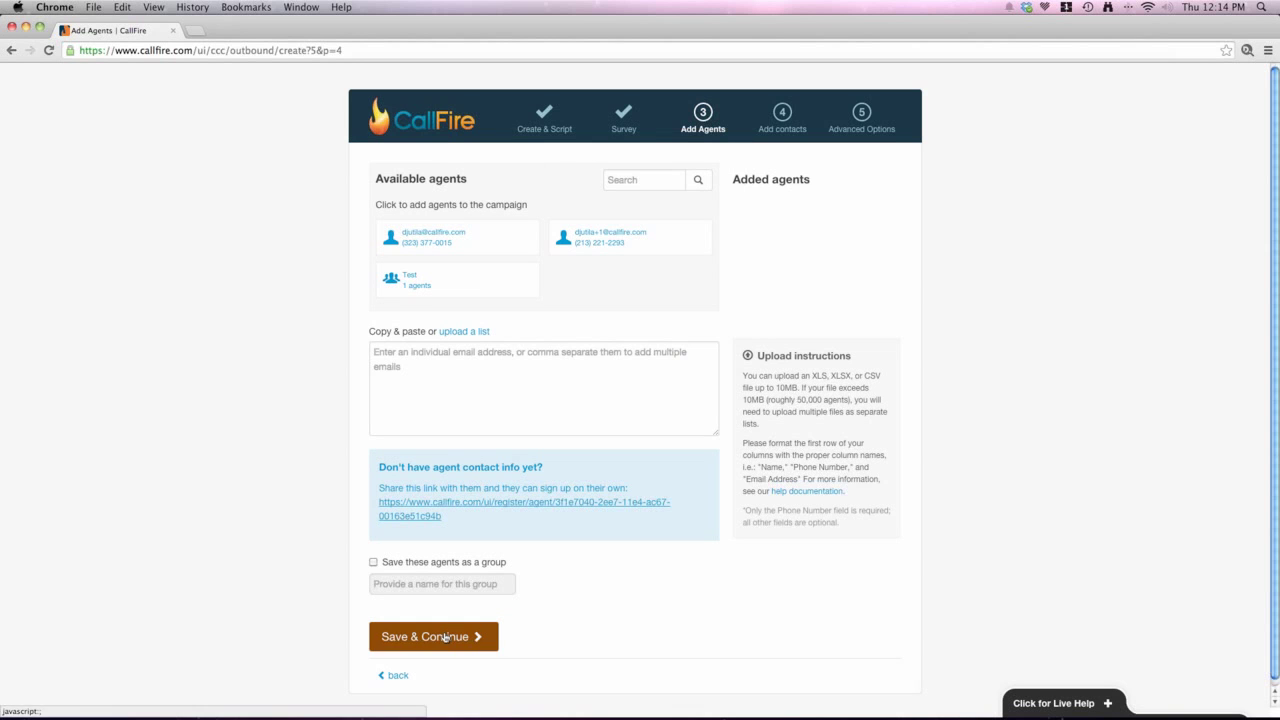
# - Move to Add Contacts and browse the Desktop folder for a contact file to upload
pyautogui.click(433, 636)
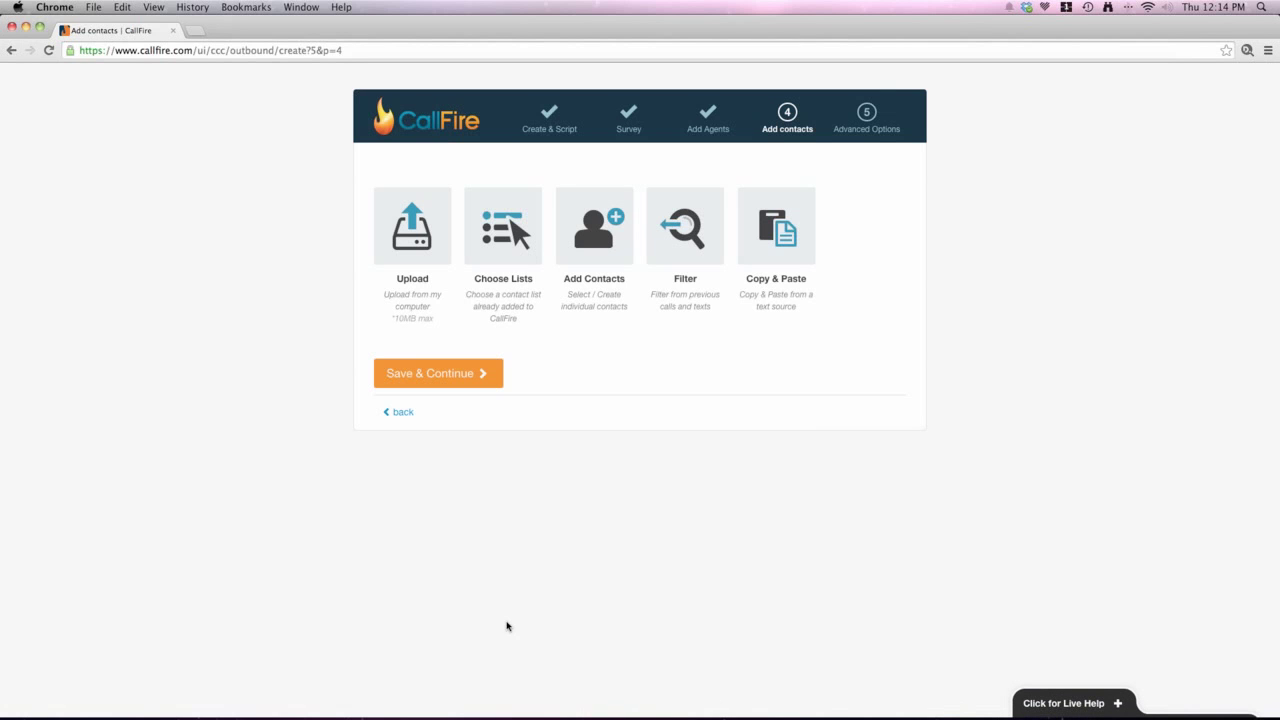
pyautogui.moveTo(531, 593)
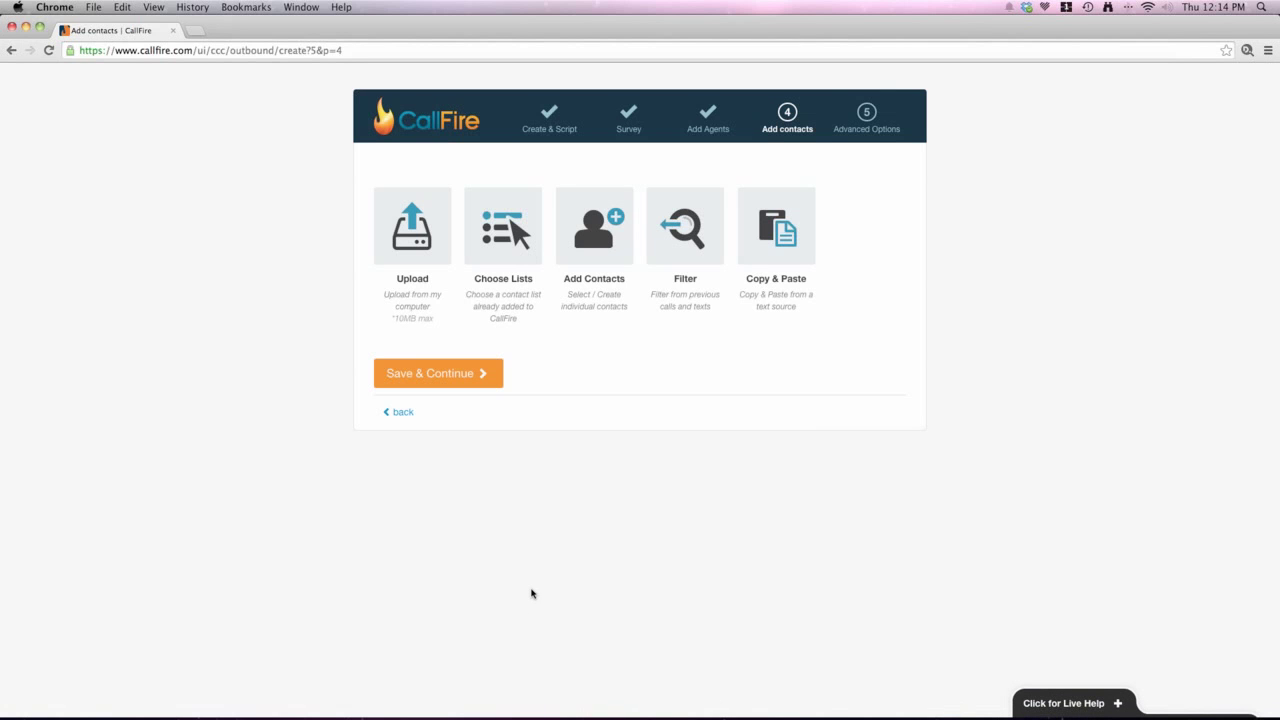
pyautogui.moveTo(791, 97)
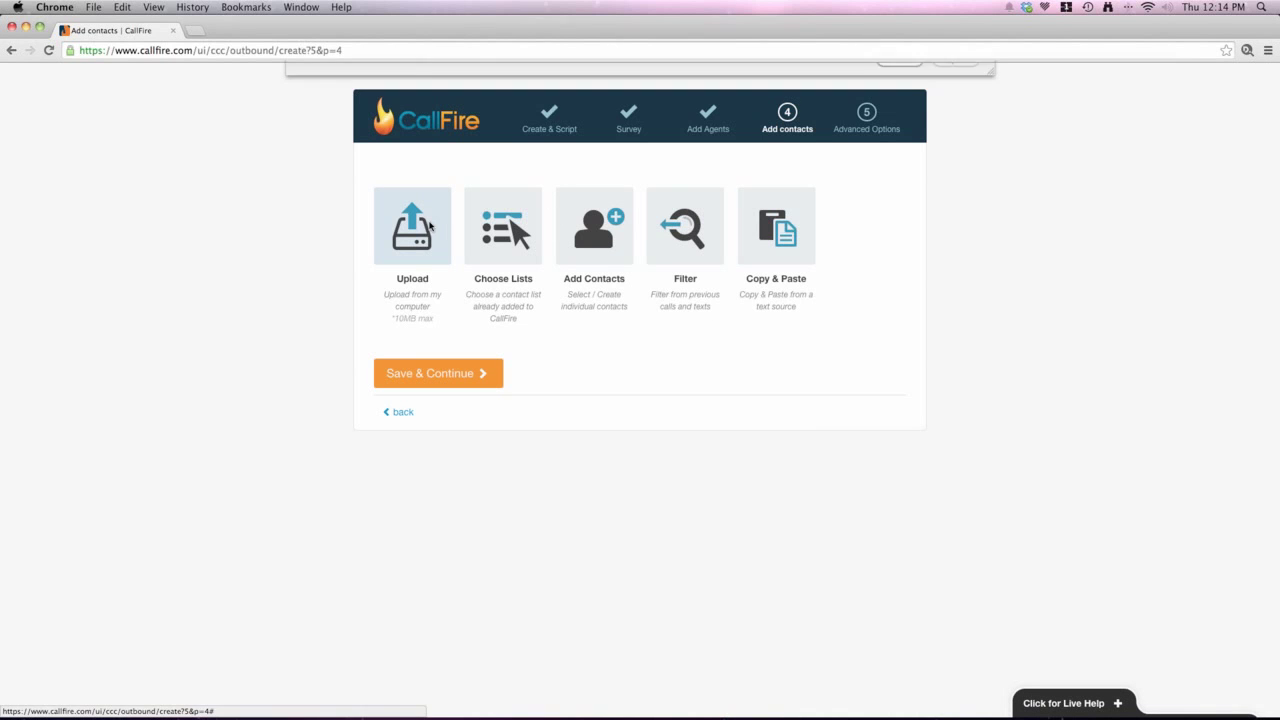
pyautogui.click(412, 225)
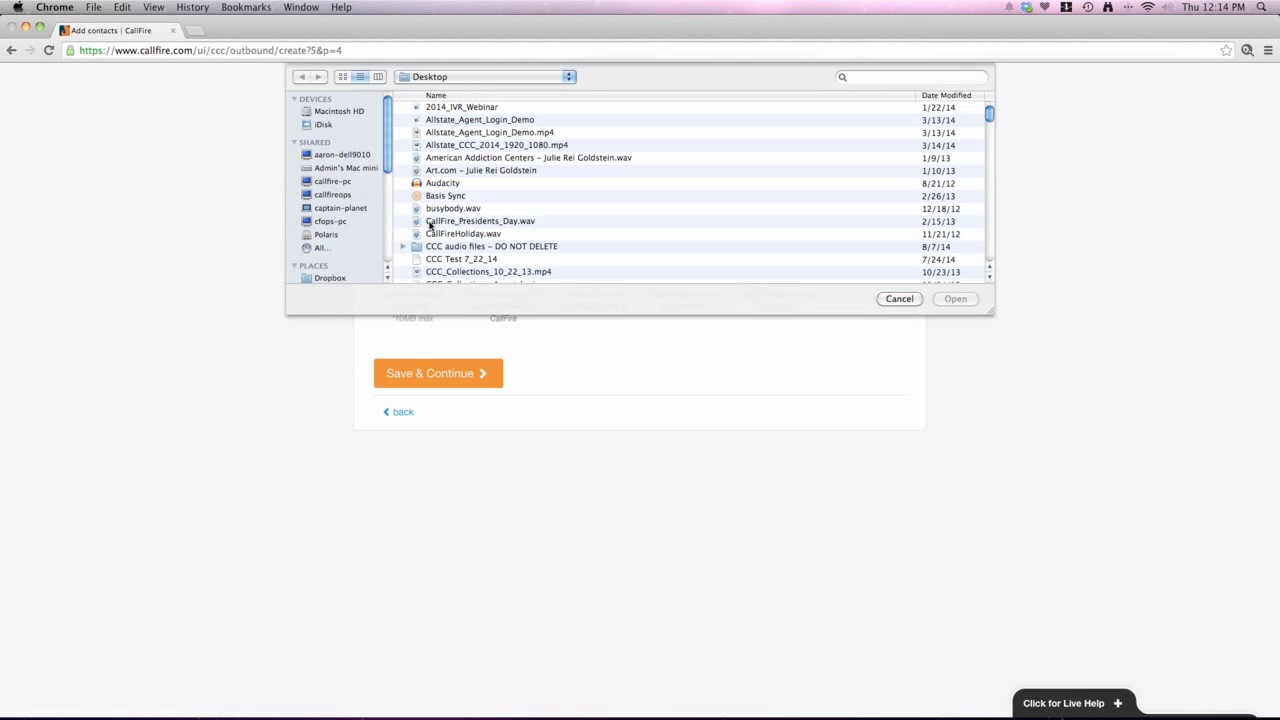
pyautogui.moveTo(545, 221)
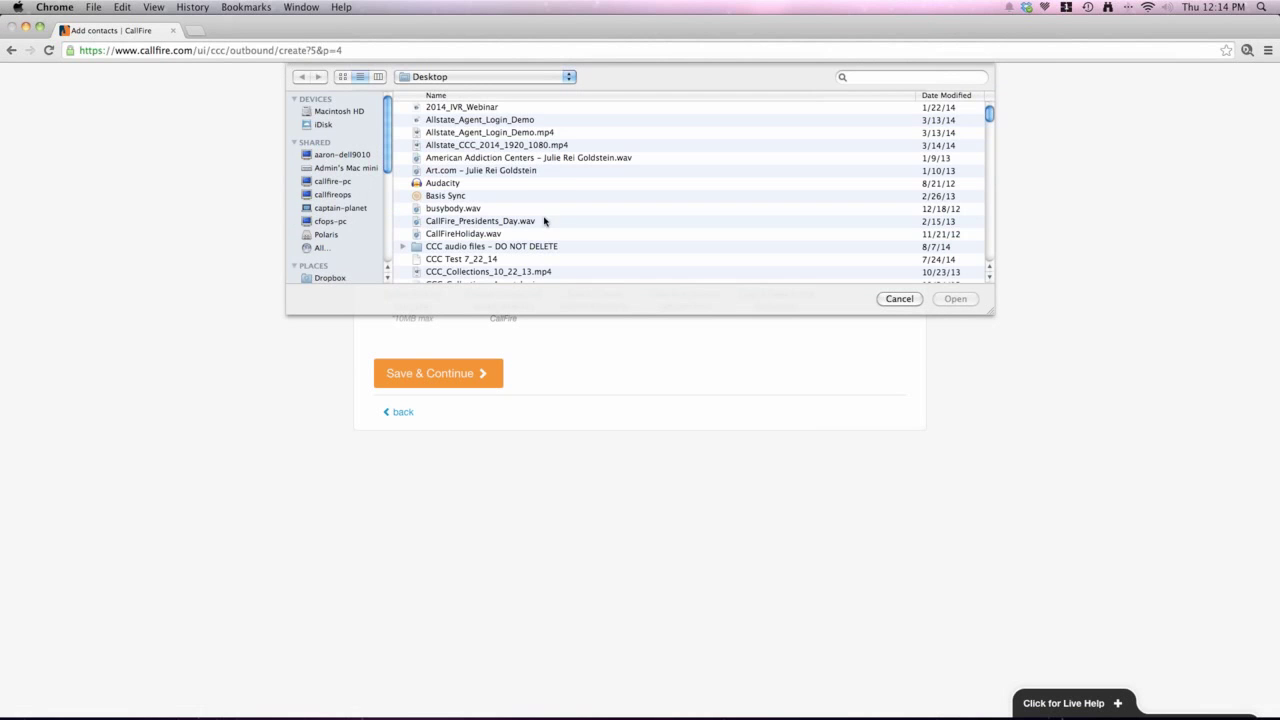
pyautogui.scroll(-3)
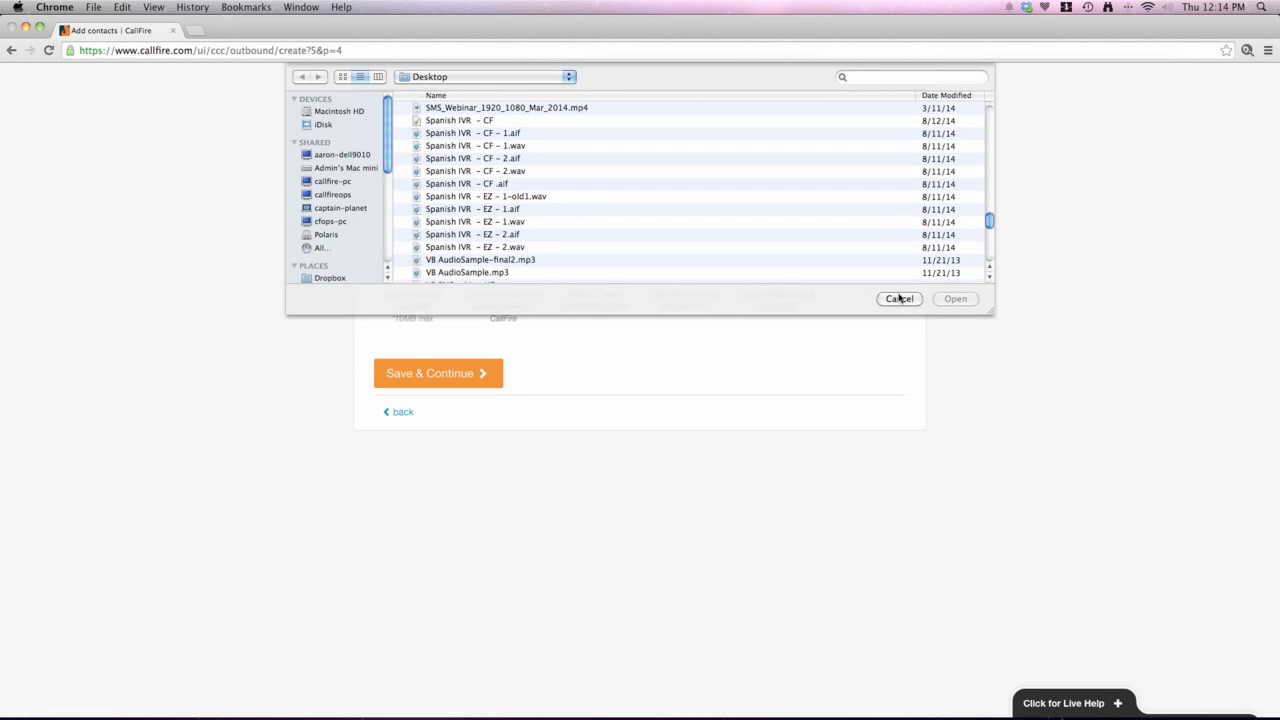
# - Cancel the file browser so no file is uploaded and the contact source options return
pyautogui.click(899, 298)
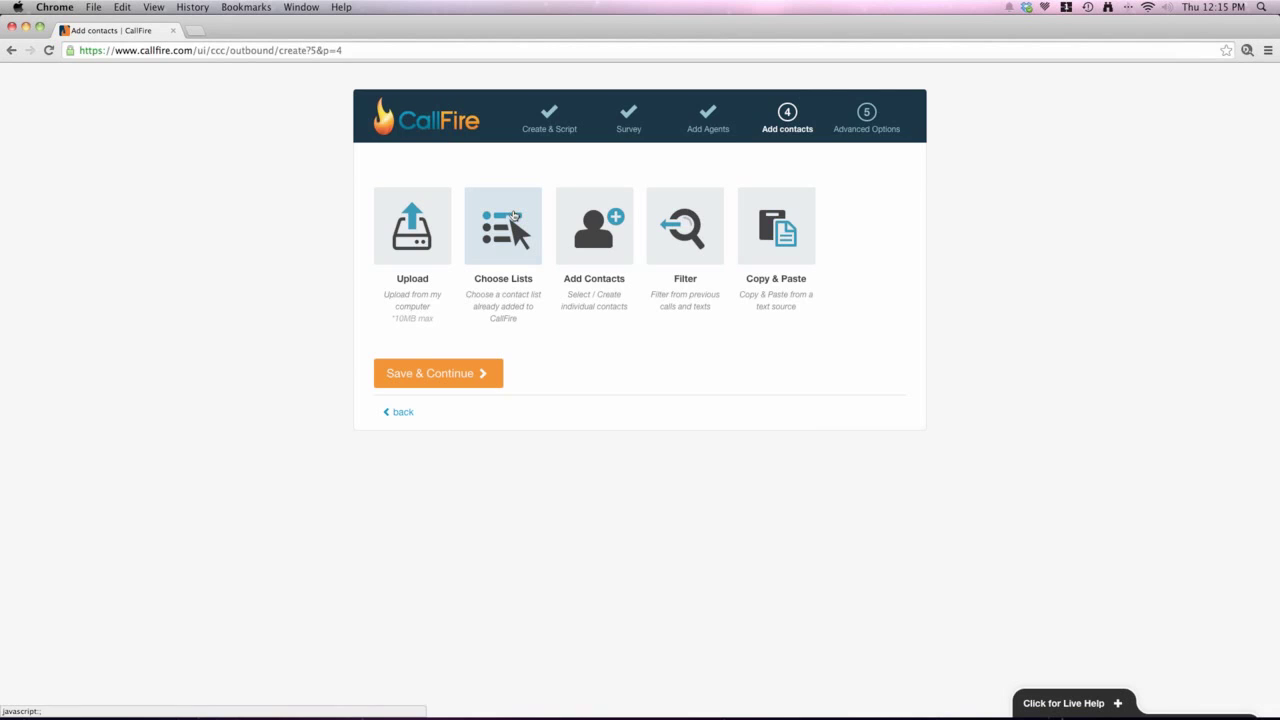
pyautogui.click(503, 225)
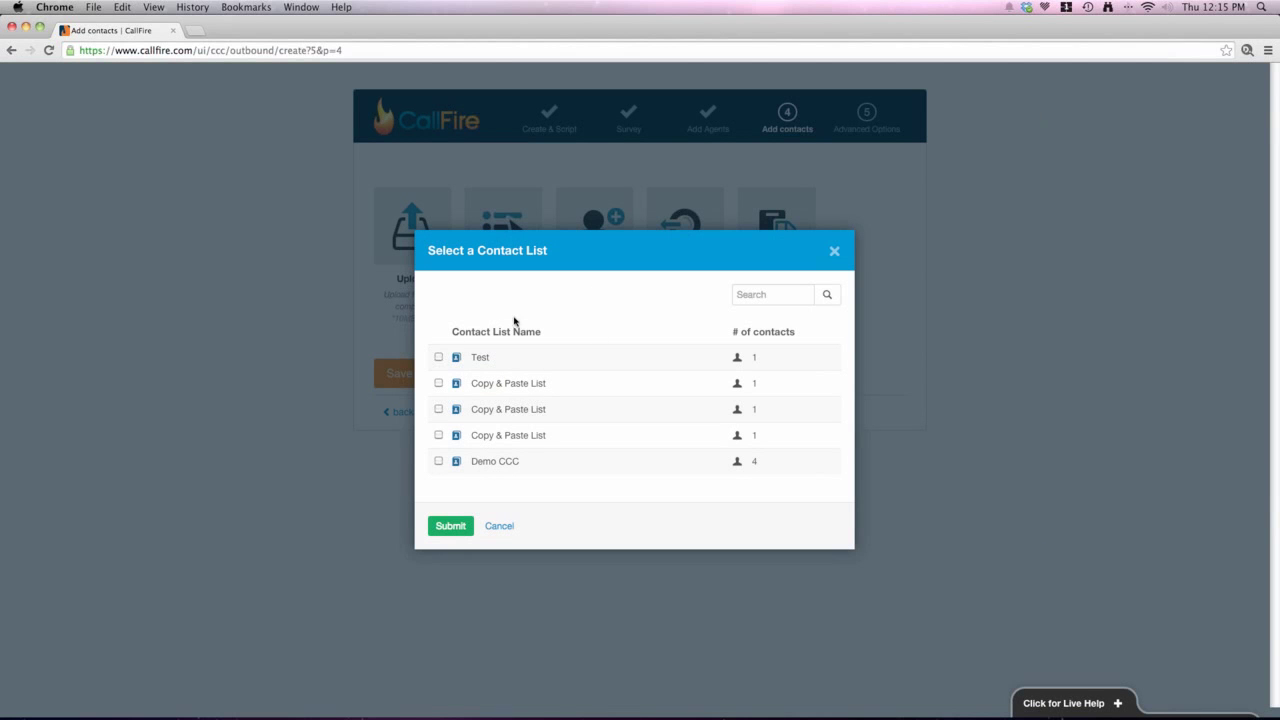
pyautogui.moveTo(616, 336)
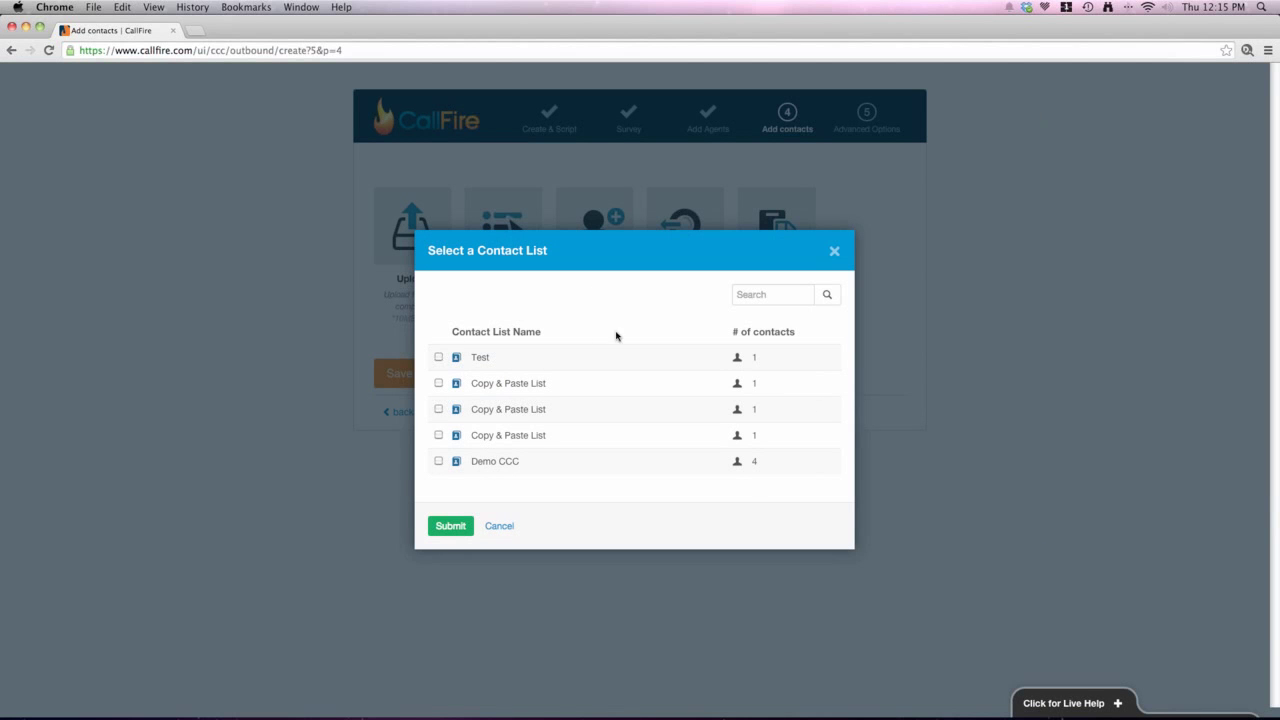
pyautogui.moveTo(537, 409)
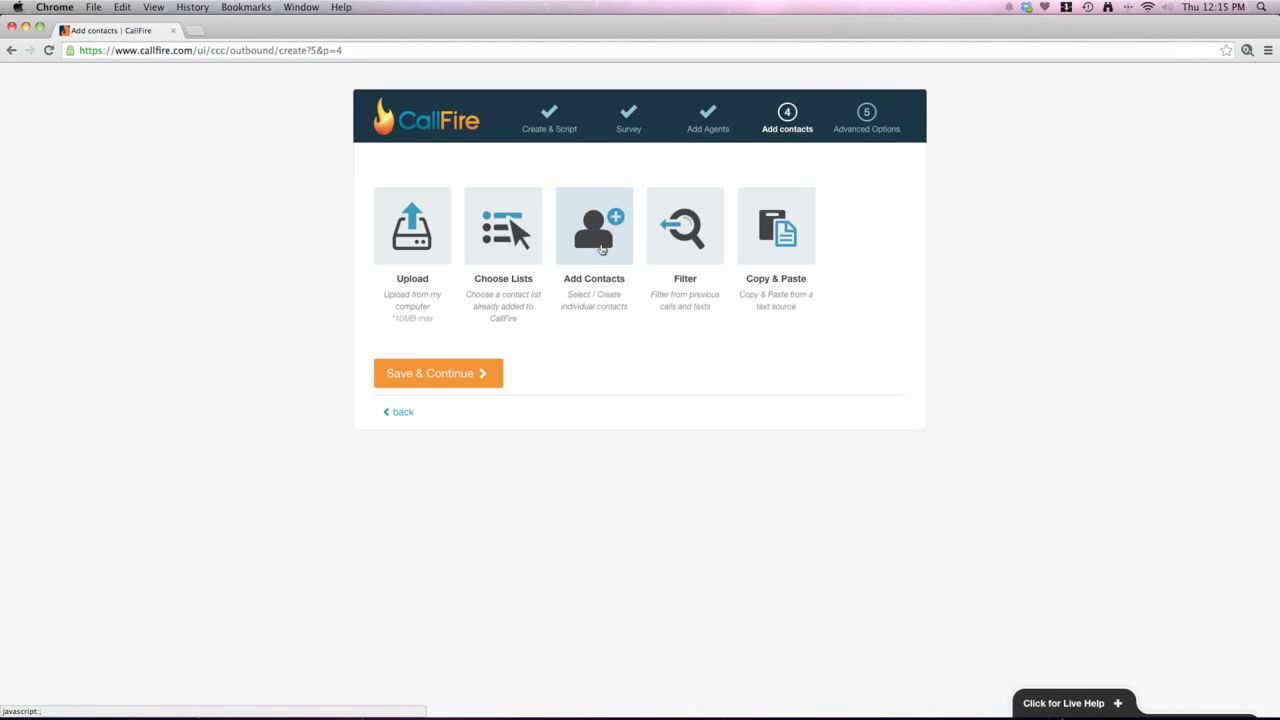
pyautogui.click(594, 225)
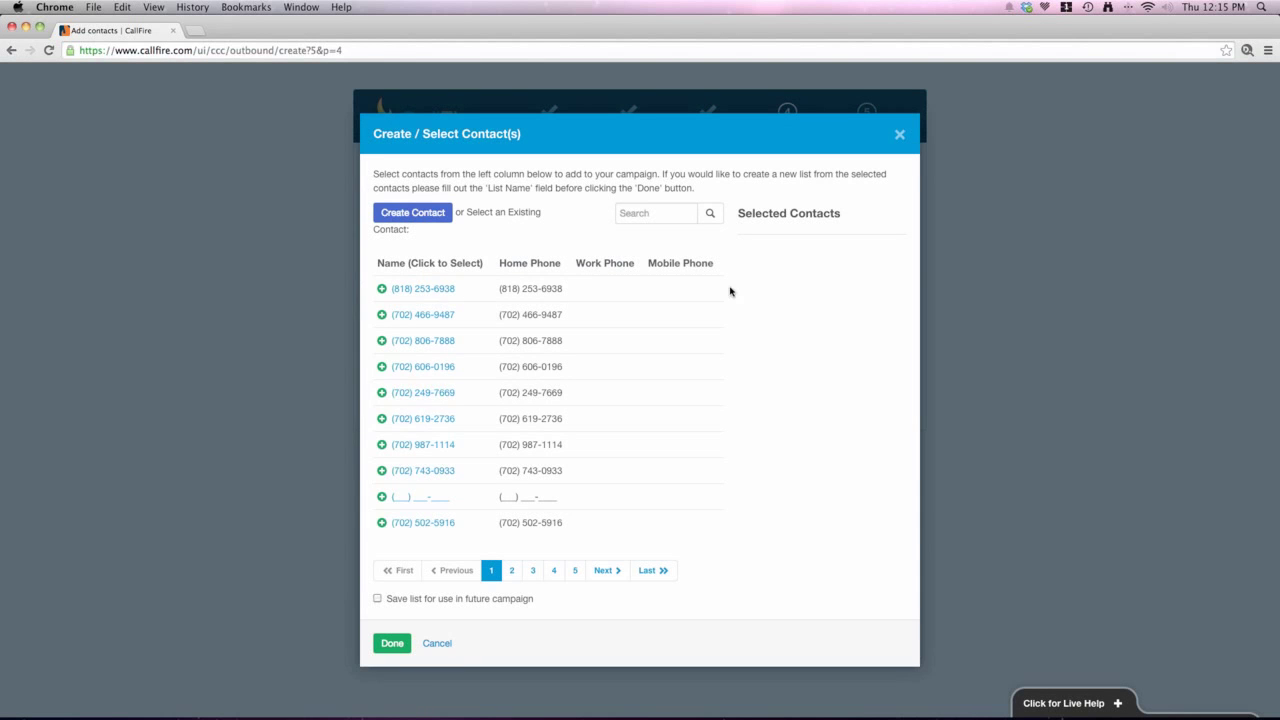
pyautogui.moveTo(423, 522)
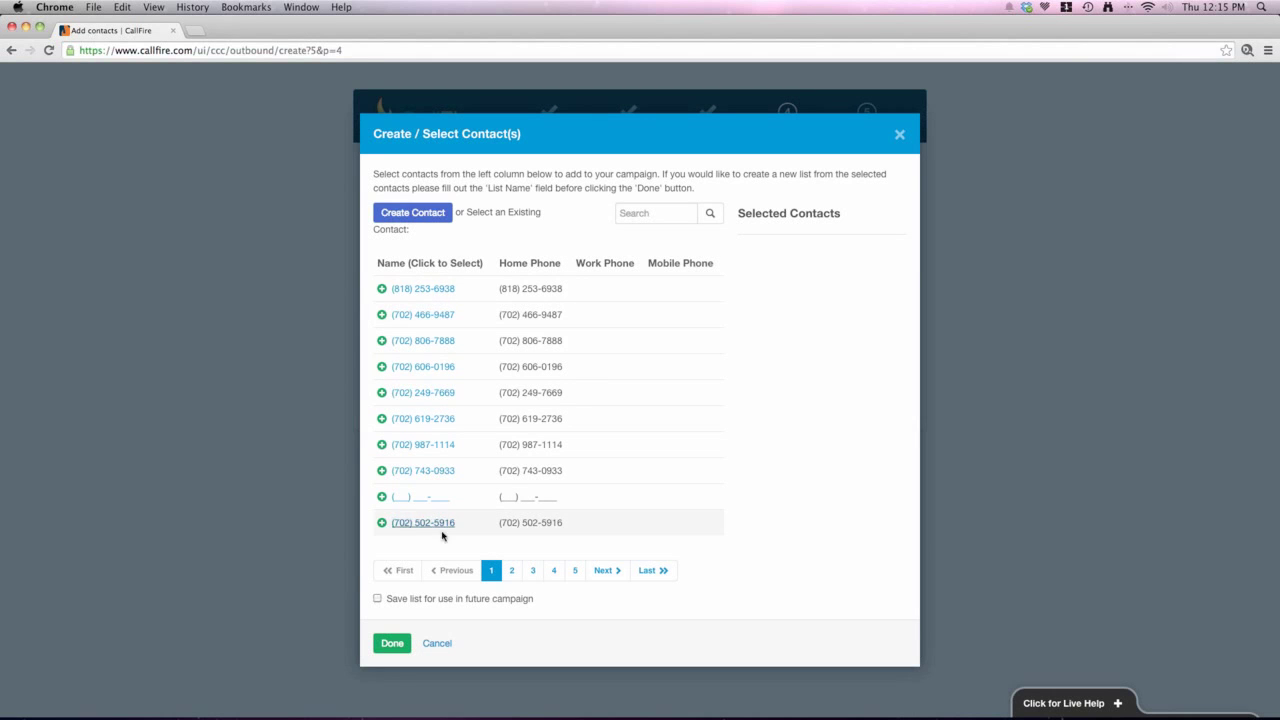
pyautogui.click(437, 643)
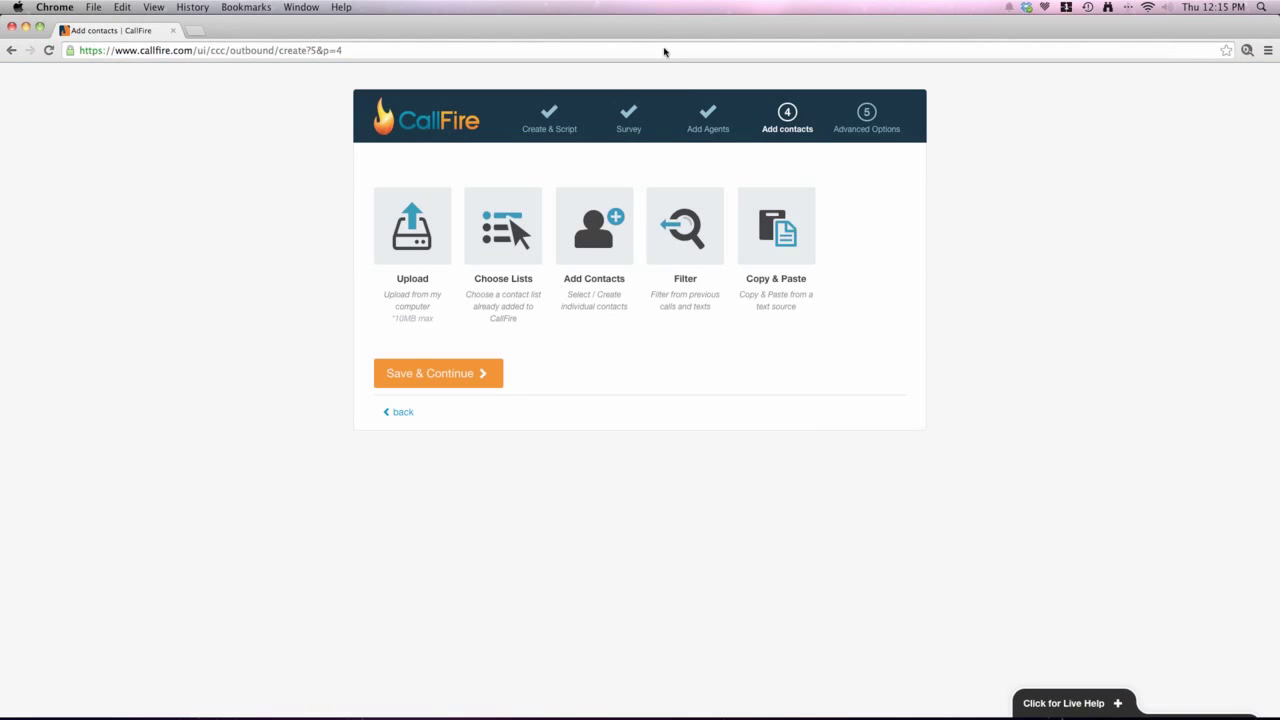
pyautogui.click(685, 225)
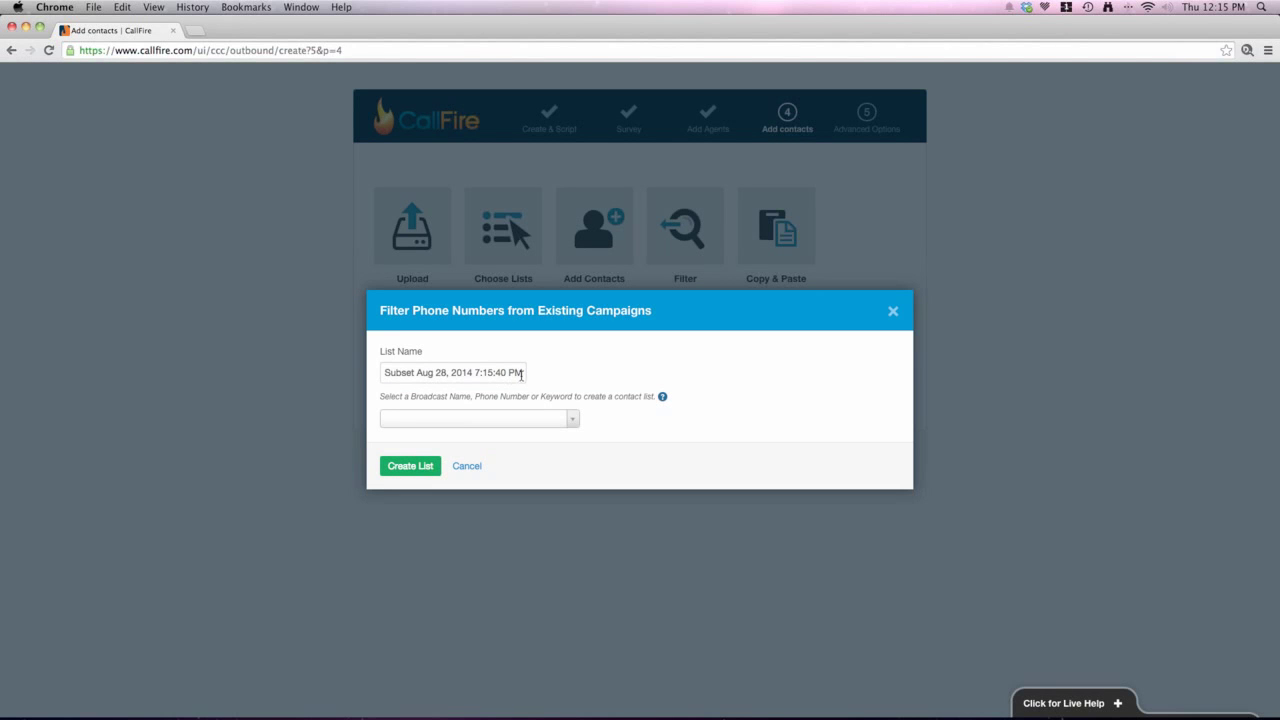
pyautogui.click(478, 418)
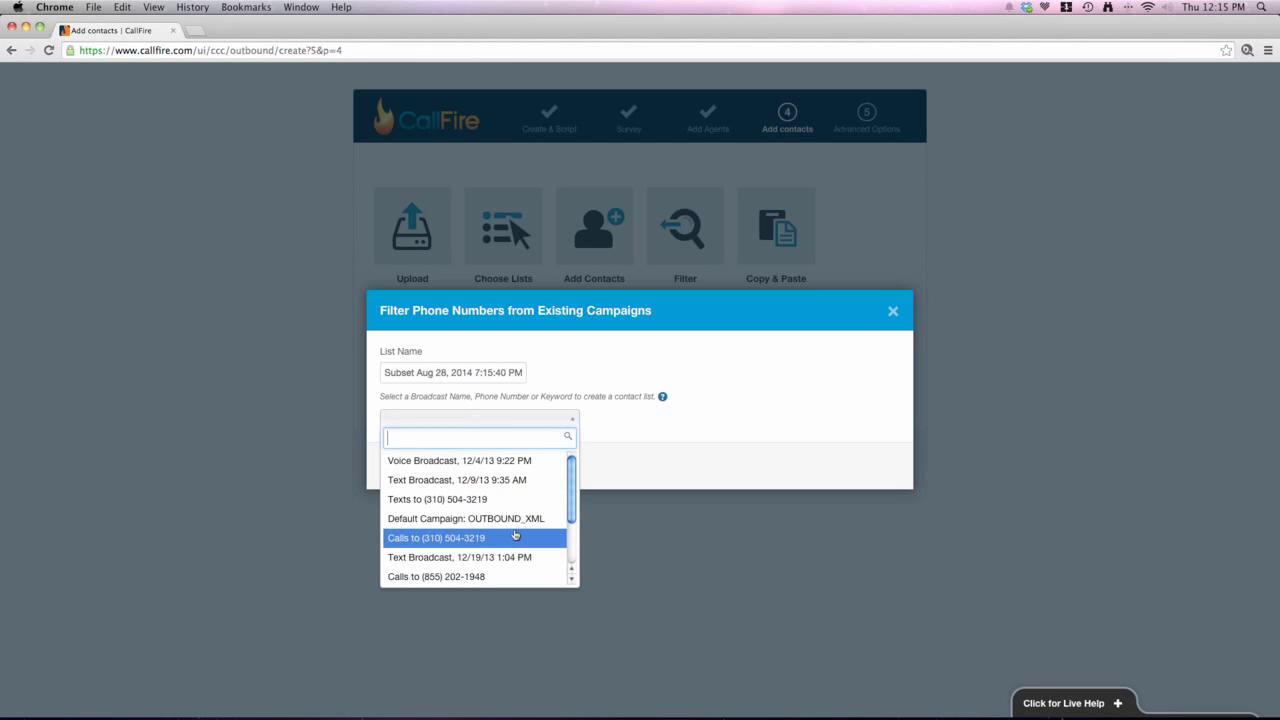
pyautogui.click(435, 538)
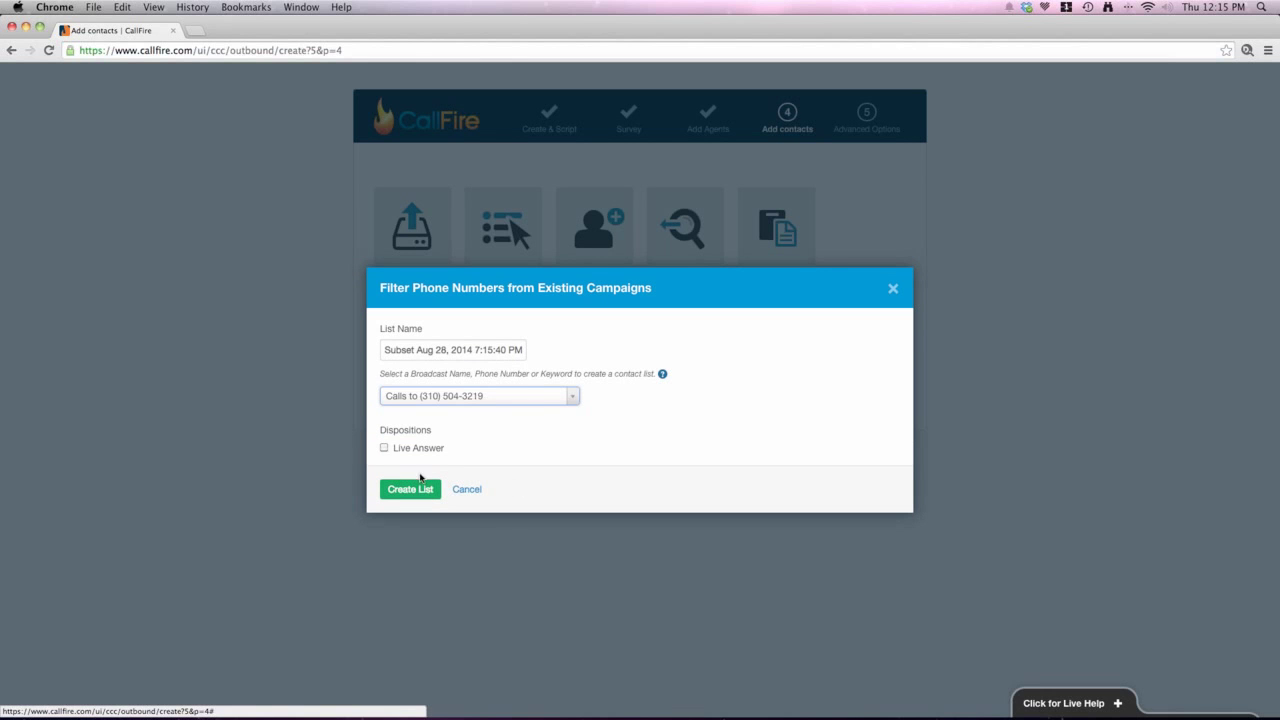
pyautogui.moveTo(746, 386)
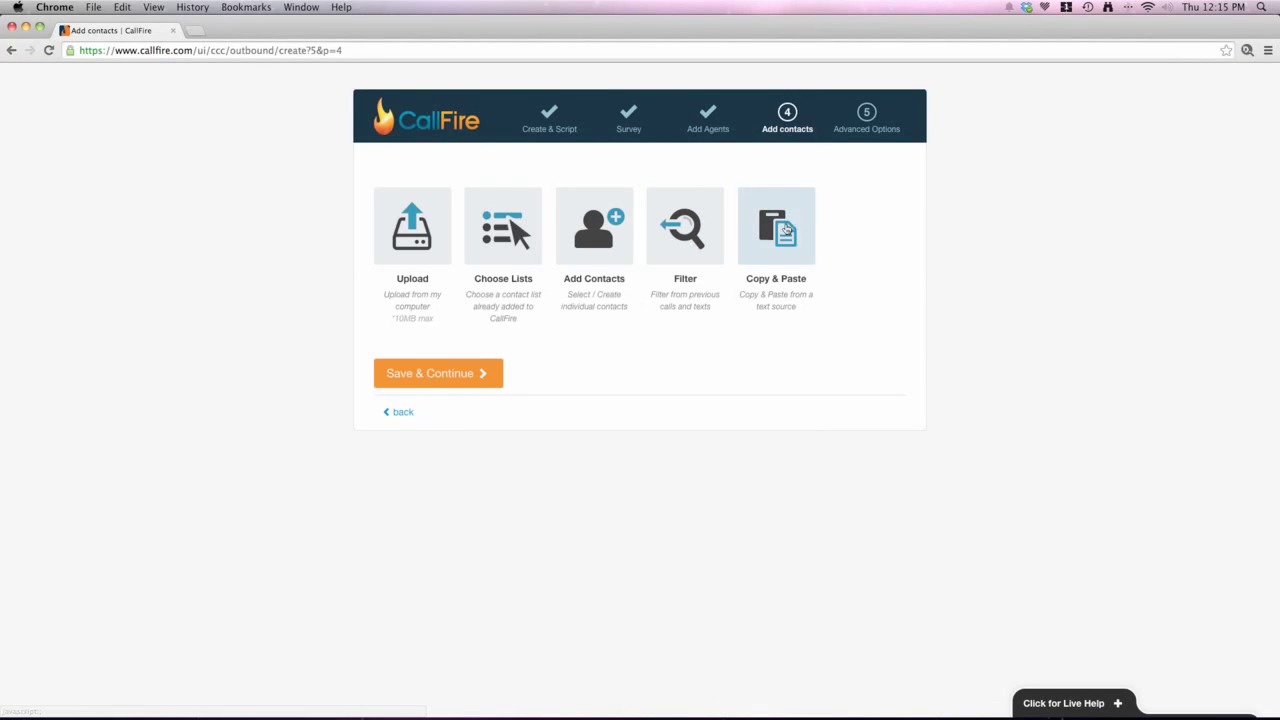
pyautogui.click(775, 225)
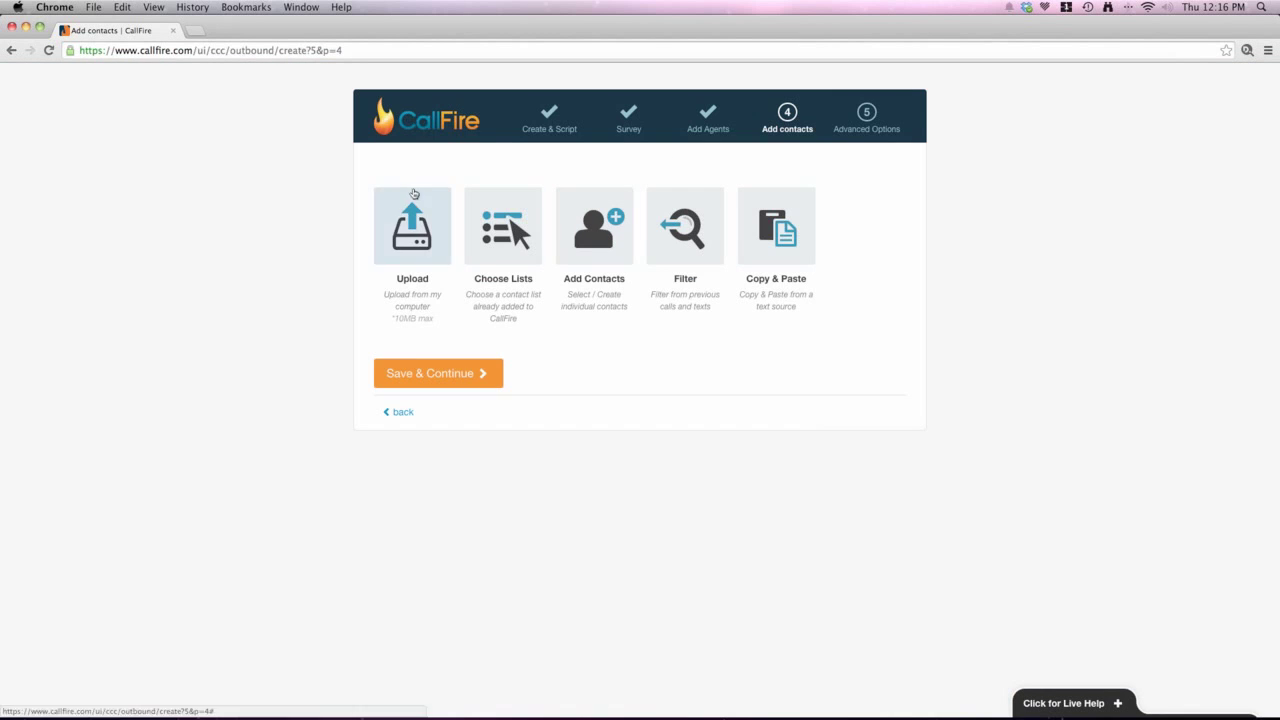
pyautogui.moveTo(478, 280)
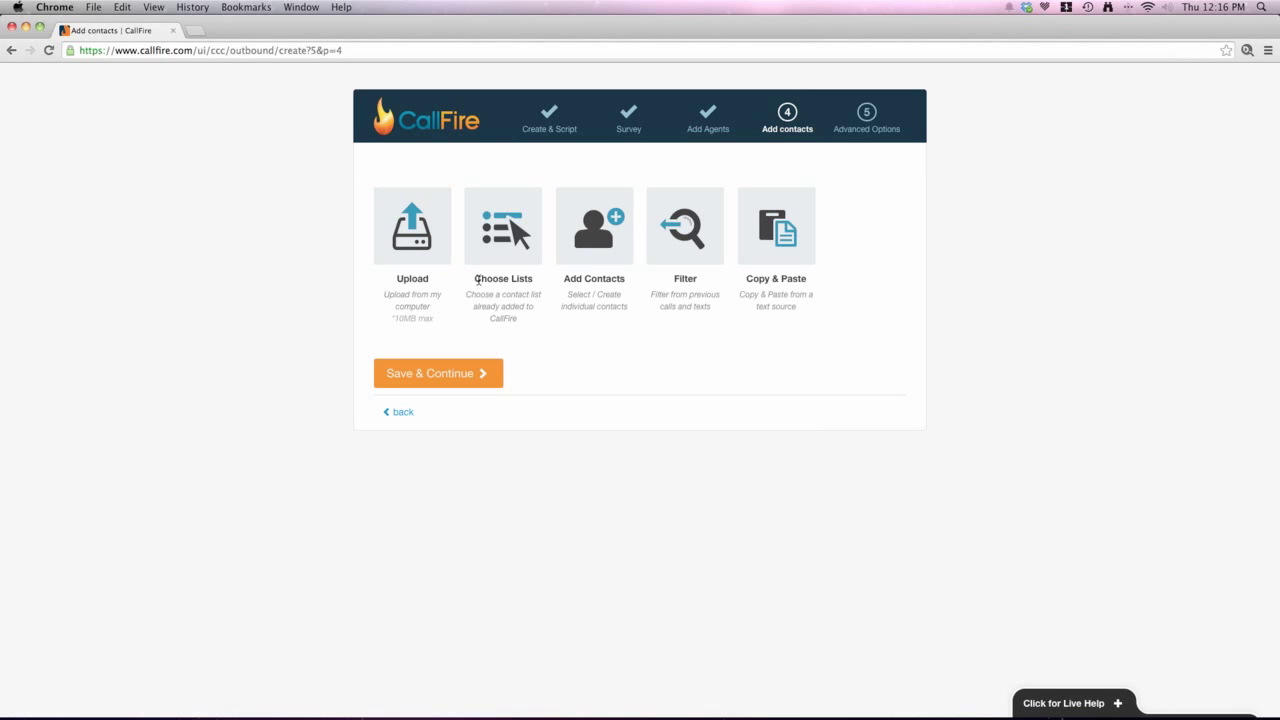
# - Choose the saved Demo CCC contact list and submit it to the campaign
pyautogui.click(503, 225)
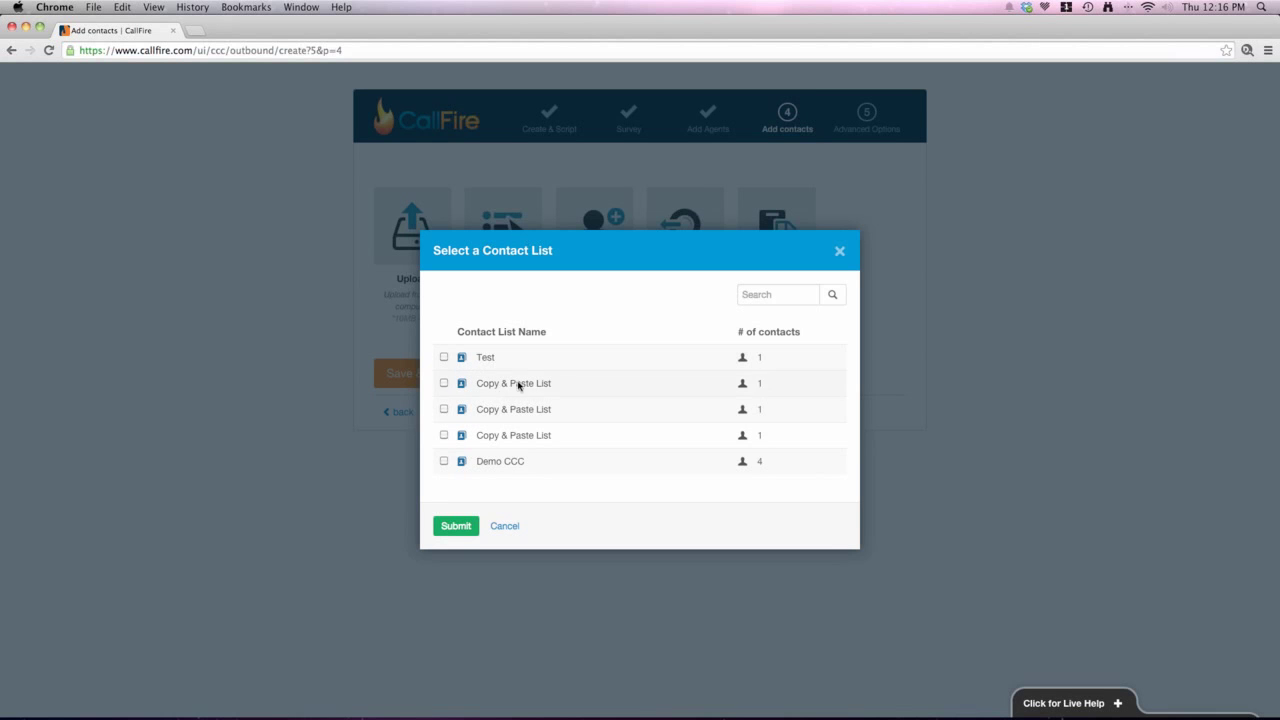
pyautogui.click(444, 461)
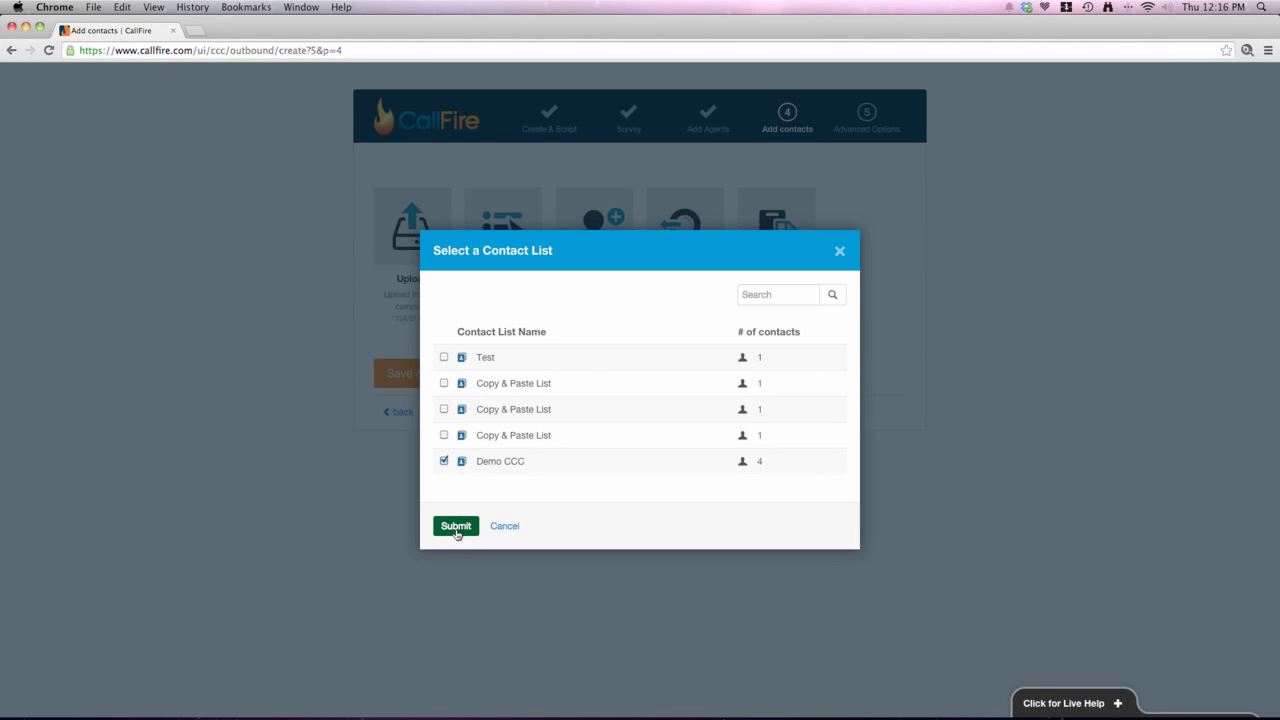
pyautogui.click(455, 526)
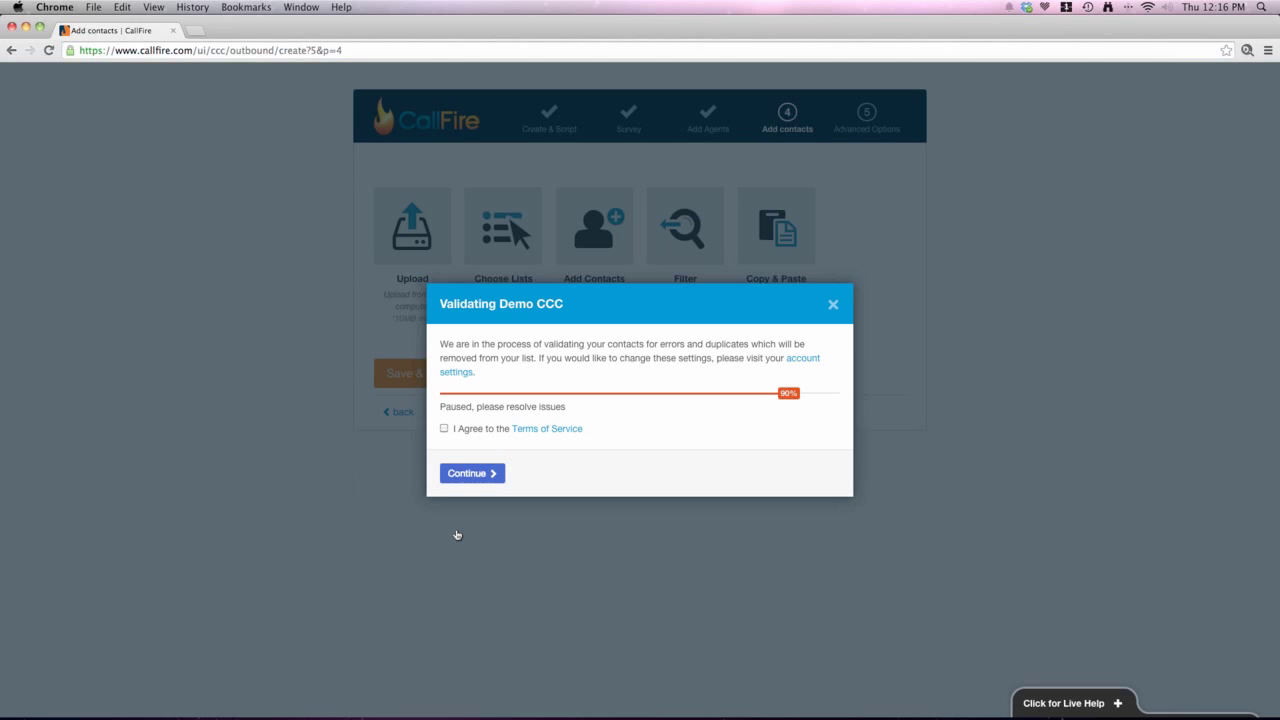
pyautogui.moveTo(510, 330)
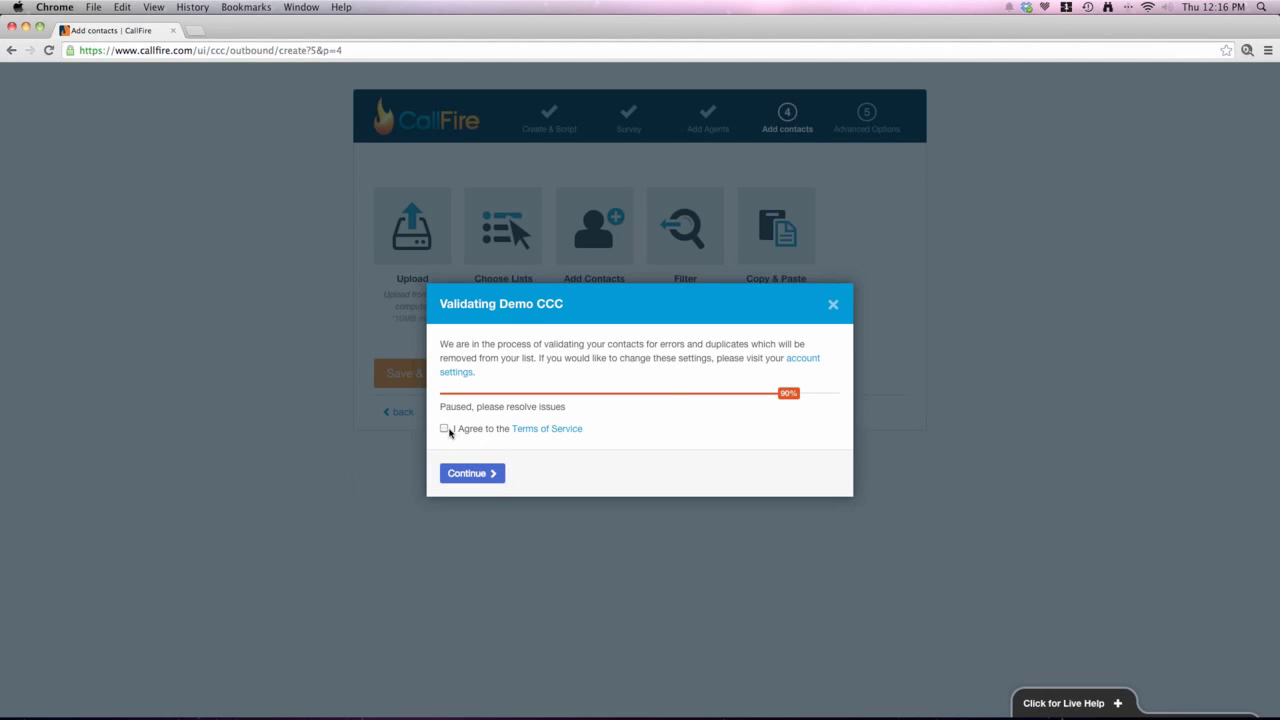
# - Agree to the Terms of Service, validate and complete the import of the 4 Demo CCC contacts
pyautogui.click(444, 428)
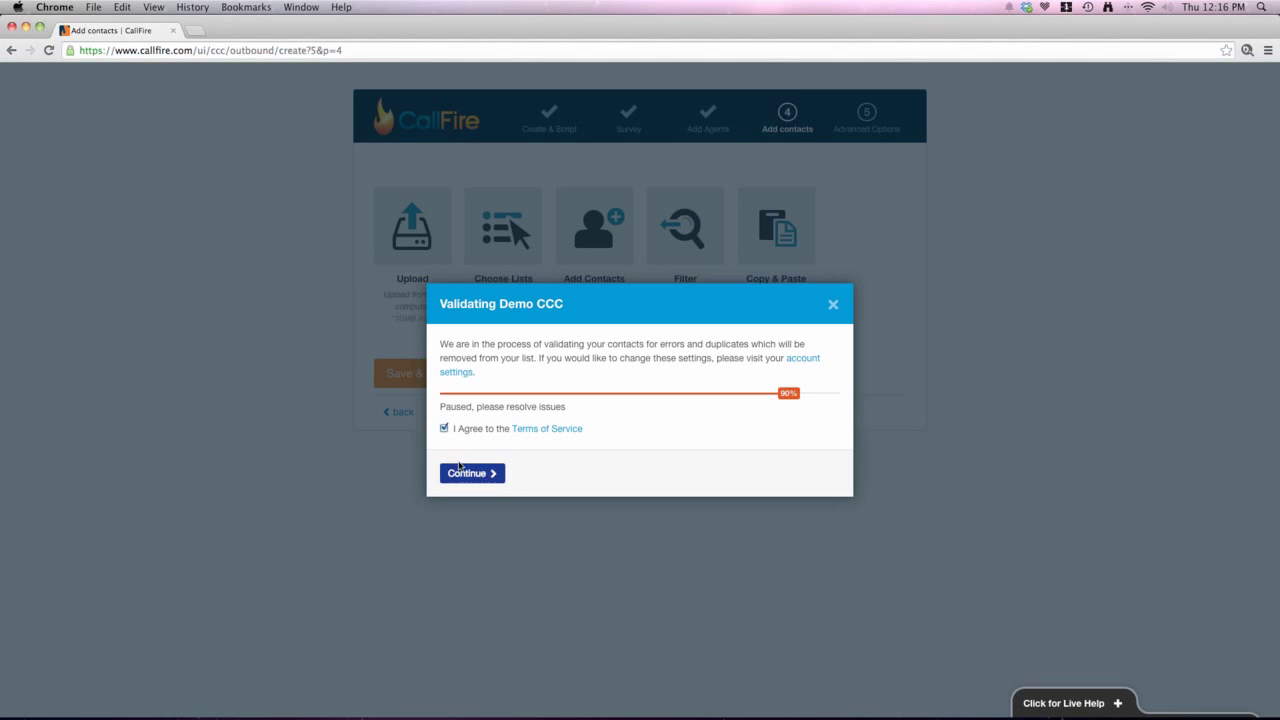
pyautogui.click(466, 473)
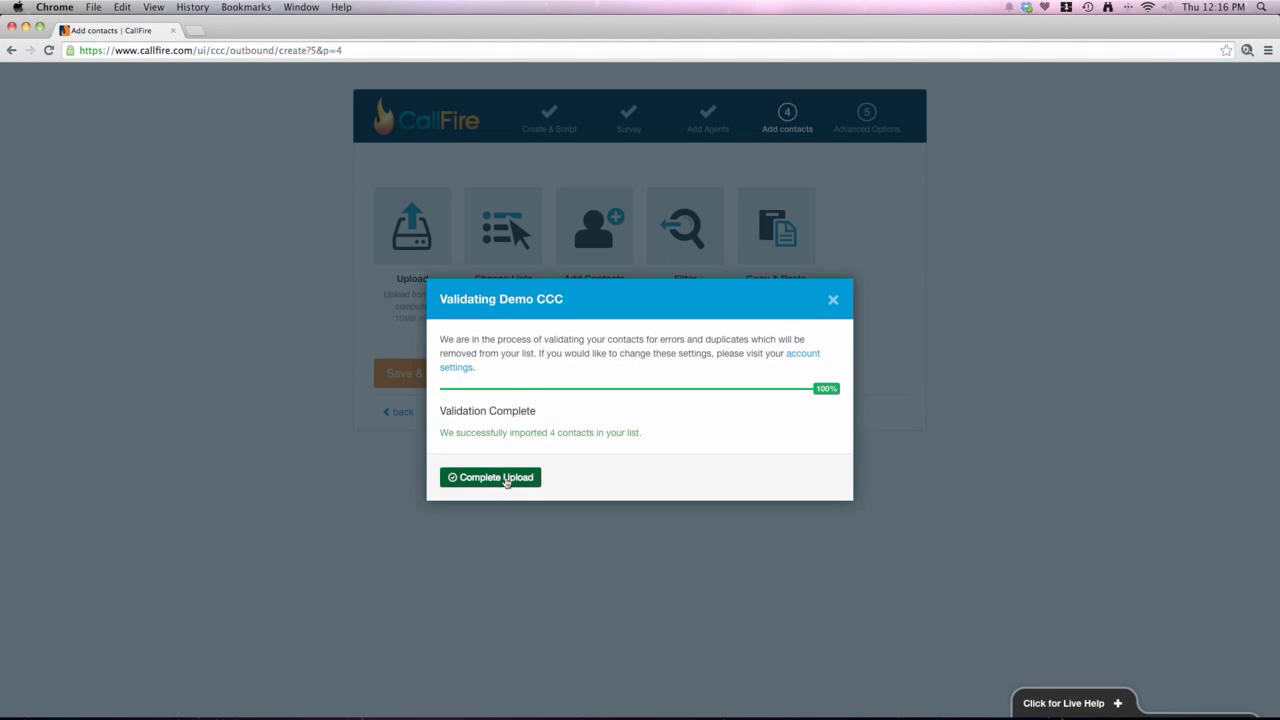
pyautogui.click(490, 477)
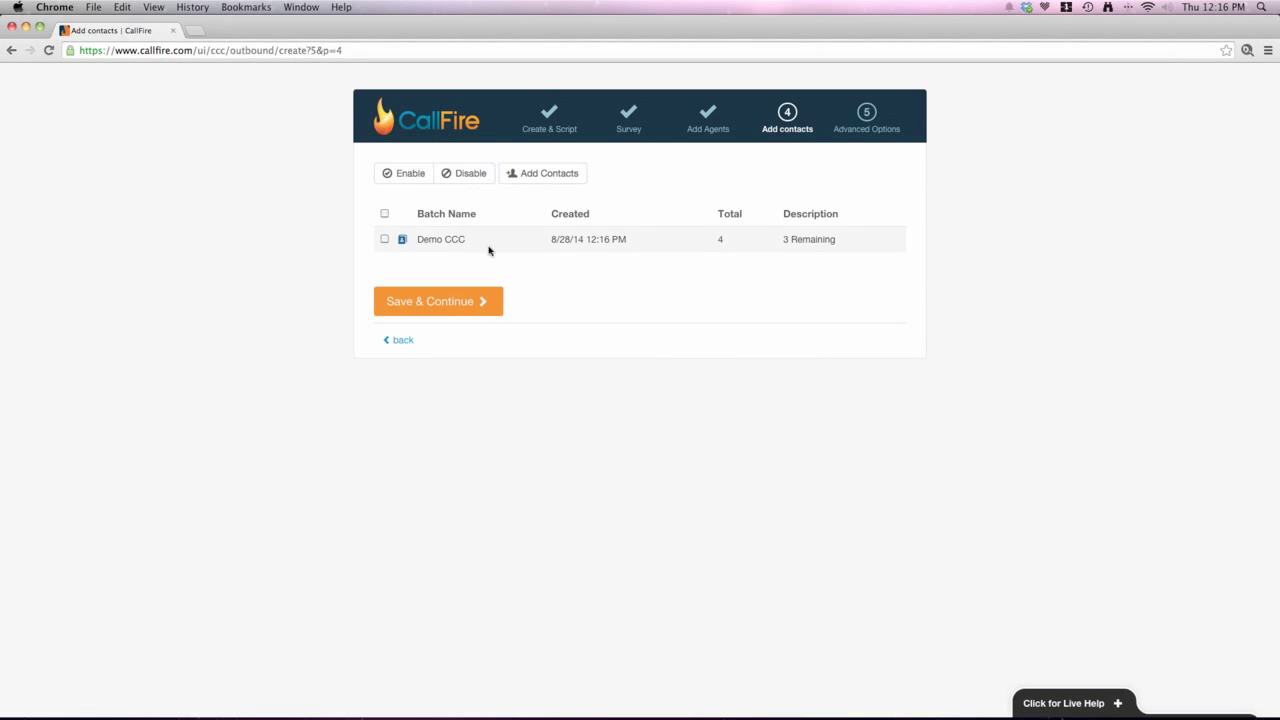
pyautogui.click(437, 301)
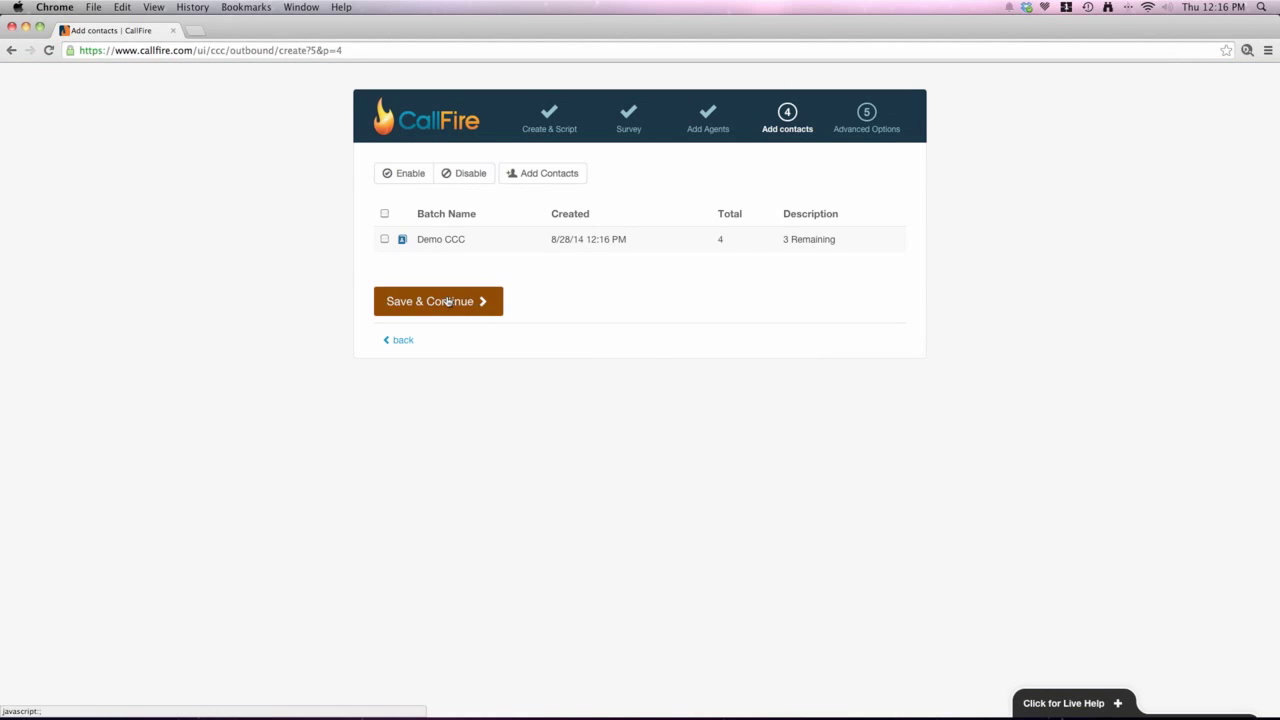
# - Move to Advanced Options and leave 'Allow agents to transfer to any number' unchecked
pyautogui.click(437, 301)
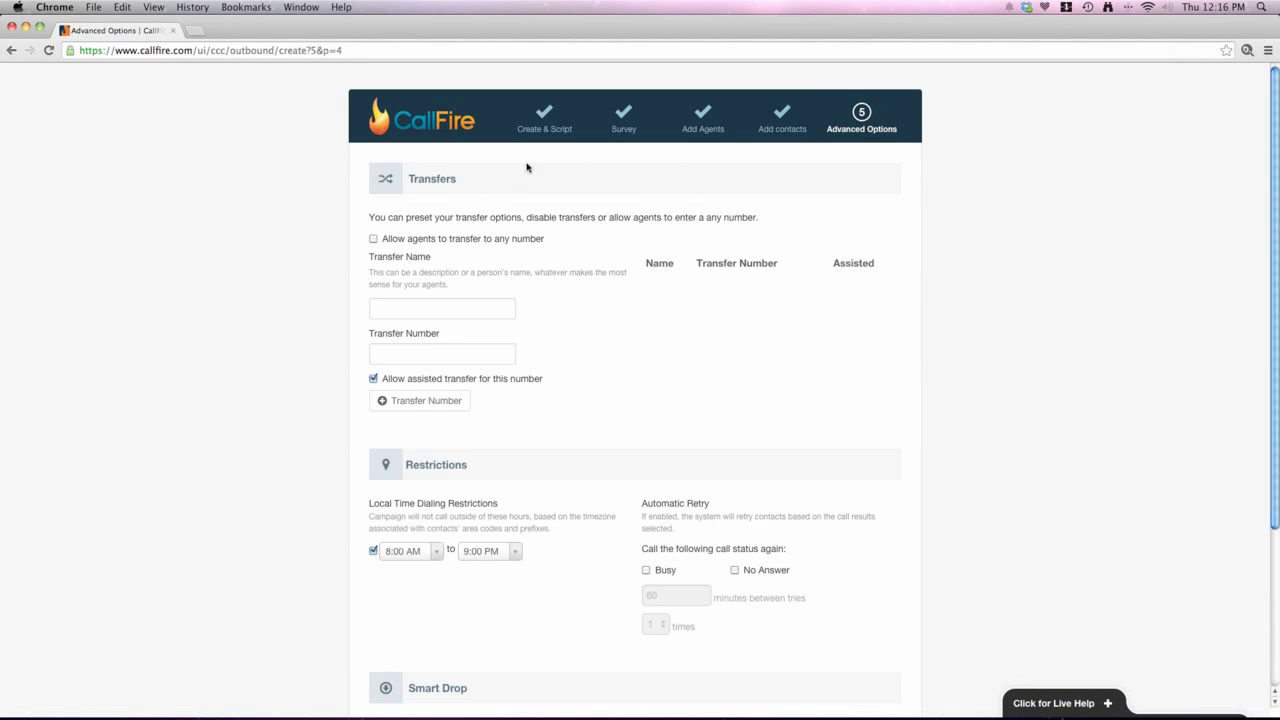
pyautogui.moveTo(516, 213)
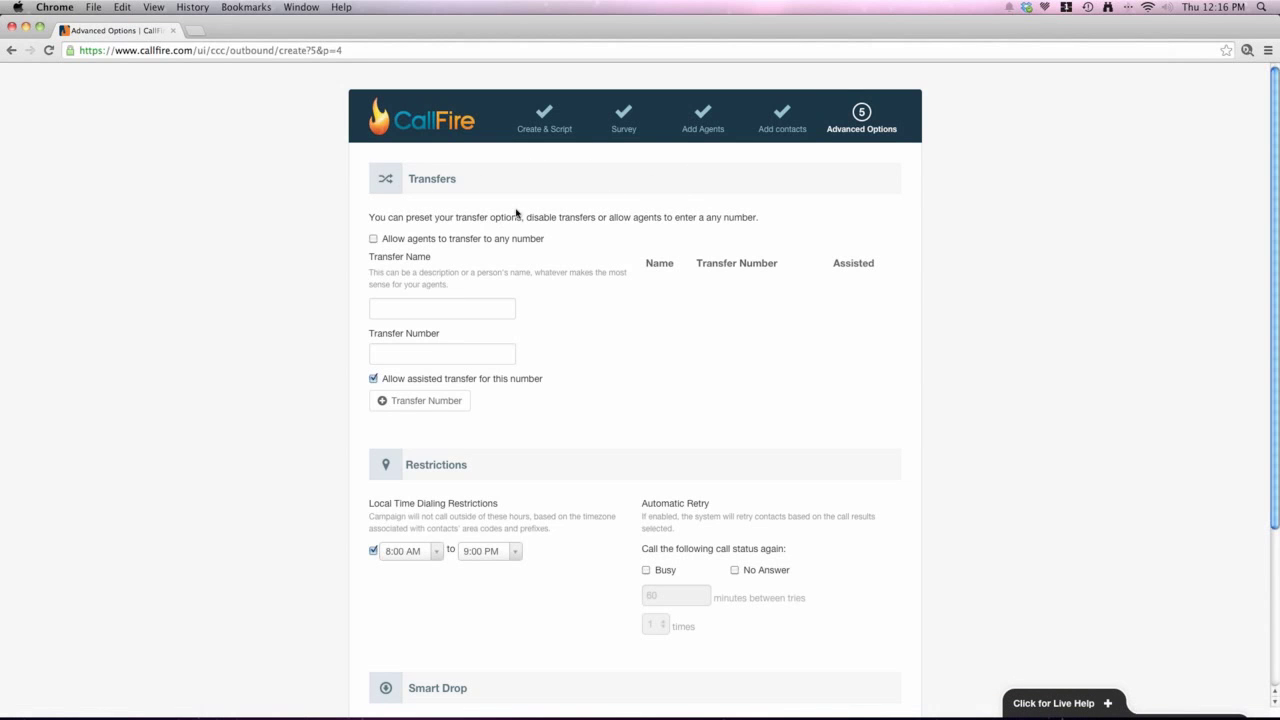
pyautogui.click(373, 238)
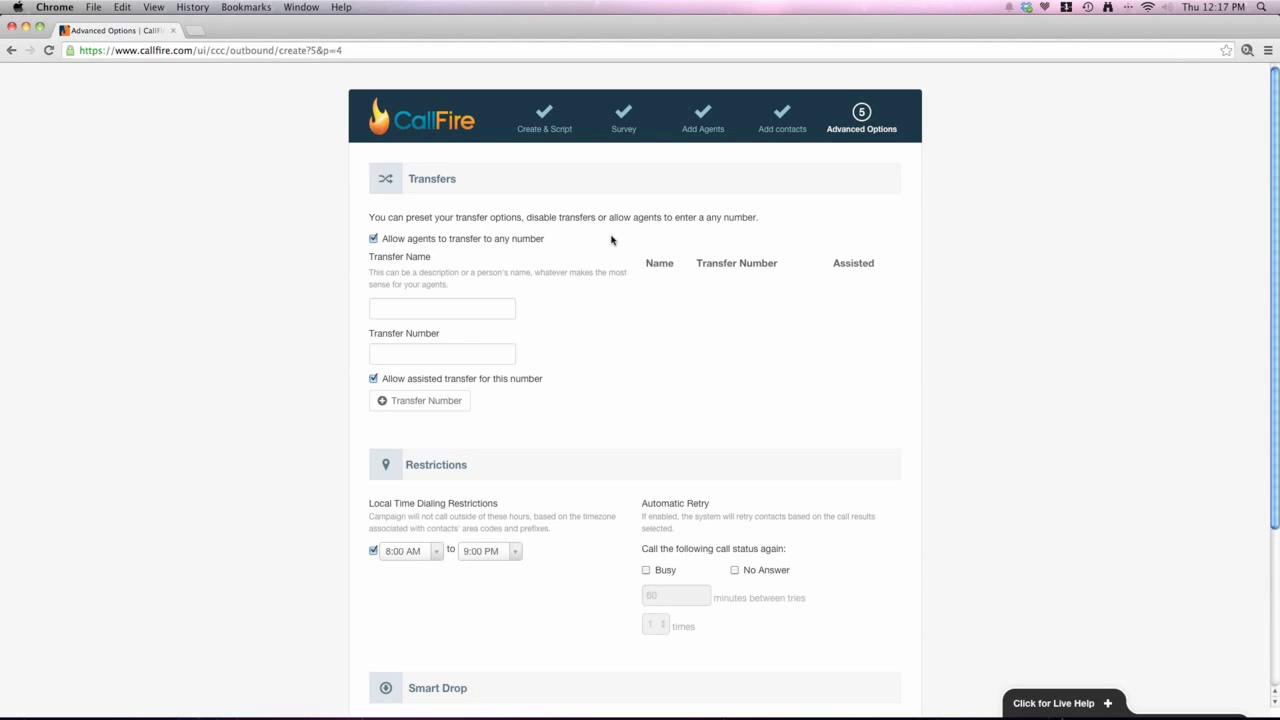
pyautogui.moveTo(510, 248)
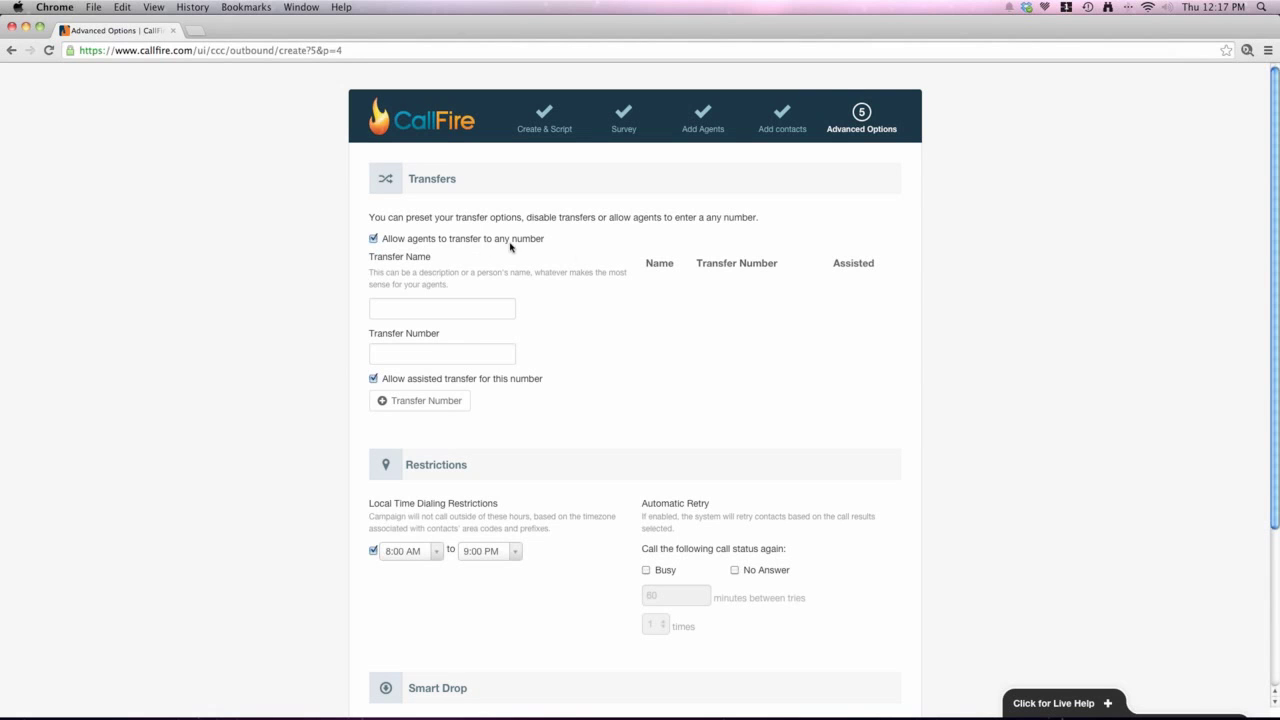
pyautogui.moveTo(485, 257)
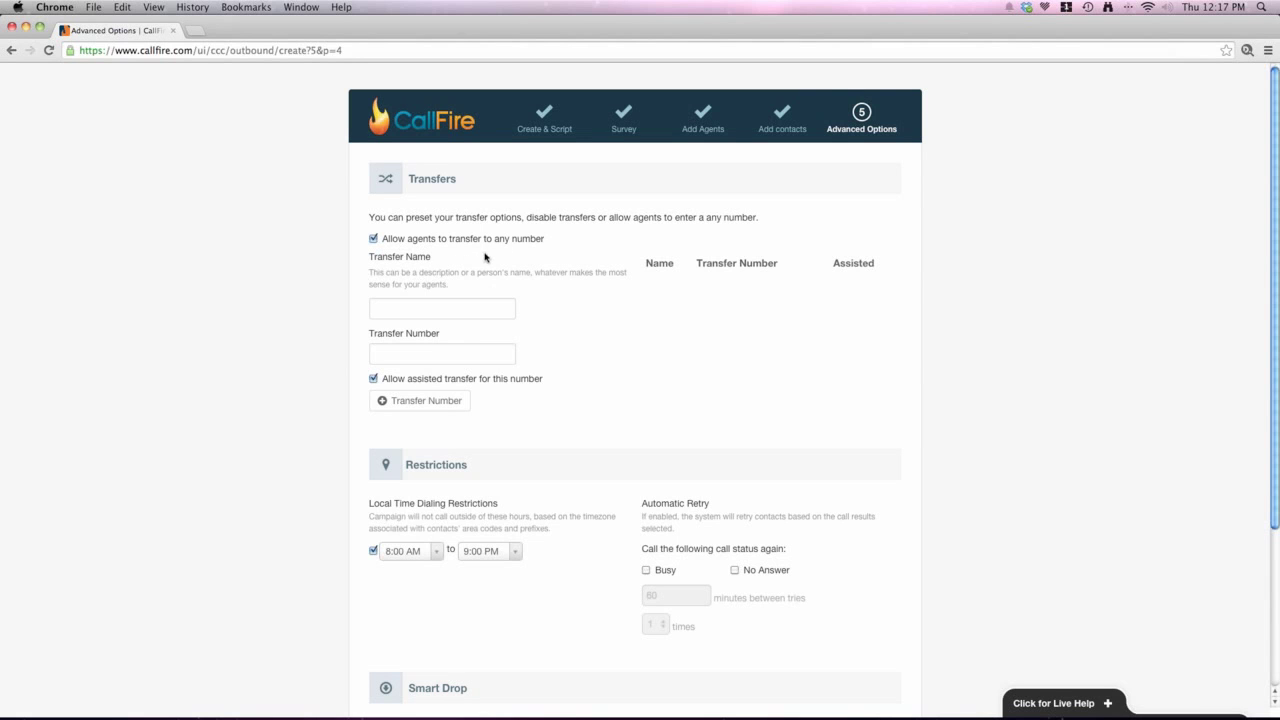
pyautogui.moveTo(487, 255)
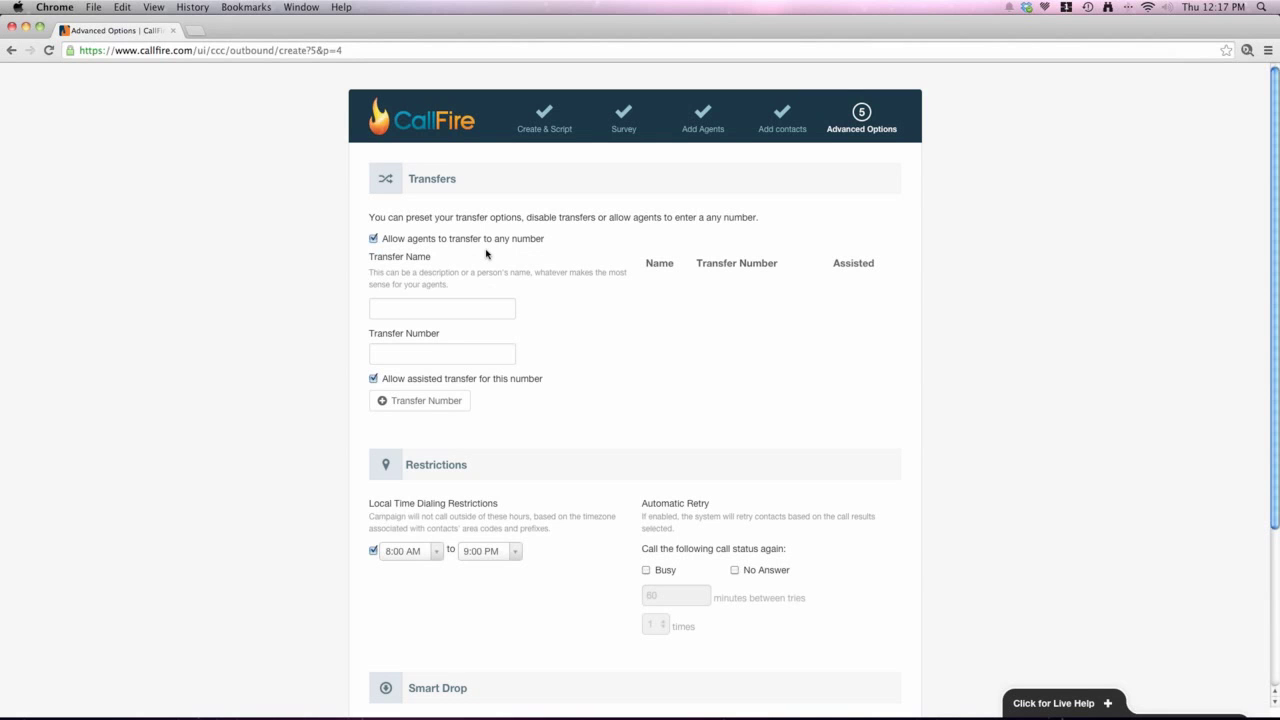
pyautogui.moveTo(864, 252)
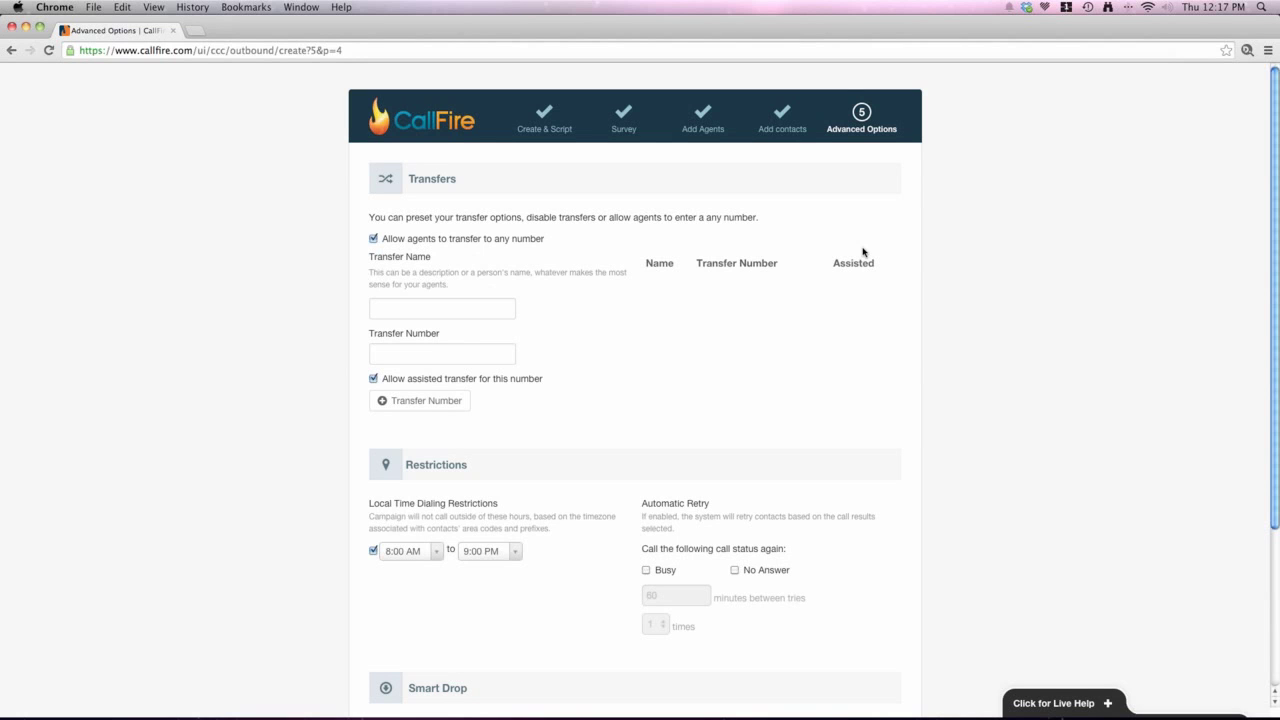
pyautogui.moveTo(574, 261)
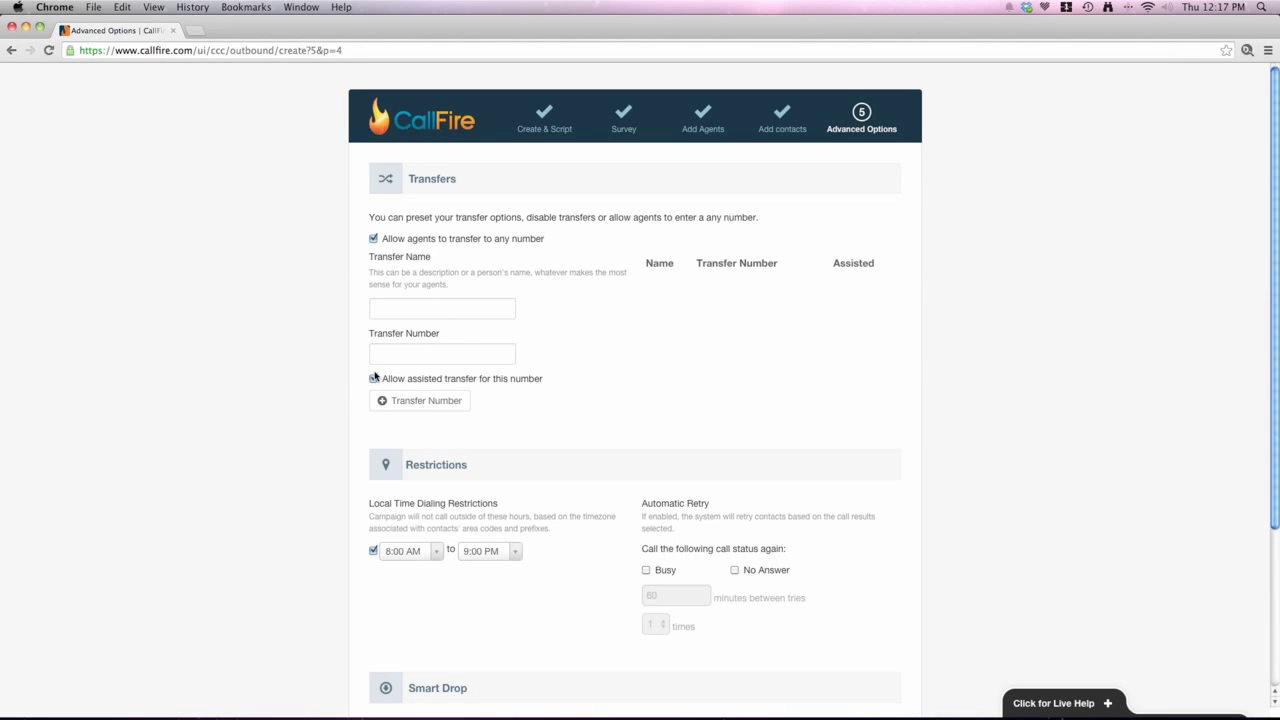
pyautogui.click(373, 378)
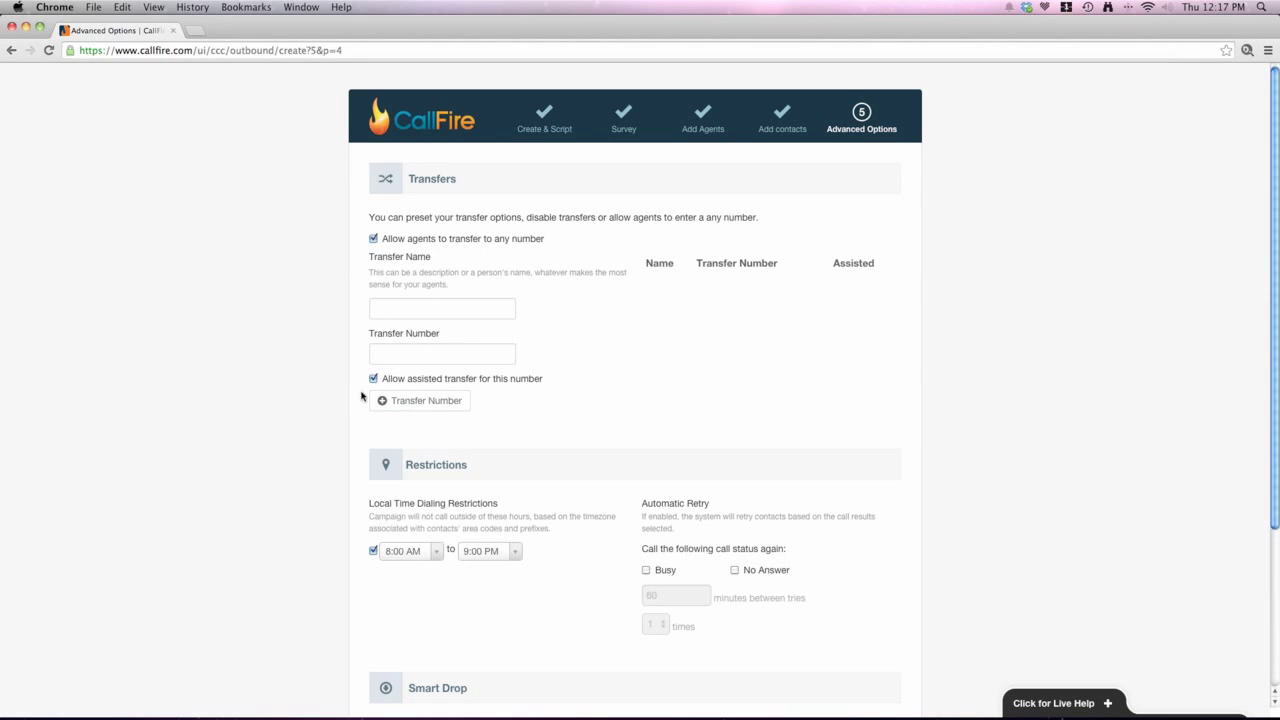
pyautogui.moveTo(705, 387)
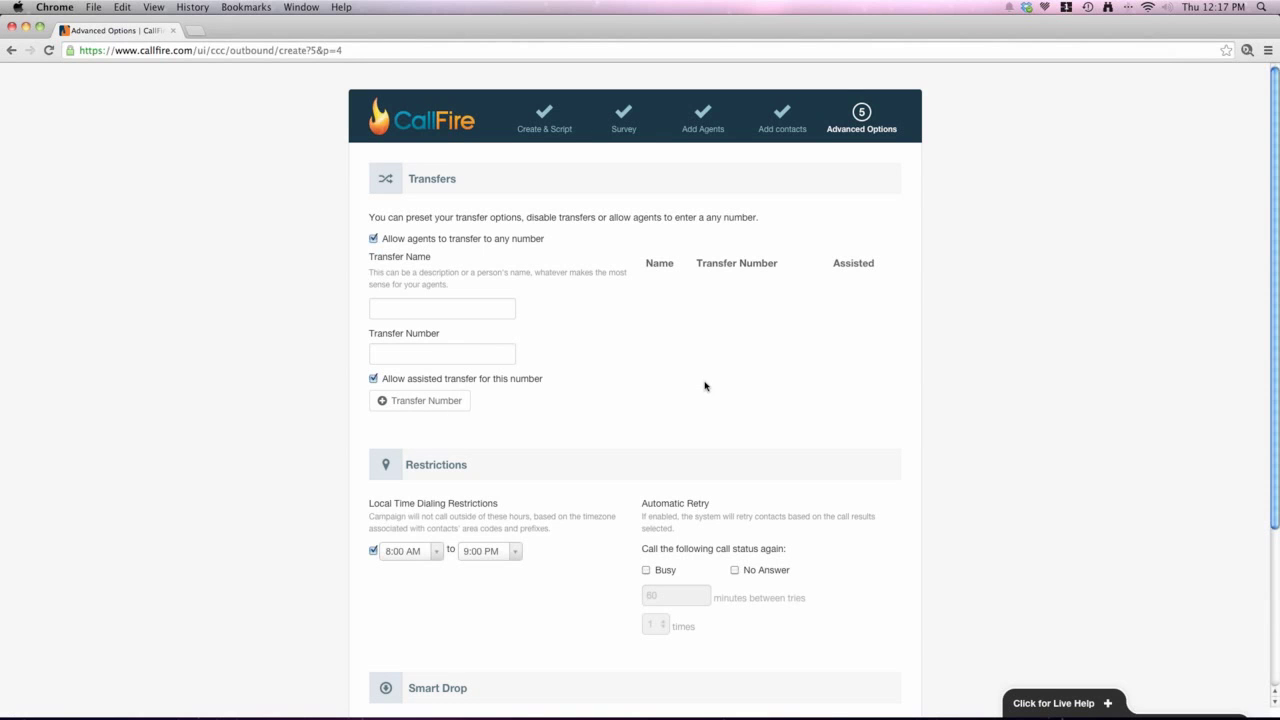
pyautogui.moveTo(369, 251)
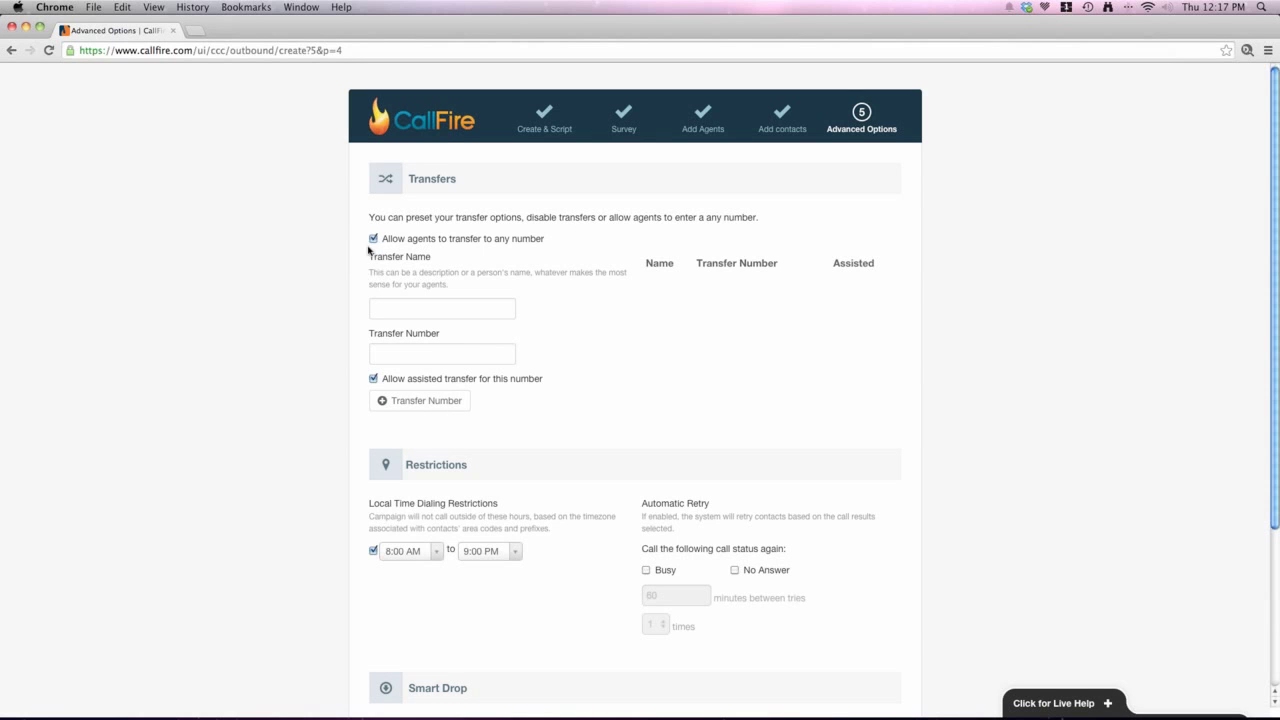
pyautogui.click(373, 238)
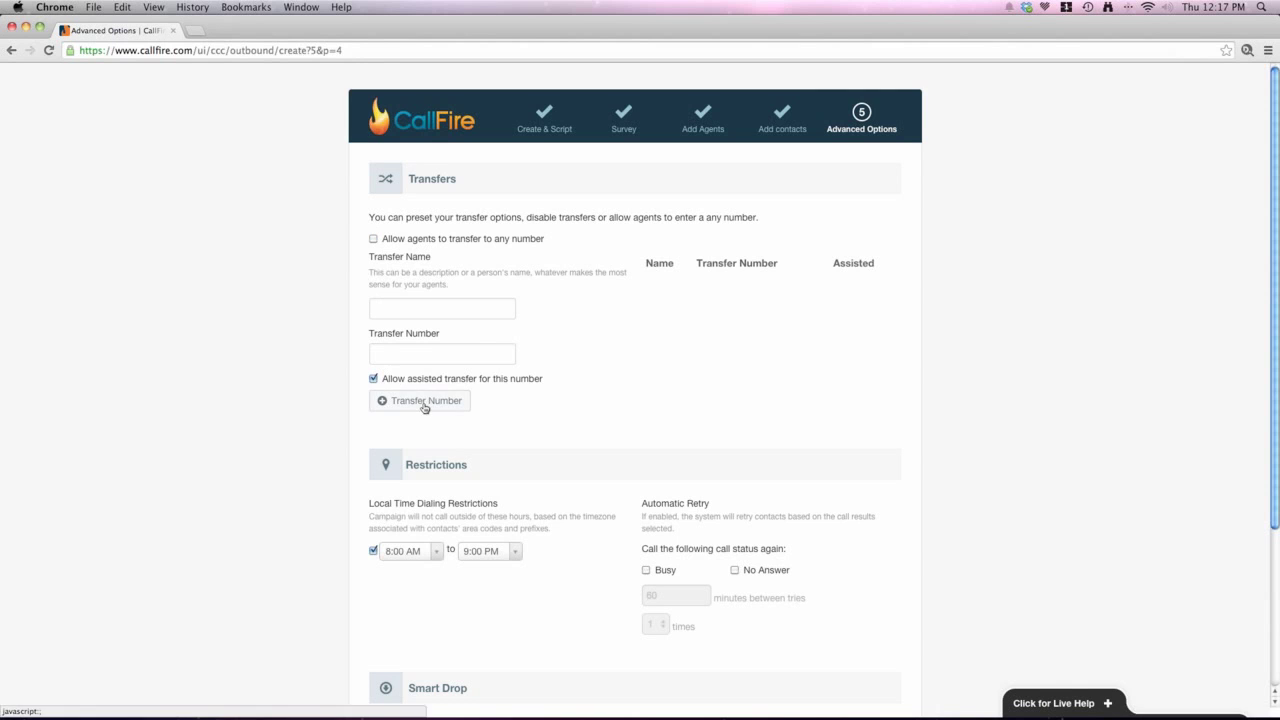
# - Attempt to add a transfer number, then dismiss the missing contact details warning
pyautogui.click(419, 400)
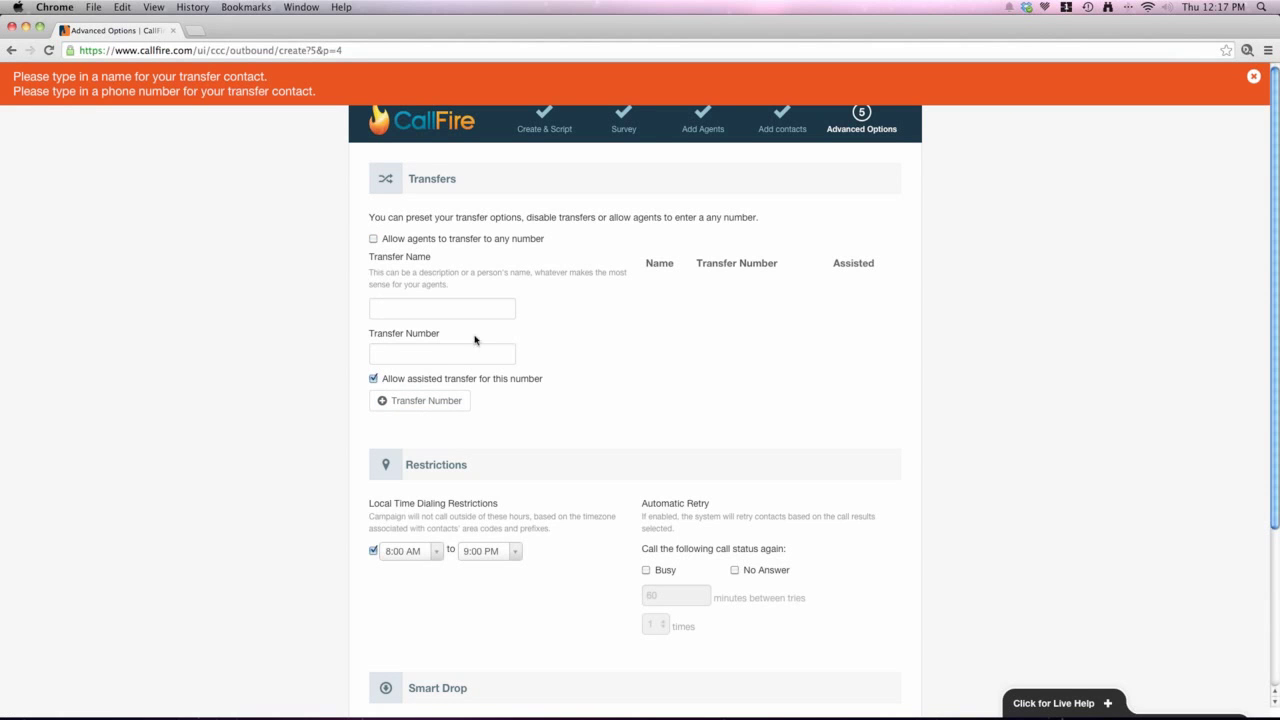
pyautogui.click(442, 353)
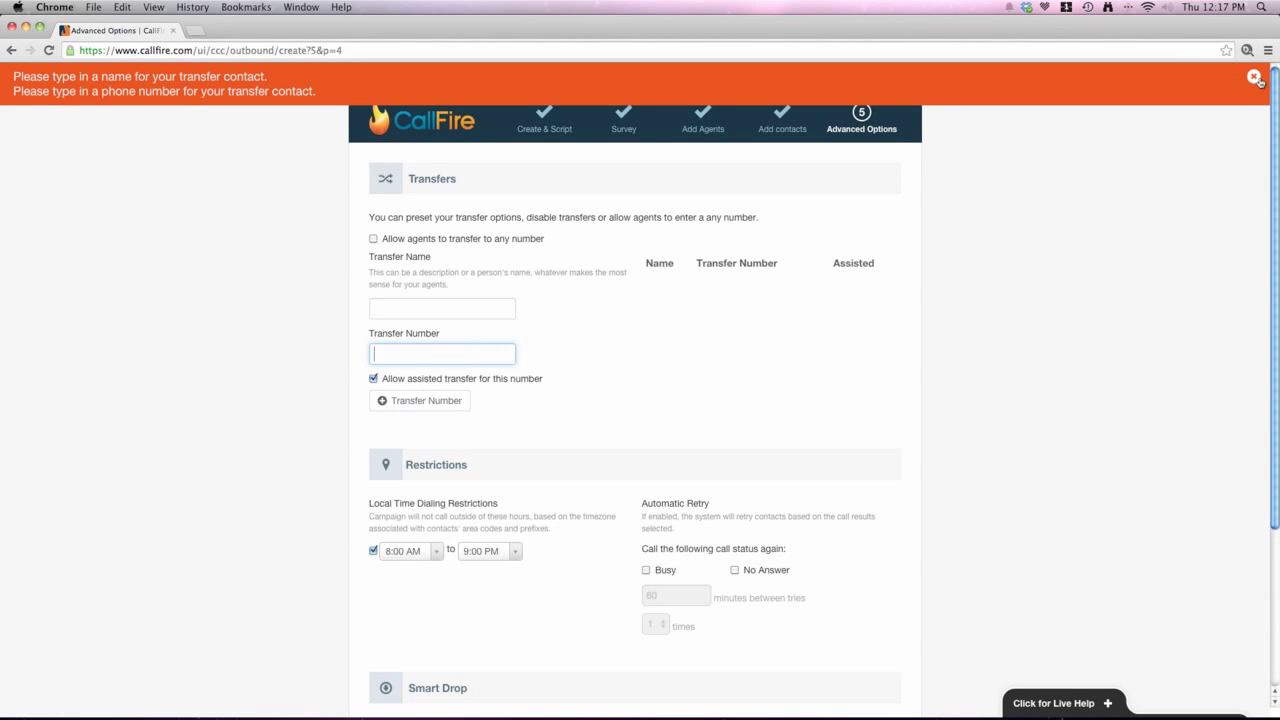
pyautogui.click(1256, 78)
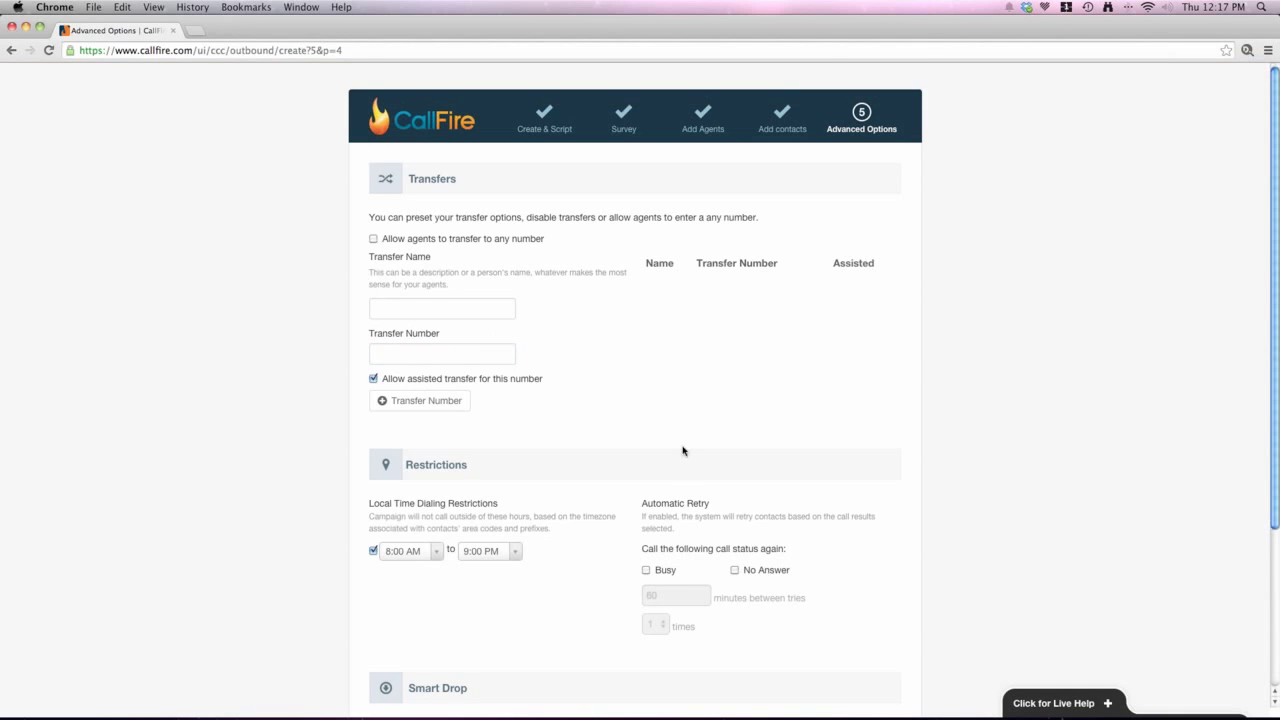
pyautogui.scroll(-3)
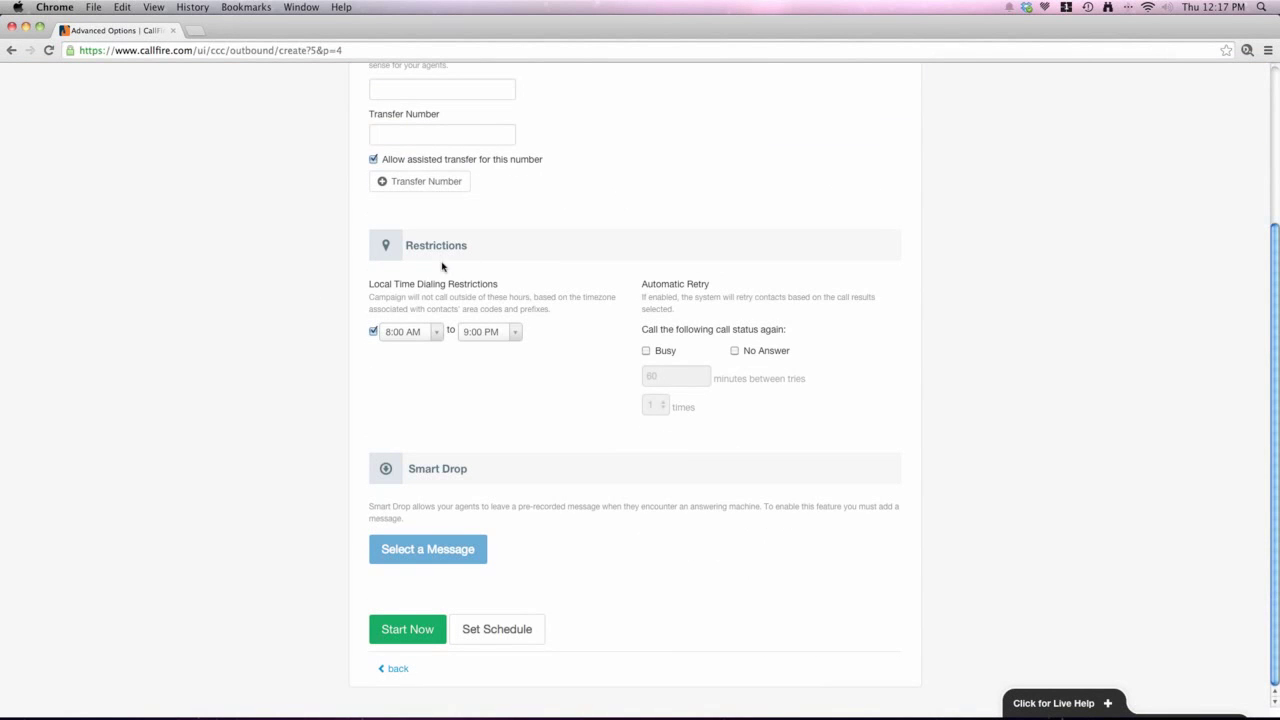
pyautogui.moveTo(409, 399)
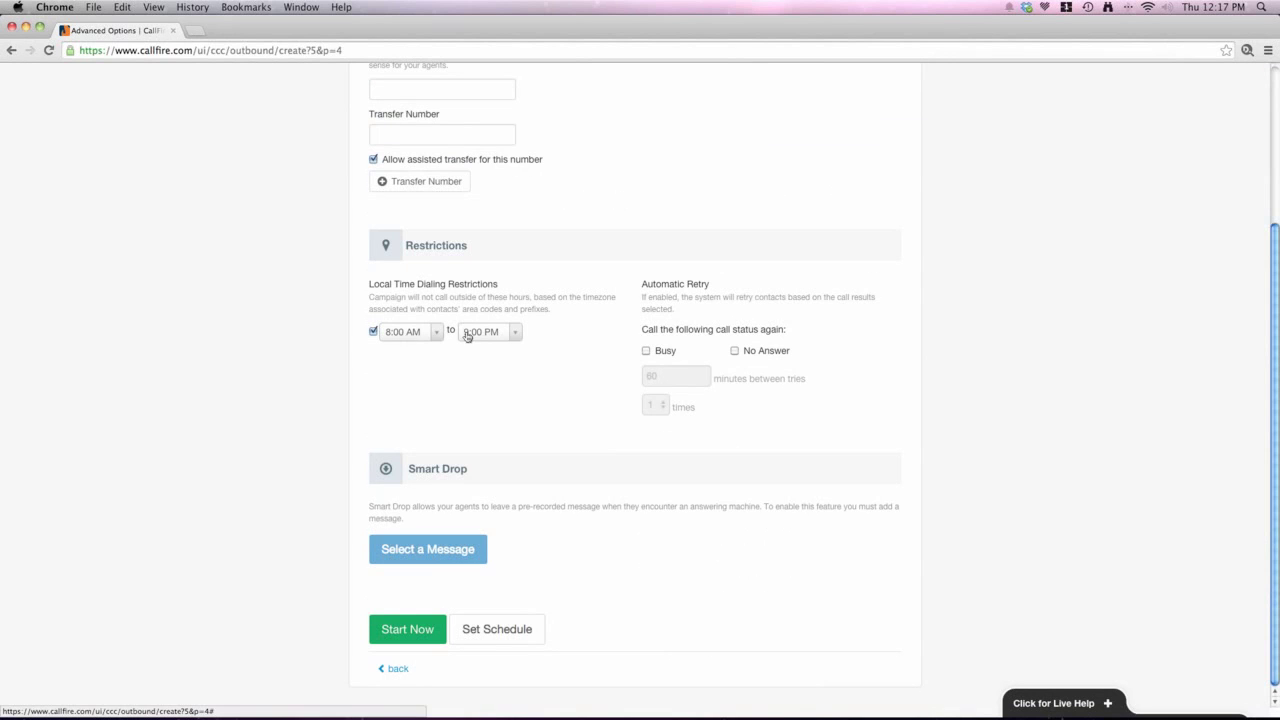
pyautogui.click(489, 331)
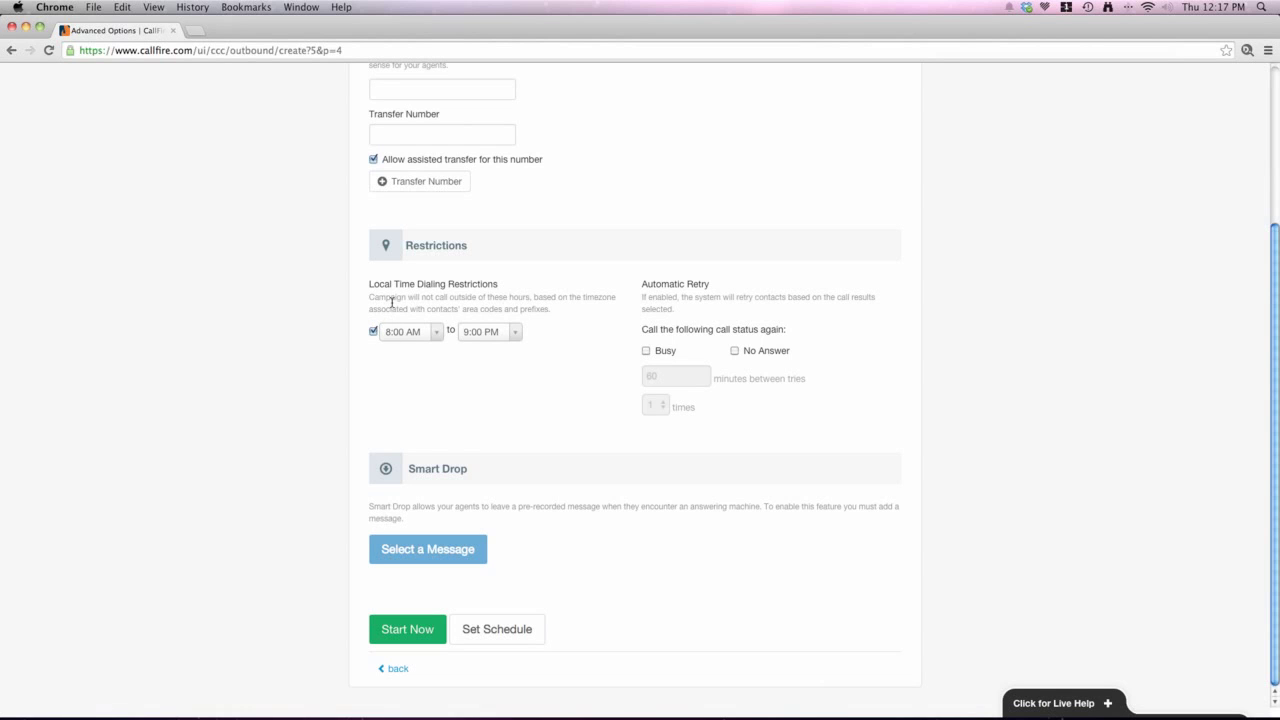
pyautogui.moveTo(447, 298)
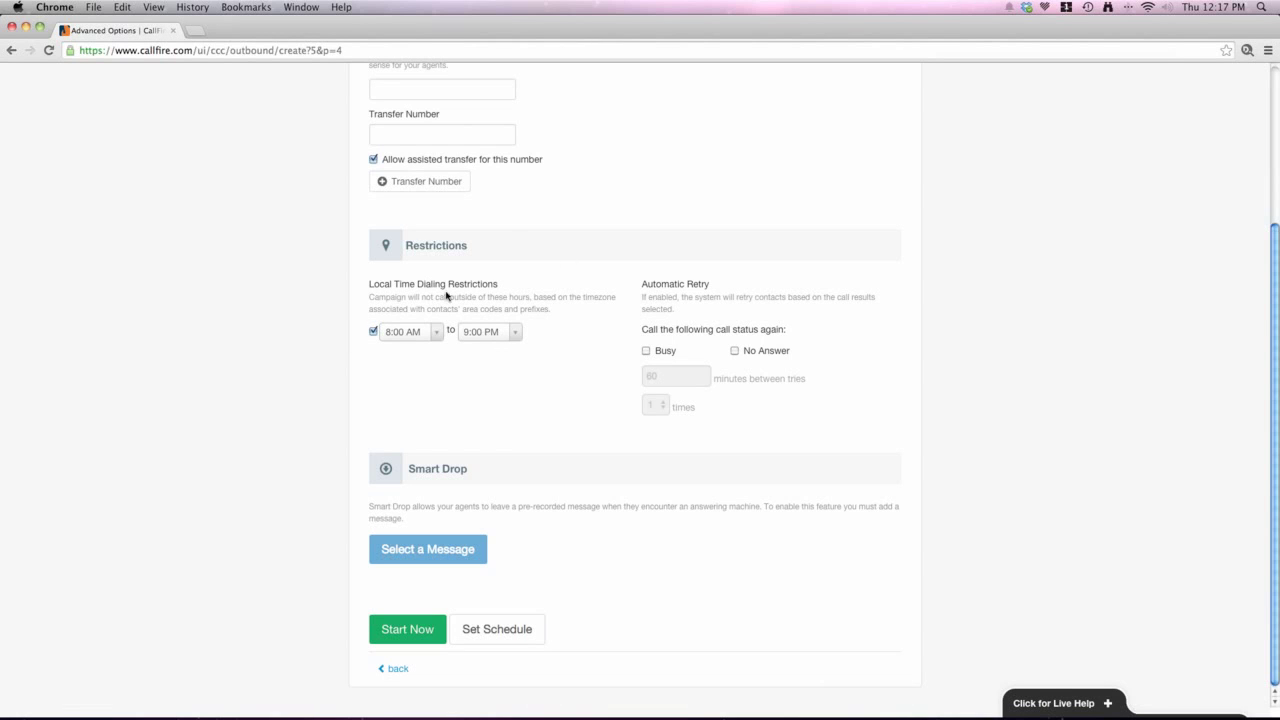
pyautogui.moveTo(455, 366)
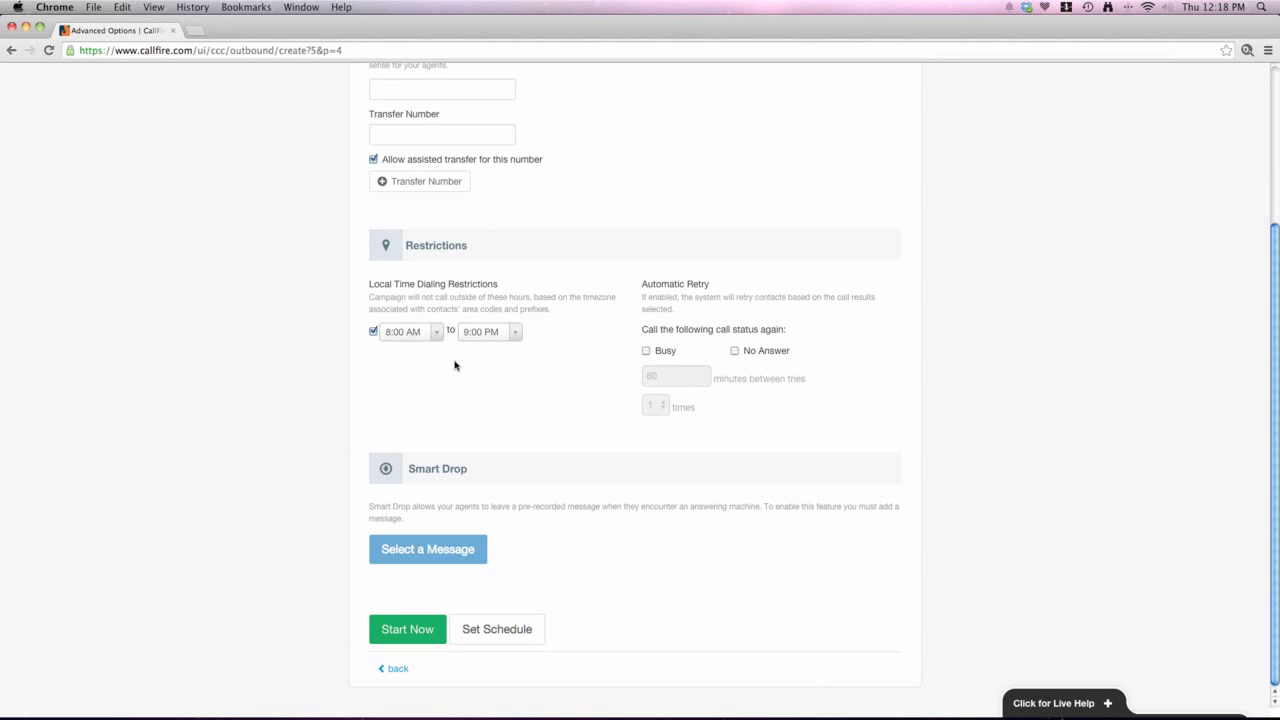
pyautogui.moveTo(326, 343)
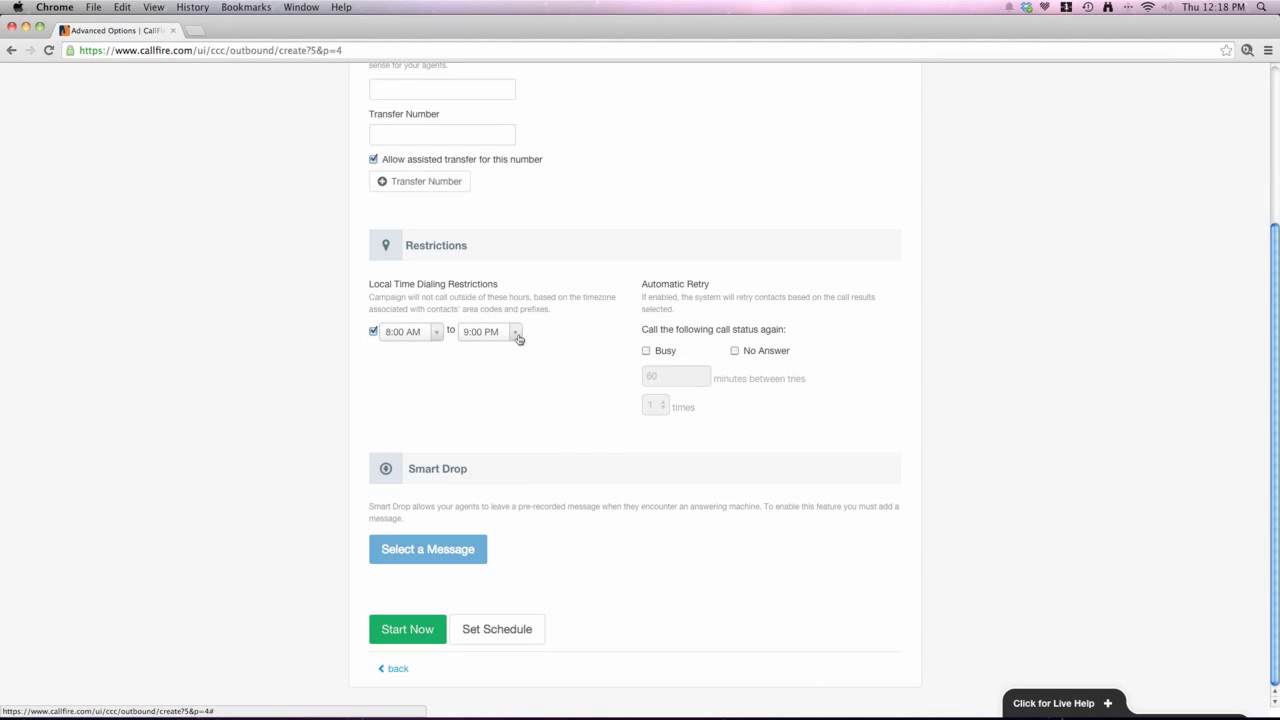
pyautogui.click(514, 331)
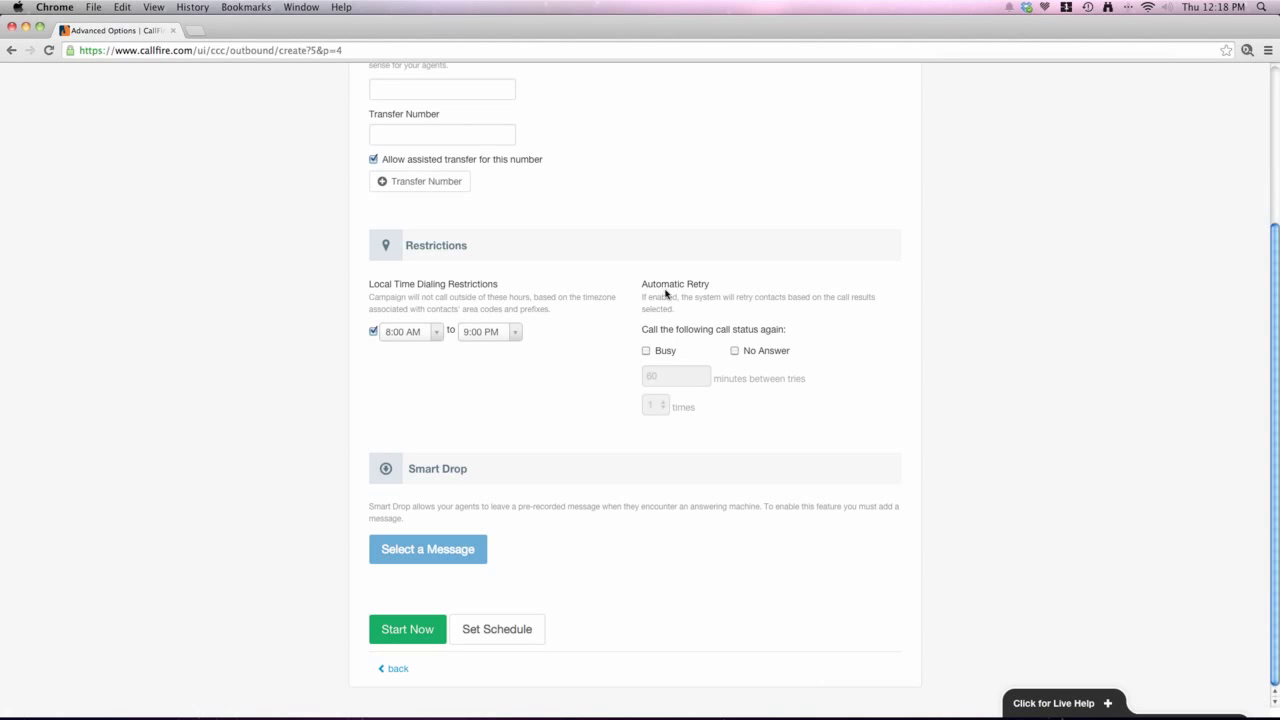
pyautogui.moveTo(630, 333)
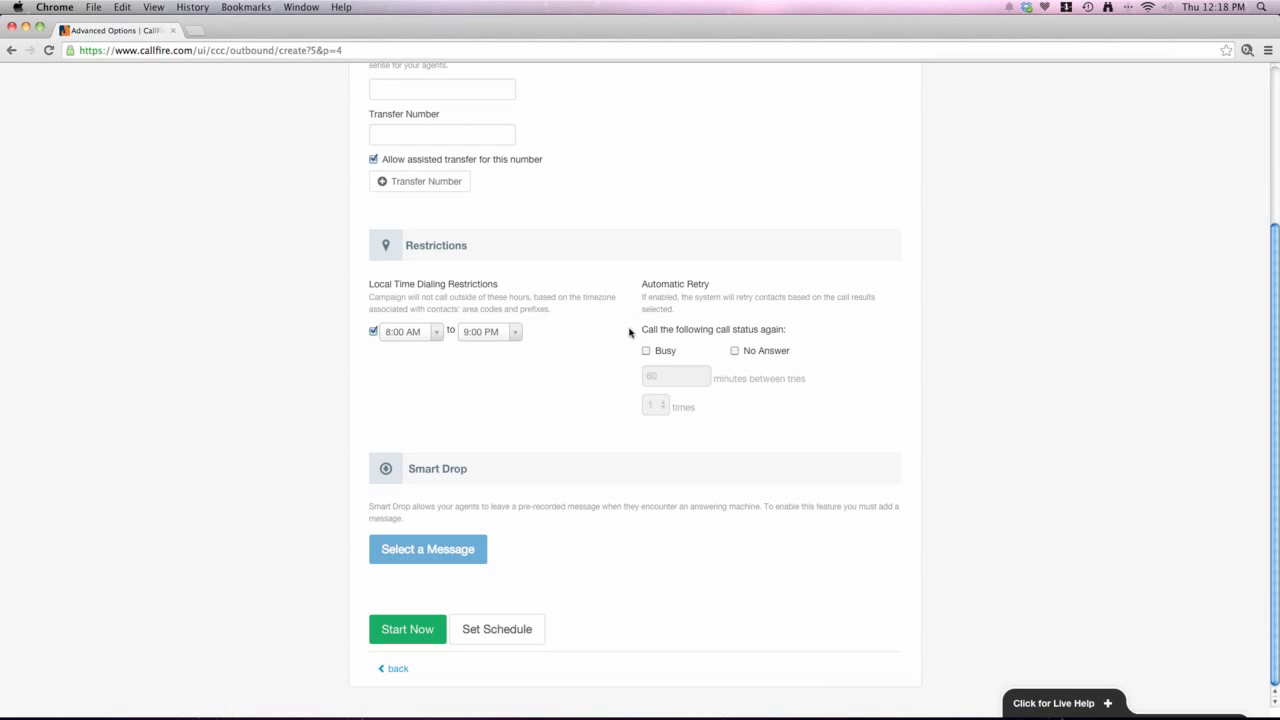
# - Enable Automatic Retry for Busy and No Answer calls, 40 minutes apart, 2 times
pyautogui.click(646, 351)
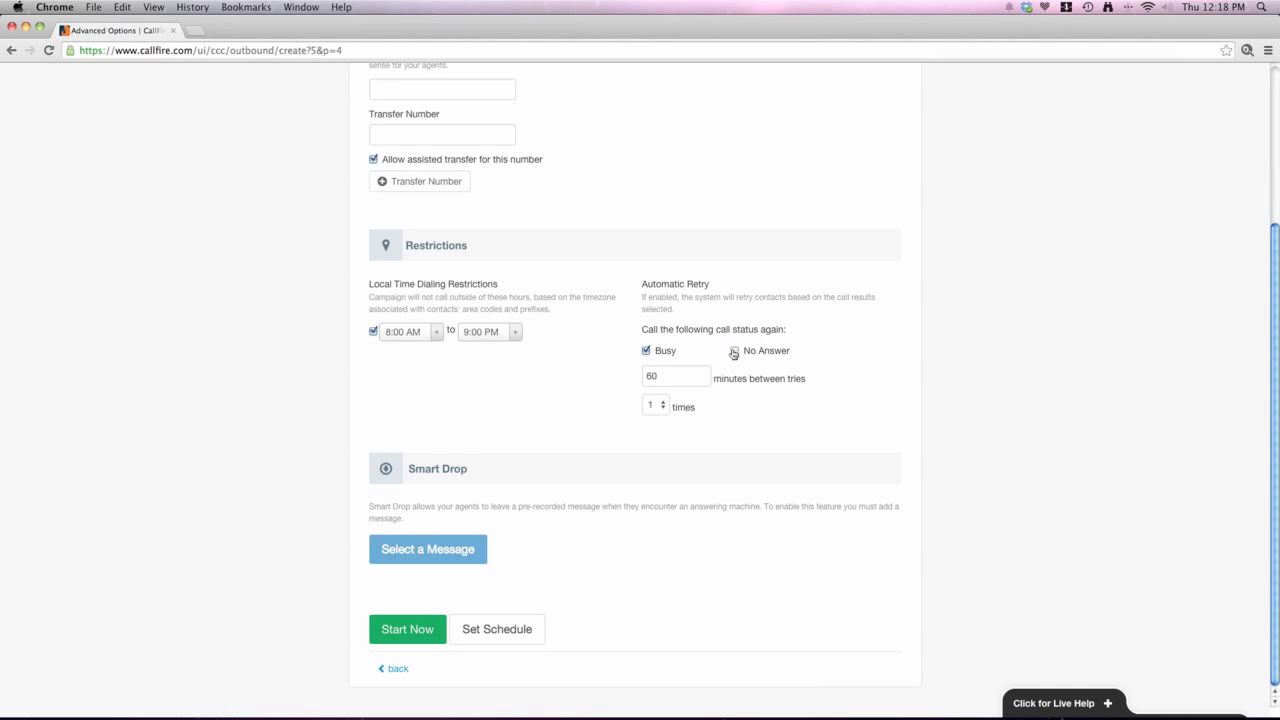
pyautogui.click(734, 351)
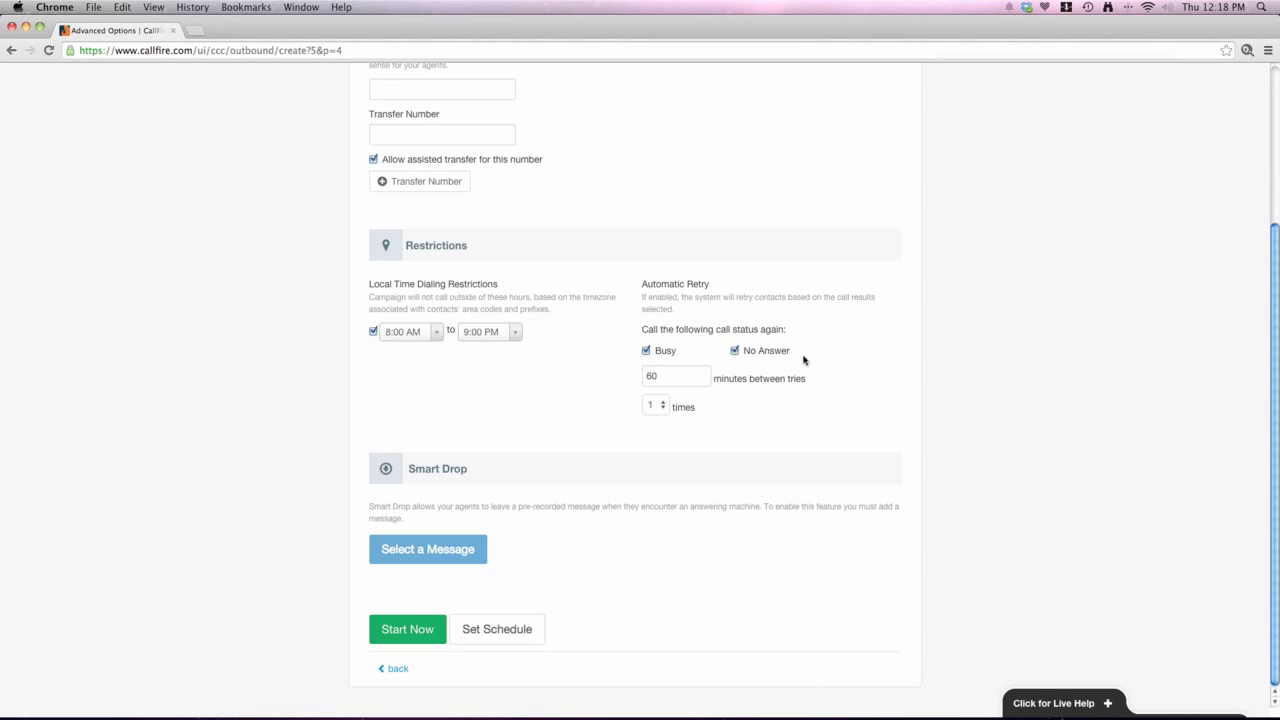
pyautogui.write('57')
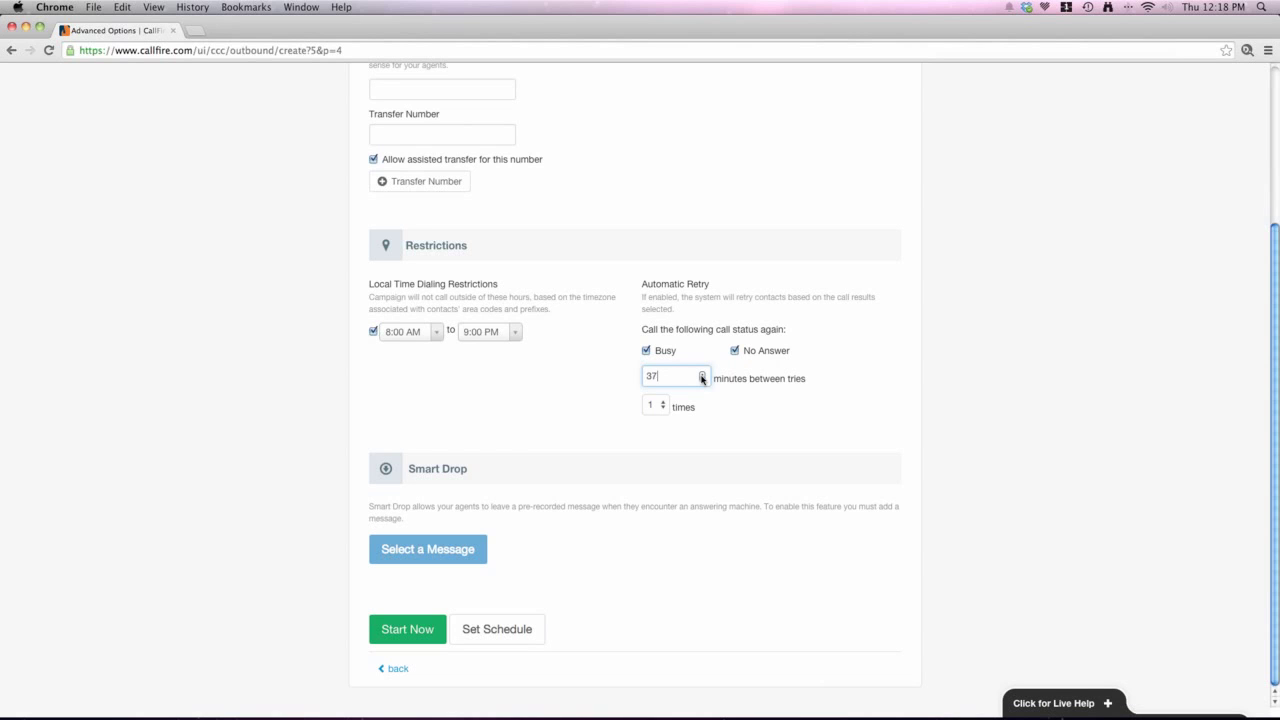
pyautogui.click(703, 375)
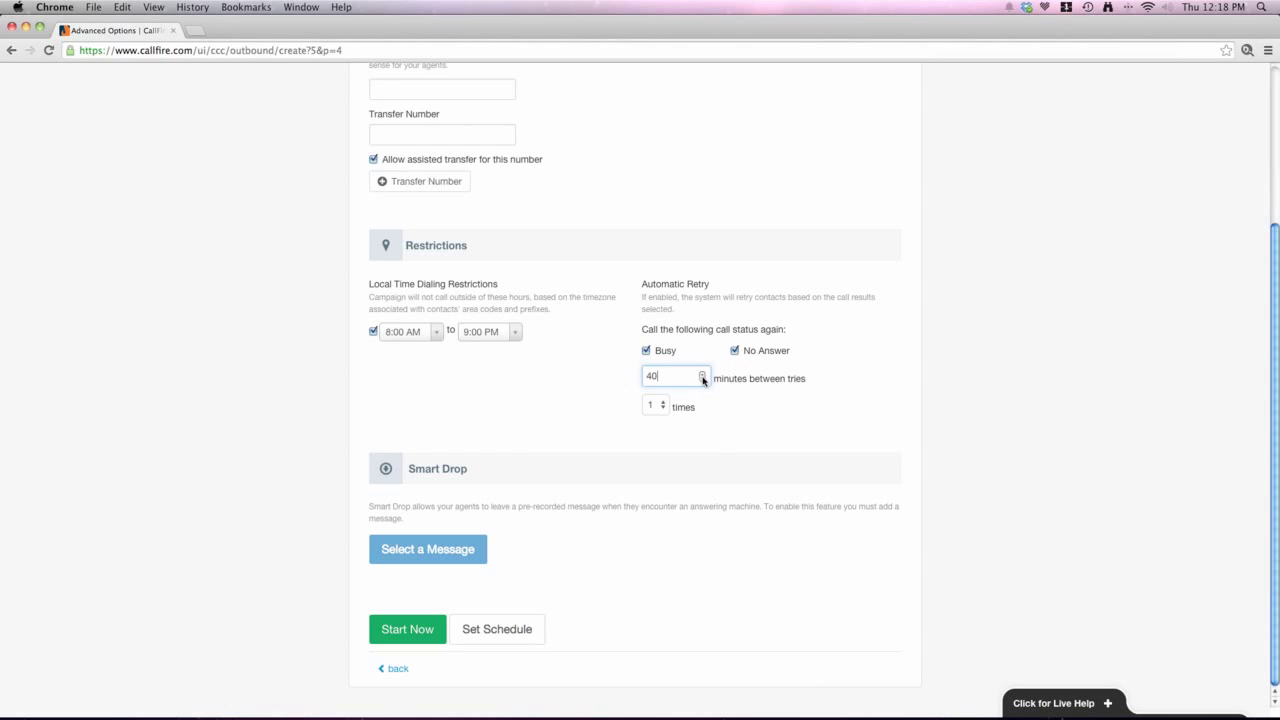
pyautogui.click(702, 374)
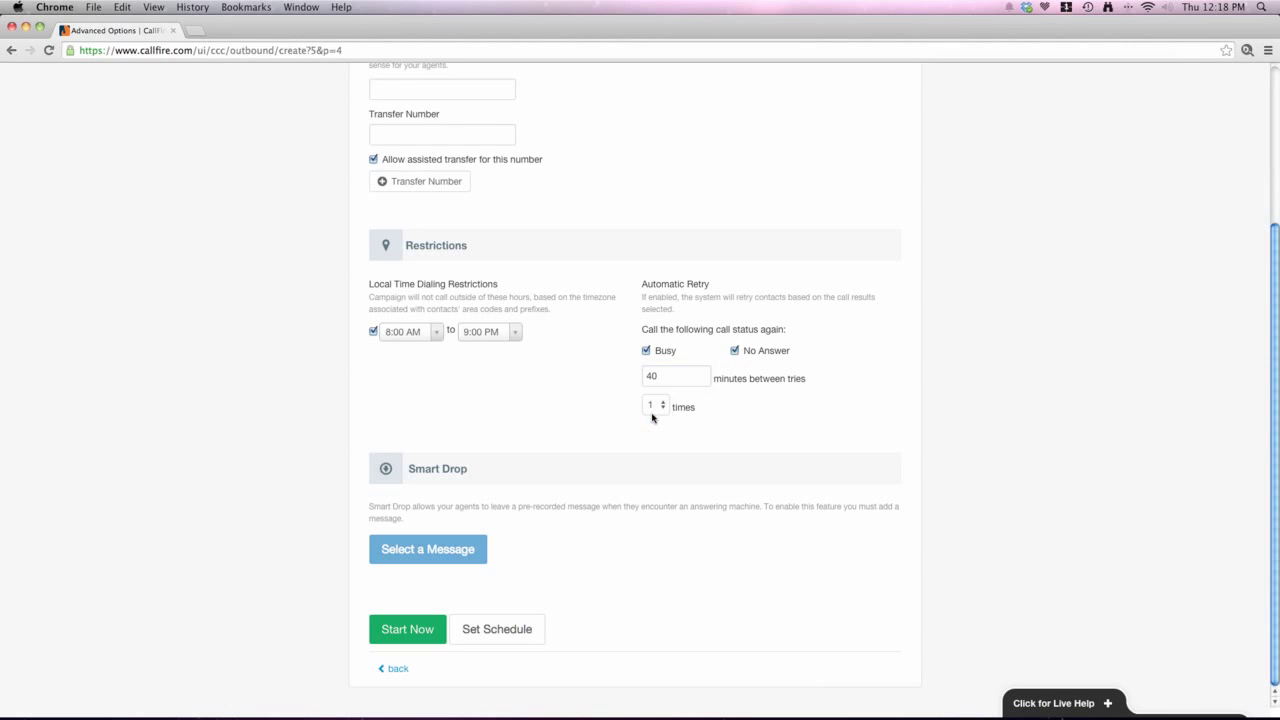
pyautogui.click(662, 401)
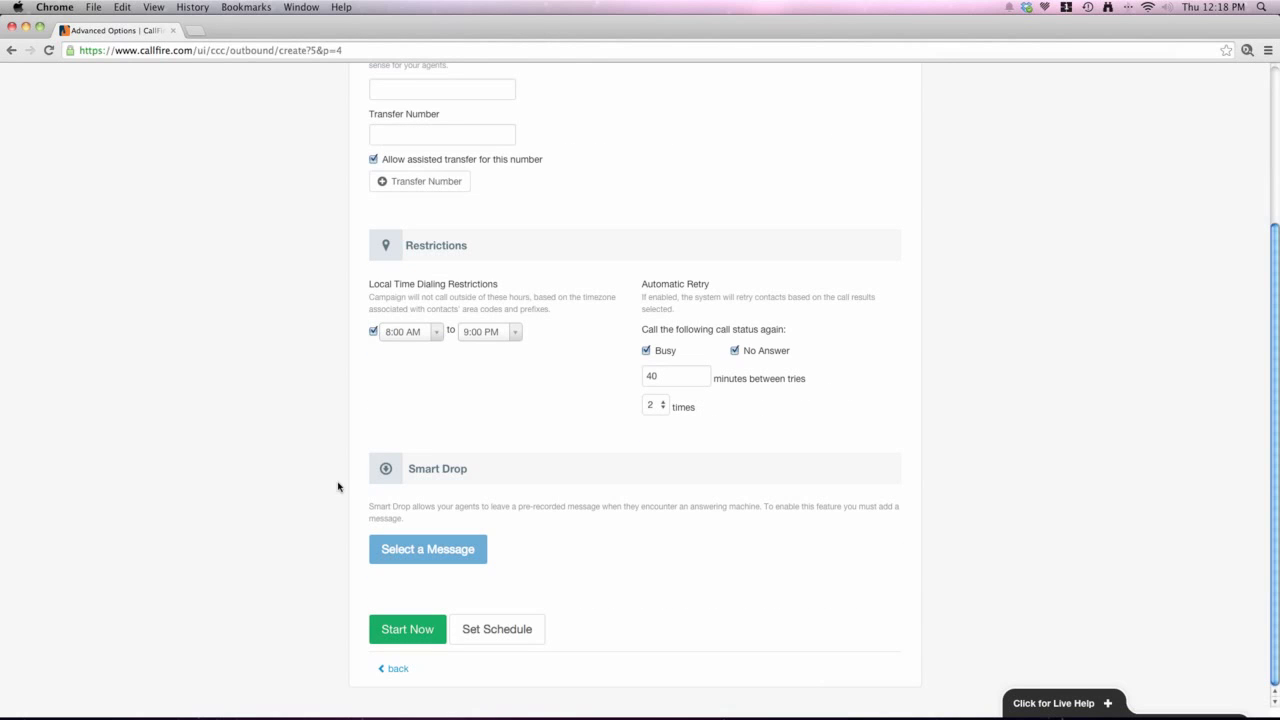
pyautogui.moveTo(588, 345)
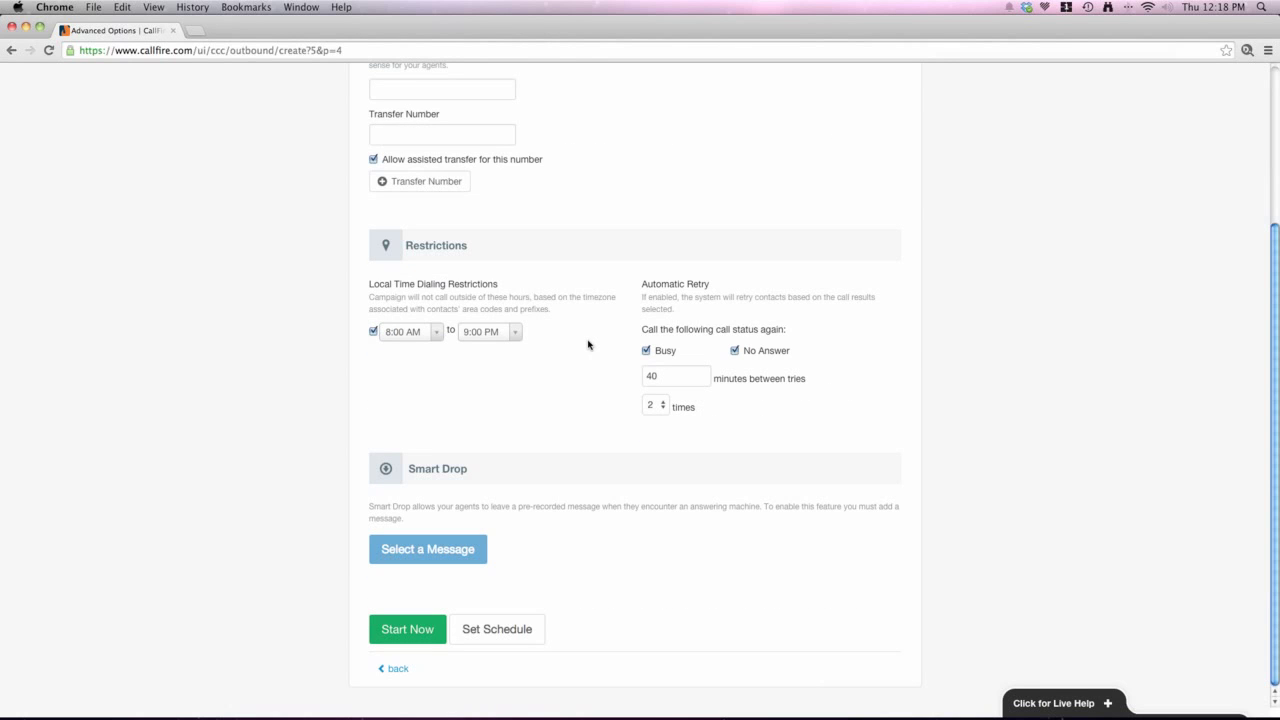
pyautogui.moveTo(273, 493)
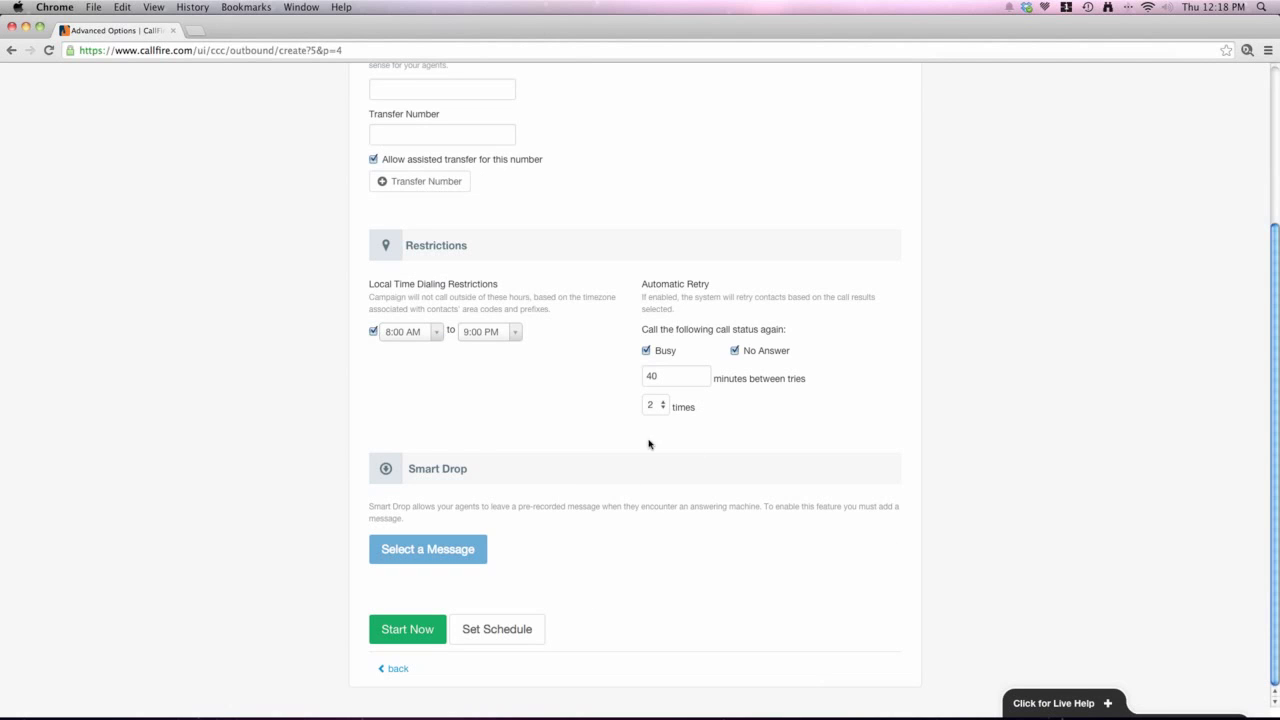
pyautogui.moveTo(545, 435)
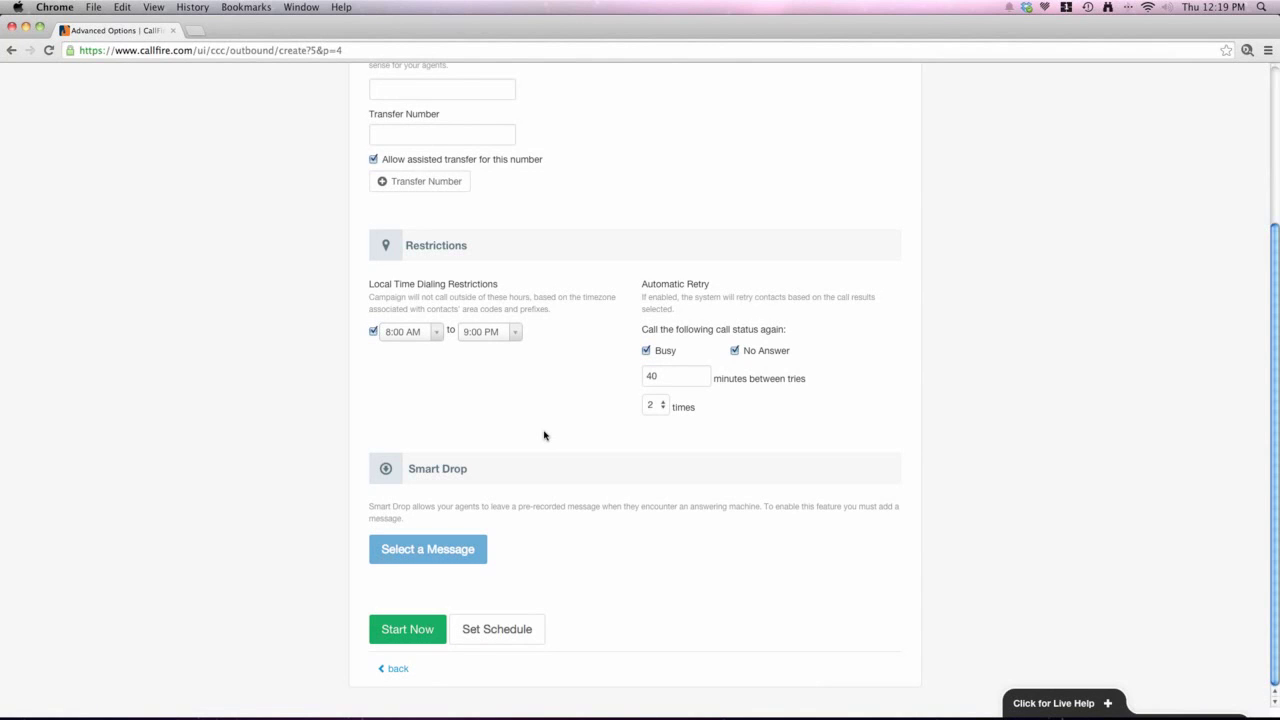
pyautogui.moveTo(547, 432)
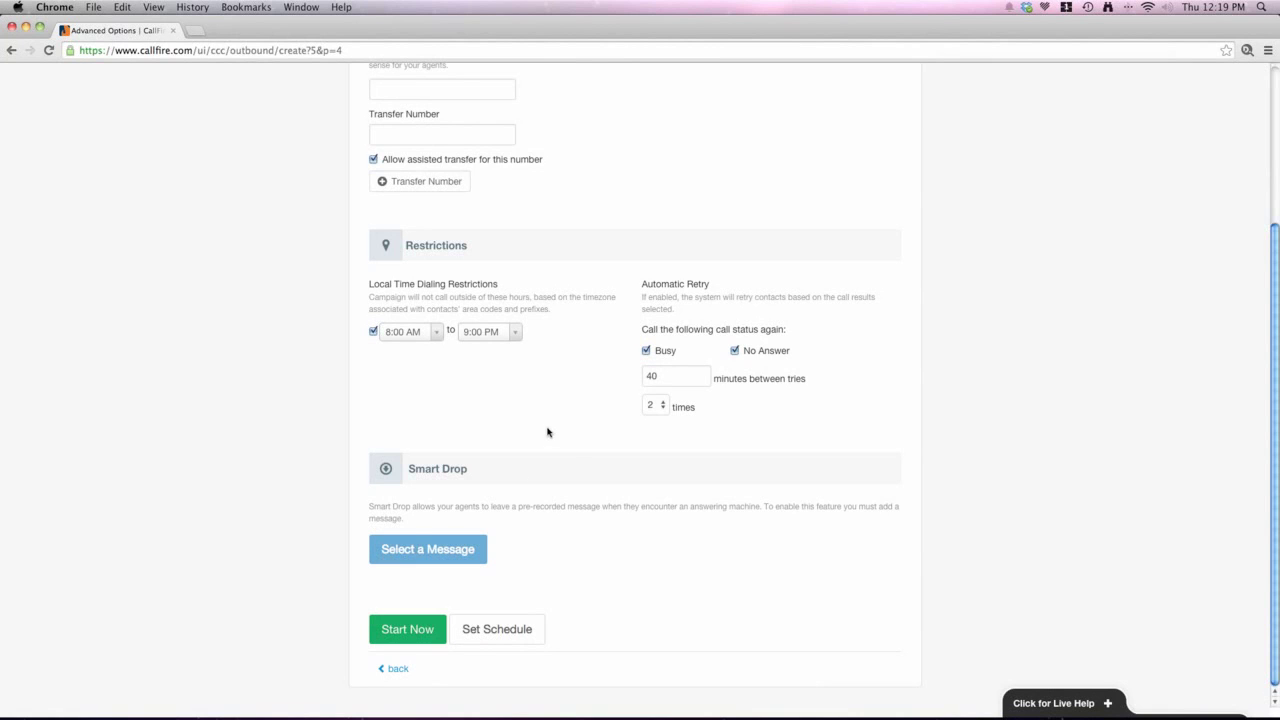
pyautogui.moveTo(510, 501)
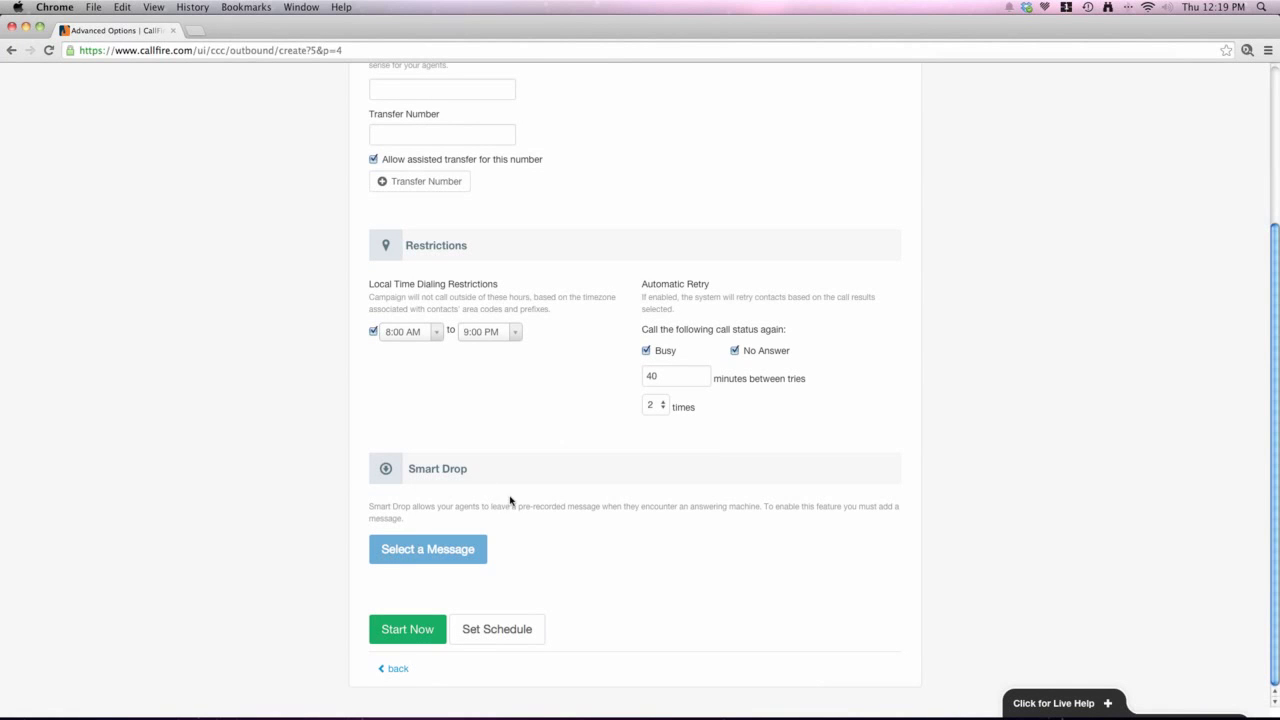
pyautogui.moveTo(353, 497)
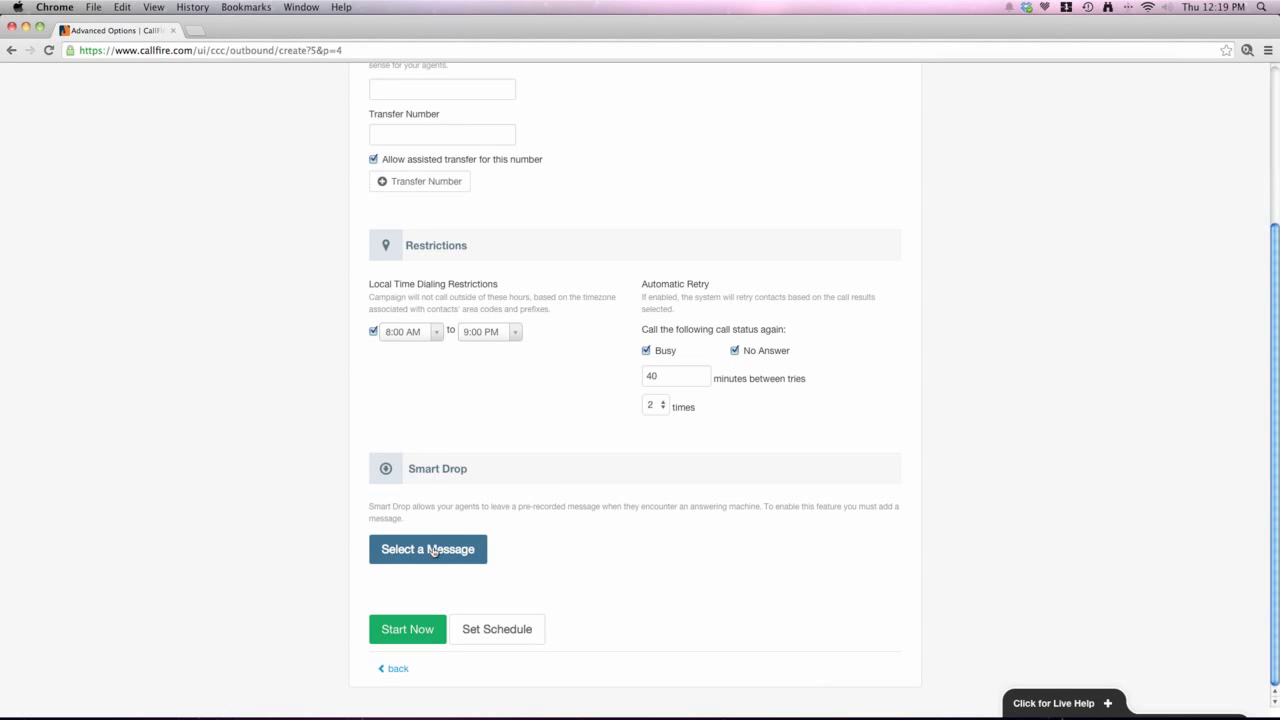
# - Back out of creating a new Smart Drop message and attach 'TTS: This is an example of smartdrop'
pyautogui.click(428, 549)
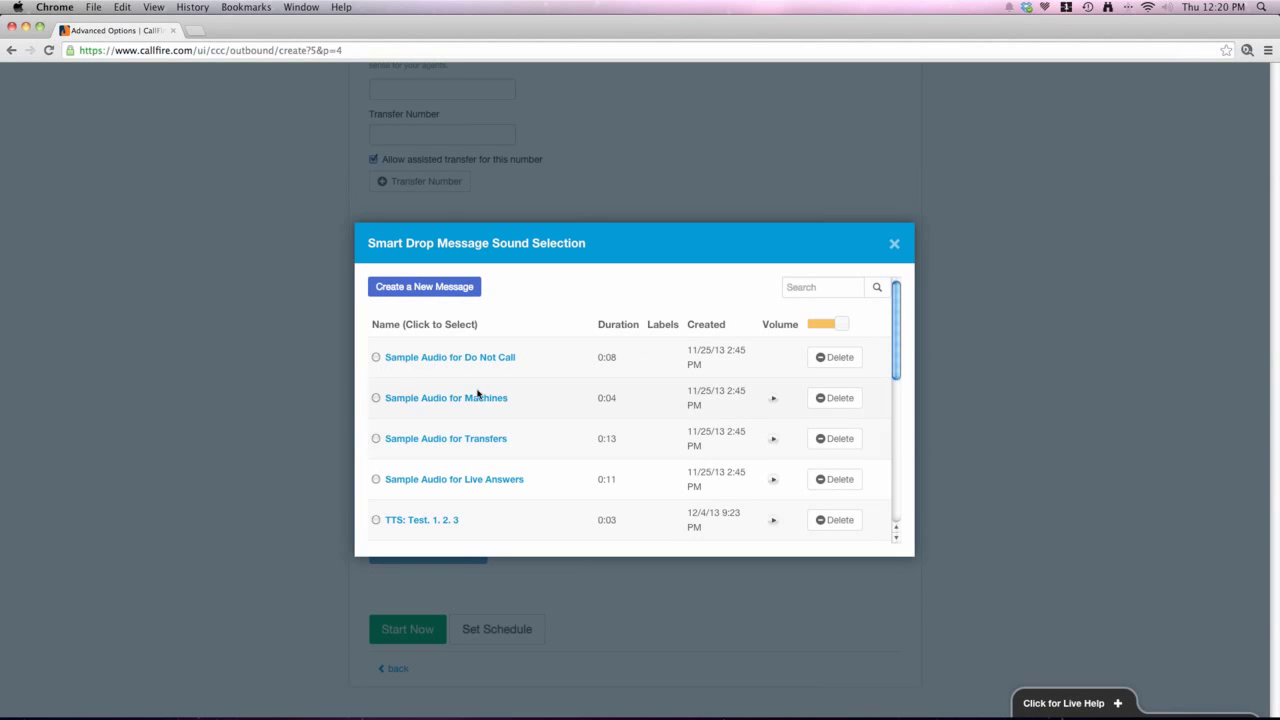
pyautogui.click(424, 286)
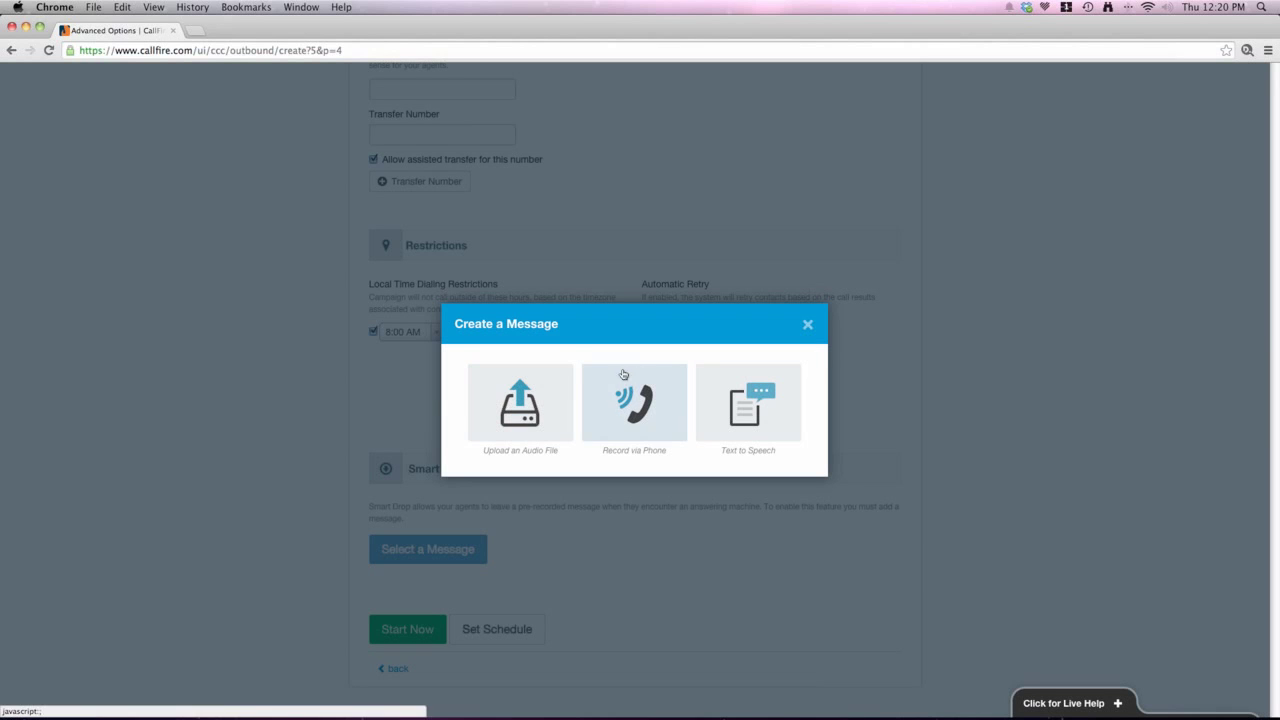
pyautogui.moveTo(614, 377)
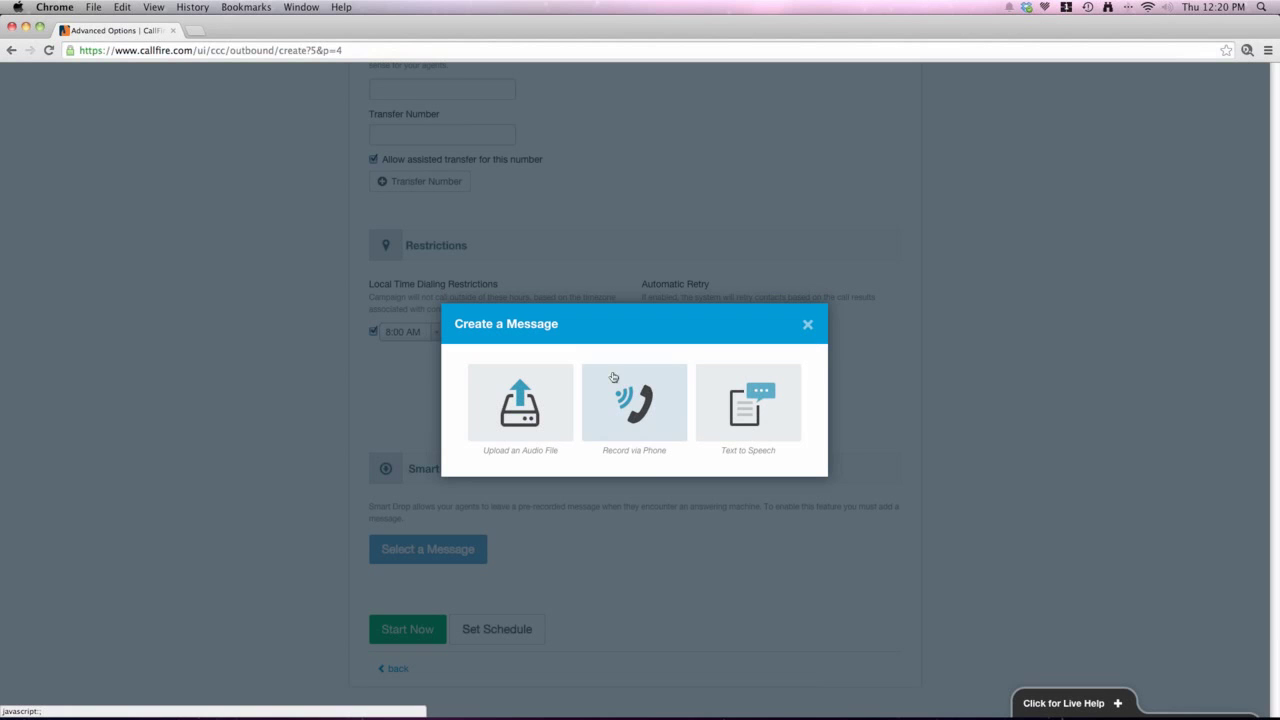
pyautogui.moveTo(748, 408)
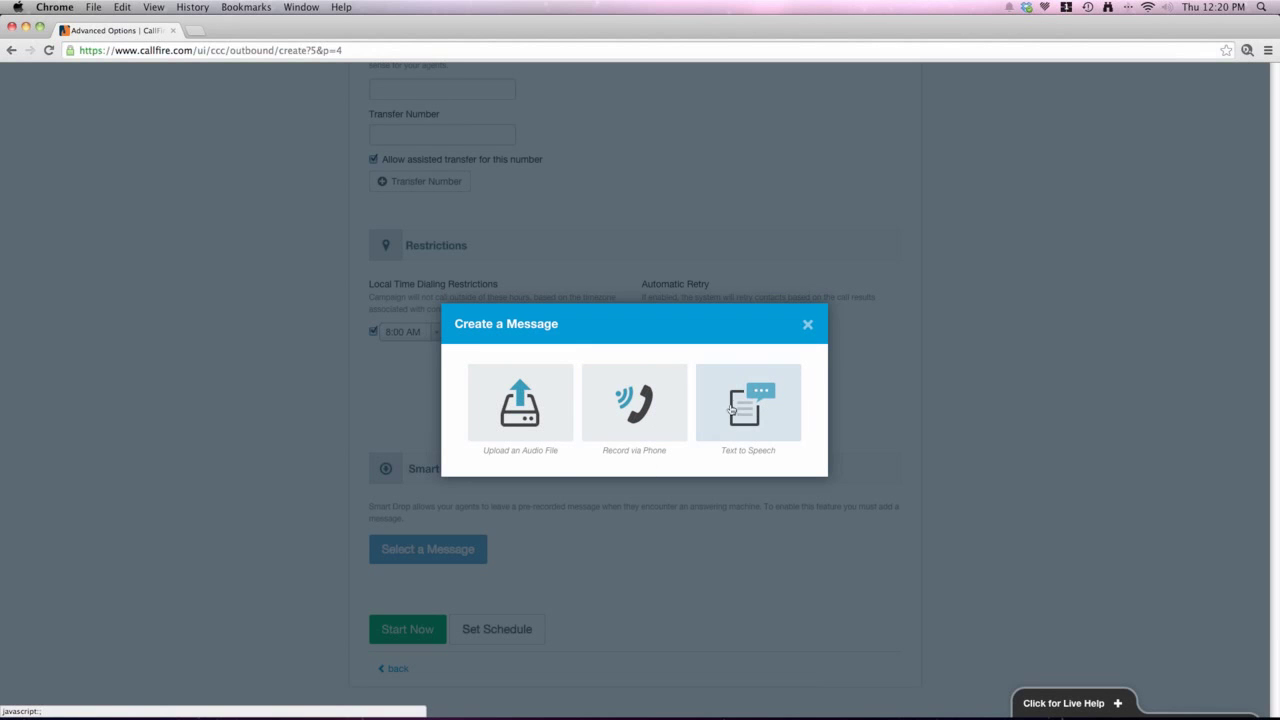
pyautogui.click(748, 408)
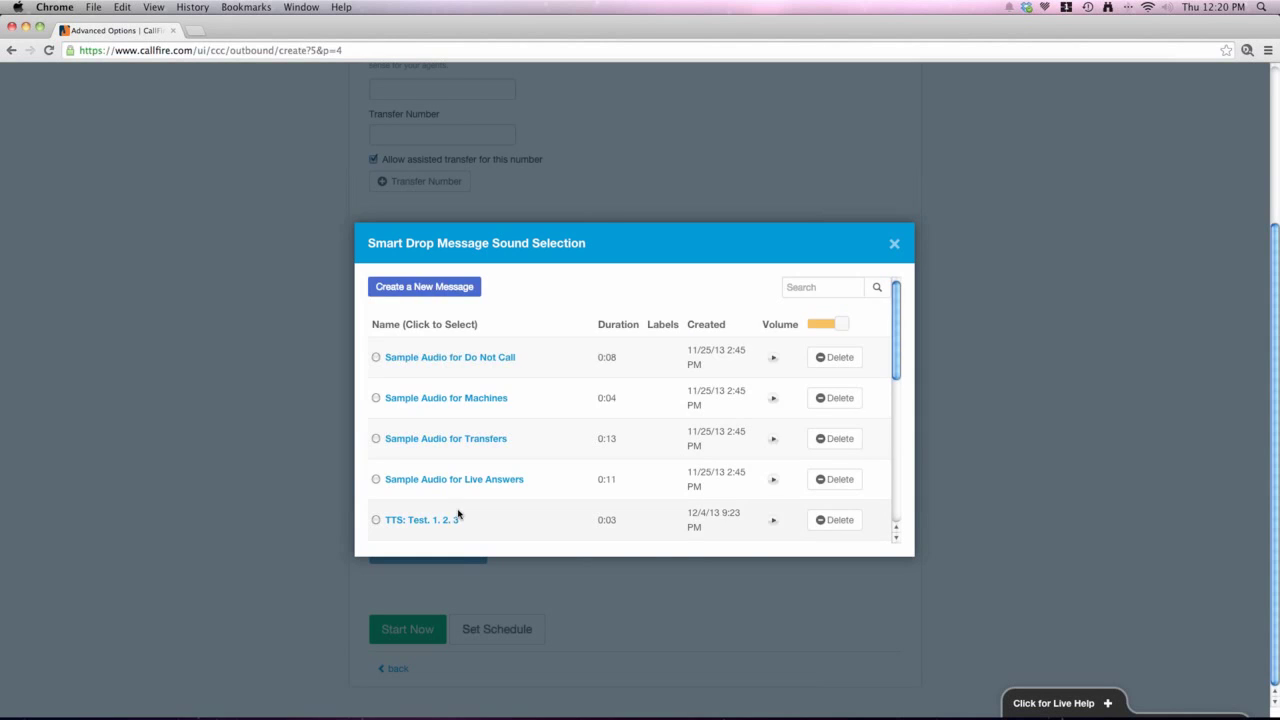
pyautogui.scroll(-3)
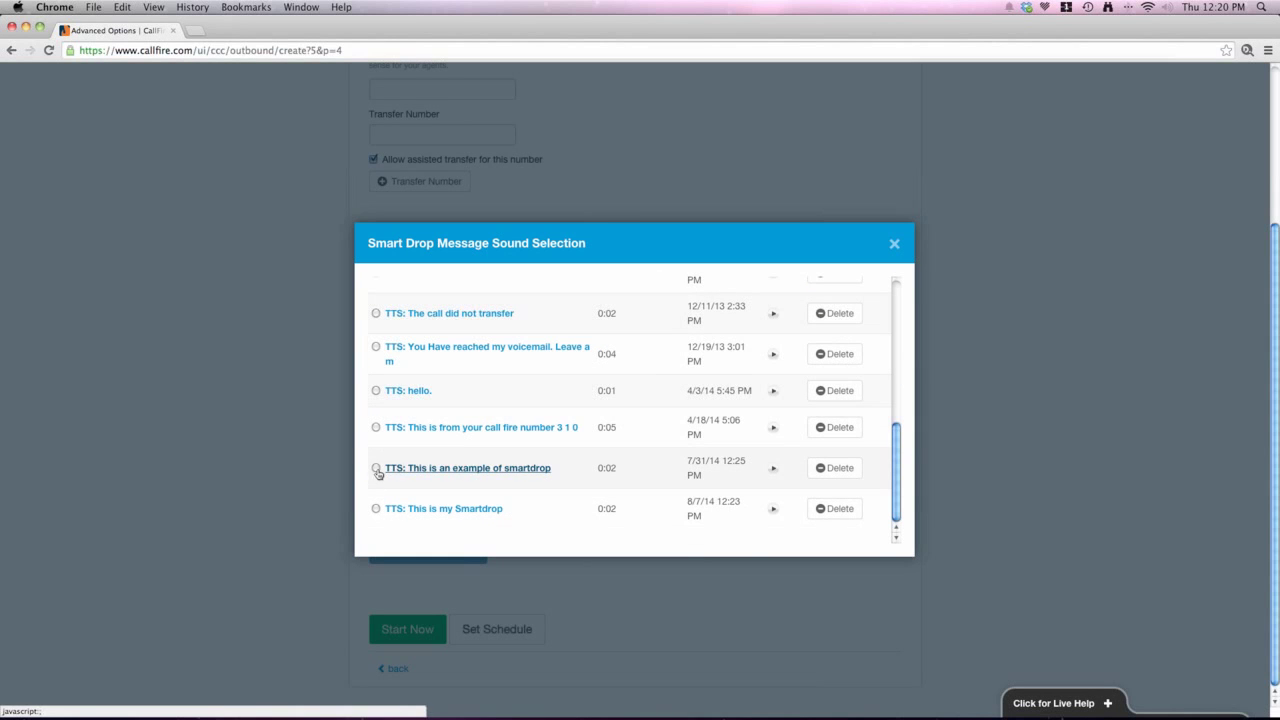
pyautogui.click(376, 468)
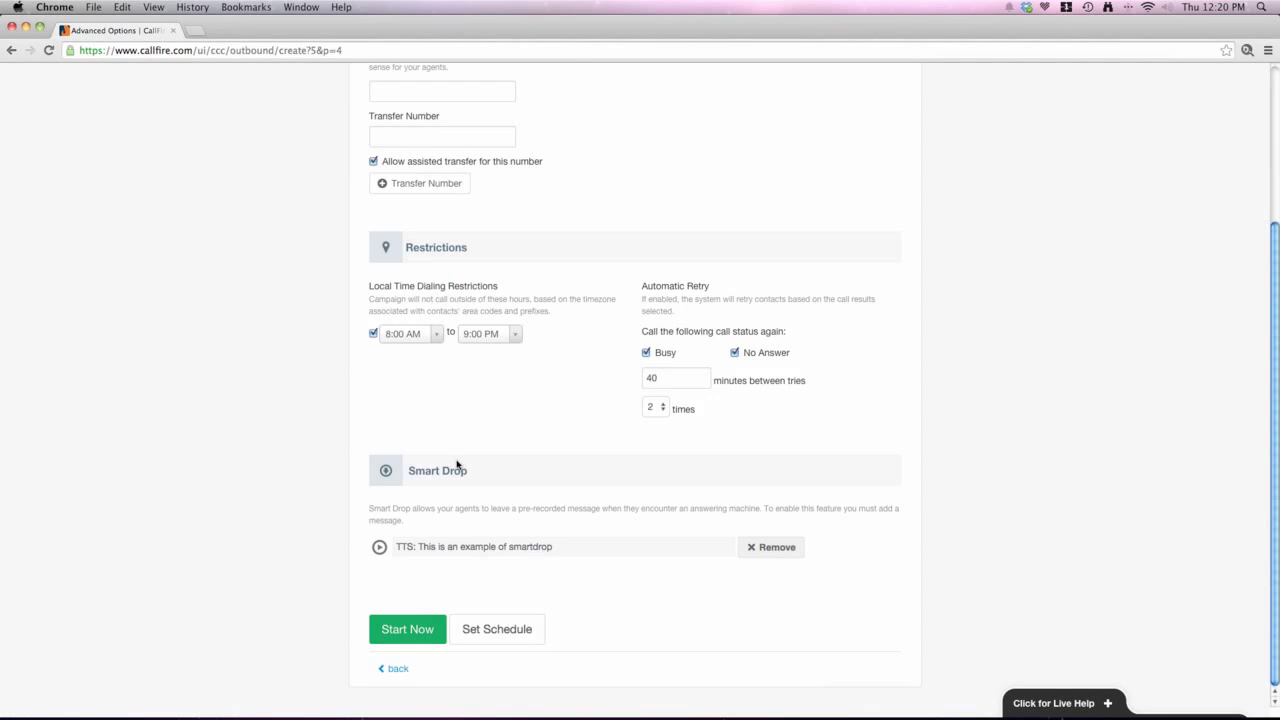
# - Start the Webinar 8/28 campaign now so it shows Running at 25%, 1 of 4
pyautogui.click(379, 547)
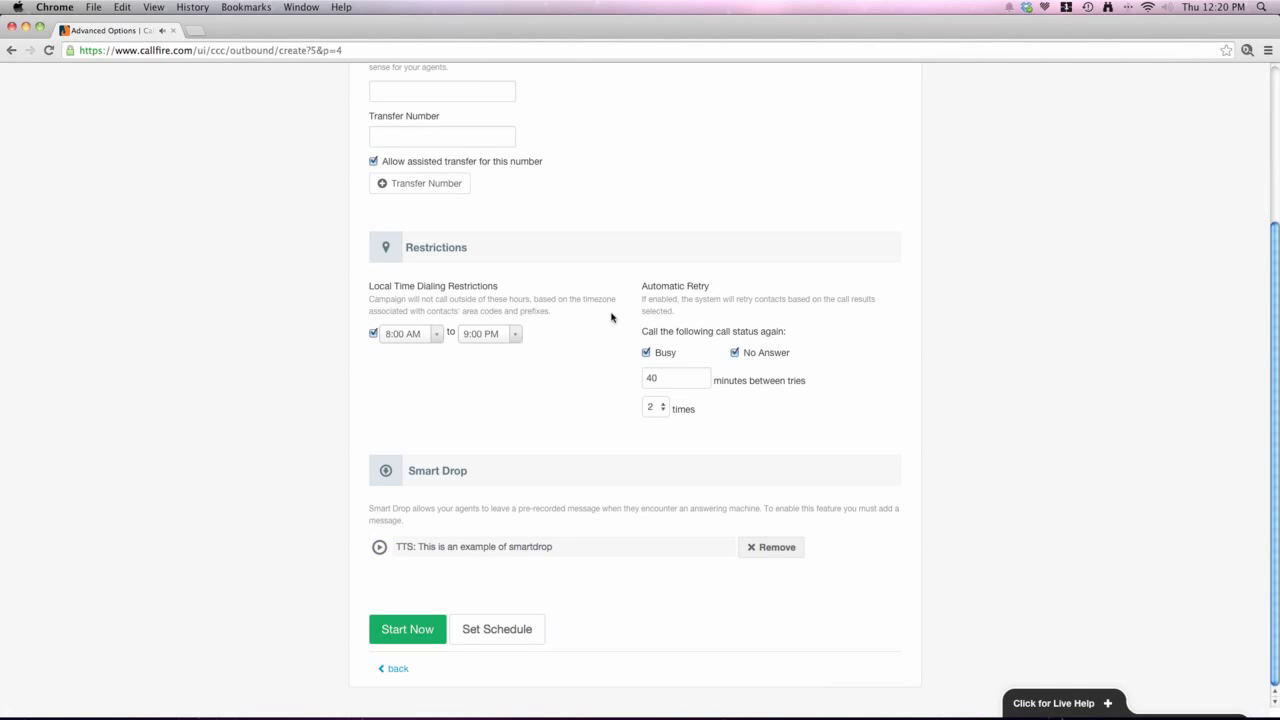
pyautogui.click(407, 629)
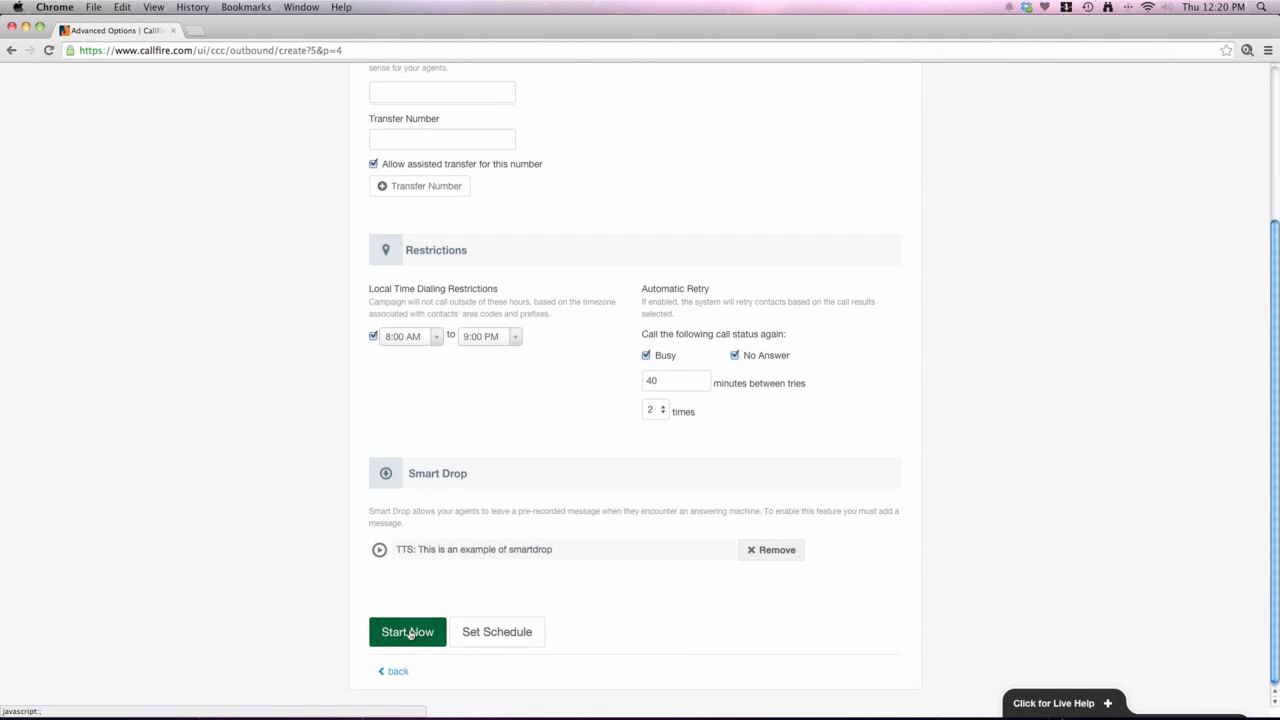
pyautogui.click(407, 631)
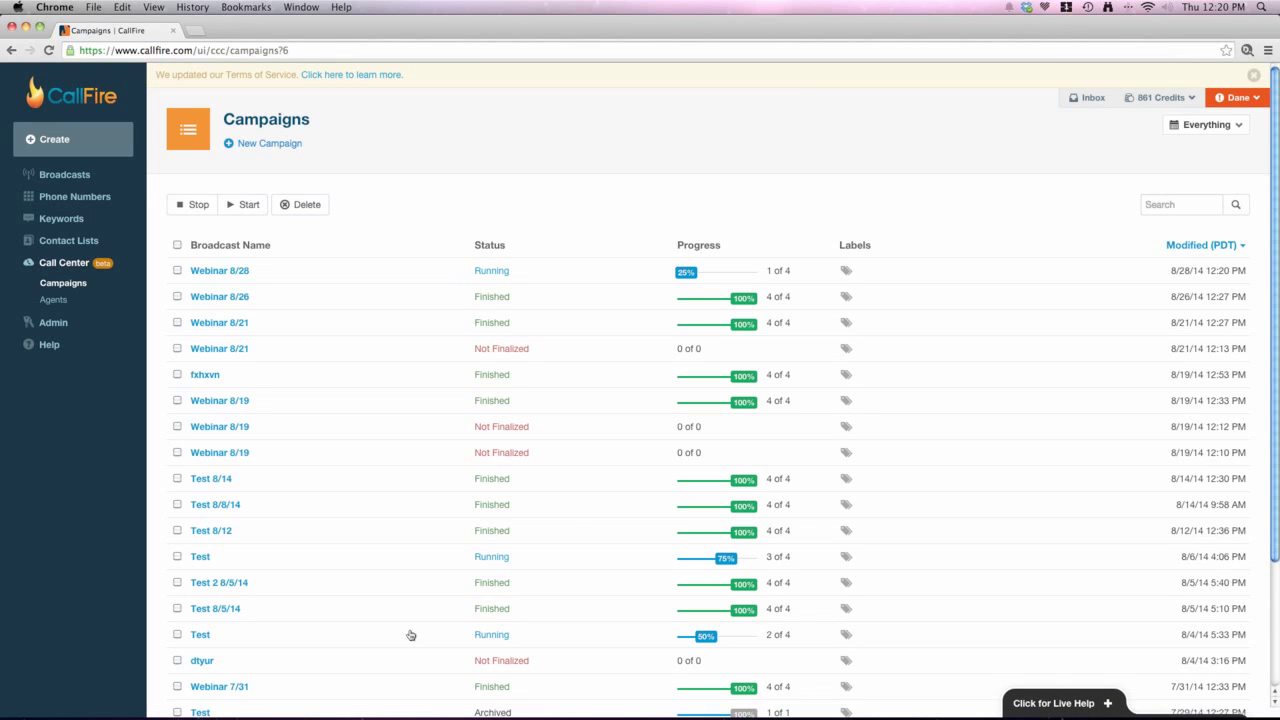
pyautogui.moveTo(48, 144)
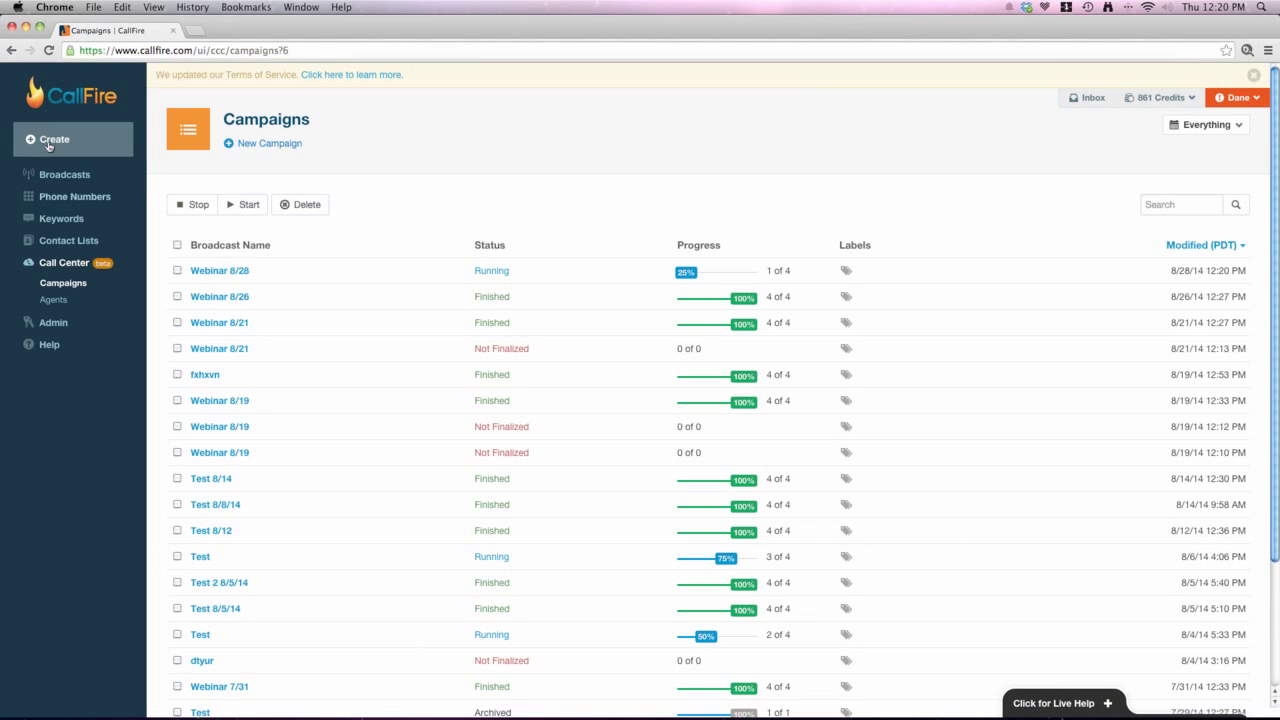
pyautogui.moveTo(515, 270)
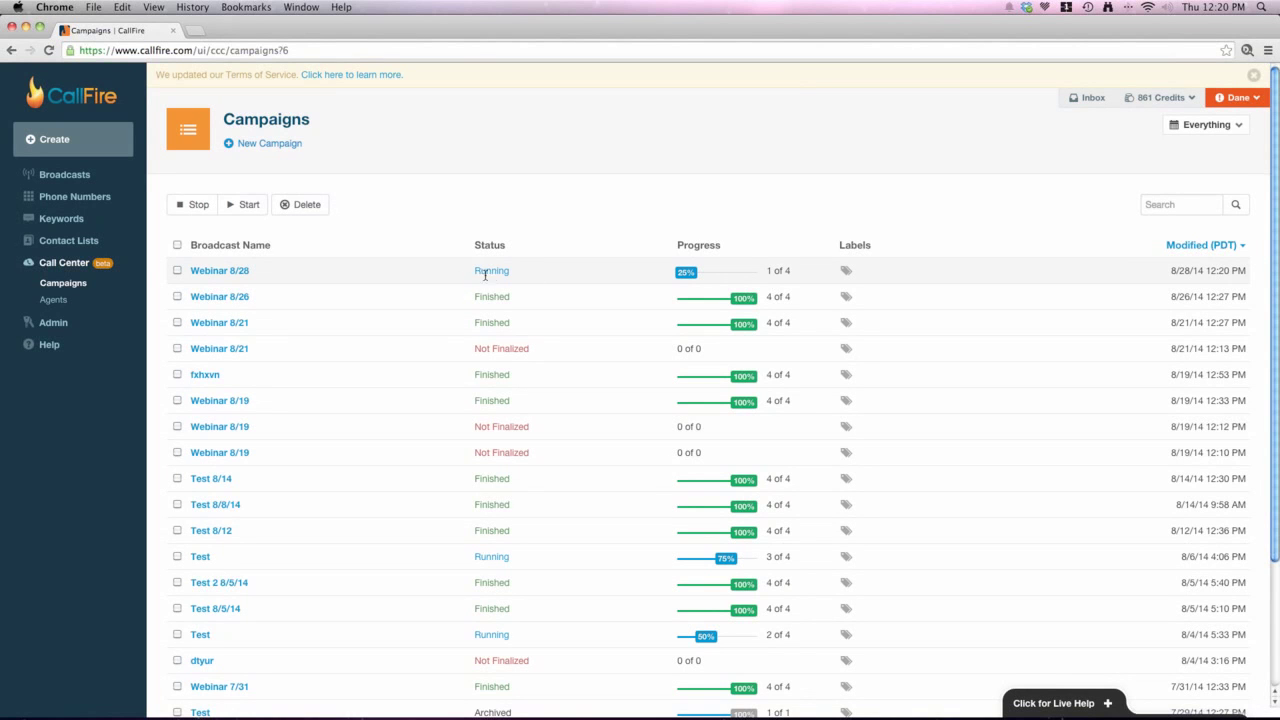
pyautogui.moveTo(524, 270)
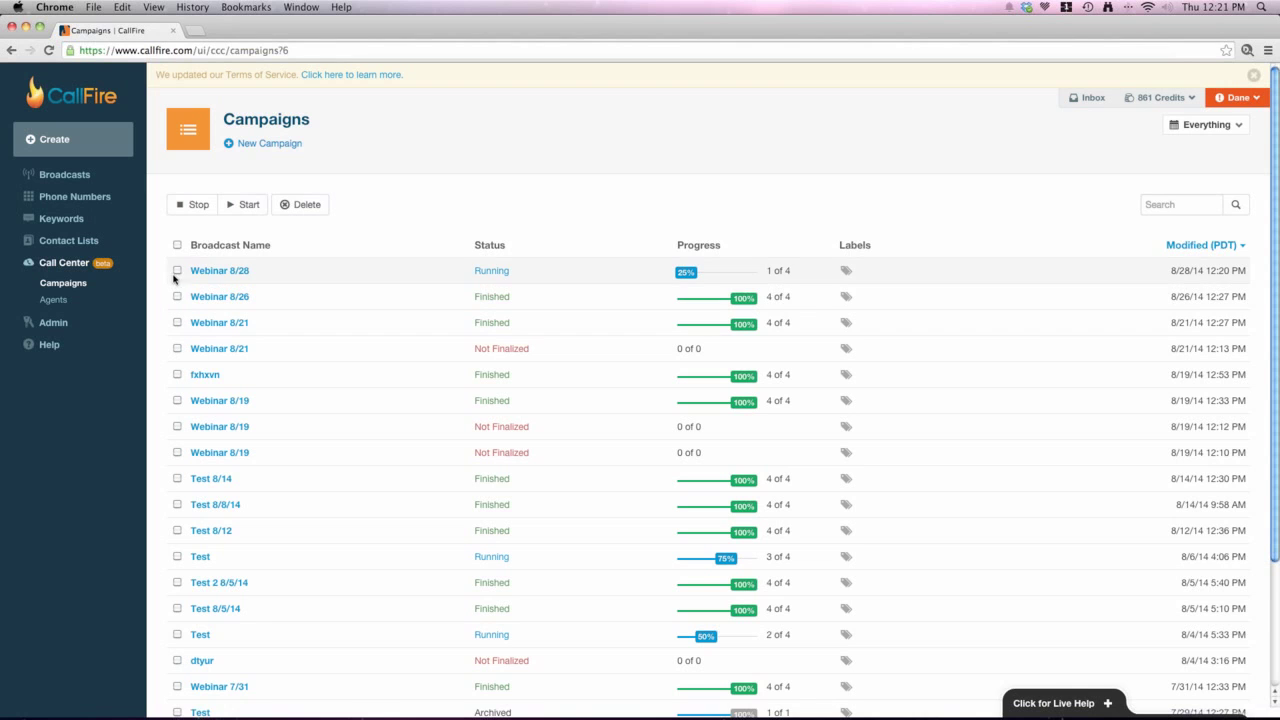
# - Select Webinar 8/28, stop it, then start it again so it shows Running at 25%
pyautogui.click(198, 204)
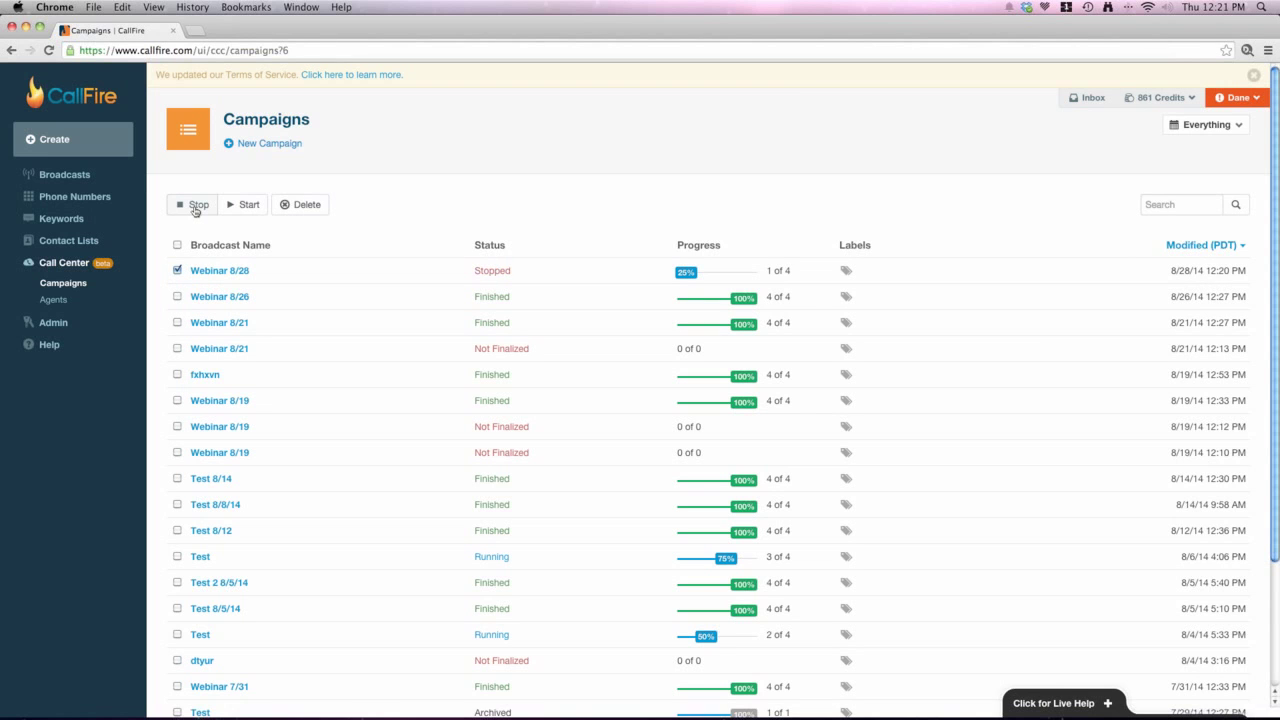
pyautogui.moveTo(520, 265)
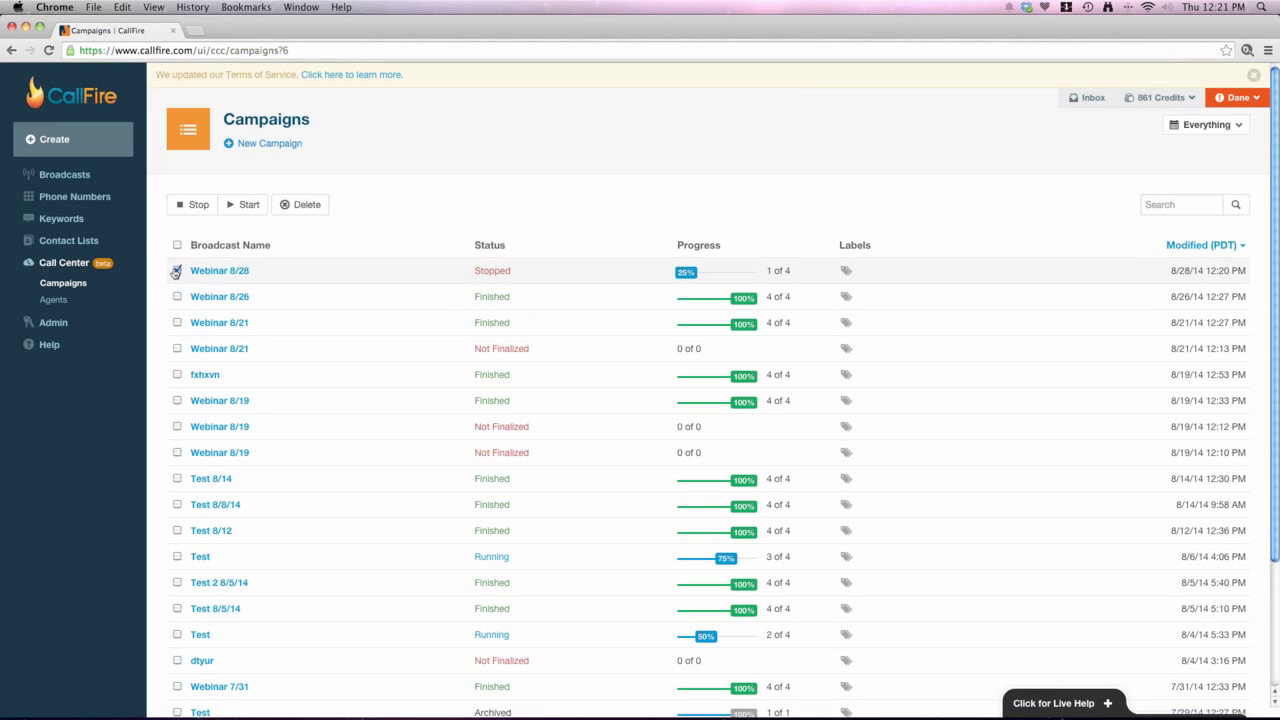
pyautogui.click(177, 270)
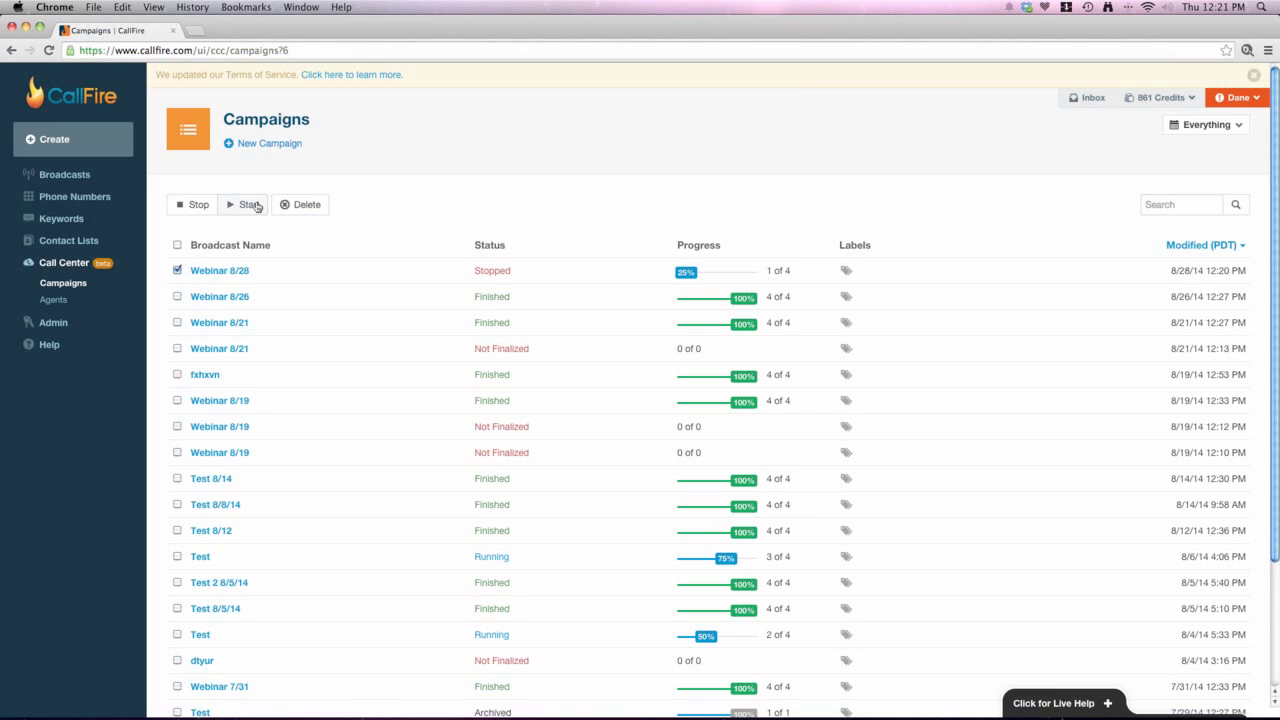
pyautogui.click(249, 204)
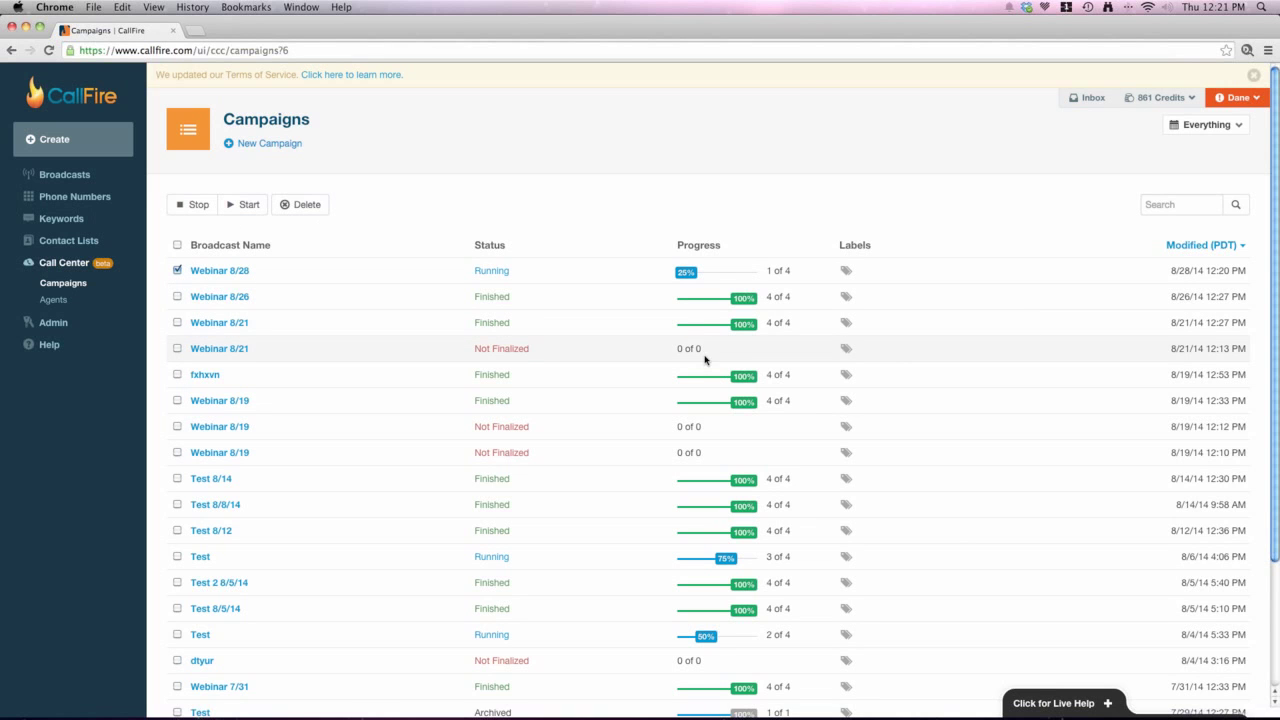
pyautogui.moveTo(225, 258)
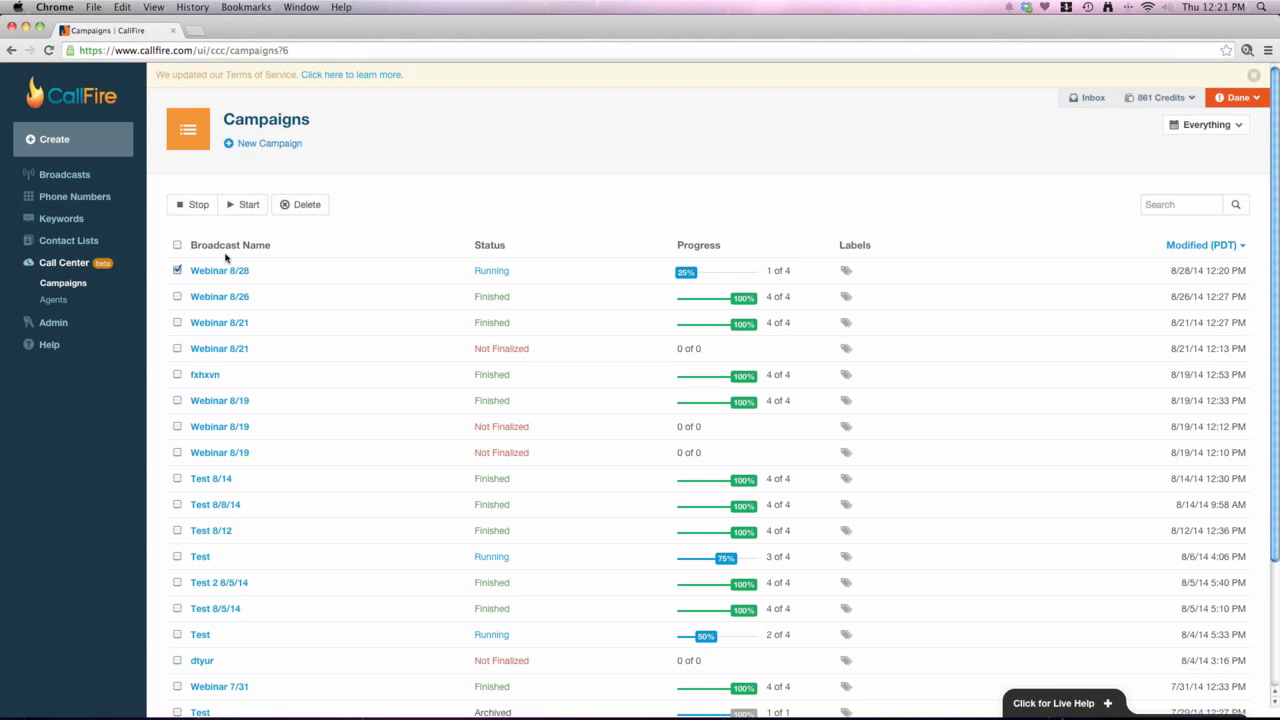
pyautogui.moveTo(219, 270)
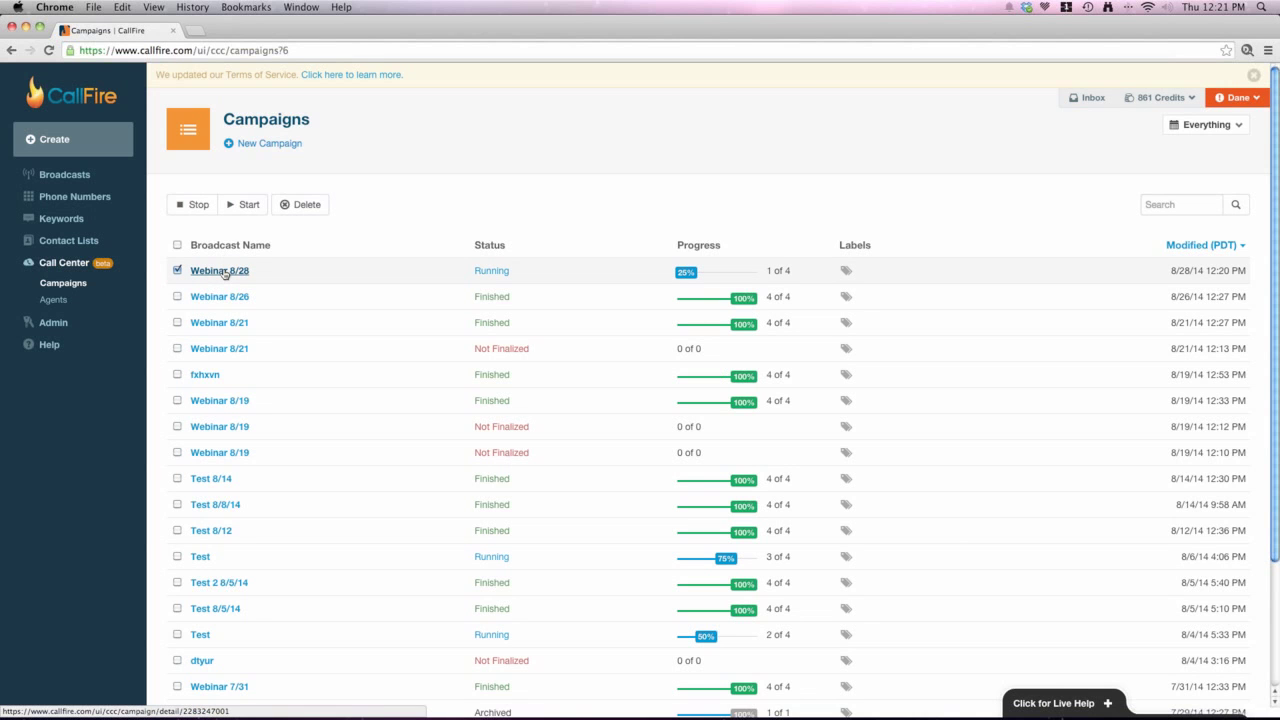
# - Review the Webinar 8/28 campaign's Call Records, Agents and Contacts pages
pyautogui.click(218, 270)
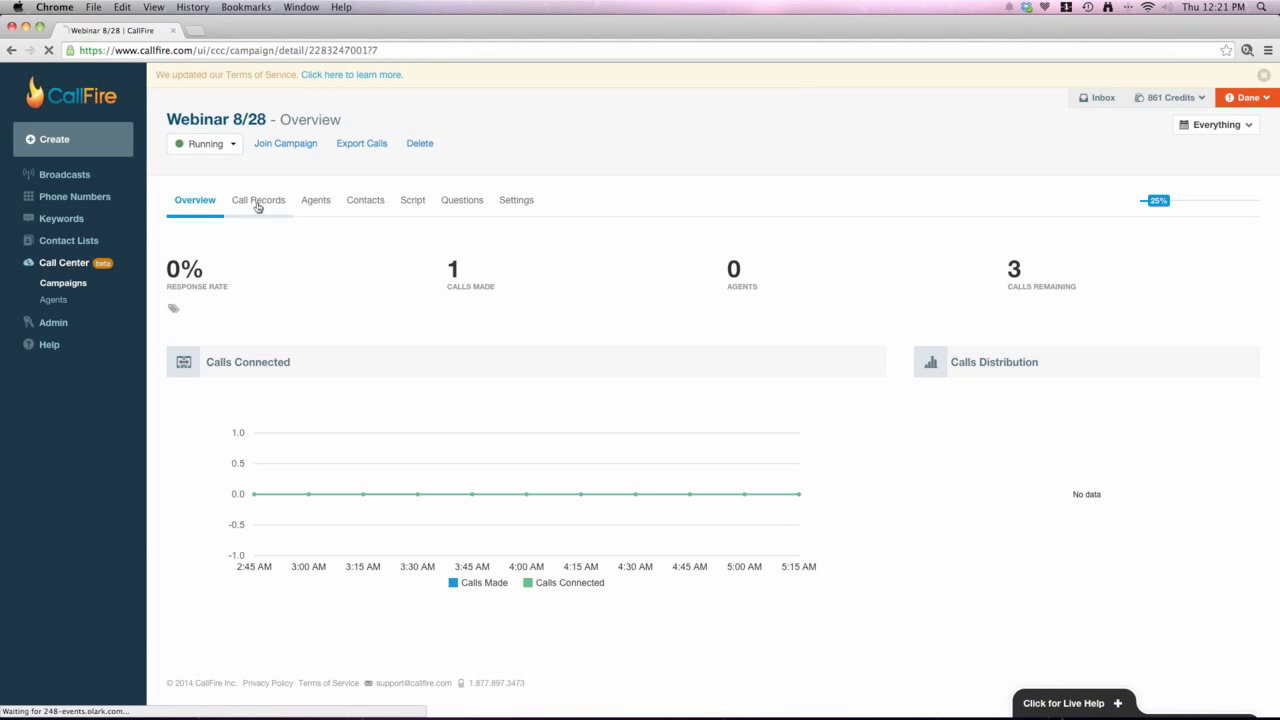
pyautogui.click(258, 200)
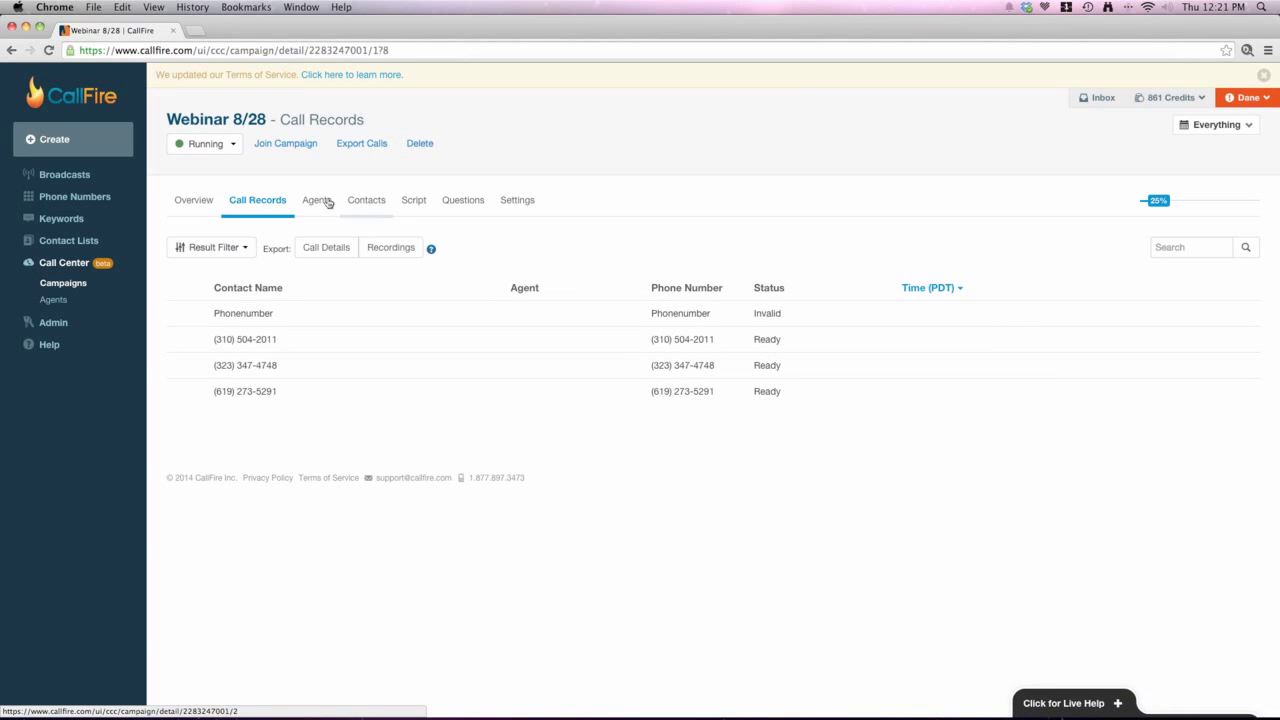
pyautogui.click(314, 199)
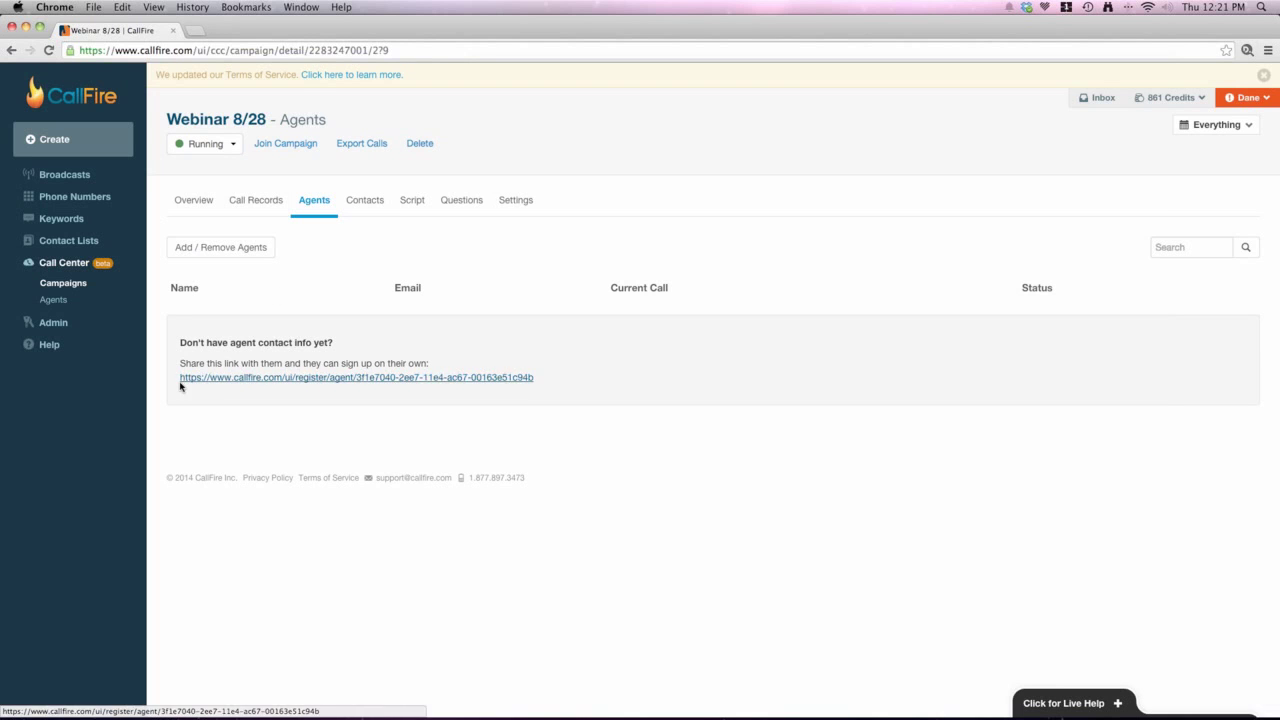
pyautogui.moveTo(265, 375)
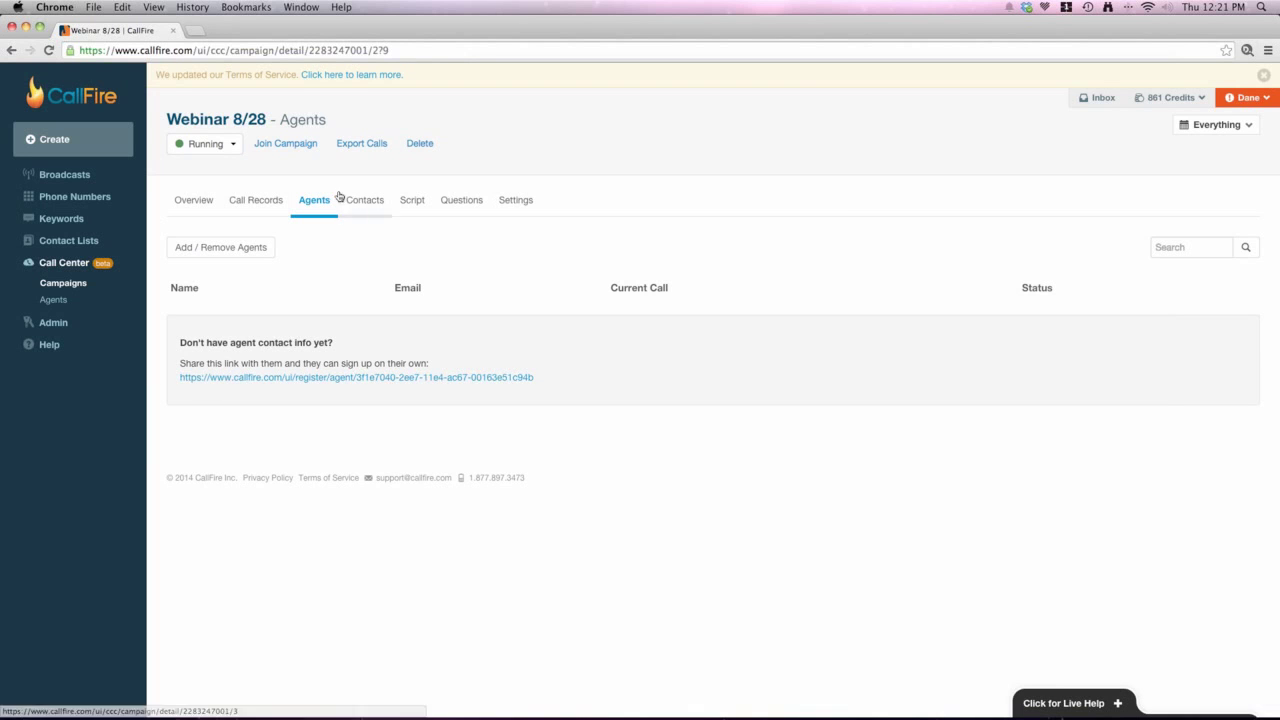
pyautogui.click(364, 199)
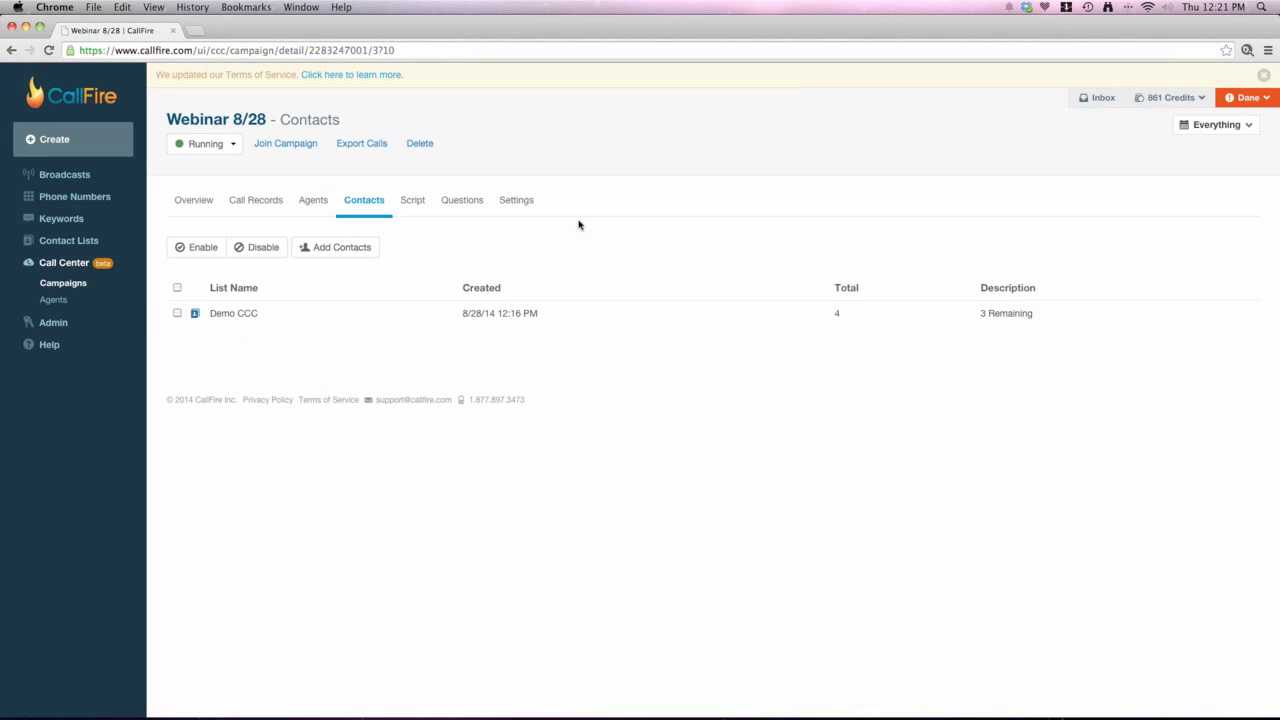
# - Review the Script, Questions and Settings pages, ending on the Overview with 1 call made, 3 remaining
pyautogui.click(412, 200)
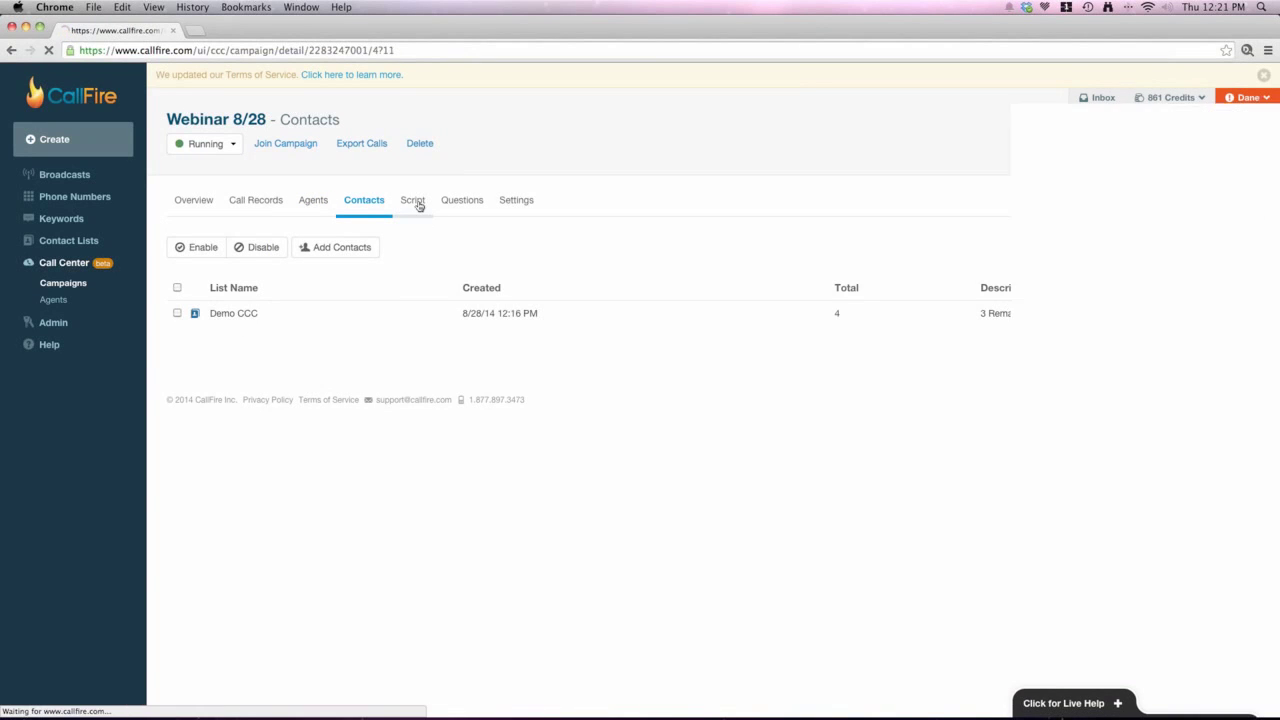
pyautogui.click(461, 200)
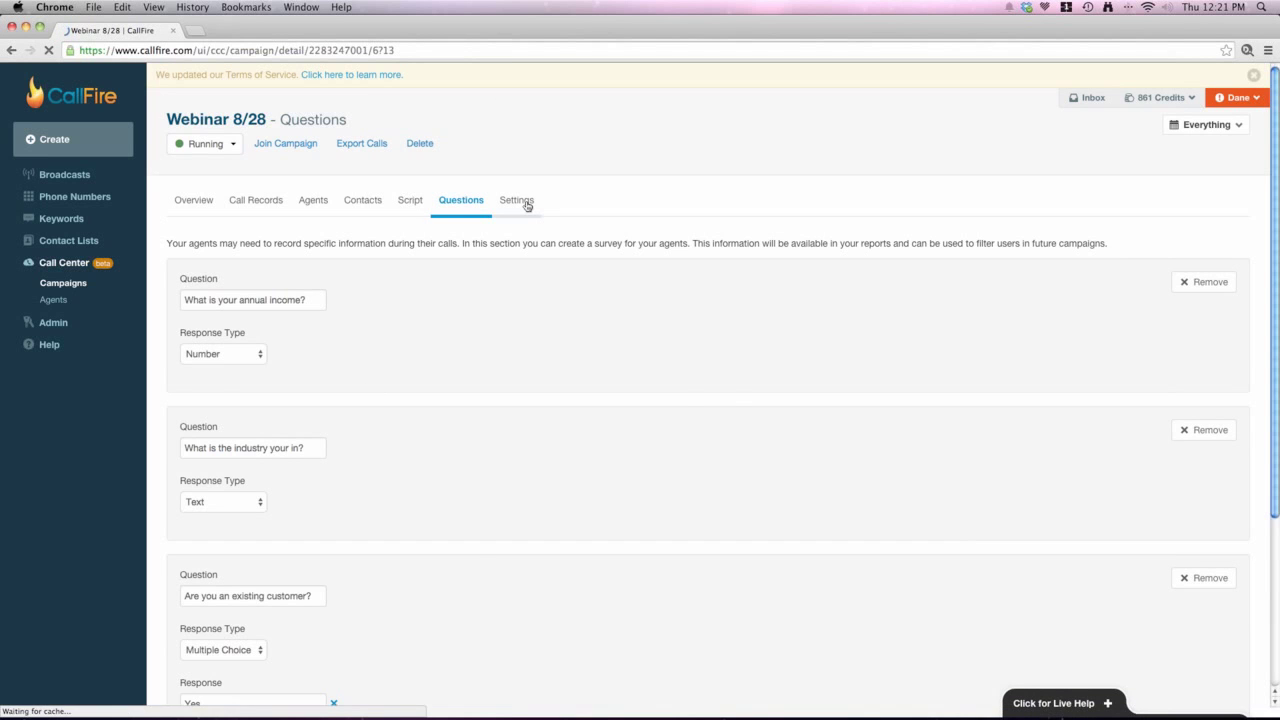
pyautogui.click(515, 199)
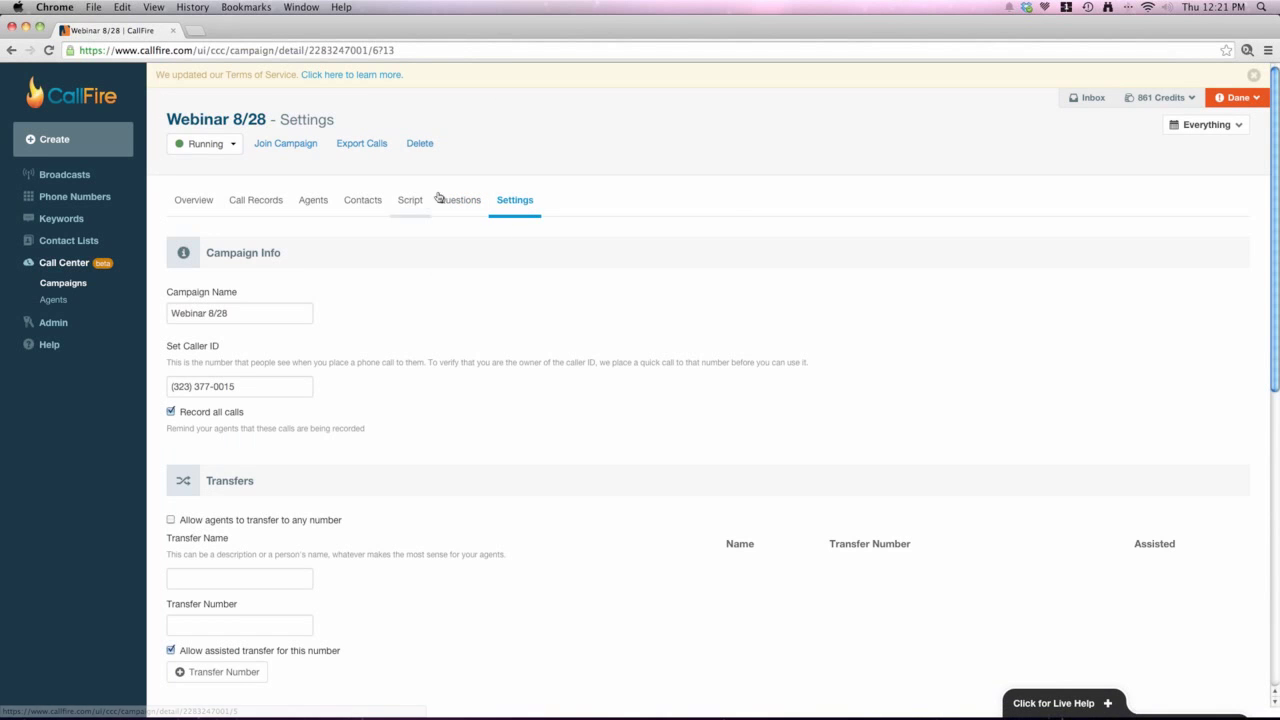
pyautogui.click(460, 199)
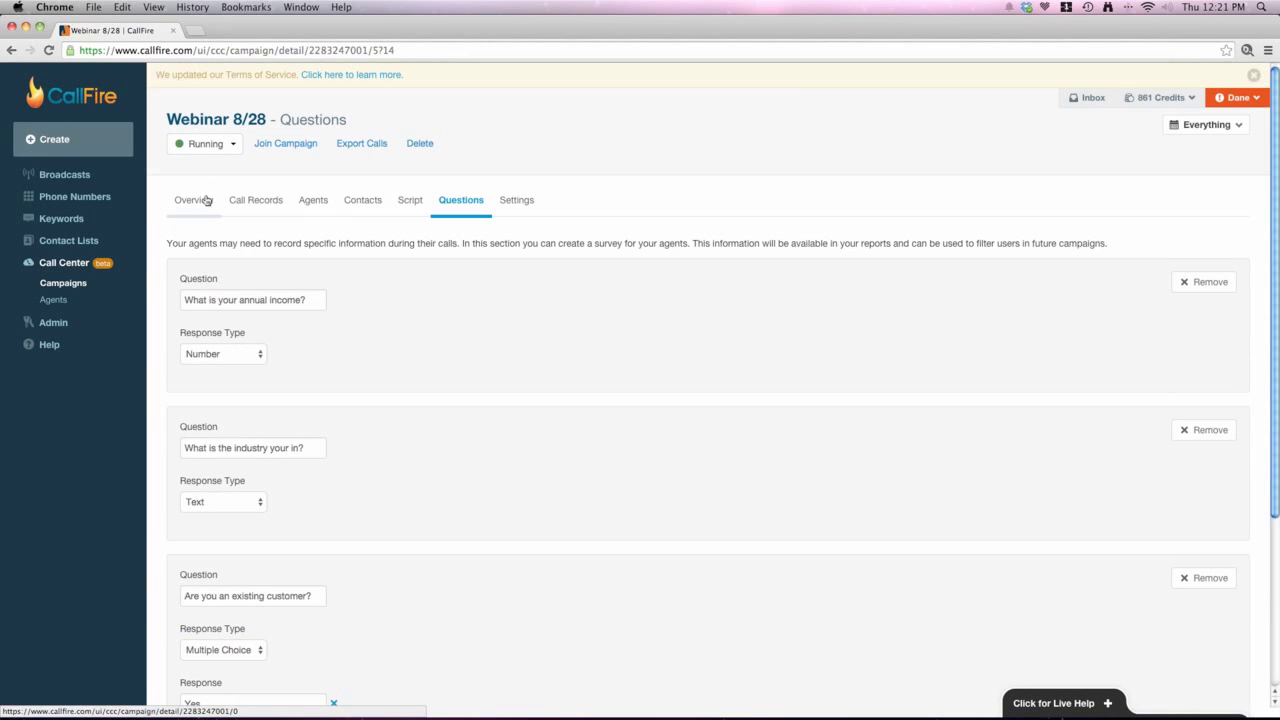
pyautogui.click(194, 199)
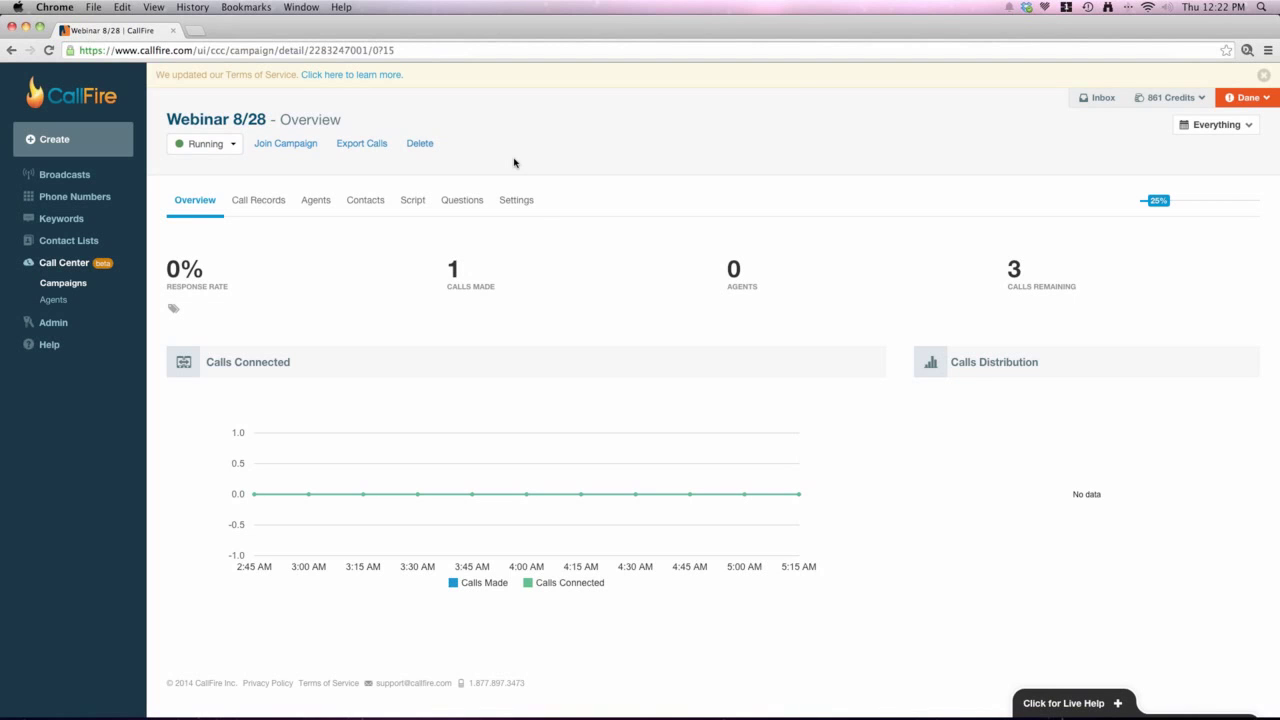
pyautogui.moveTo(1077, 407)
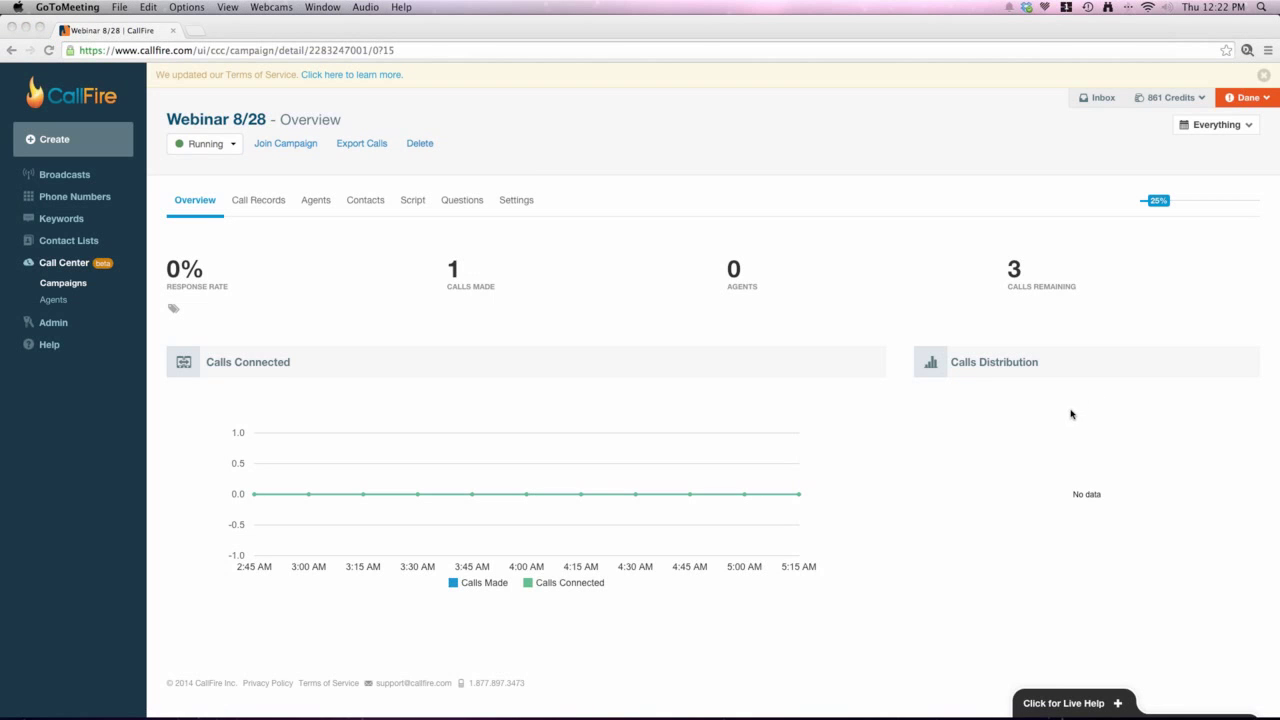
pyautogui.moveTo(1137, 471)
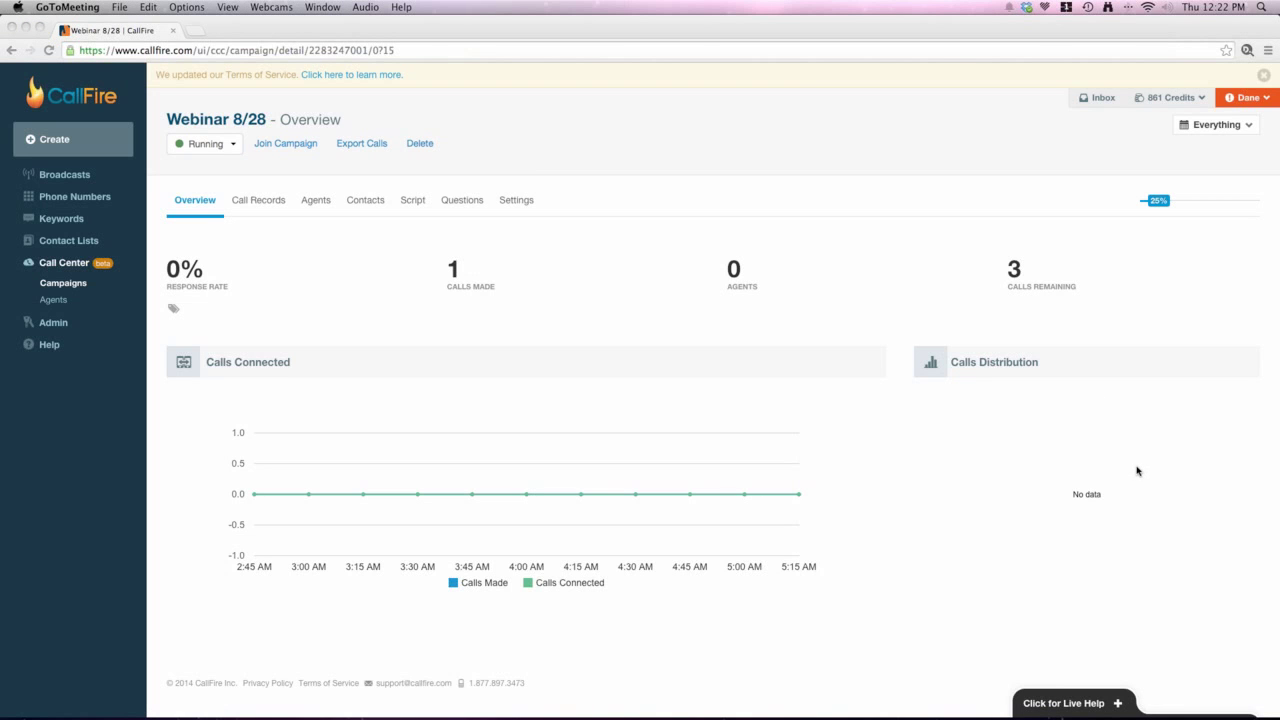
pyautogui.moveTo(1136, 480)
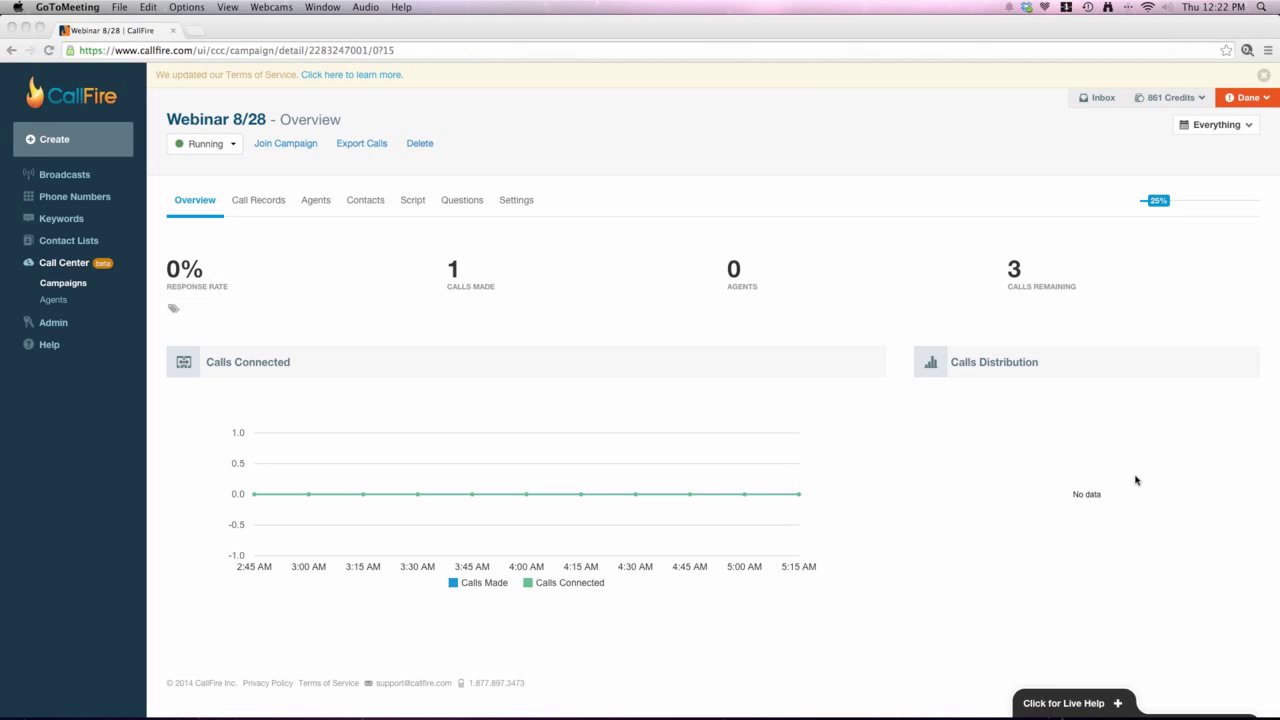
pyautogui.moveTo(1132, 551)
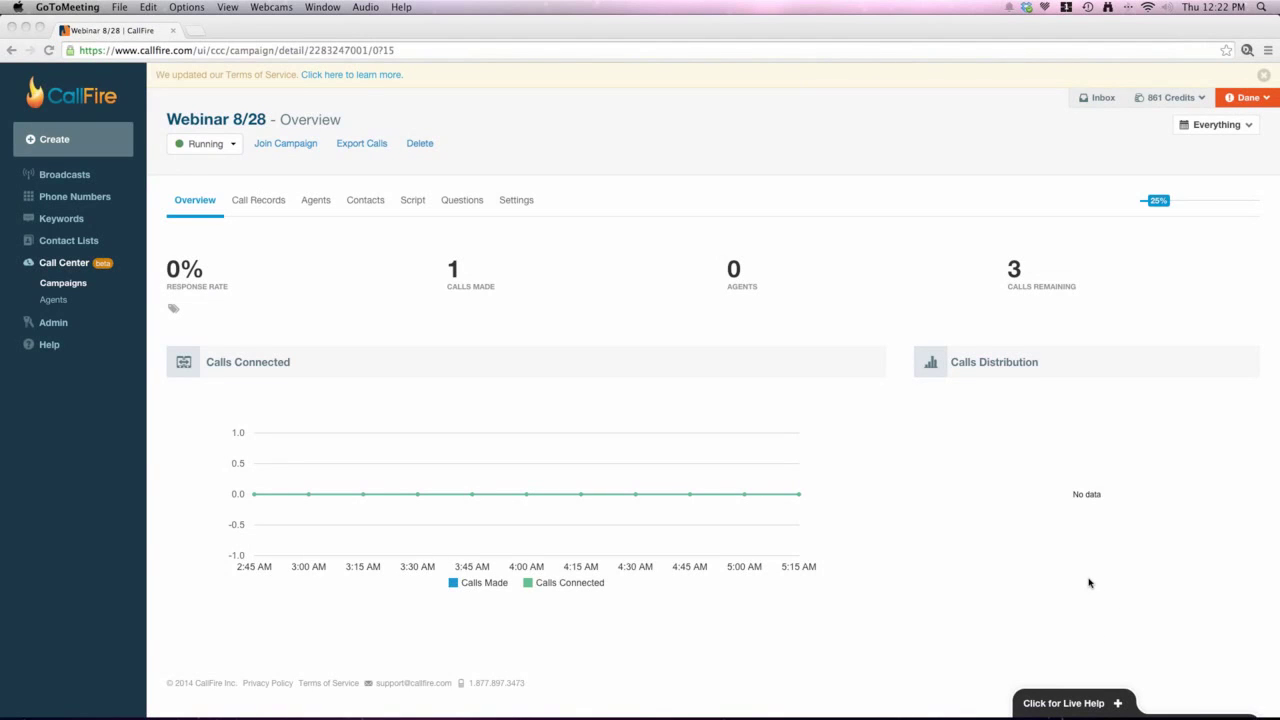
pyautogui.moveTo(1067, 454)
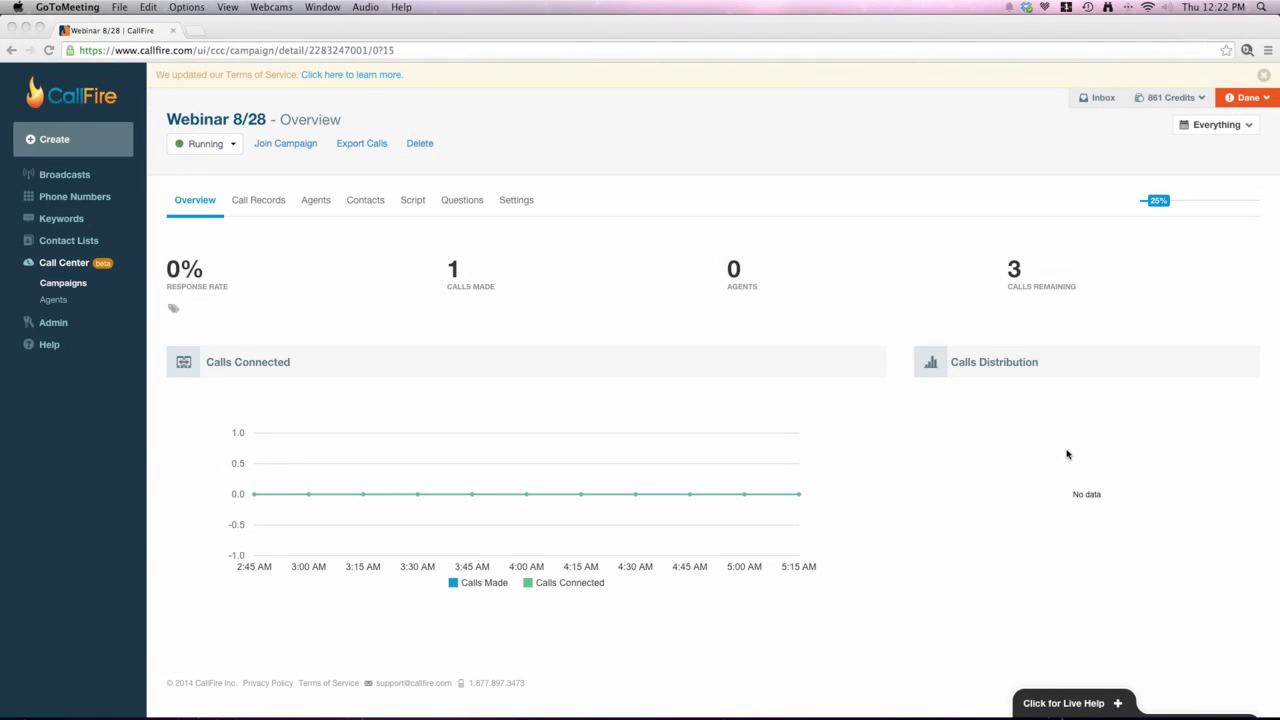
pyautogui.moveTo(1076, 461)
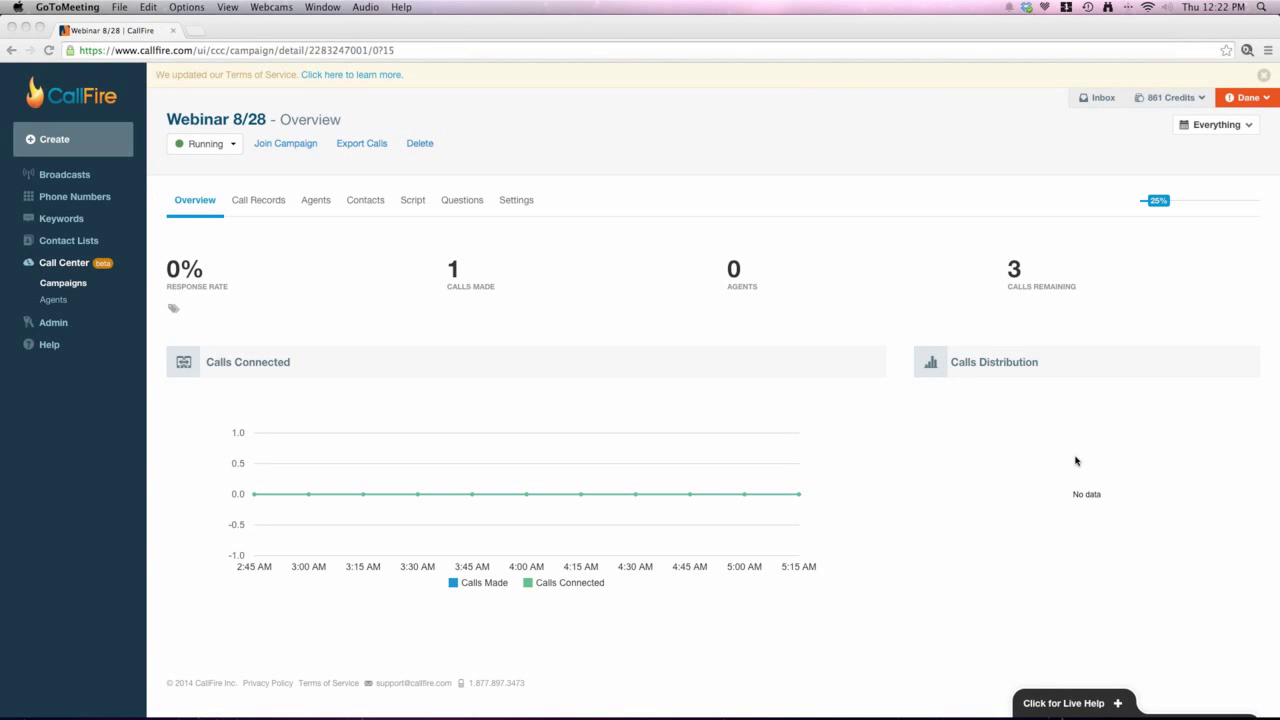
pyautogui.moveTo(343, 186)
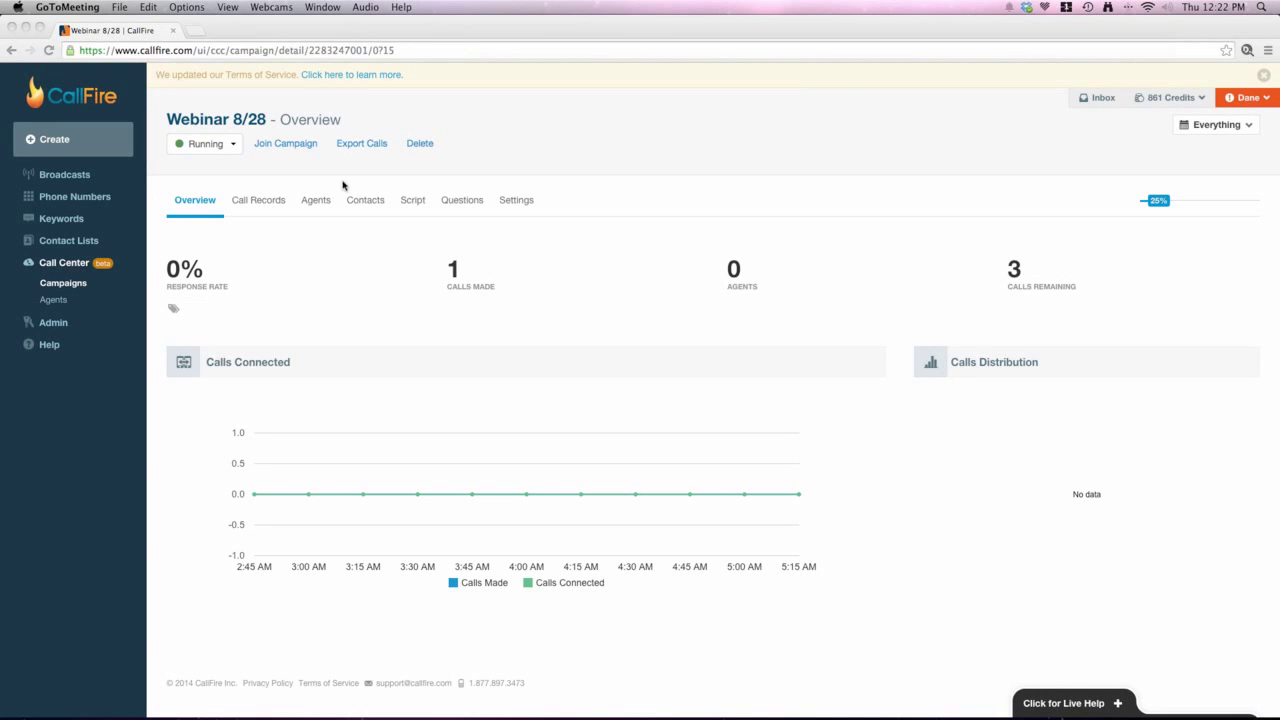
pyautogui.moveTo(426, 170)
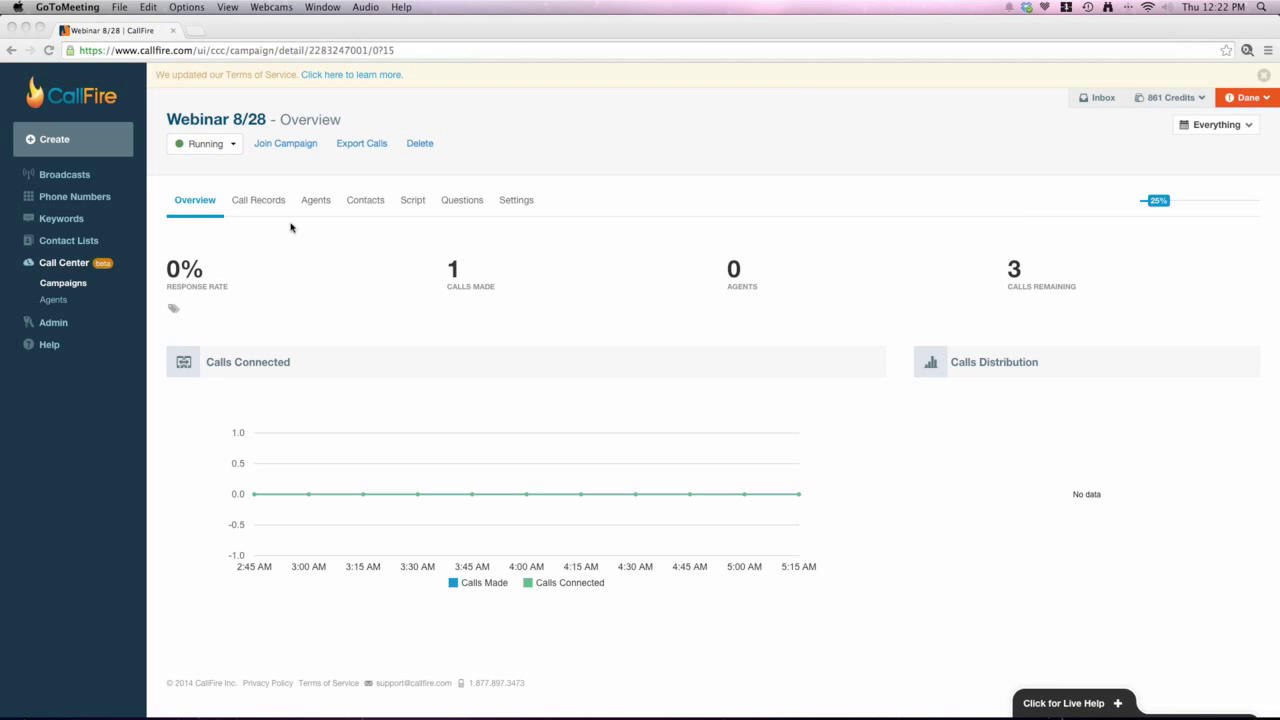
pyautogui.moveTo(270, 159)
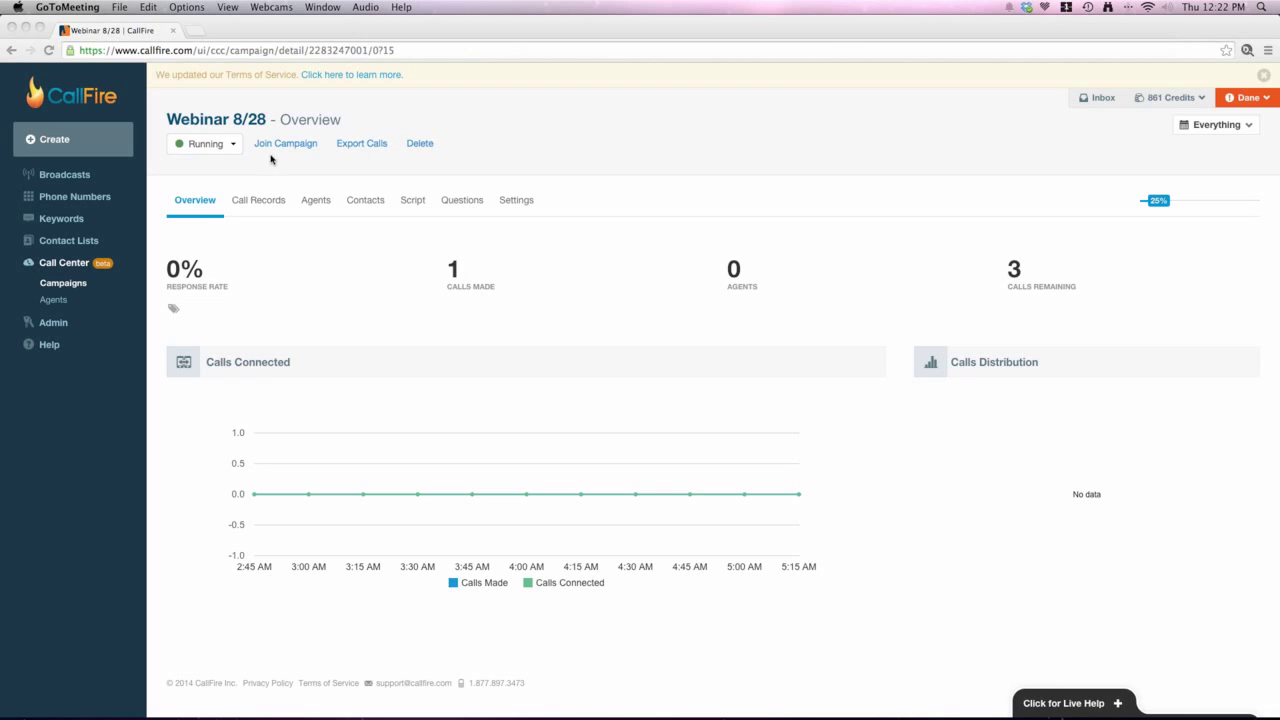
pyautogui.moveTo(210, 162)
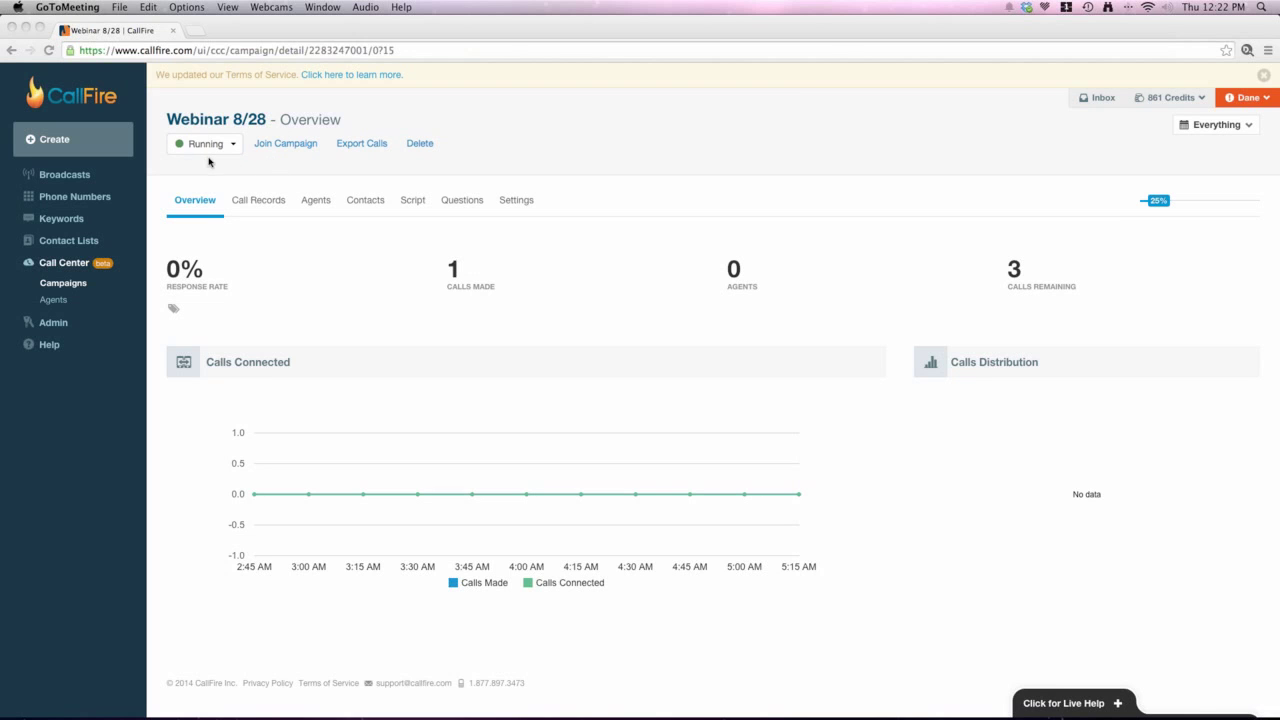
pyautogui.moveTo(540, 154)
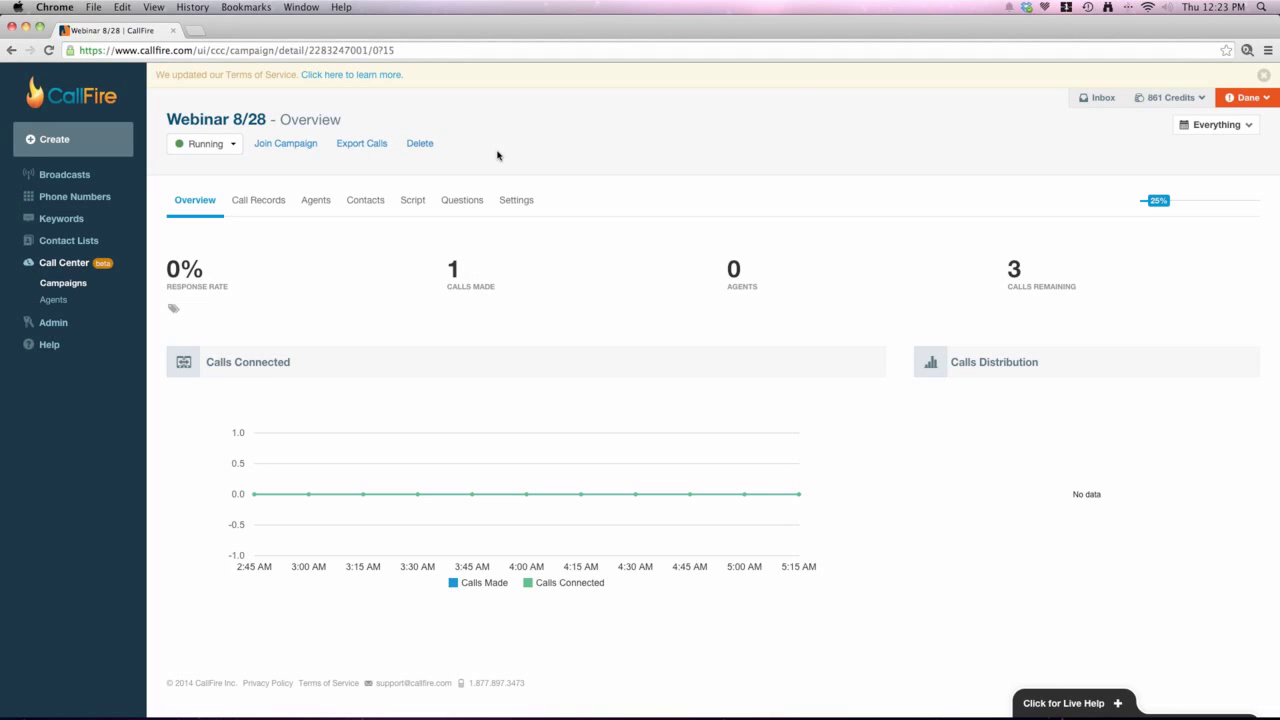
pyautogui.moveTo(285, 143)
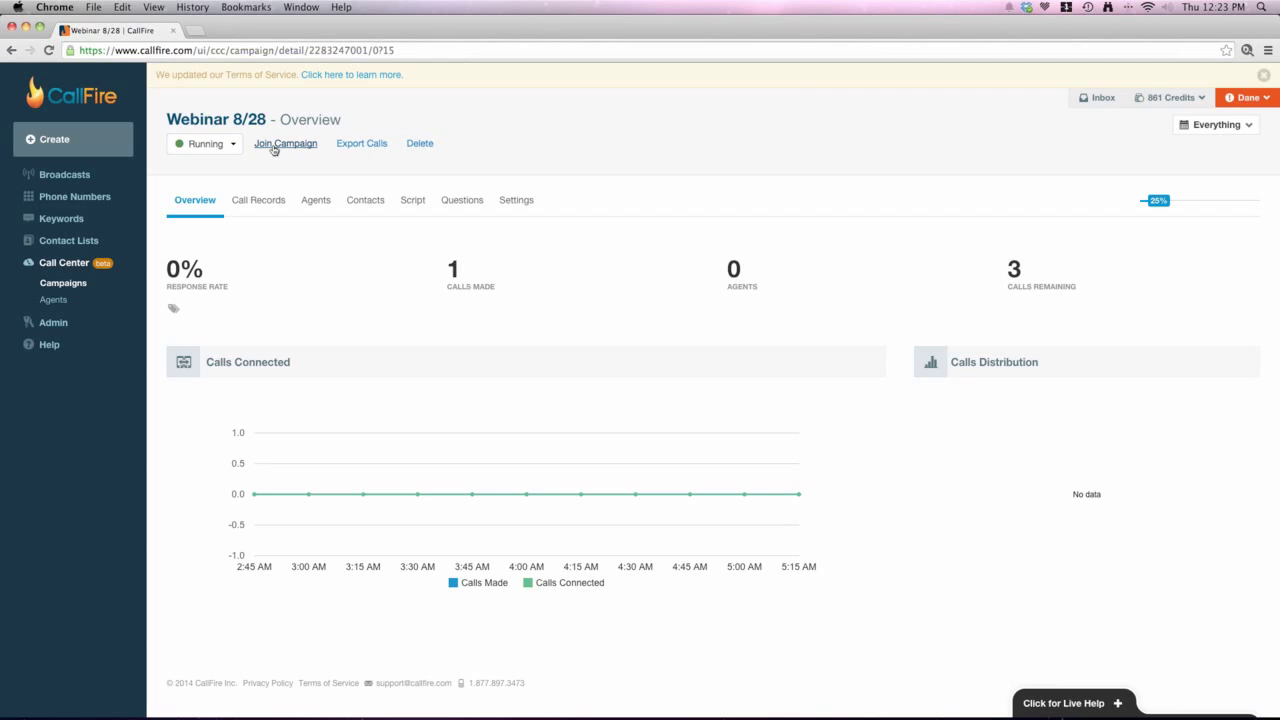
pyautogui.click(285, 143)
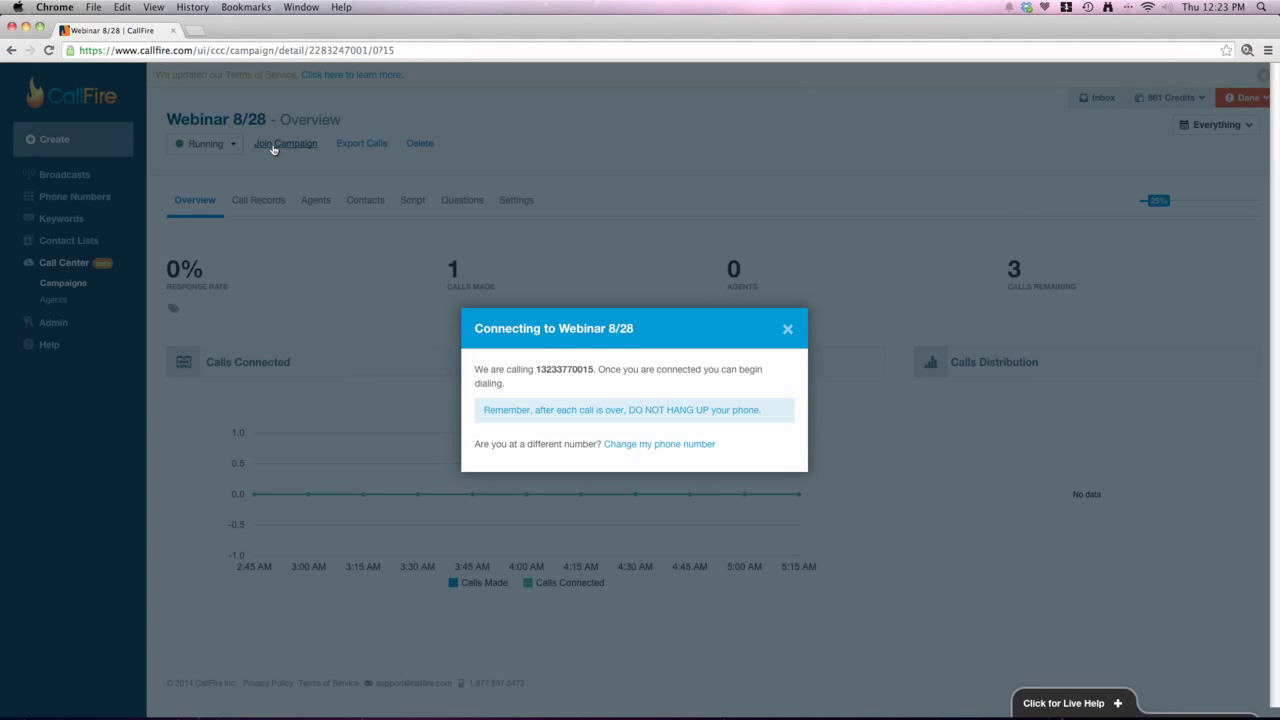
pyautogui.moveTo(606, 374)
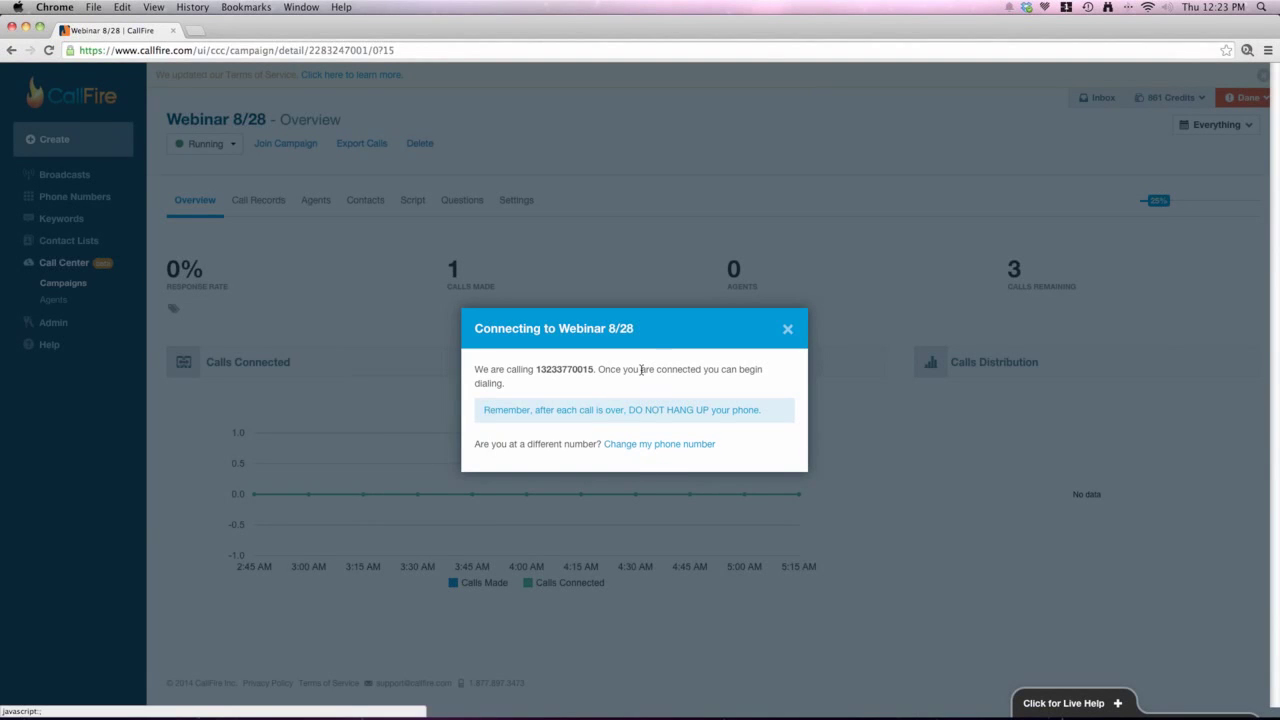
pyautogui.moveTo(655, 356)
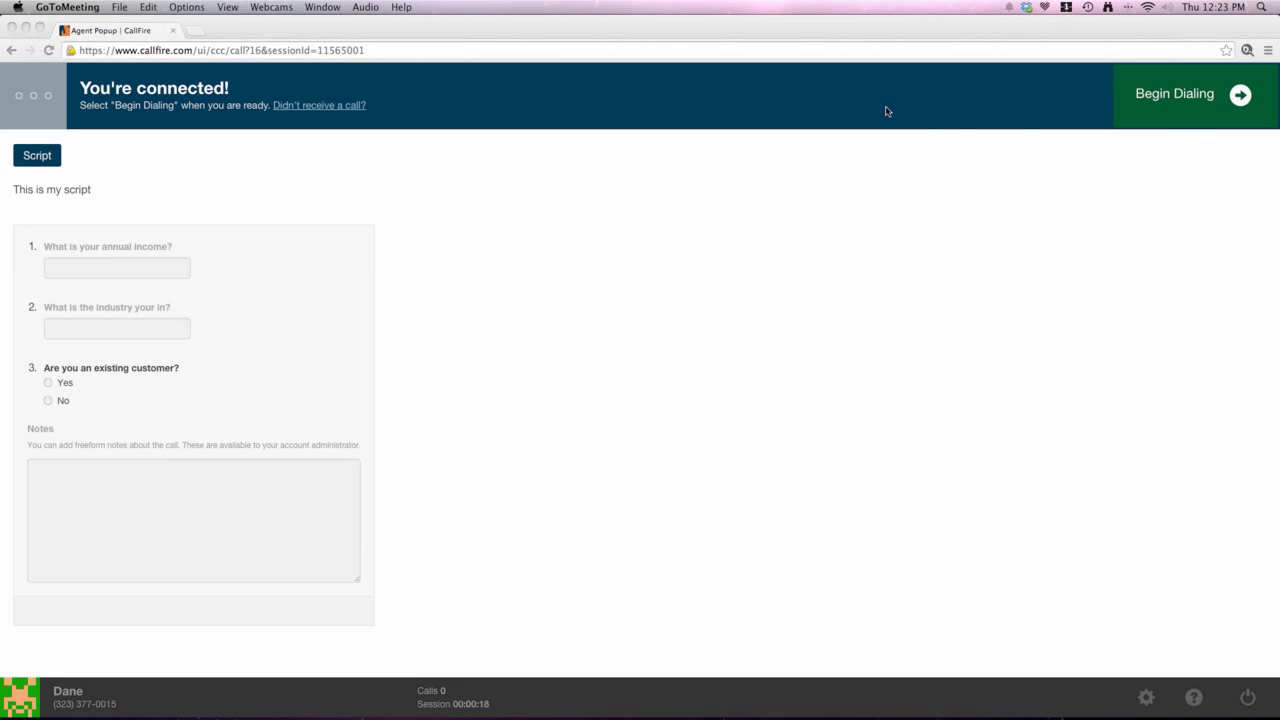
pyautogui.moveTo(1024, 131)
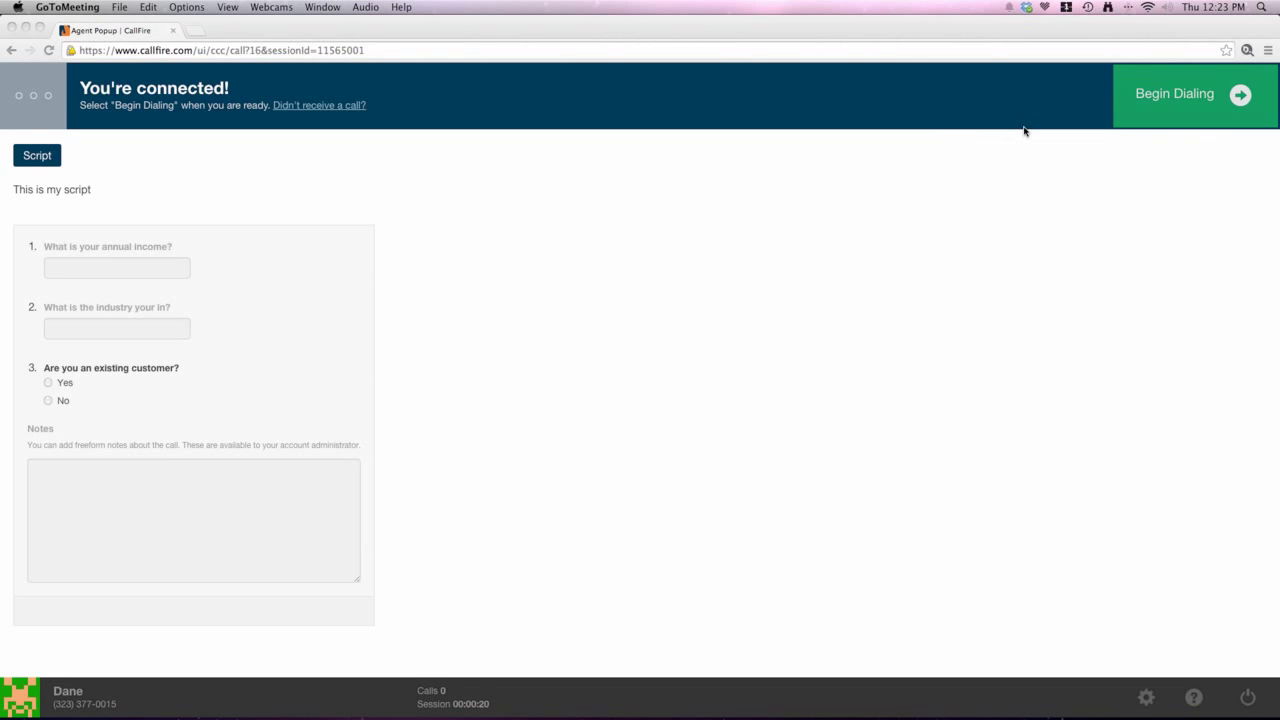
pyautogui.moveTo(238, 162)
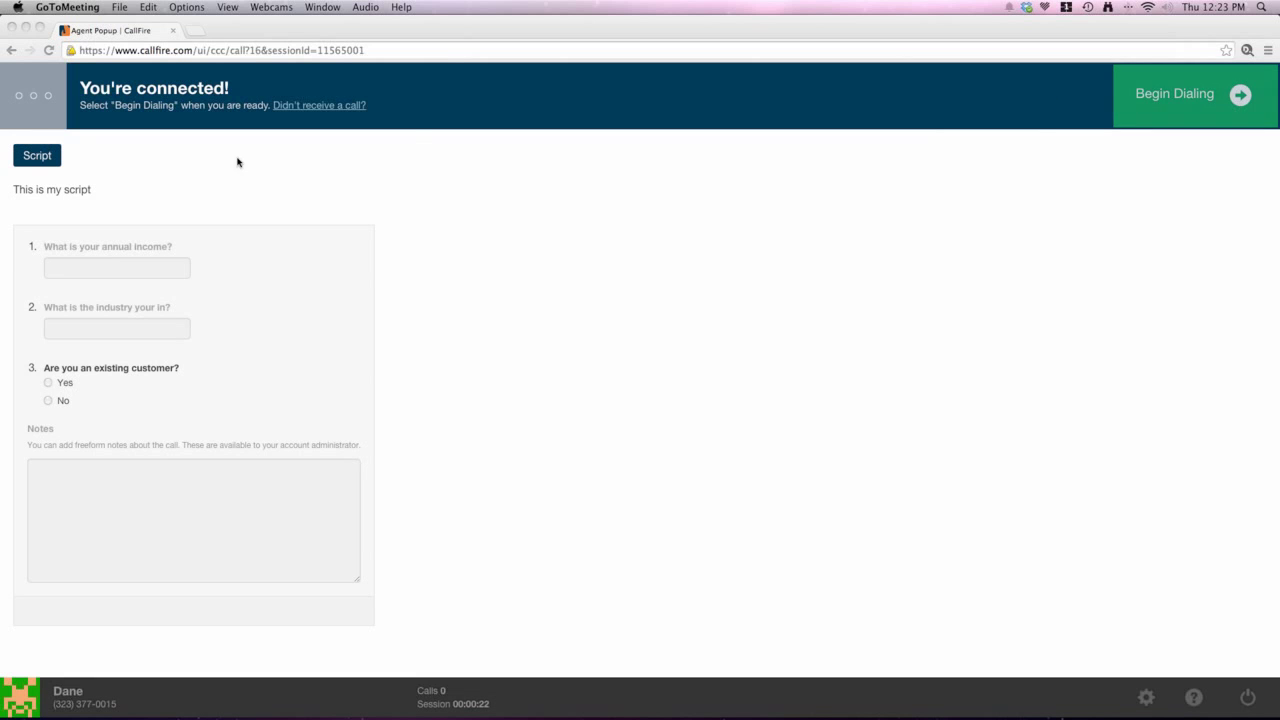
pyautogui.moveTo(278, 223)
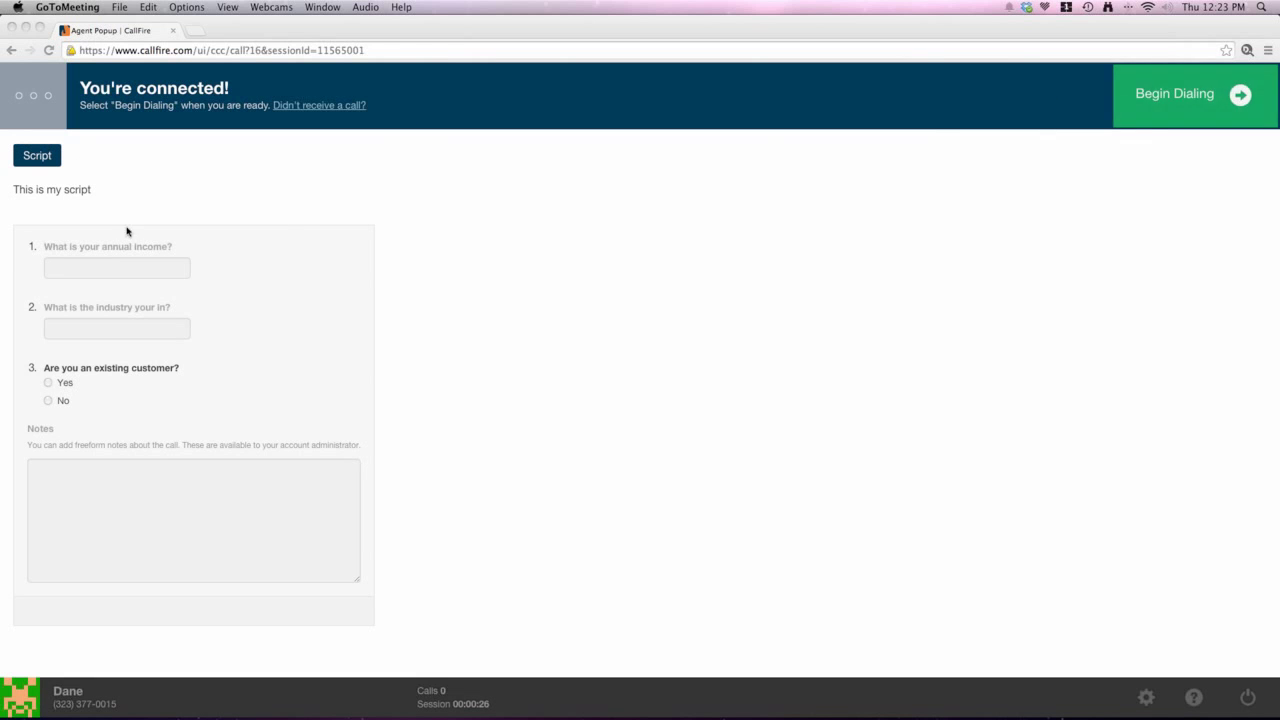
pyautogui.moveTo(245, 278)
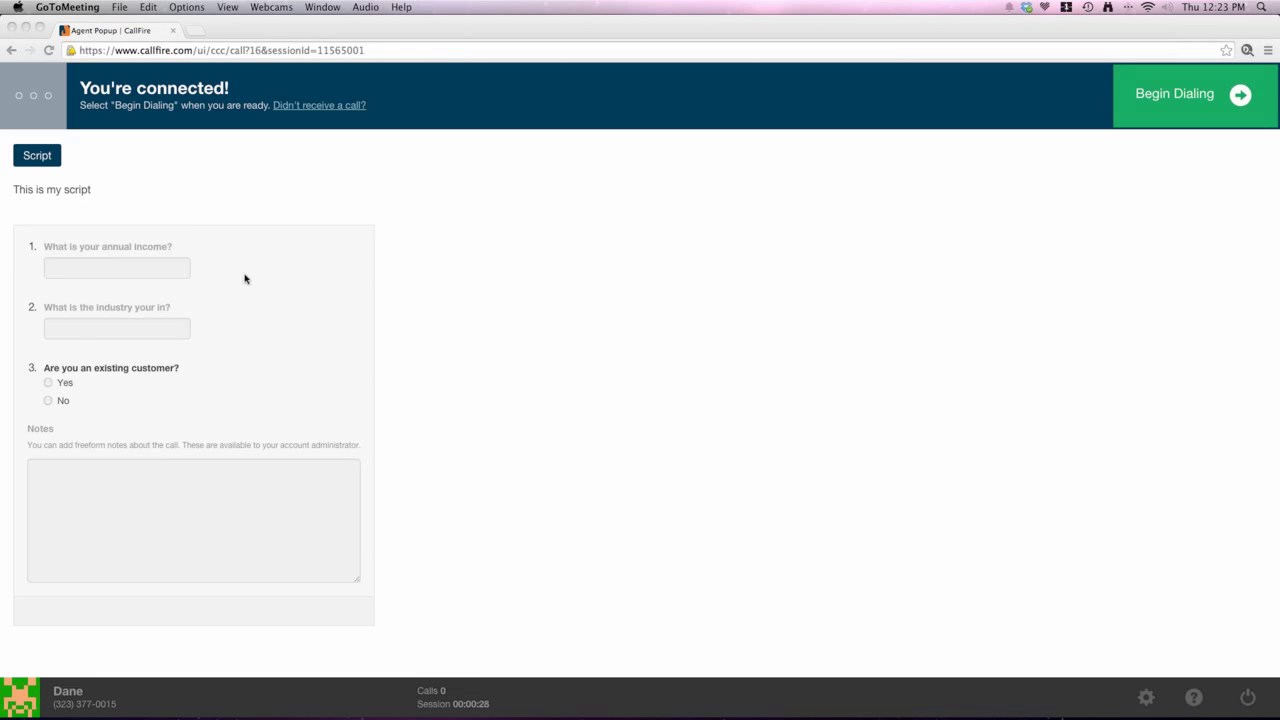
pyautogui.moveTo(208, 567)
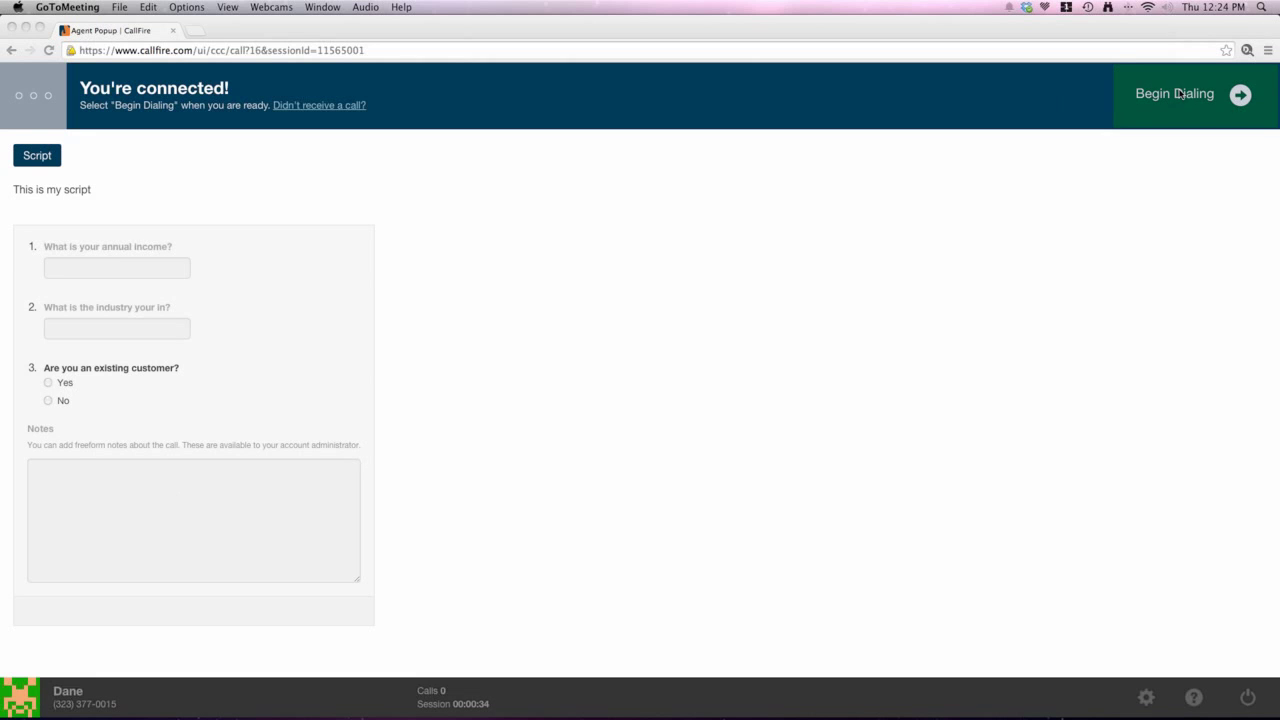
pyautogui.moveTo(1175, 93)
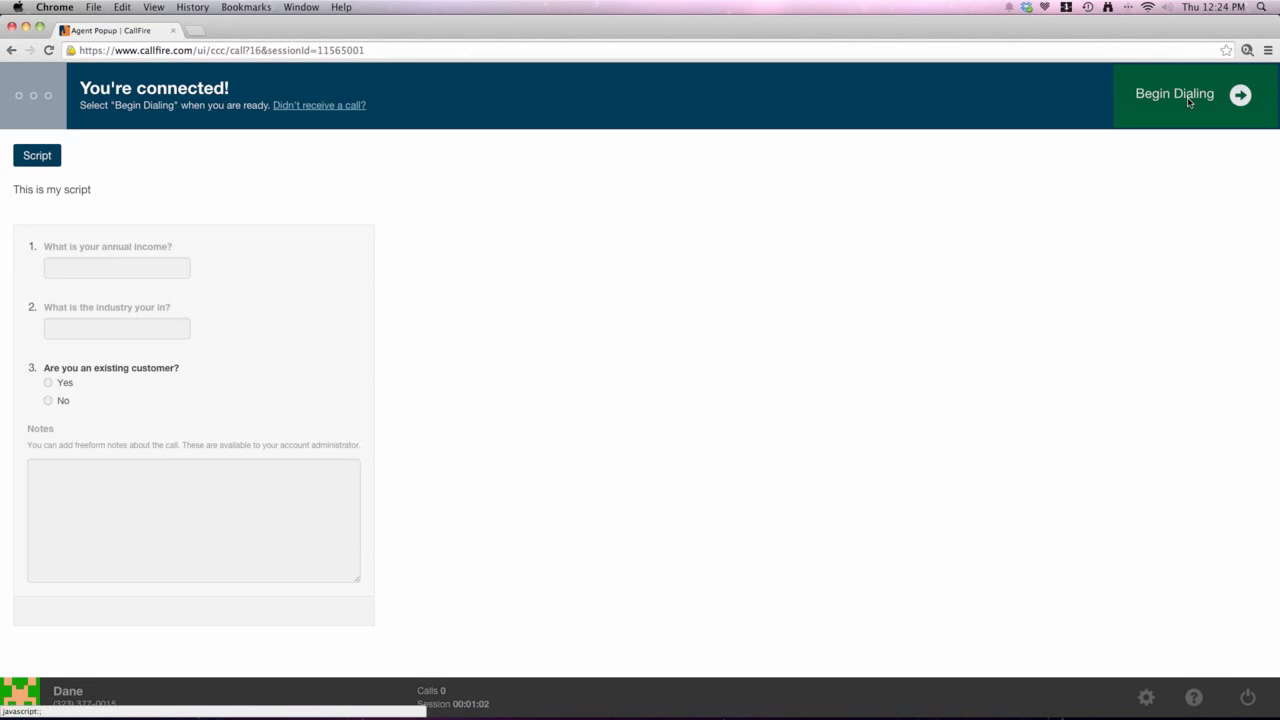
pyautogui.click(1174, 93)
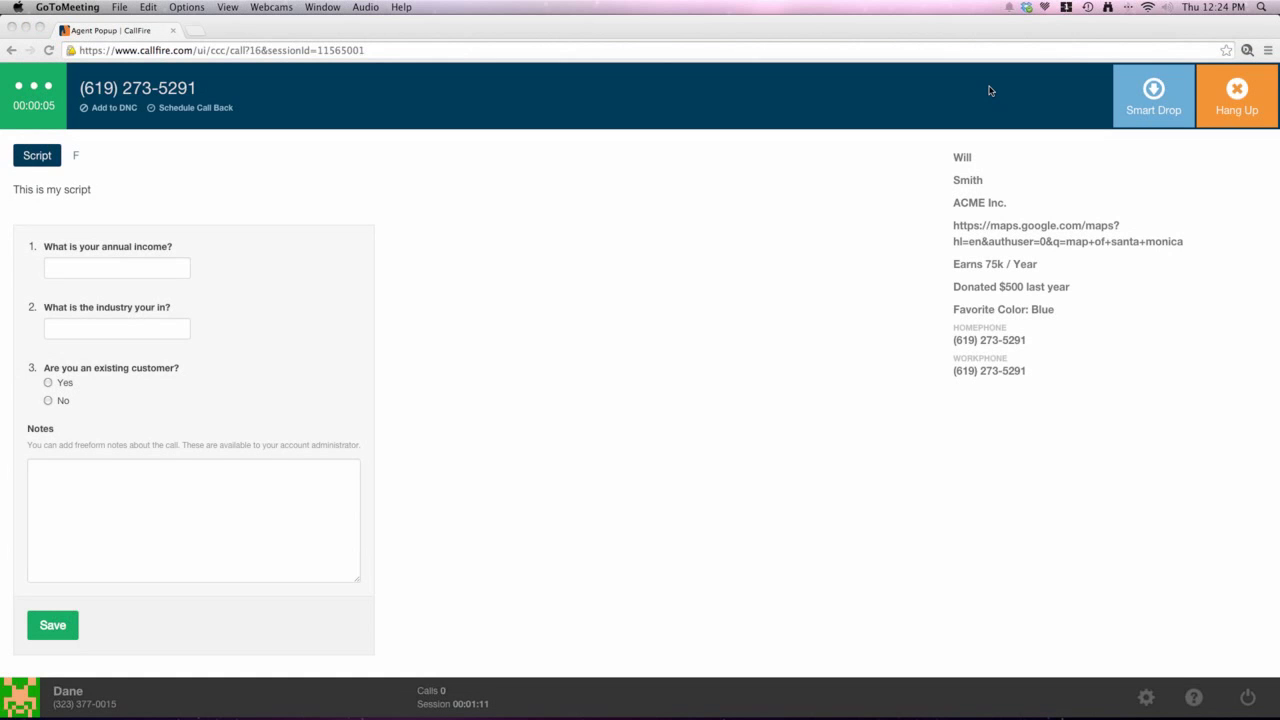
pyautogui.moveTo(625, 200)
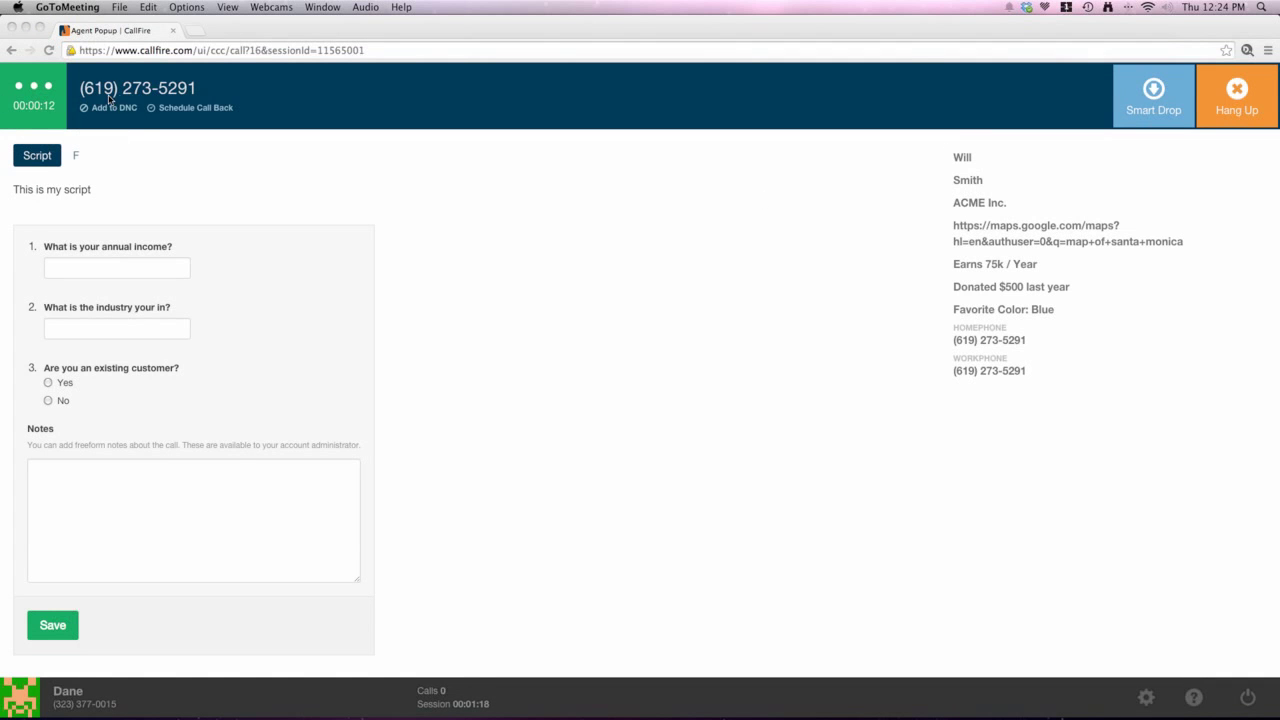
pyautogui.moveTo(170, 92)
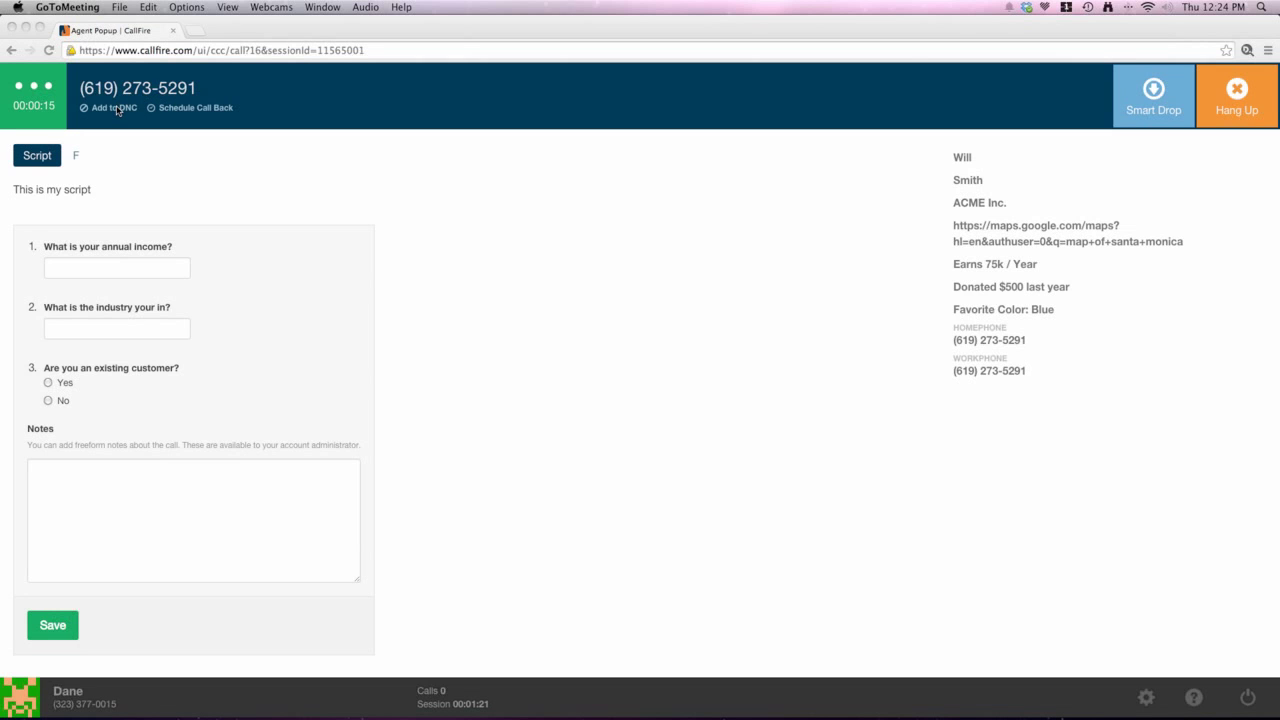
pyautogui.moveTo(113, 118)
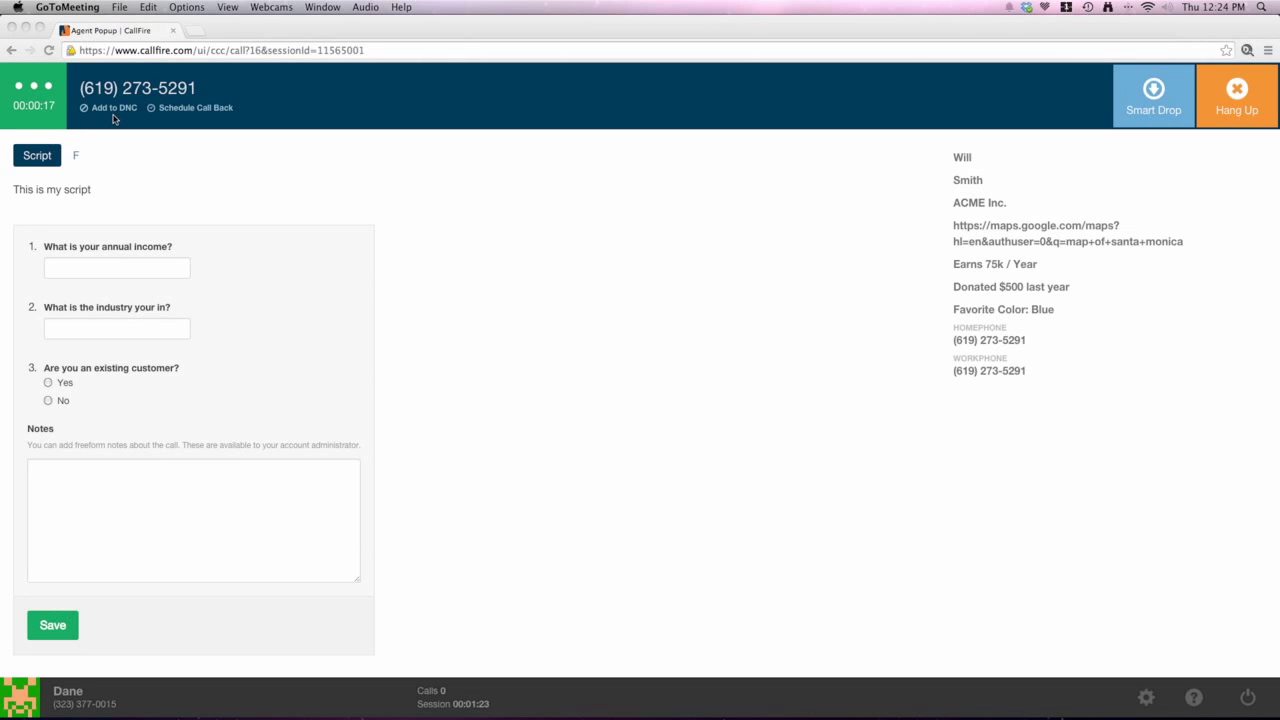
pyautogui.moveTo(88, 114)
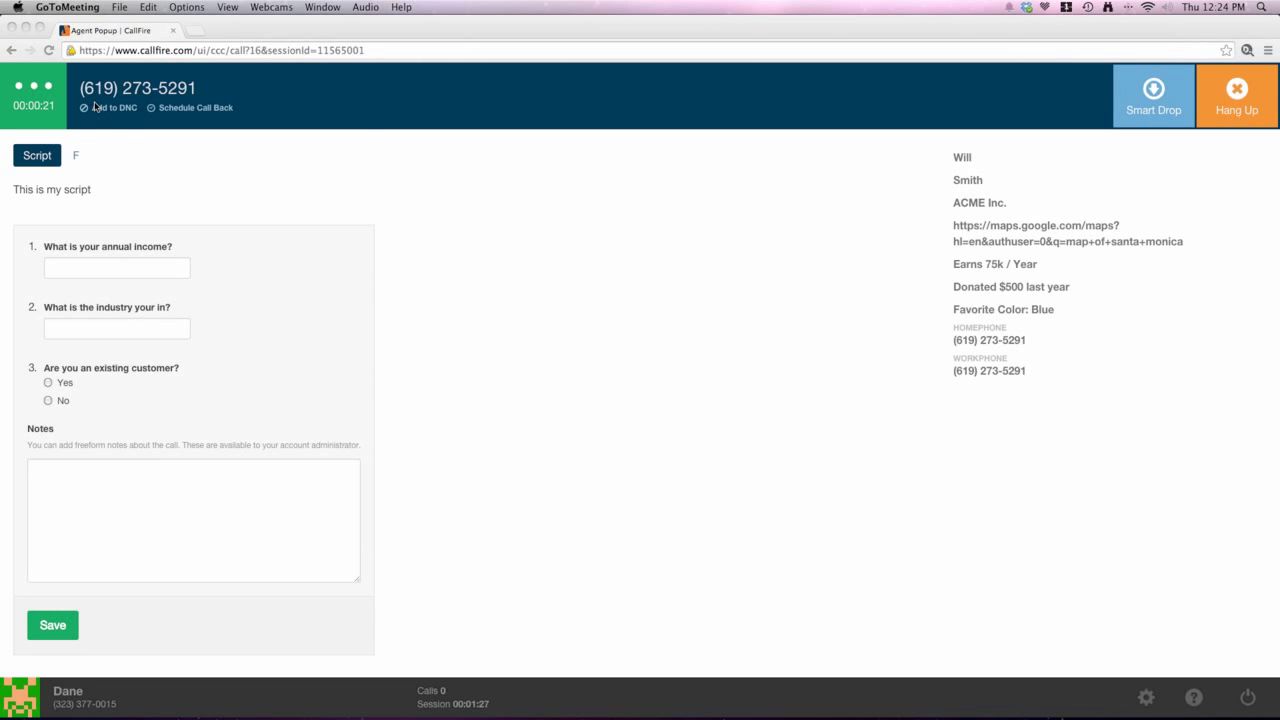
pyautogui.moveTo(140, 118)
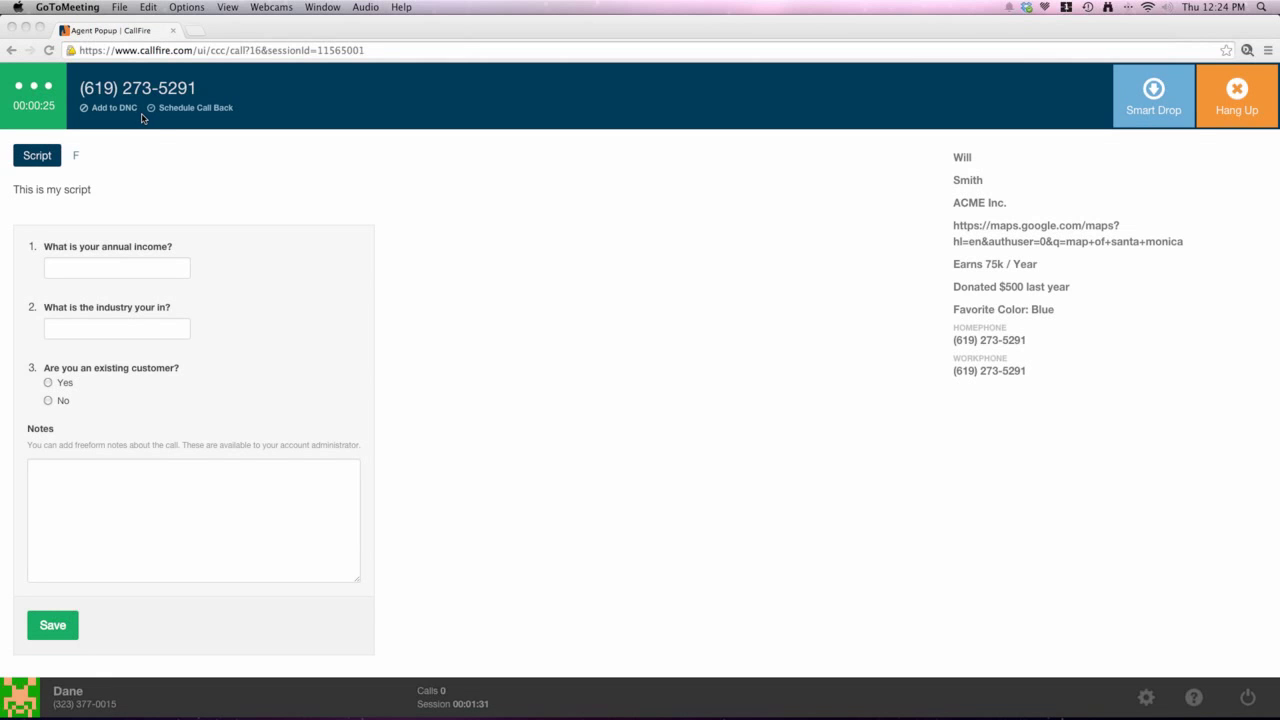
pyautogui.moveTo(180, 198)
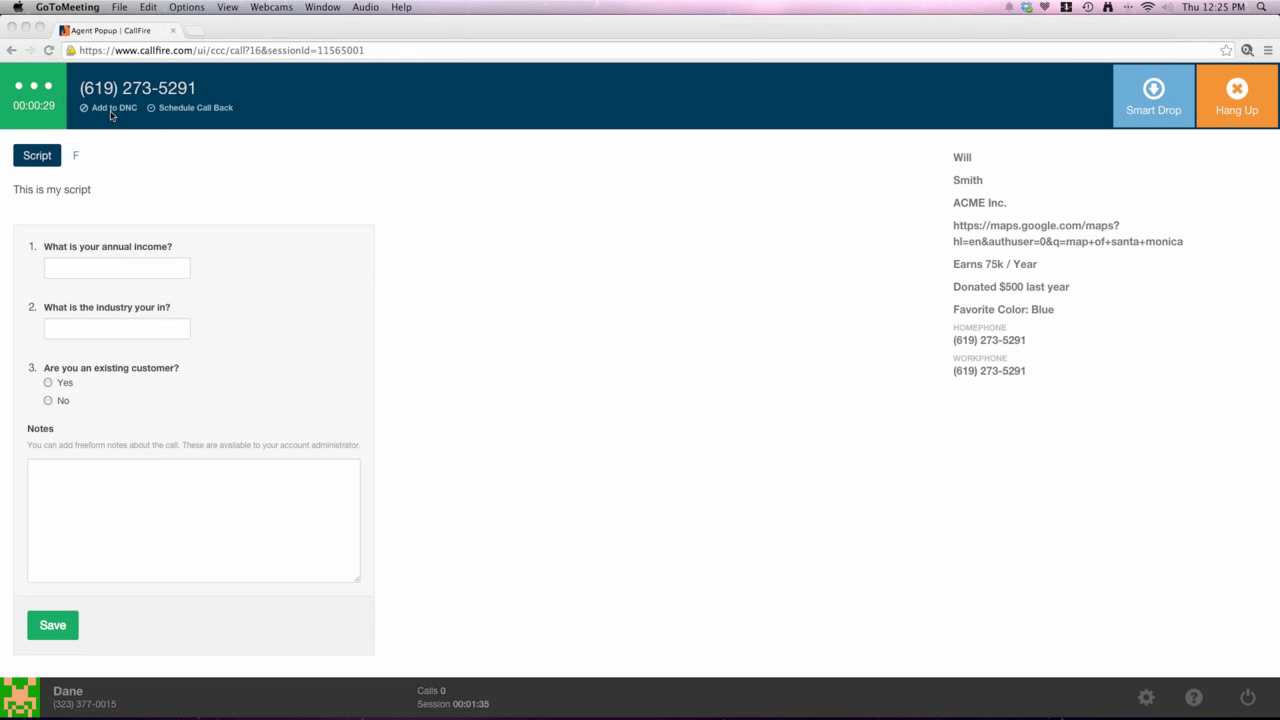
pyautogui.moveTo(197, 201)
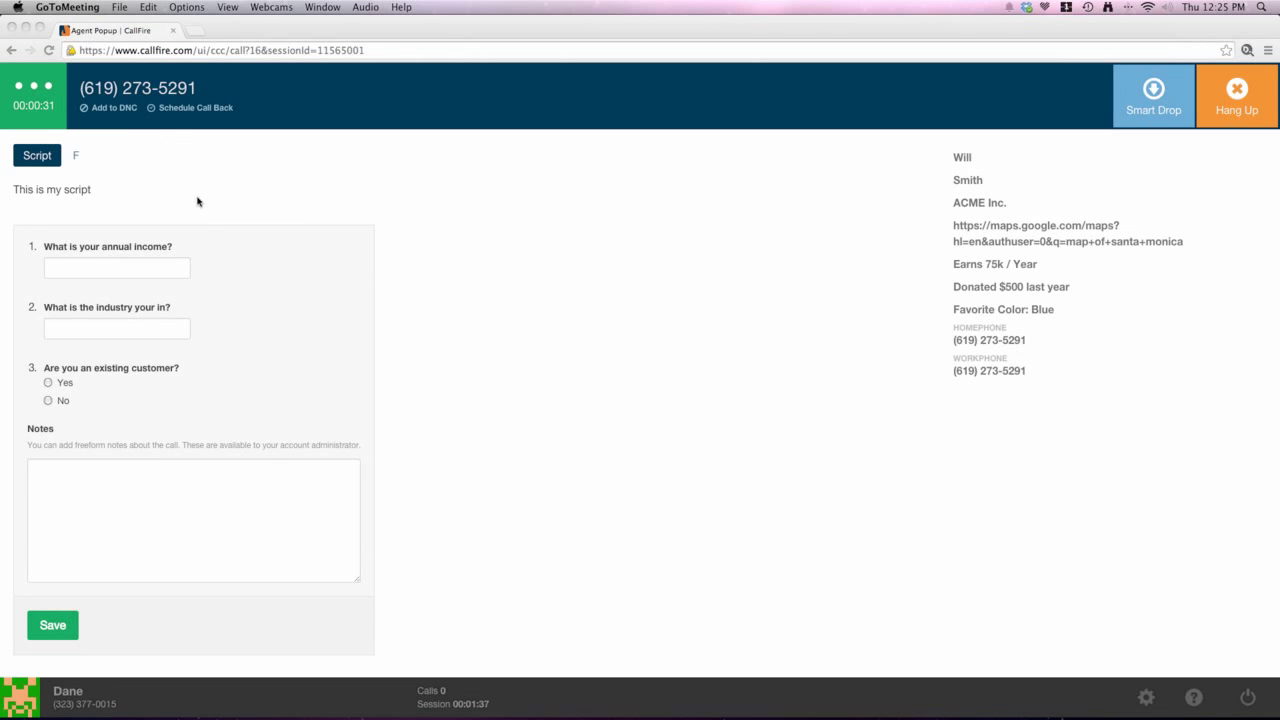
# - Fill Will Smith's survey: income 75000, industry Tech, existing customer No
pyautogui.click(117, 267)
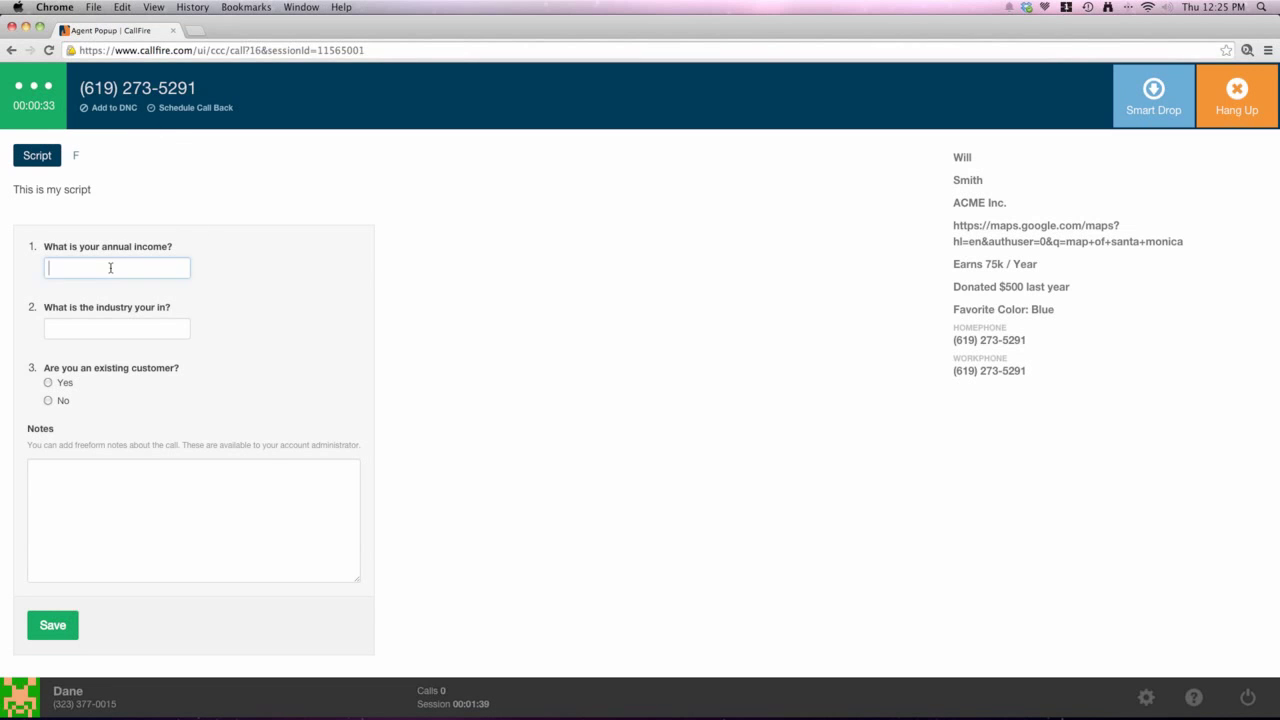
pyautogui.write('75000')
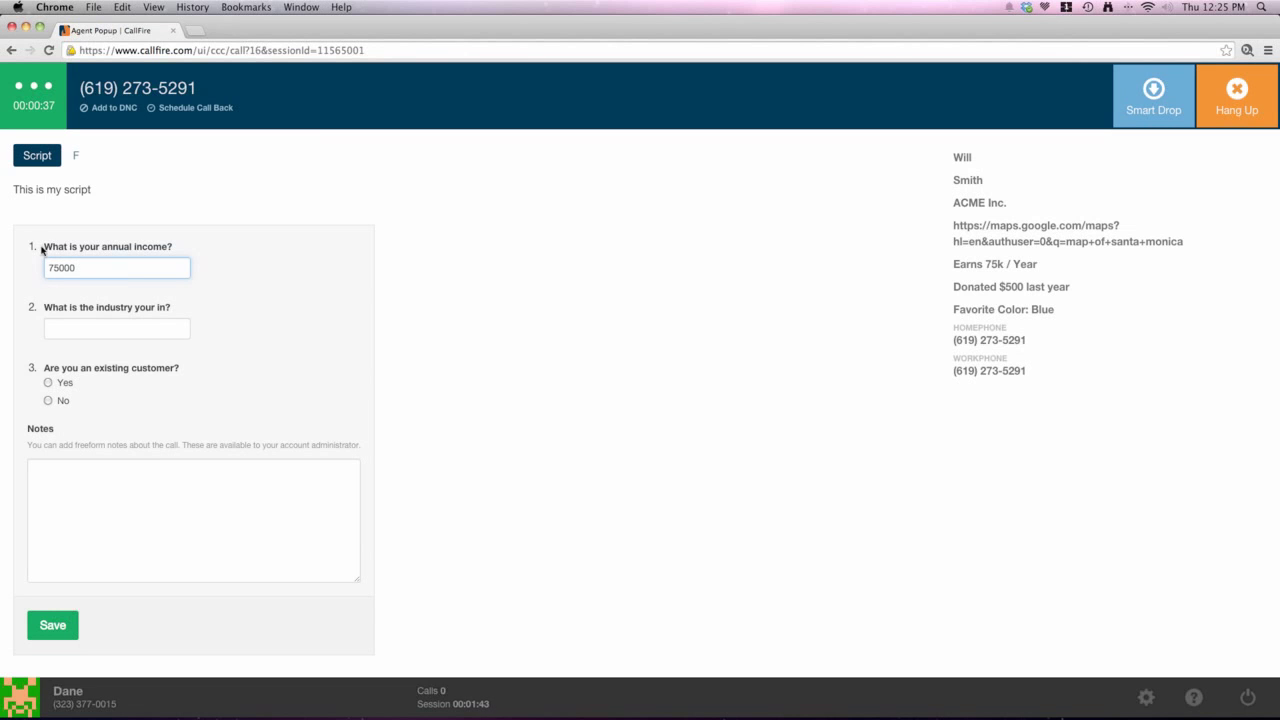
pyautogui.write('T')
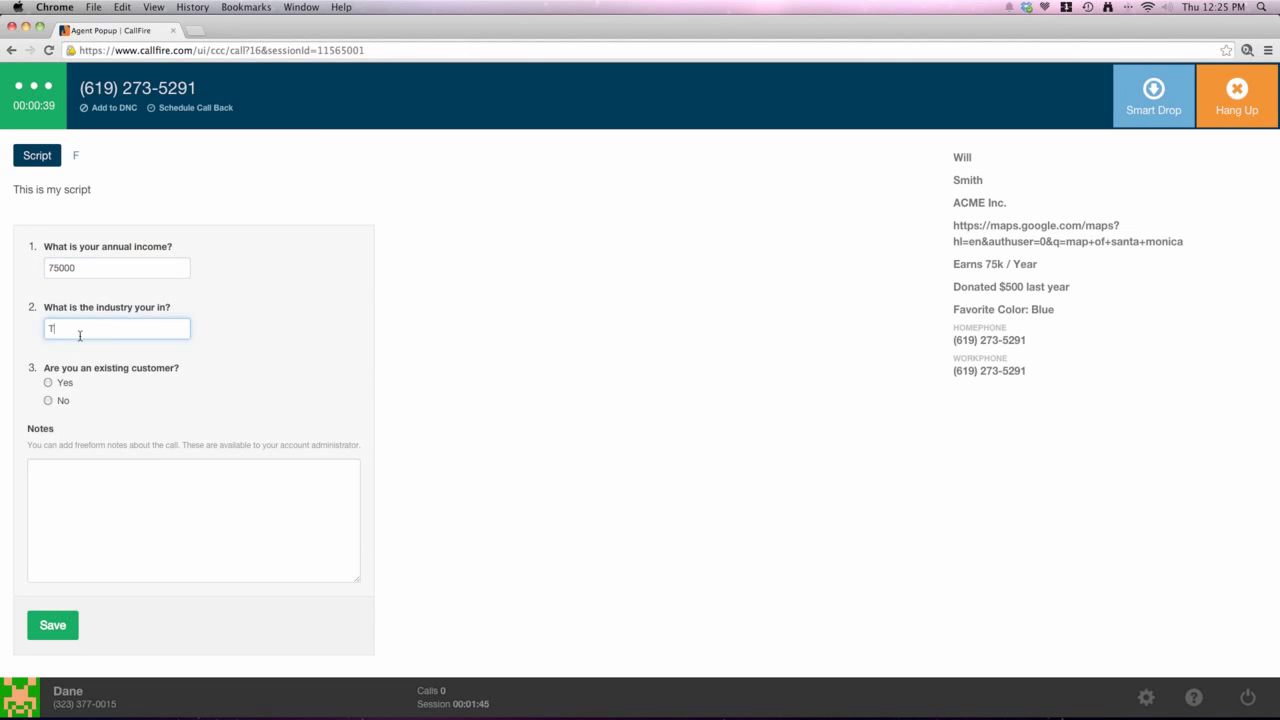
pyautogui.write('ech')
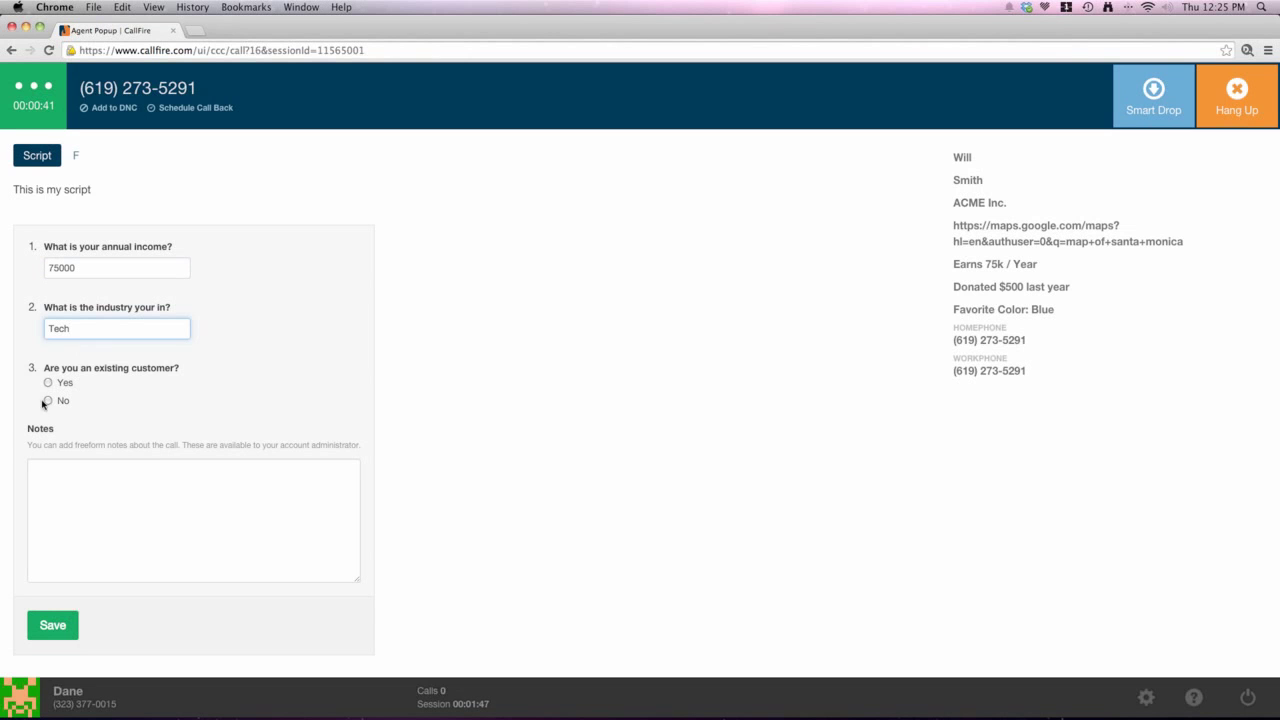
pyautogui.click(48, 400)
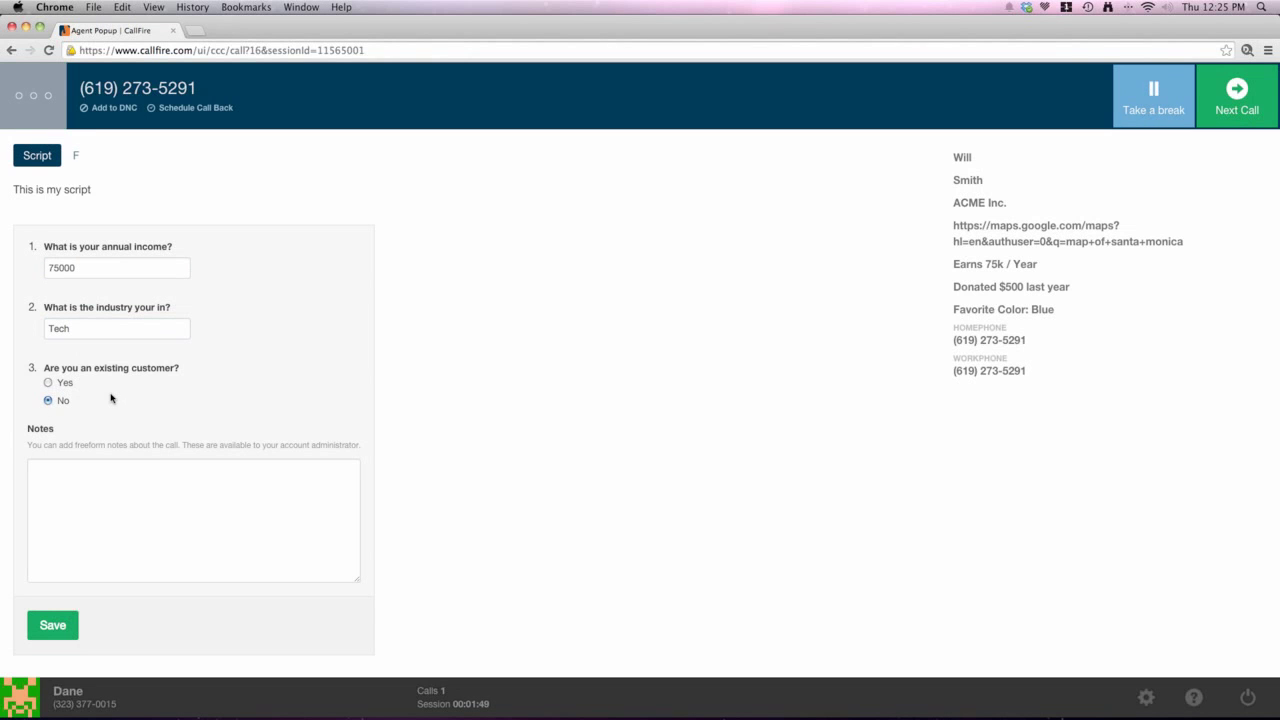
pyautogui.moveTo(22, 272)
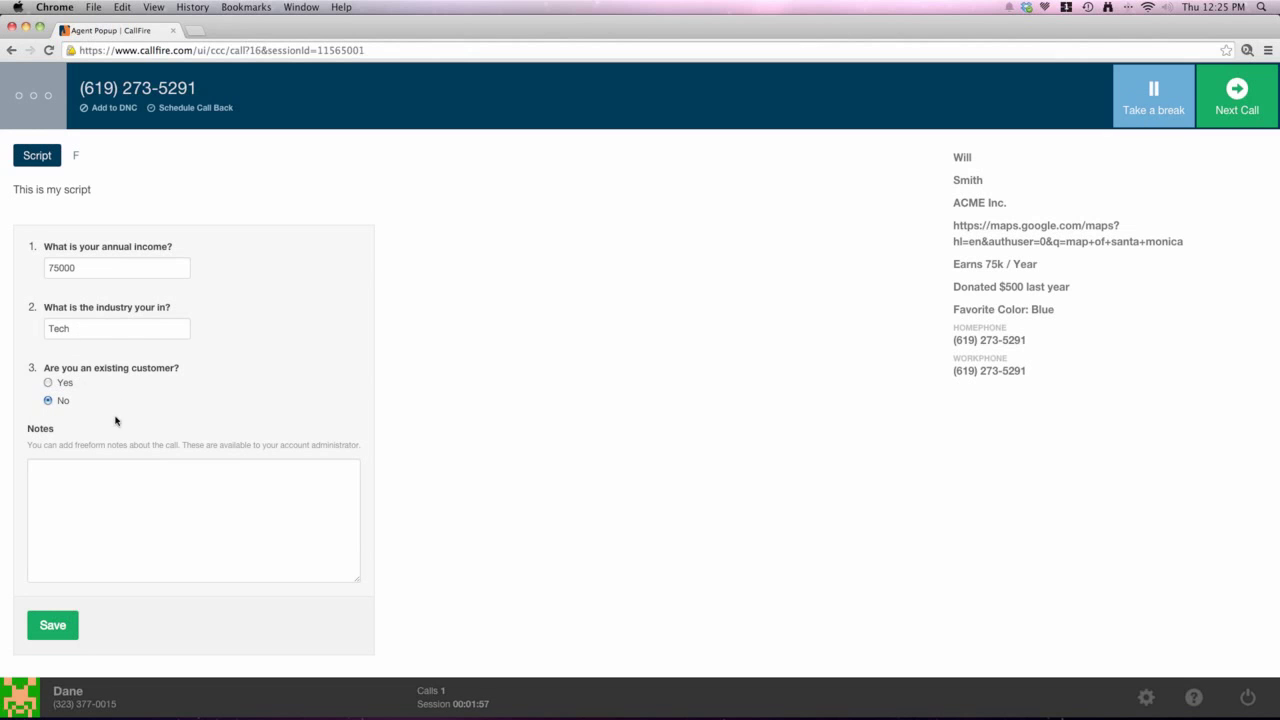
pyautogui.moveTo(159, 356)
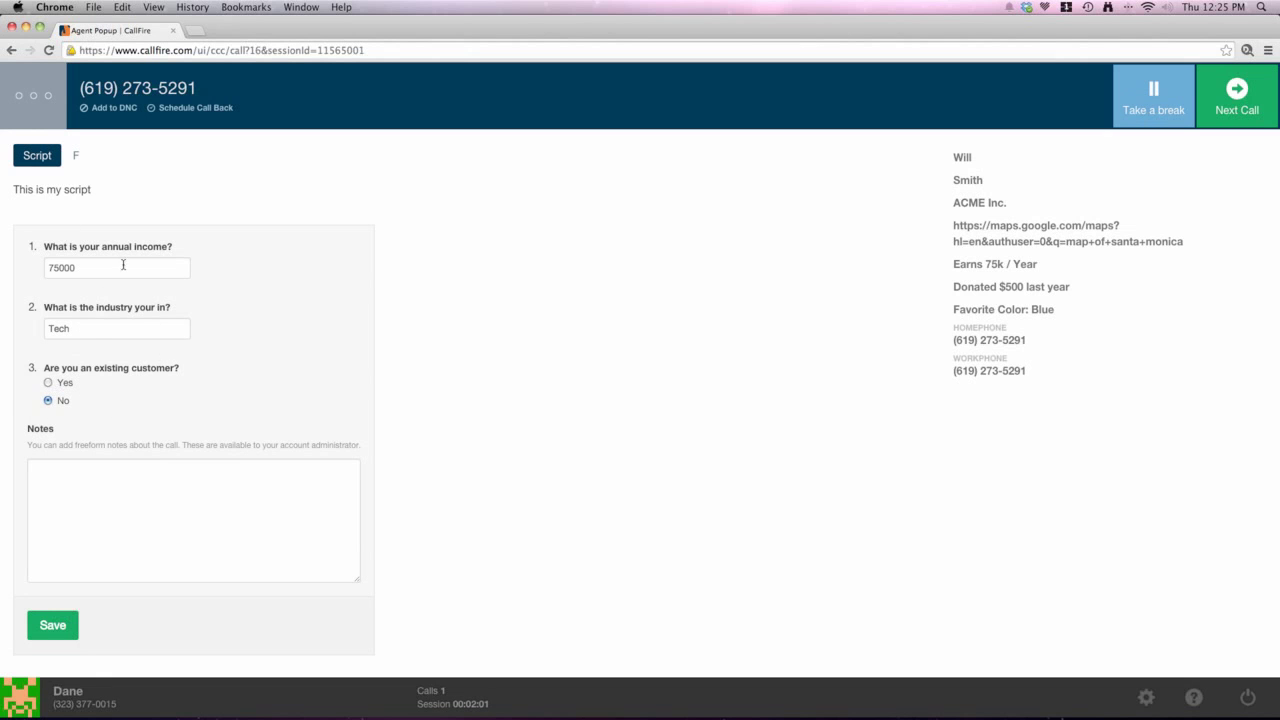
pyautogui.moveTo(168, 449)
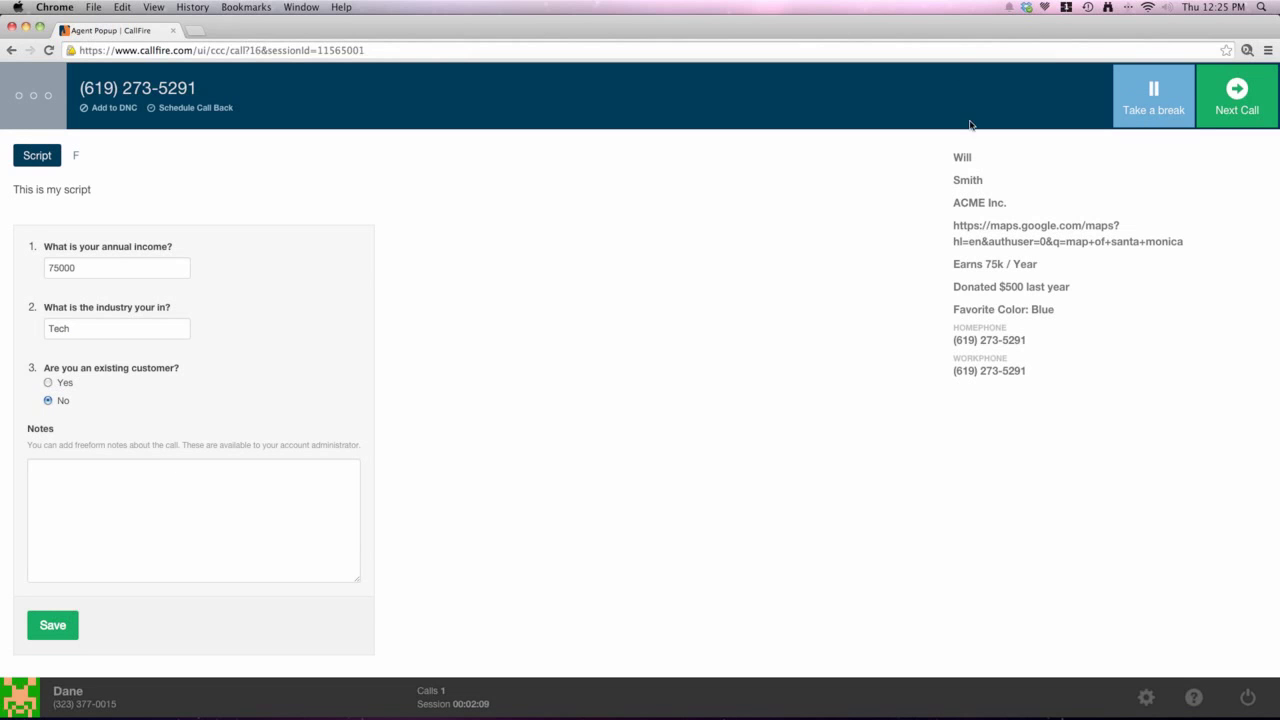
pyautogui.moveTo(963, 185)
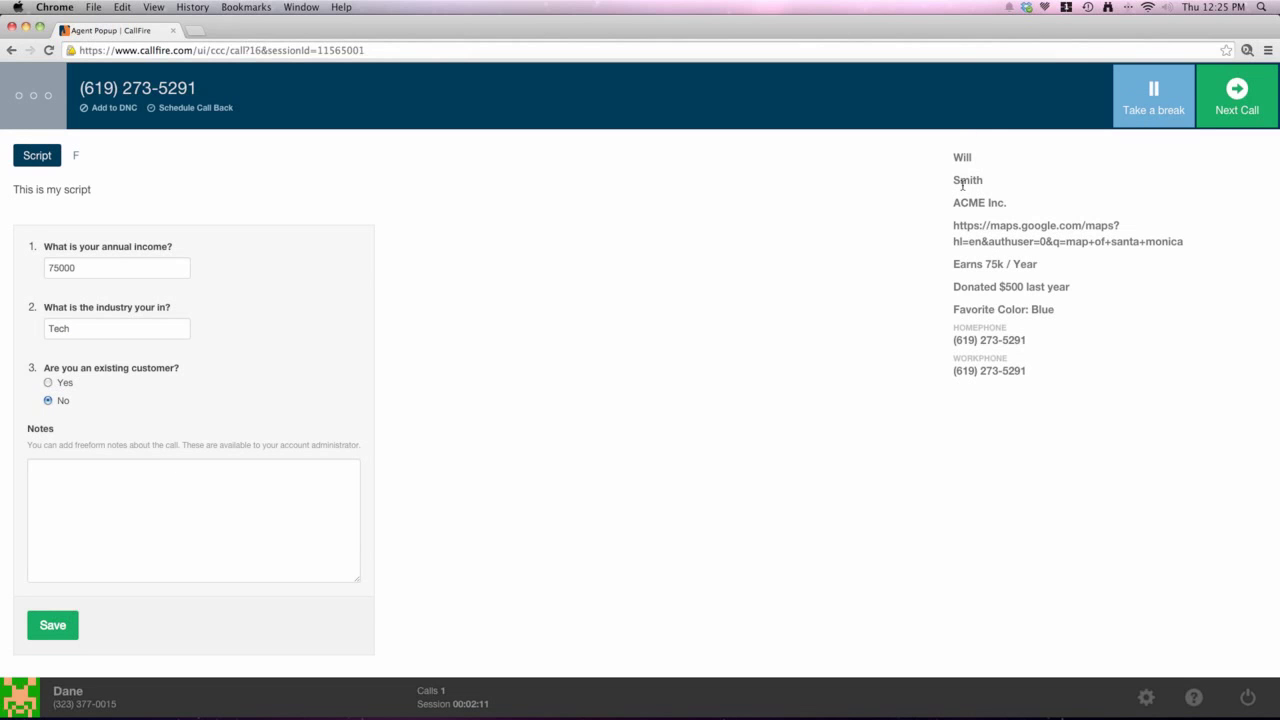
pyautogui.moveTo(951, 157)
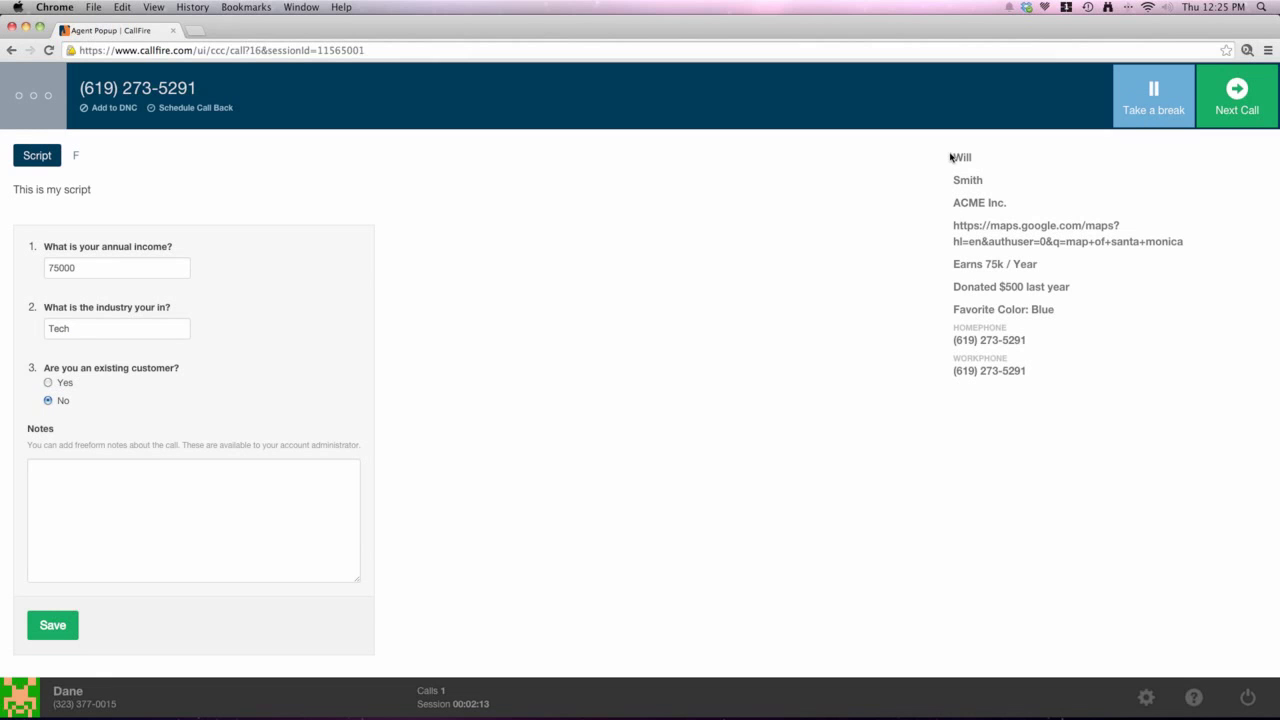
pyautogui.moveTo(977, 317)
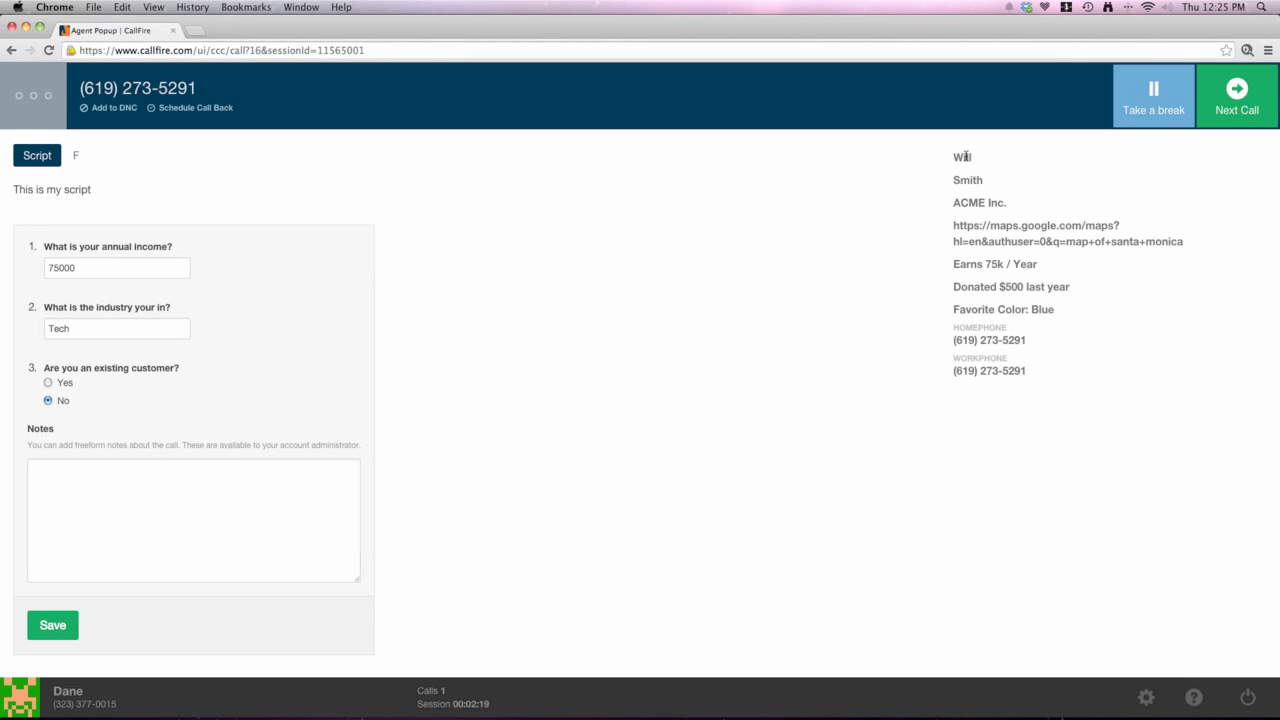
pyautogui.moveTo(923, 185)
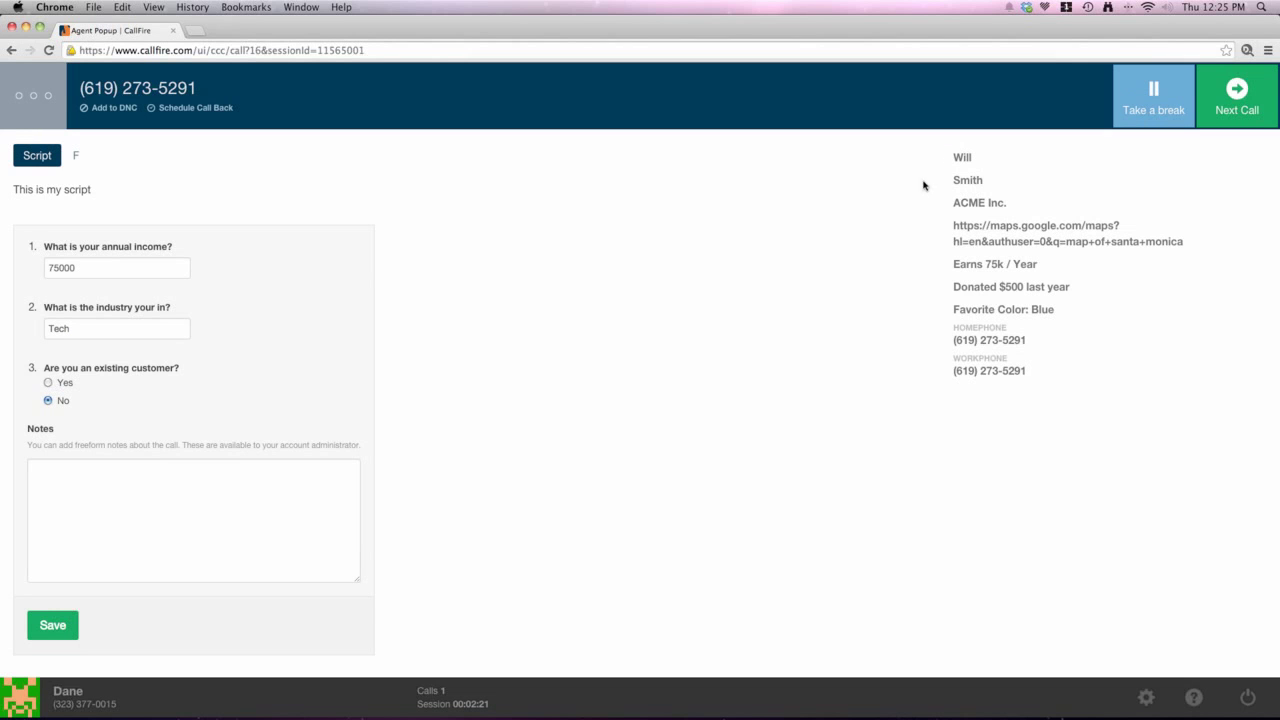
pyautogui.moveTo(943, 213)
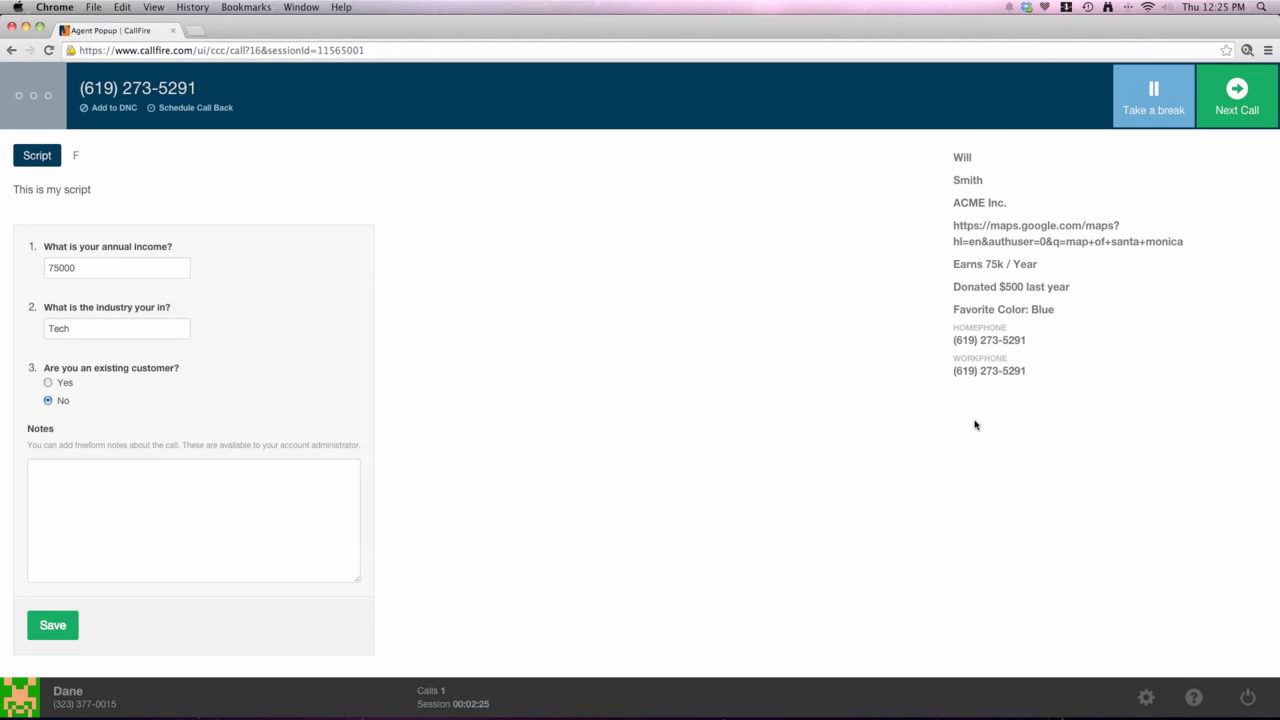
pyautogui.moveTo(1134, 468)
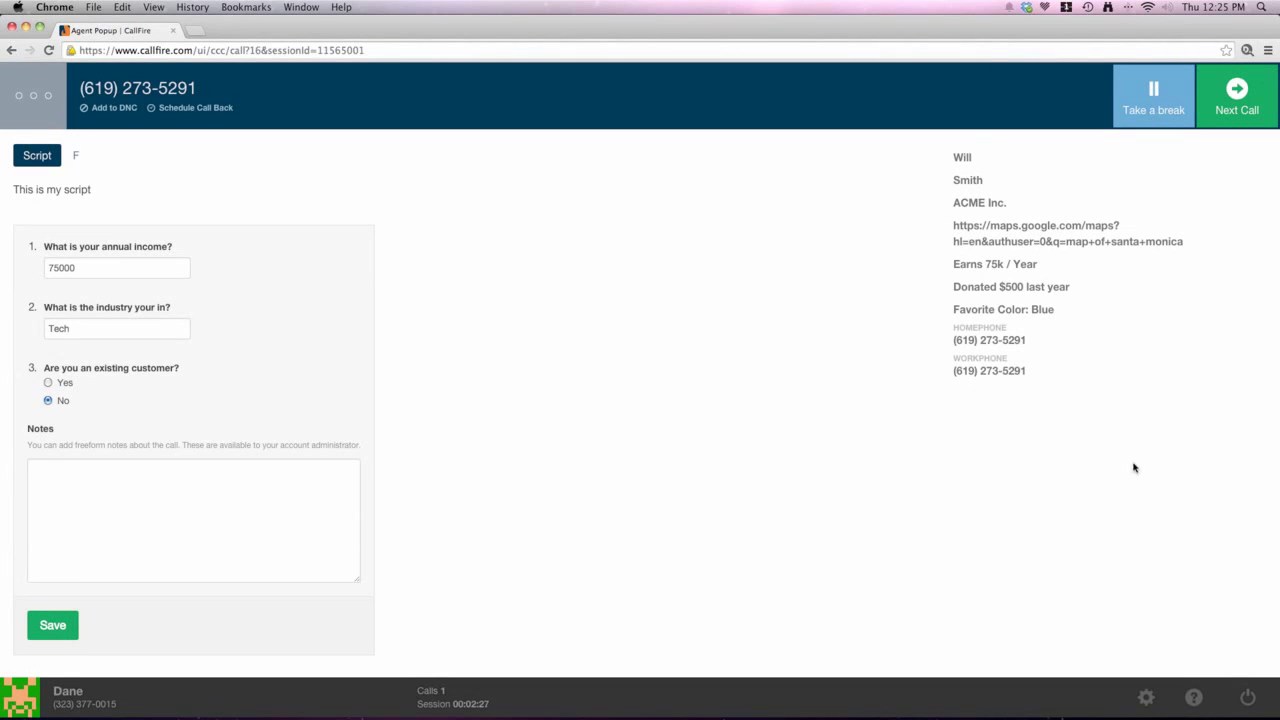
pyautogui.moveTo(1218, 396)
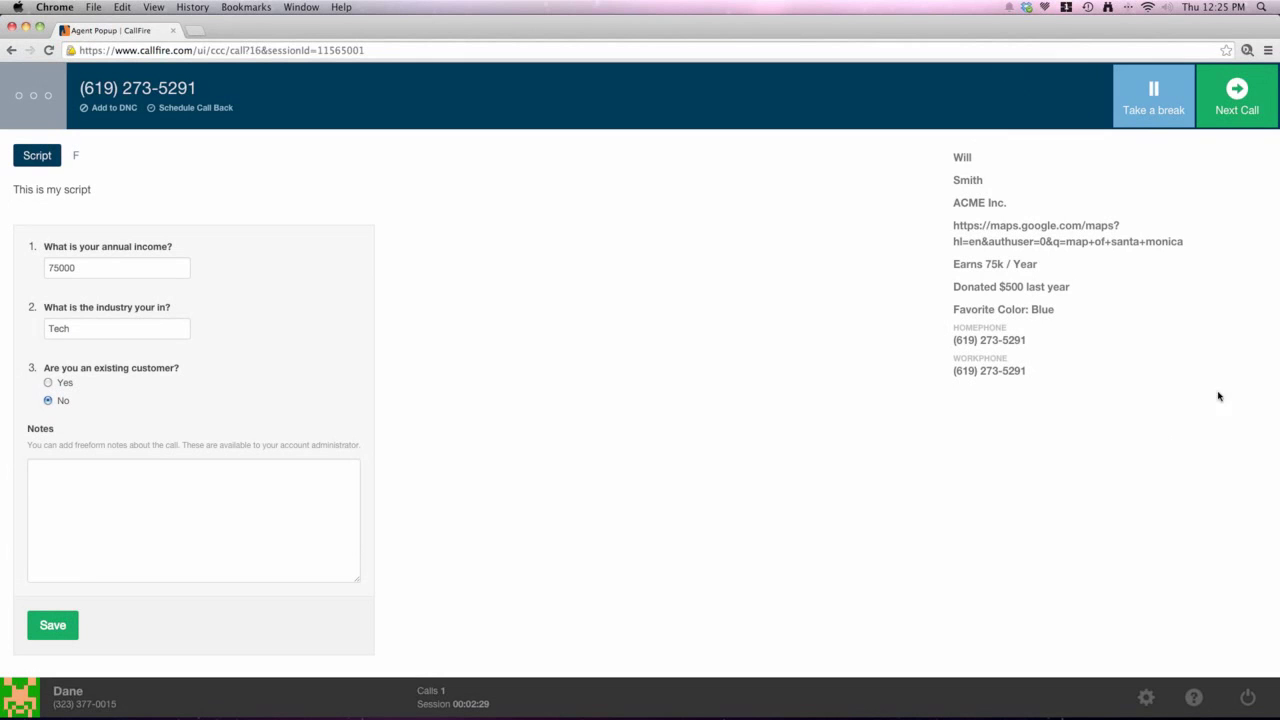
pyautogui.moveTo(1105, 168)
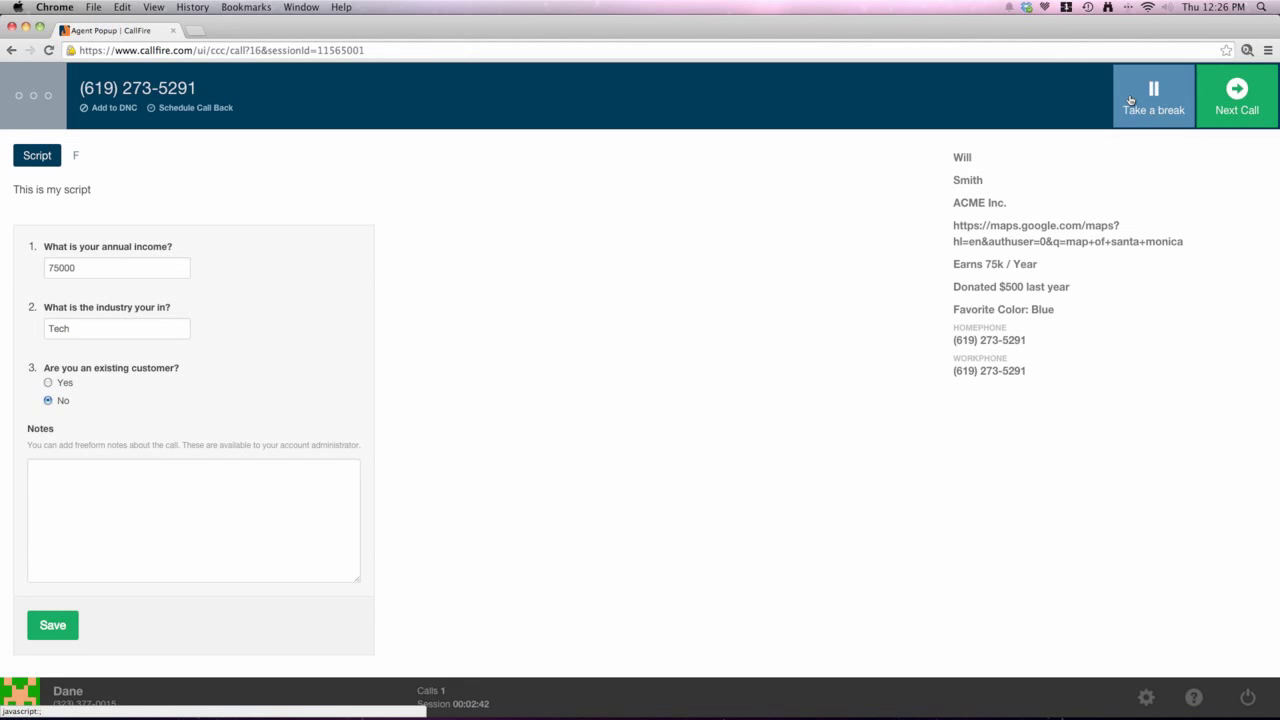
pyautogui.click(1153, 95)
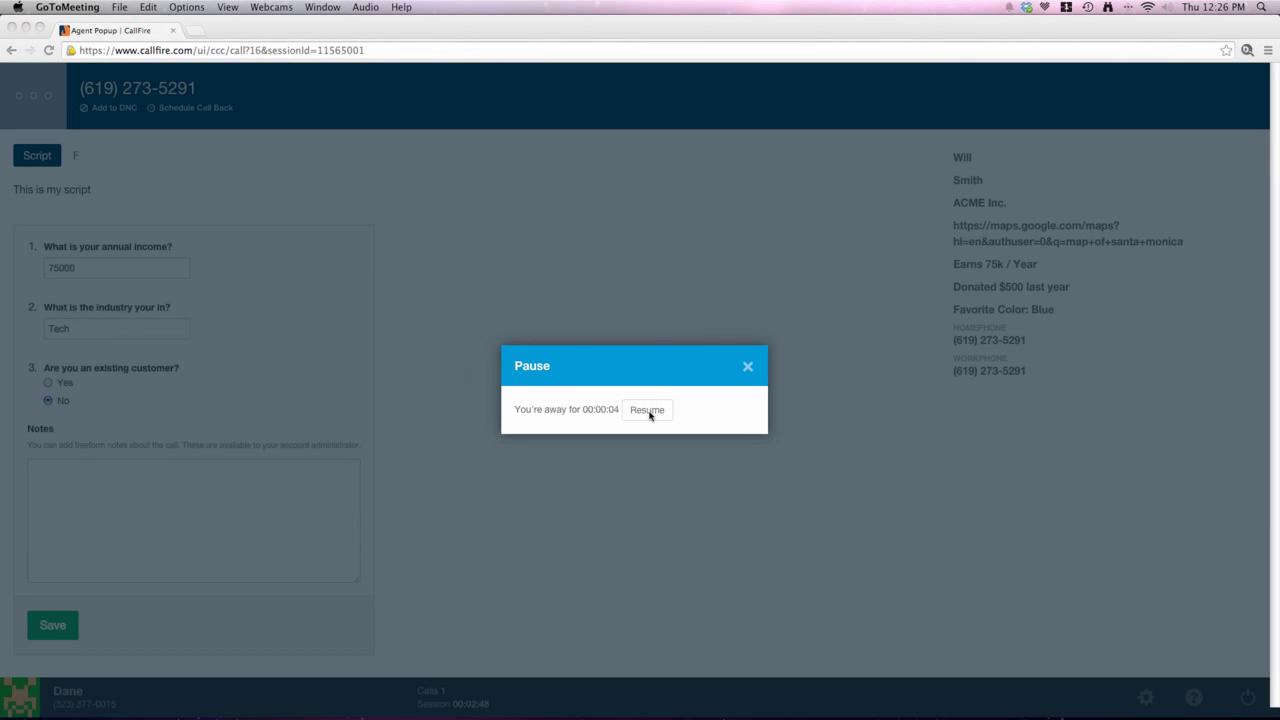
pyautogui.click(647, 410)
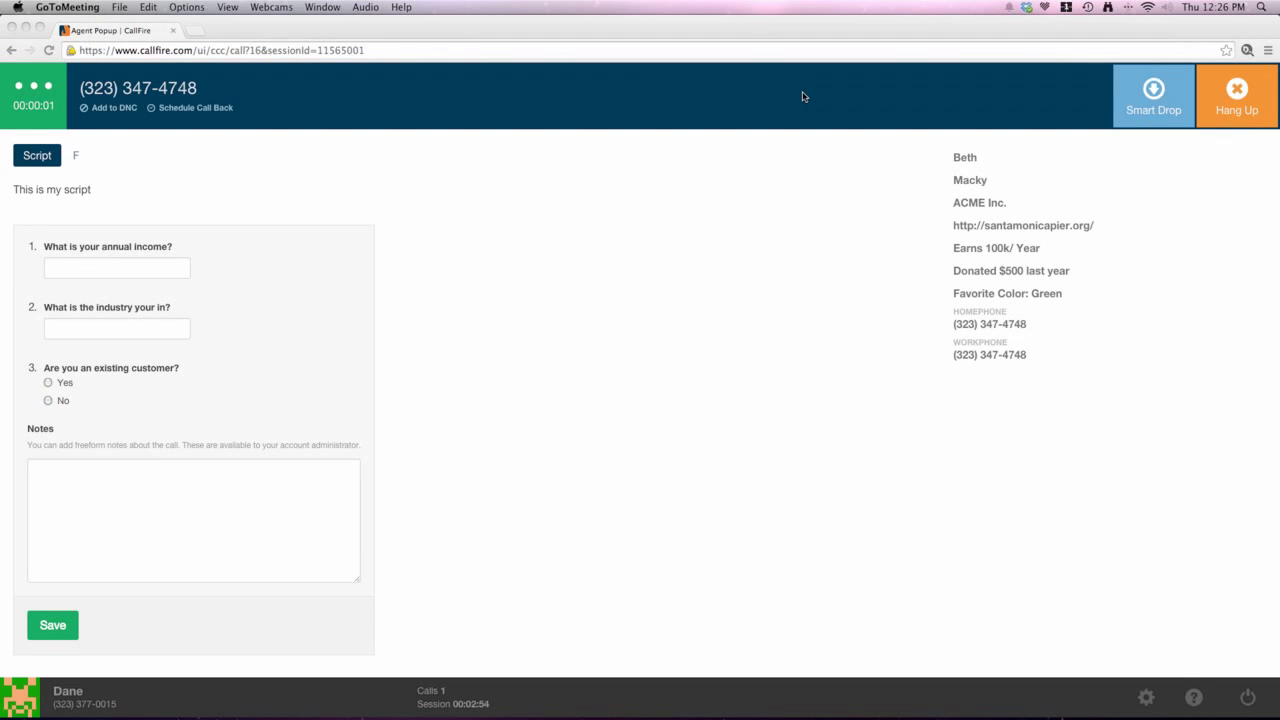
pyautogui.moveTo(840, 145)
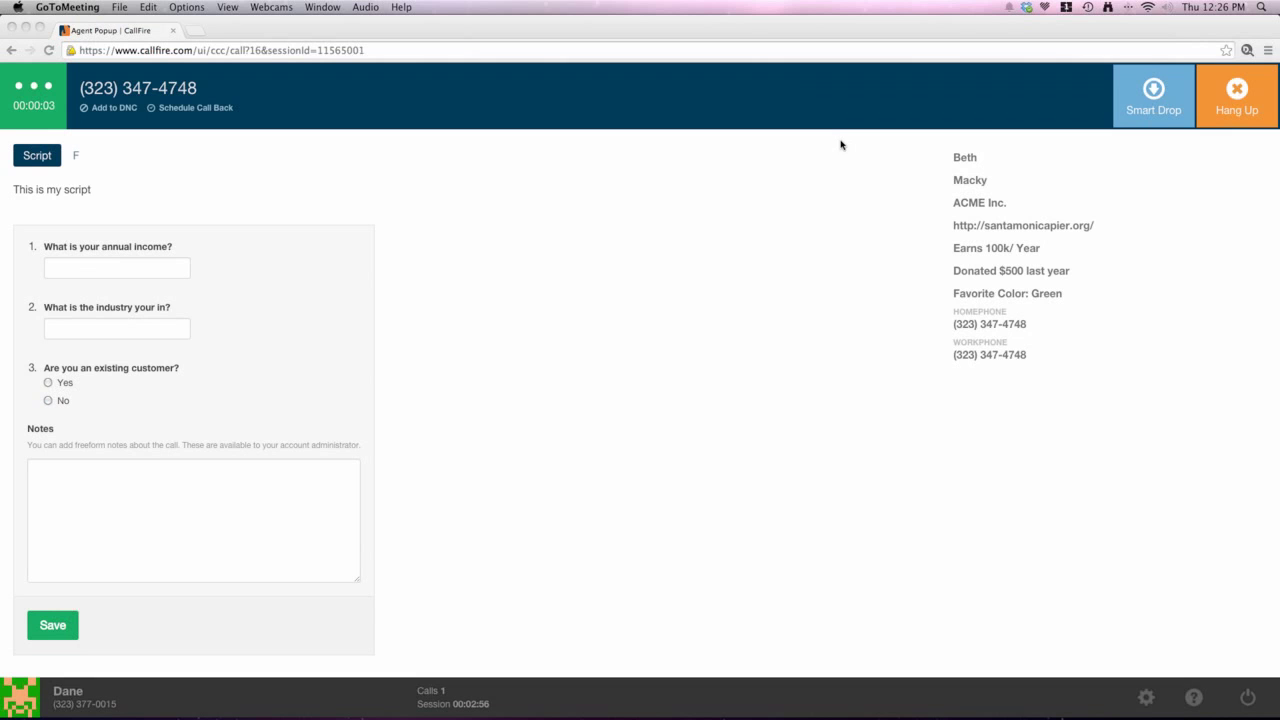
pyautogui.moveTo(1036, 110)
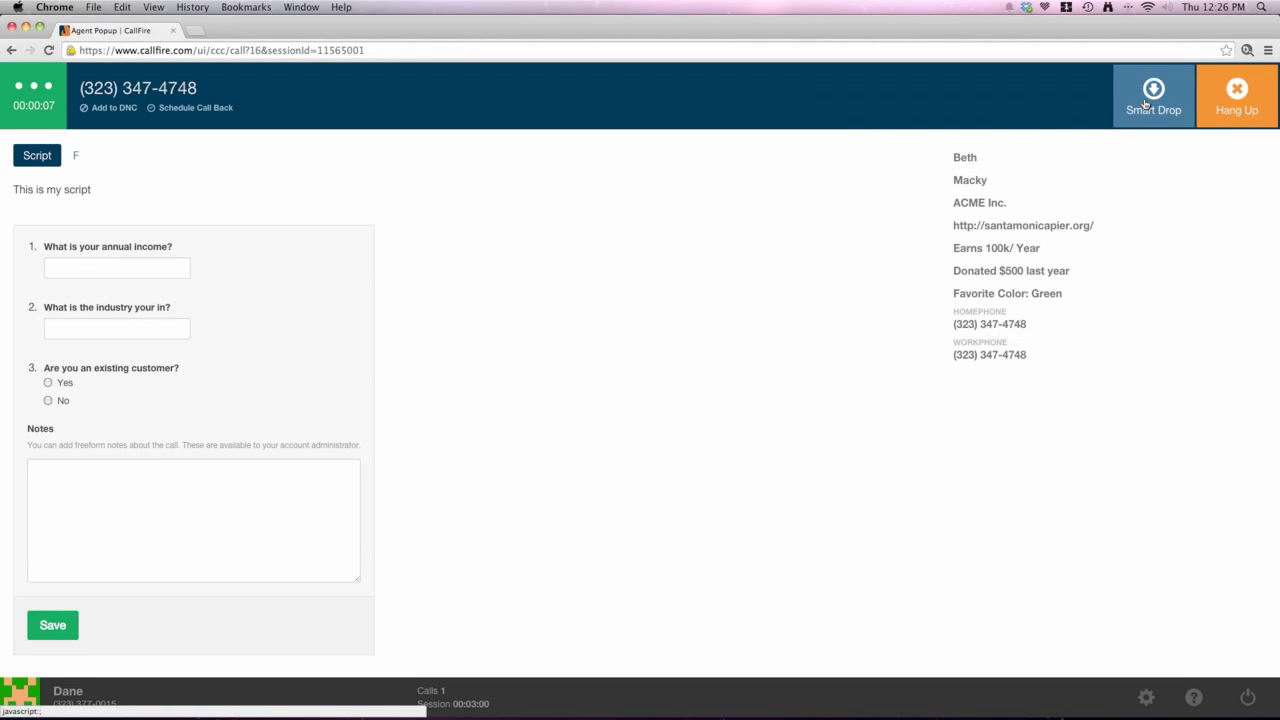
pyautogui.click(1237, 95)
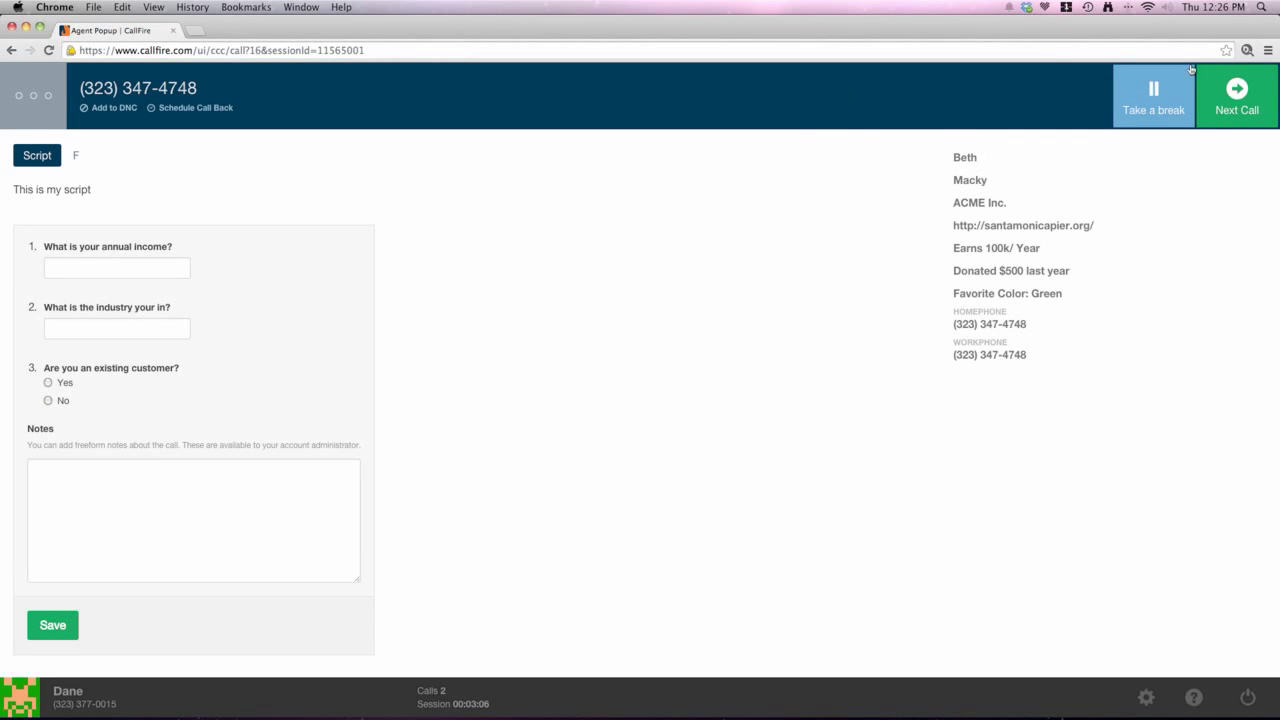
pyautogui.moveTo(960, 80)
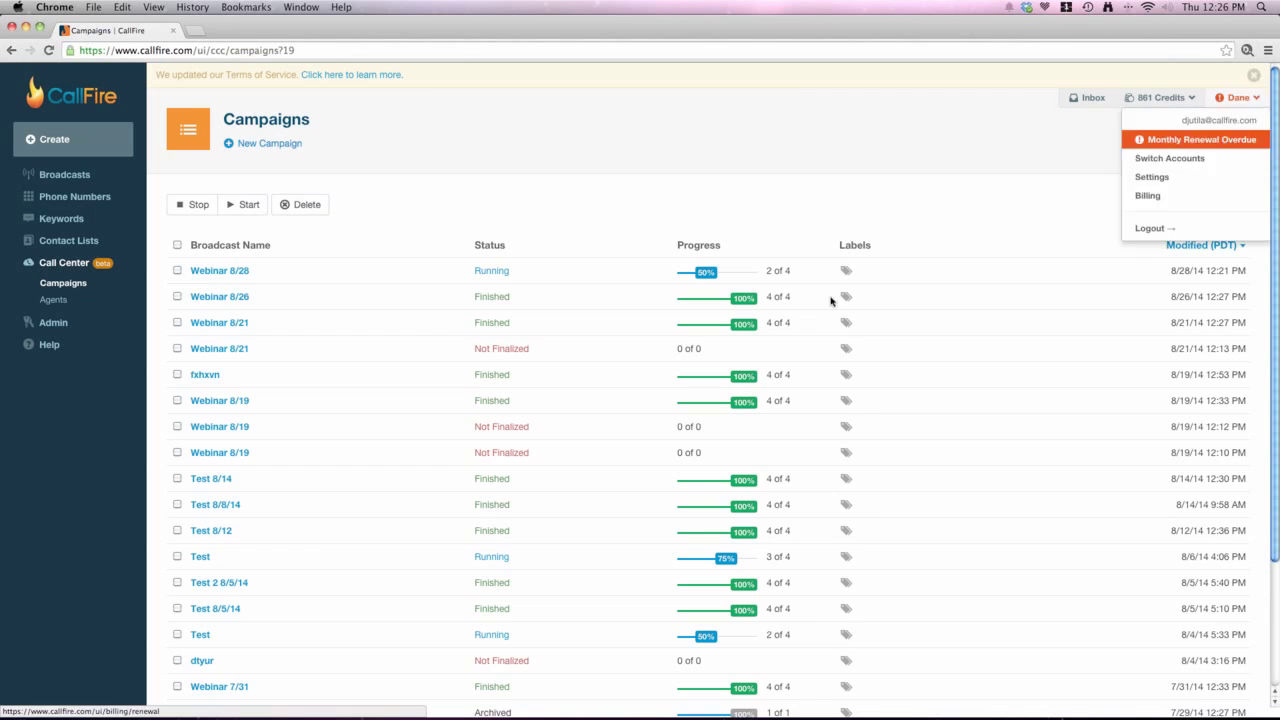
# - Dismiss the account menu and open the Webinar 8/28 campaign from the list
pyautogui.click(808, 90)
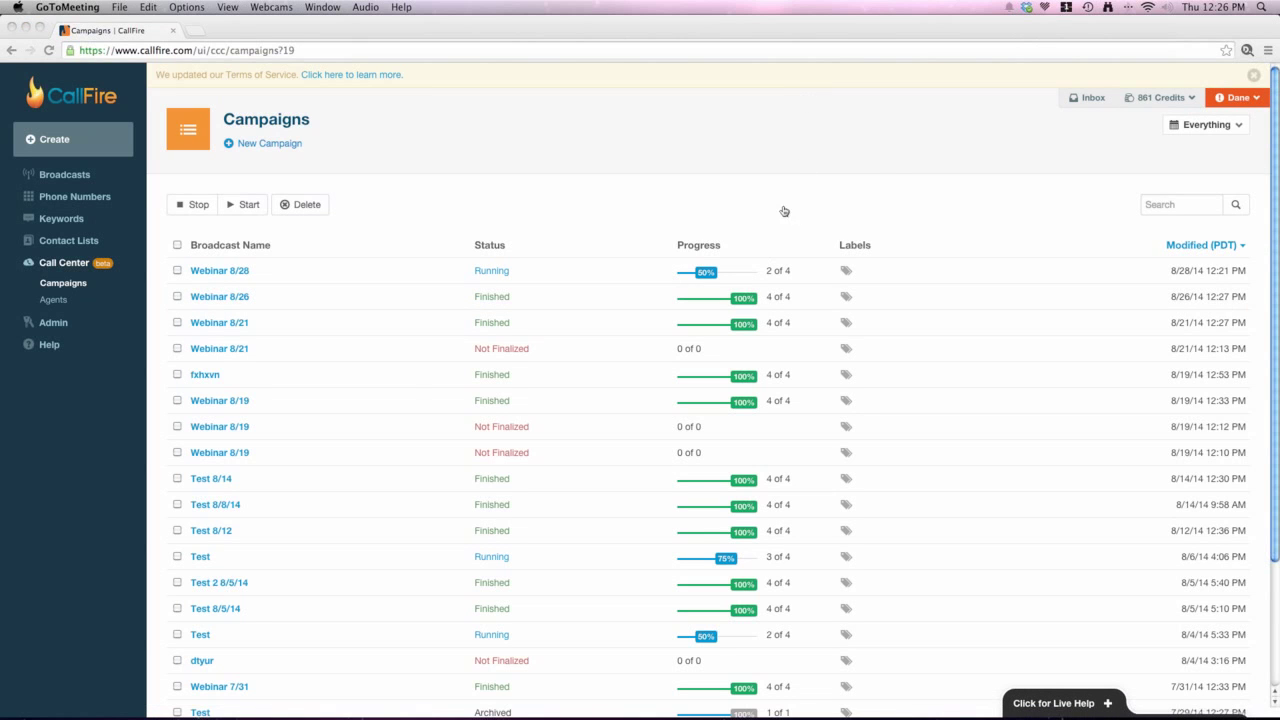
pyautogui.moveTo(771, 151)
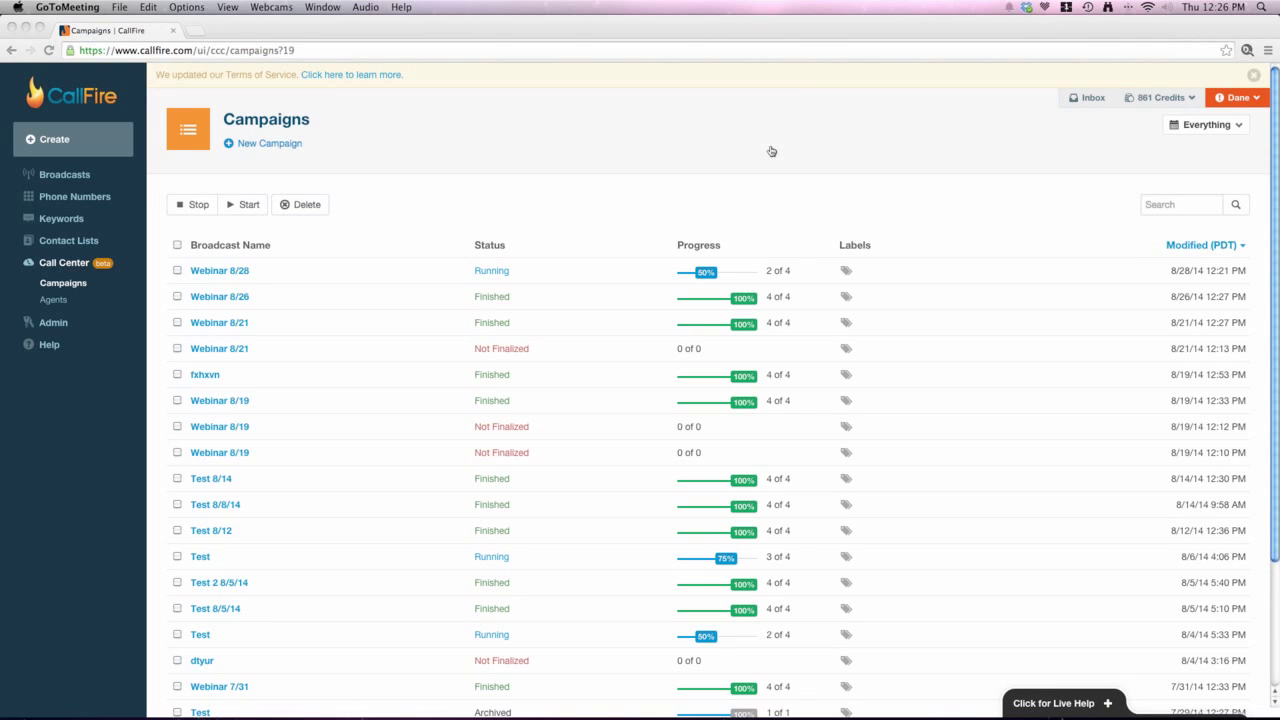
pyautogui.moveTo(614, 204)
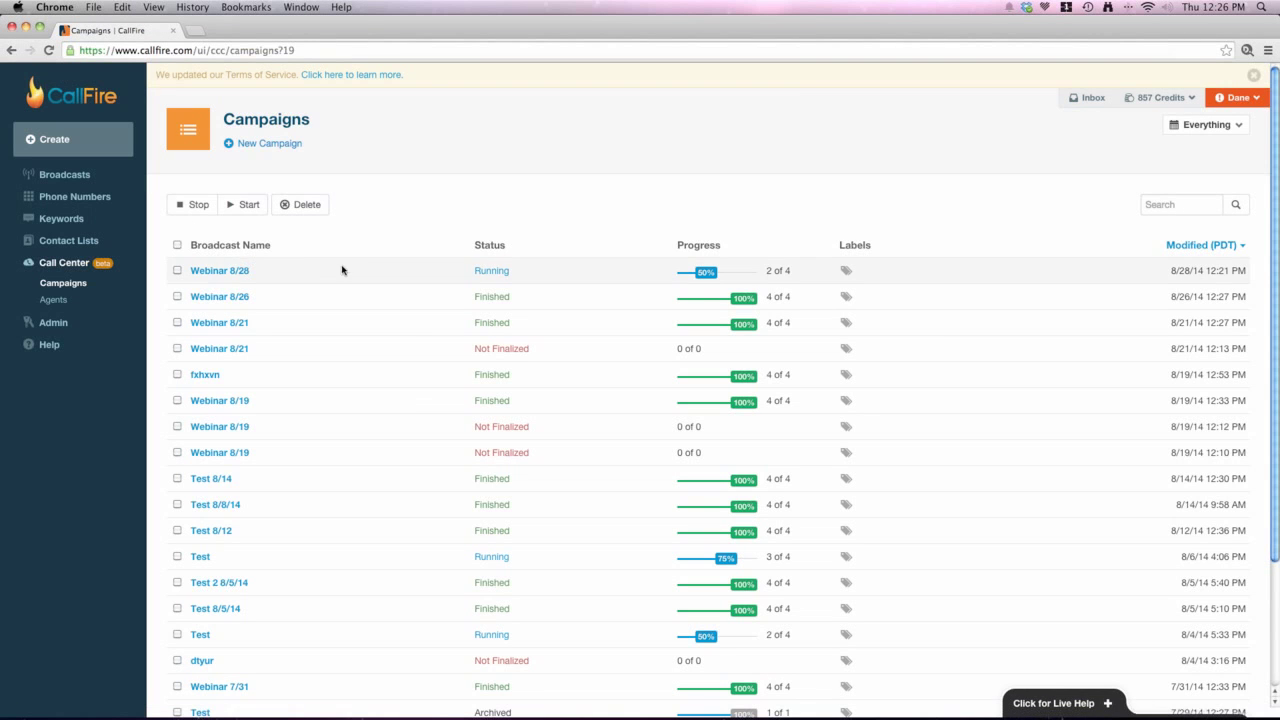
pyautogui.moveTo(593, 244)
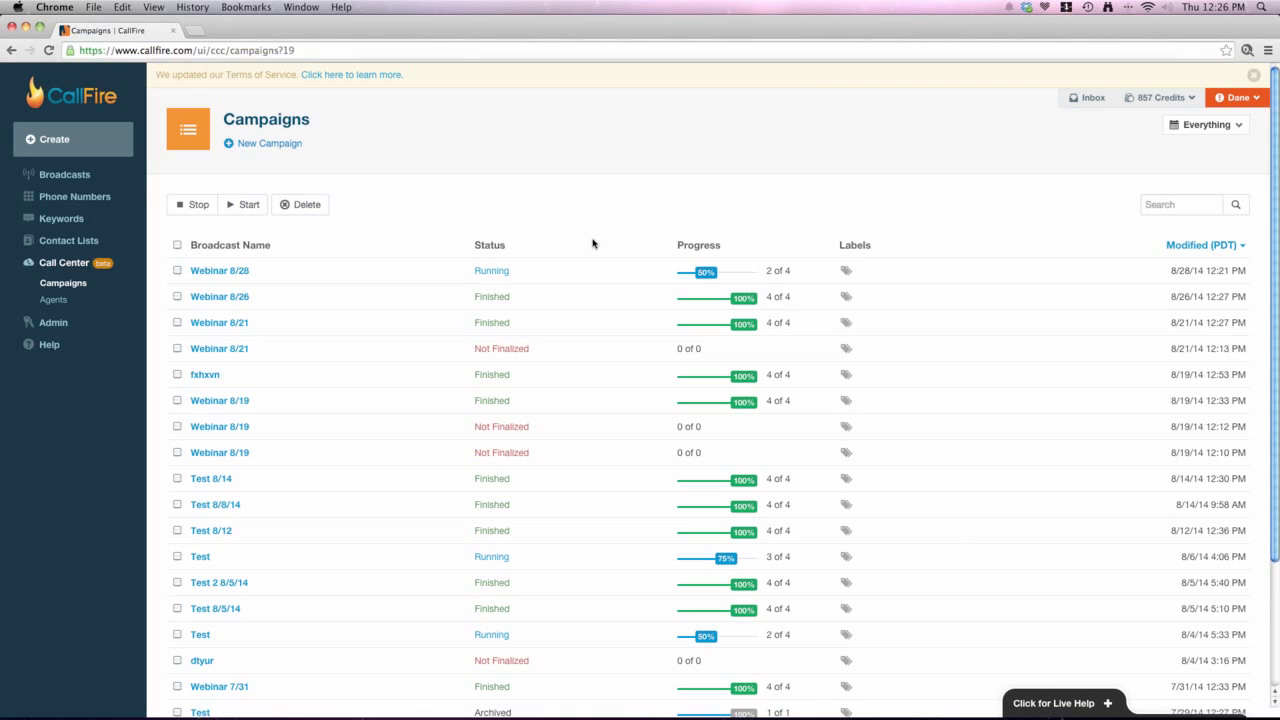
pyautogui.moveTo(219, 270)
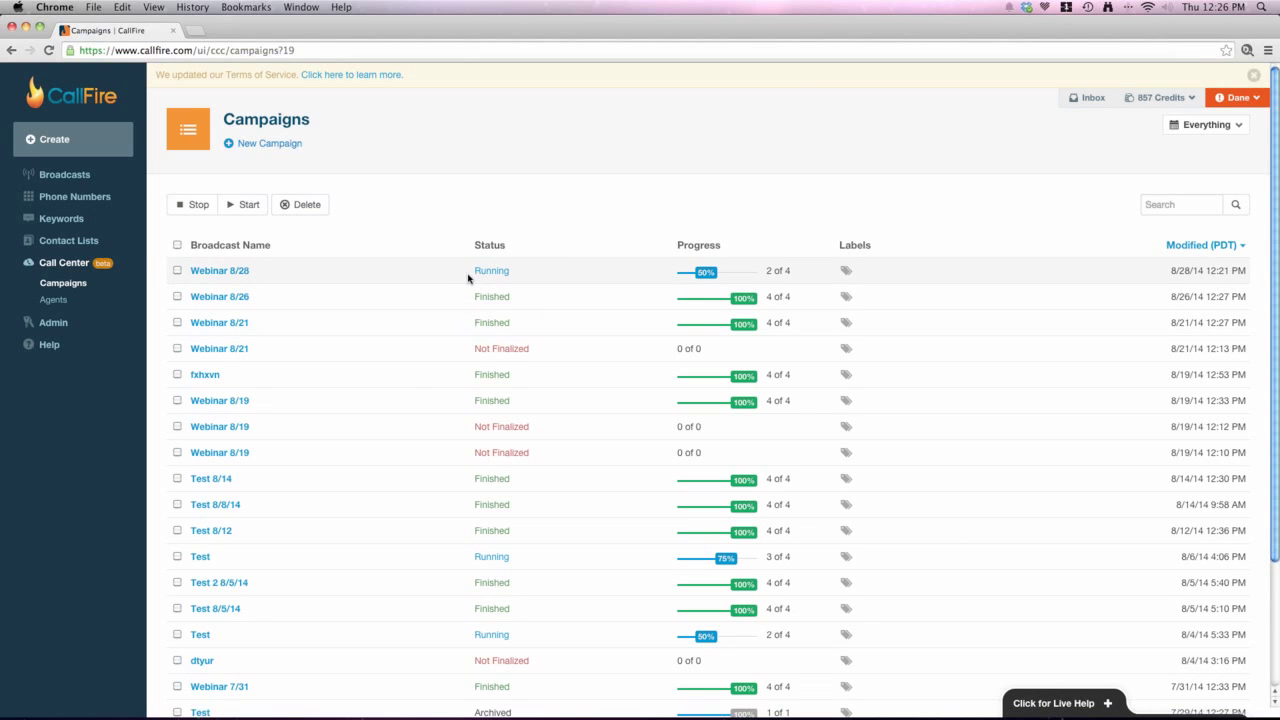
pyautogui.moveTo(705, 290)
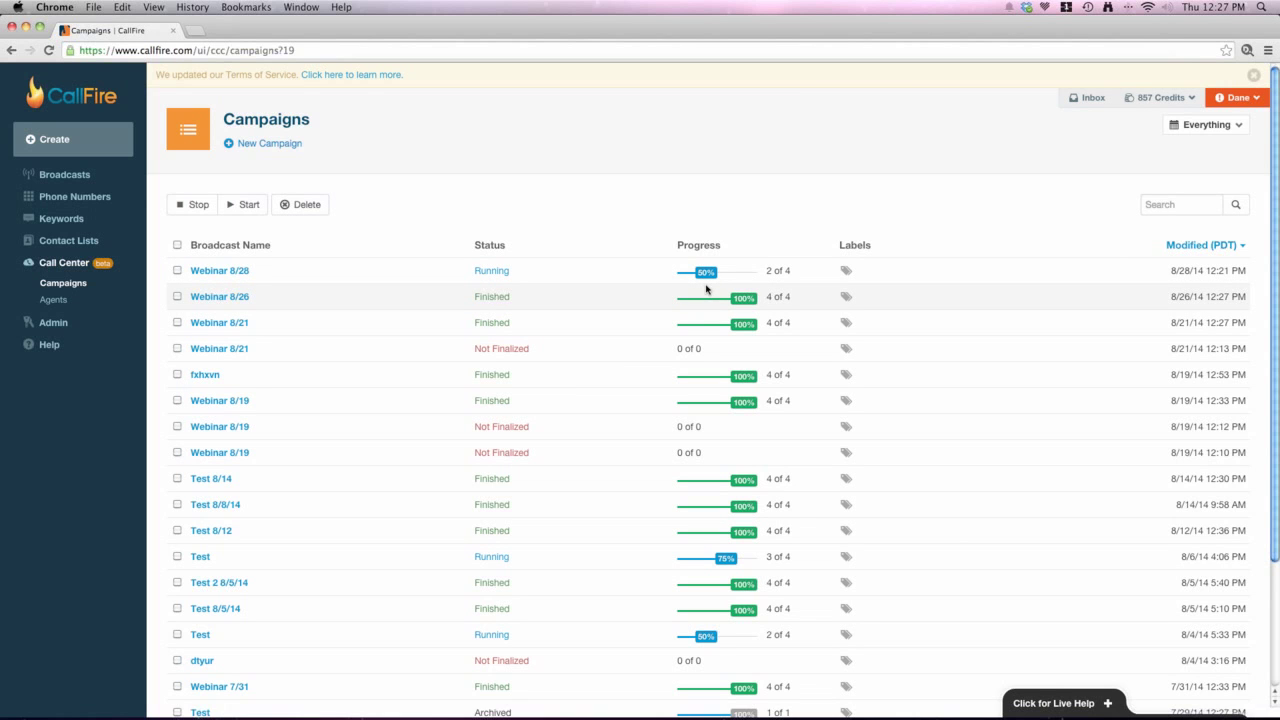
pyautogui.click(219, 270)
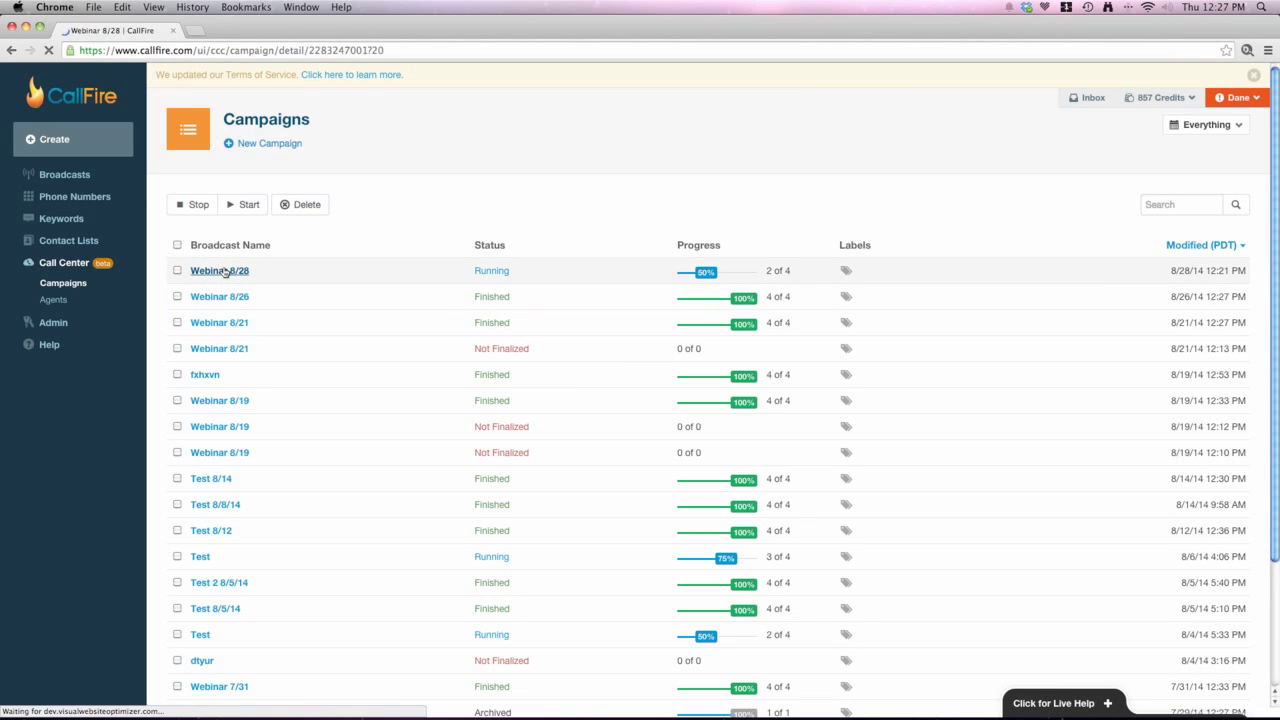
pyautogui.click(219, 270)
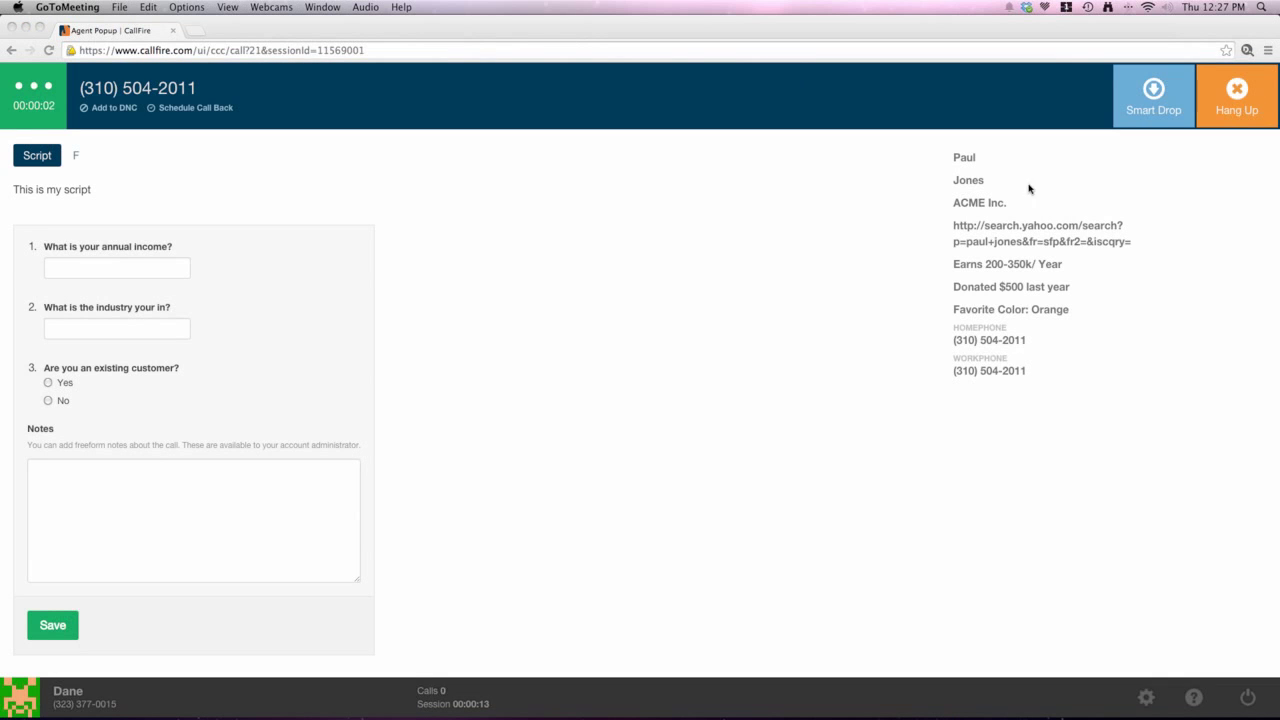
pyautogui.moveTo(1024, 169)
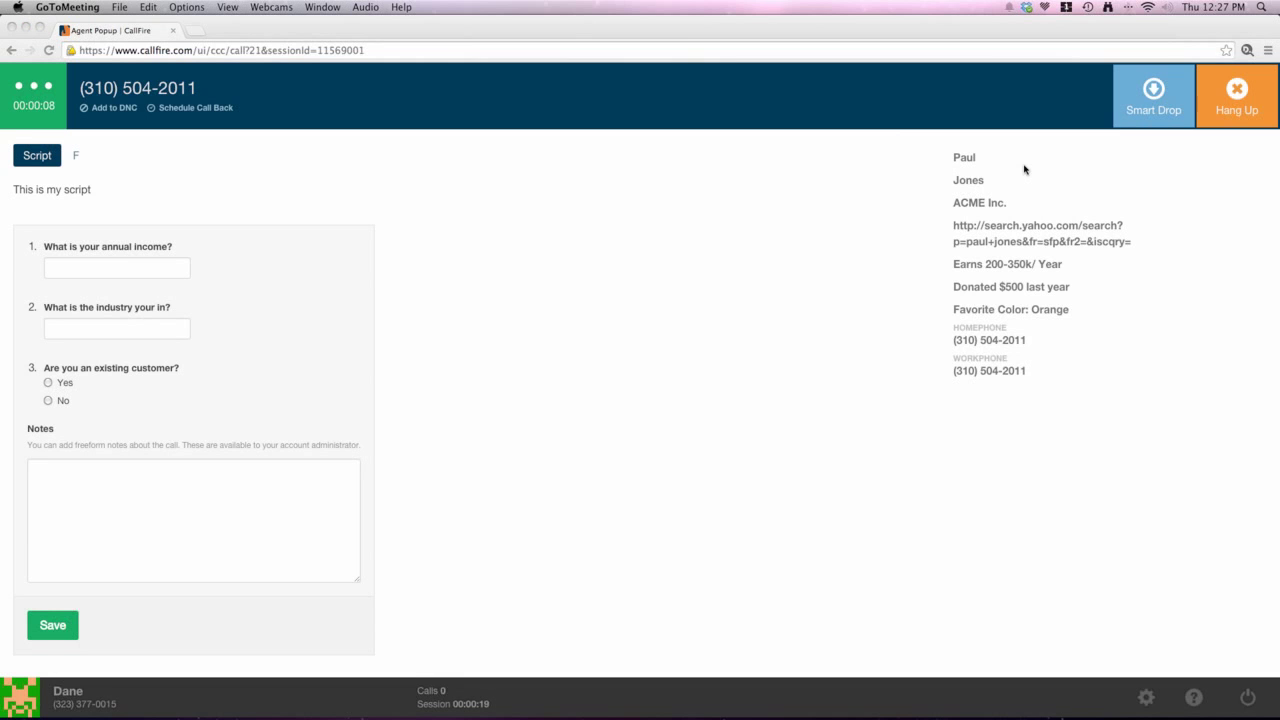
pyautogui.moveTo(1029, 158)
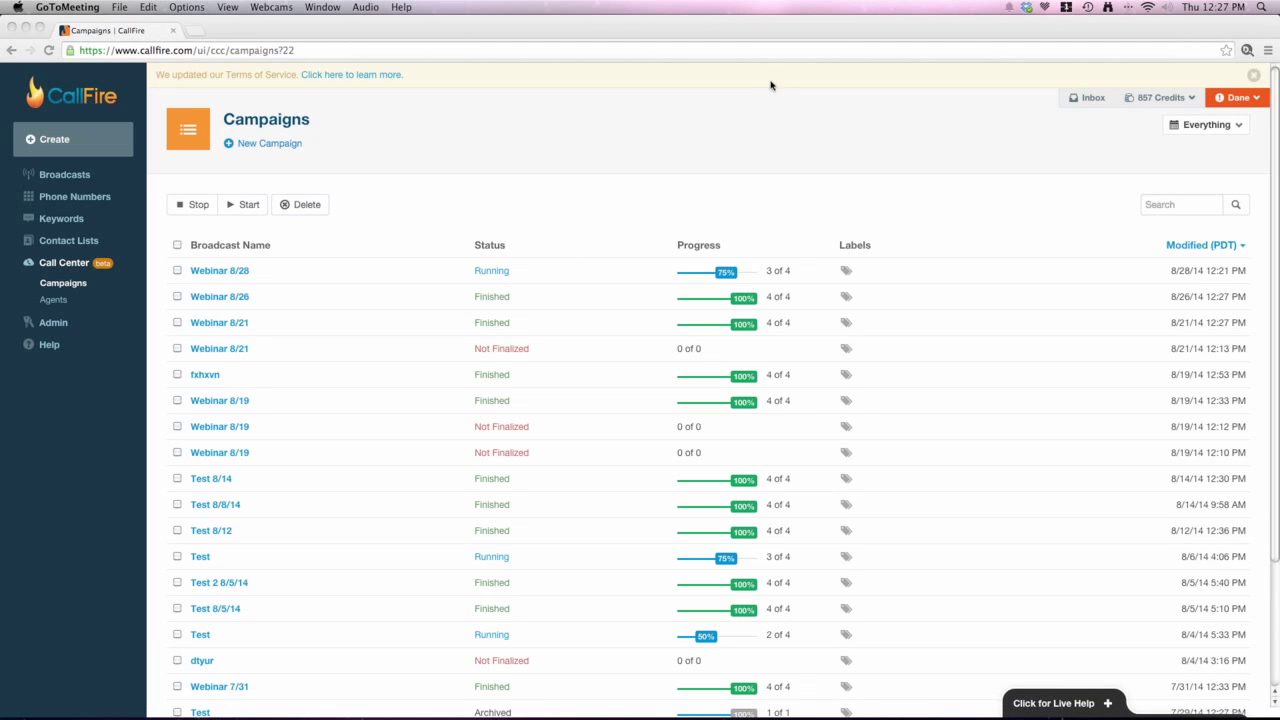
pyautogui.moveTo(208, 173)
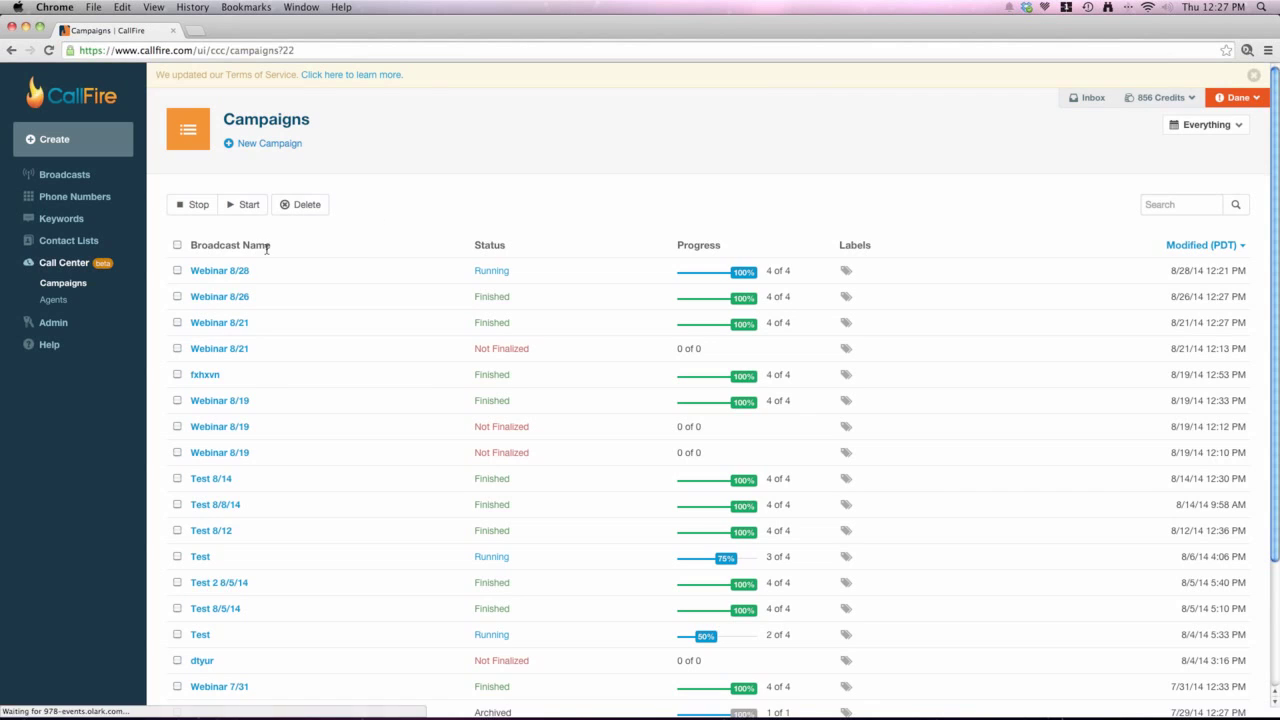
# - Open Webinar 8/28 and view its Call Records listing three calls
pyautogui.click(219, 270)
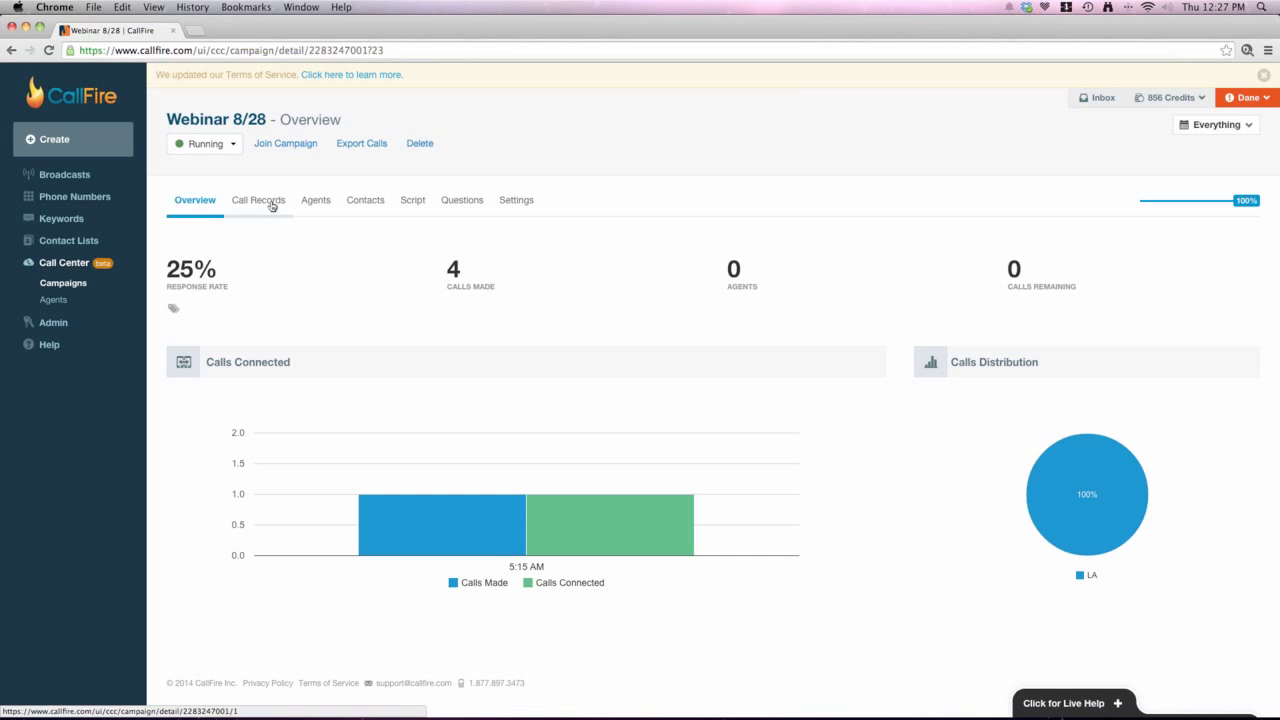
pyautogui.click(258, 199)
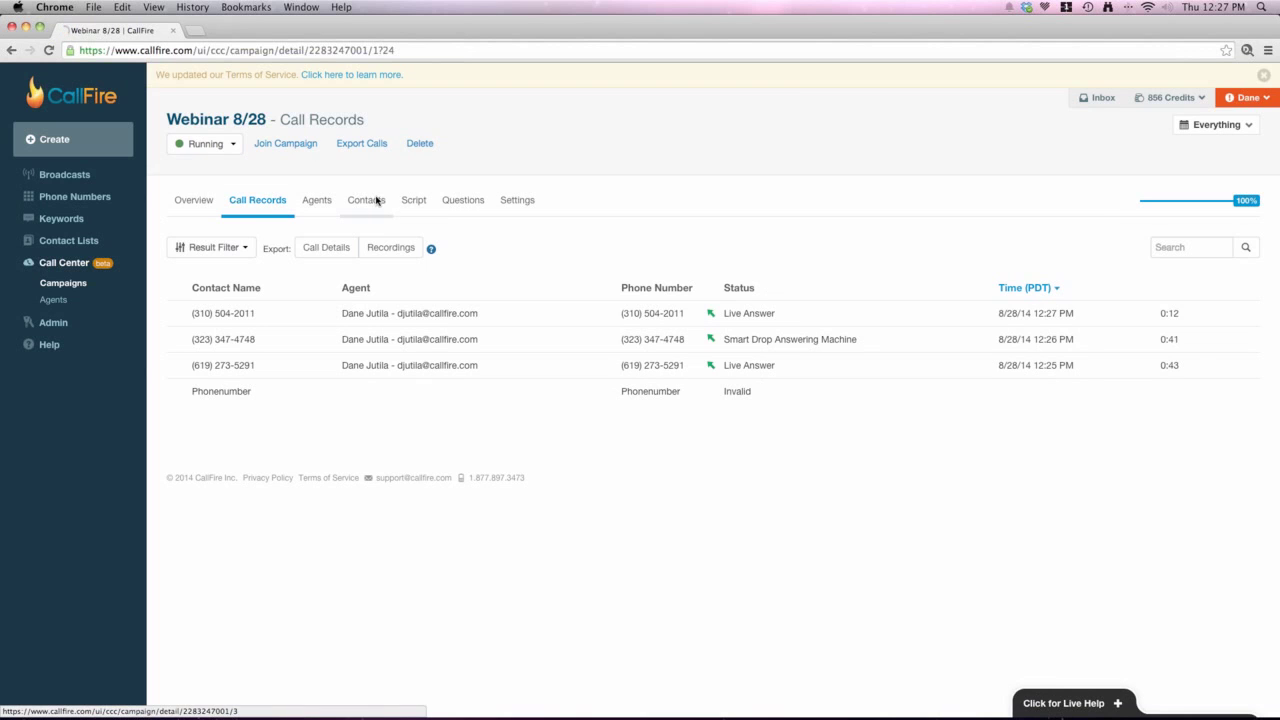
# - Review the campaign's Demo CCC contact list and Add Contacts options, then head to Call Center
pyautogui.click(364, 199)
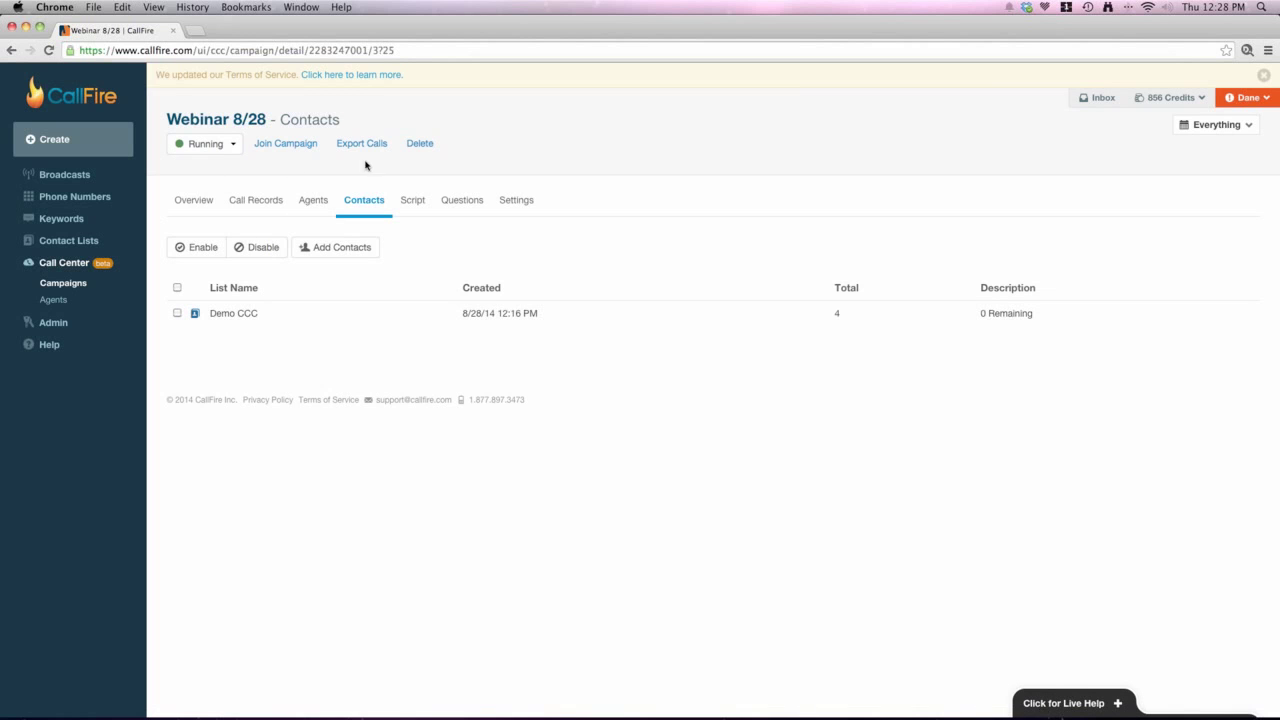
pyautogui.click(335, 247)
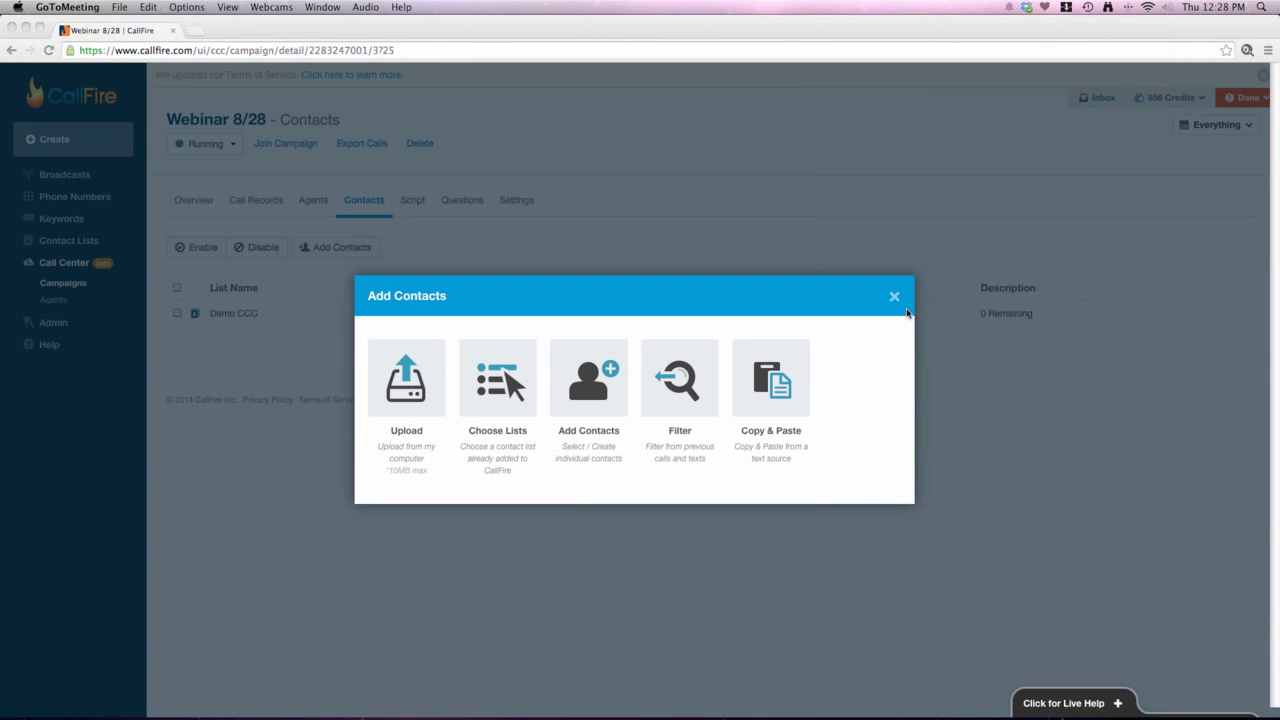
pyautogui.click(894, 296)
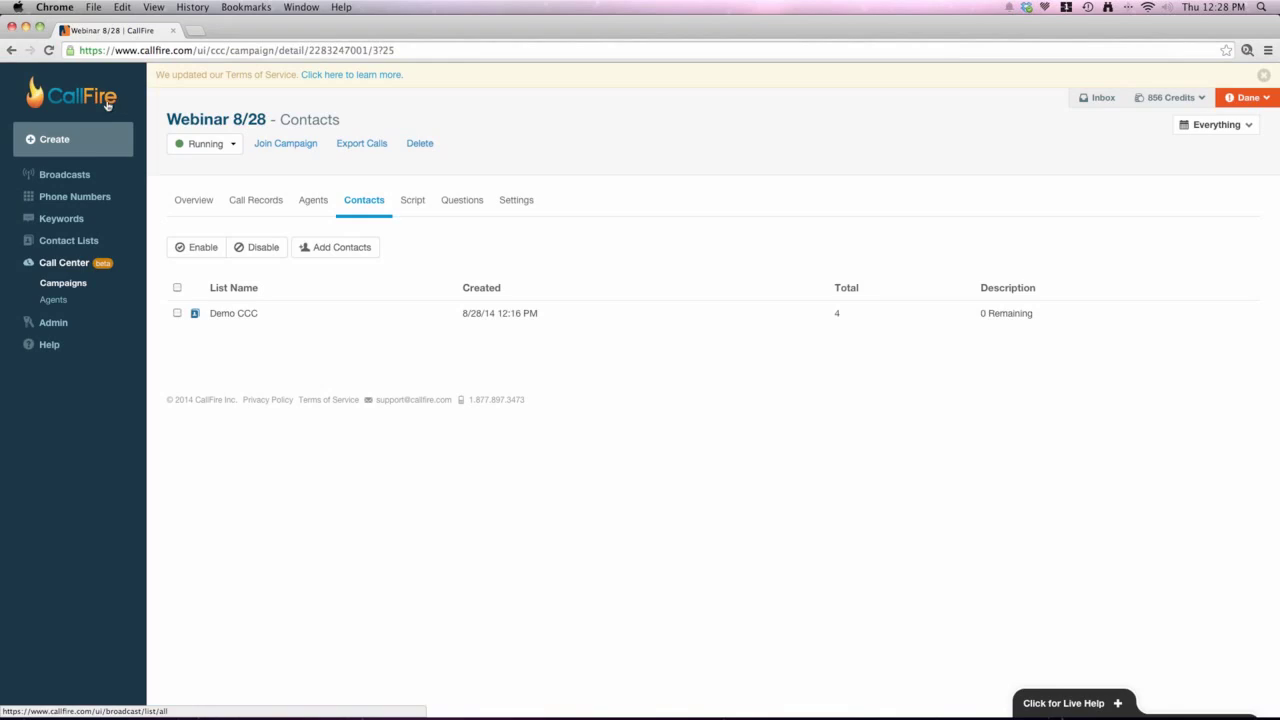
pyautogui.click(64, 262)
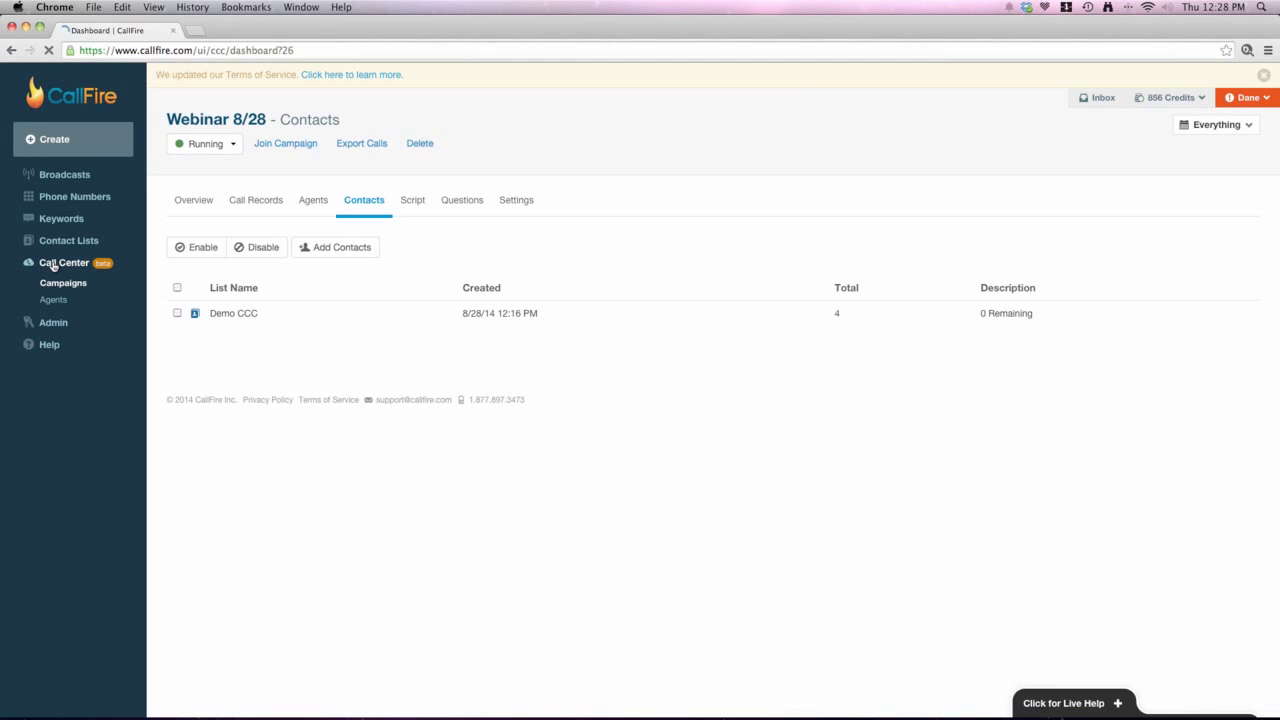
# - Navigate via the Call Center dashboard to the Campaigns list showing Webinar 8/28 at 100%
pyautogui.click(64, 262)
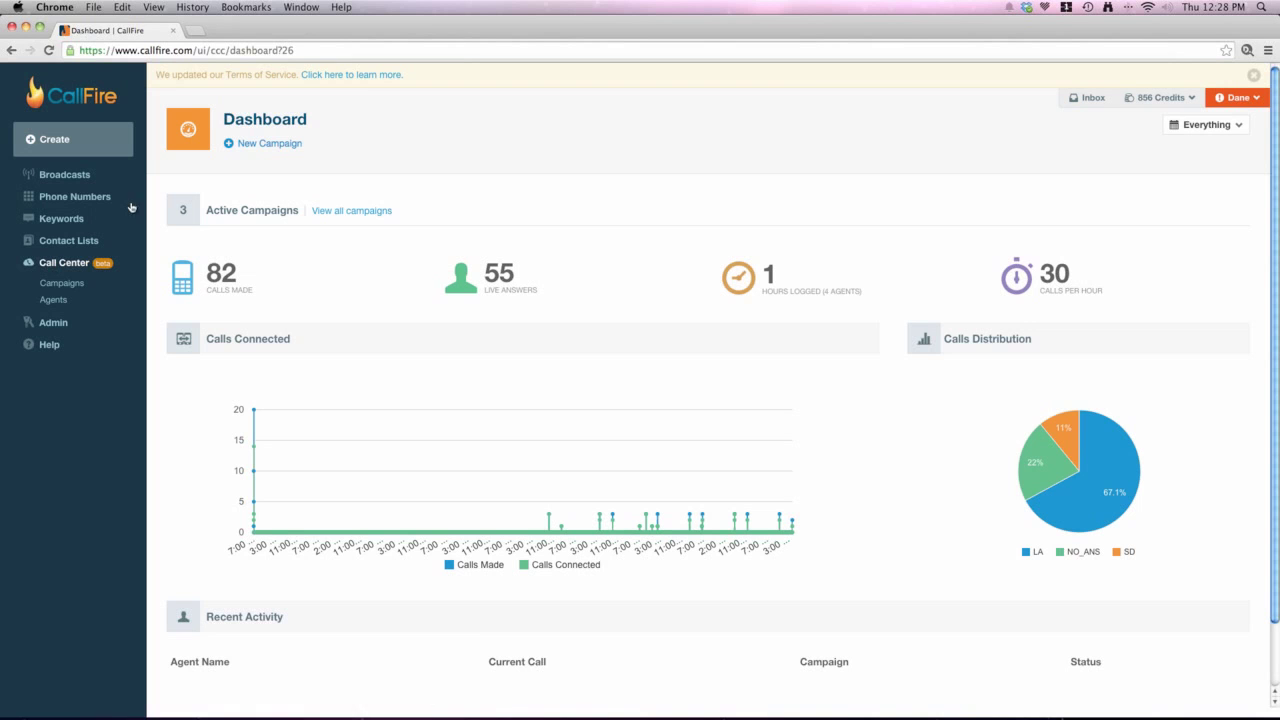
pyautogui.click(61, 282)
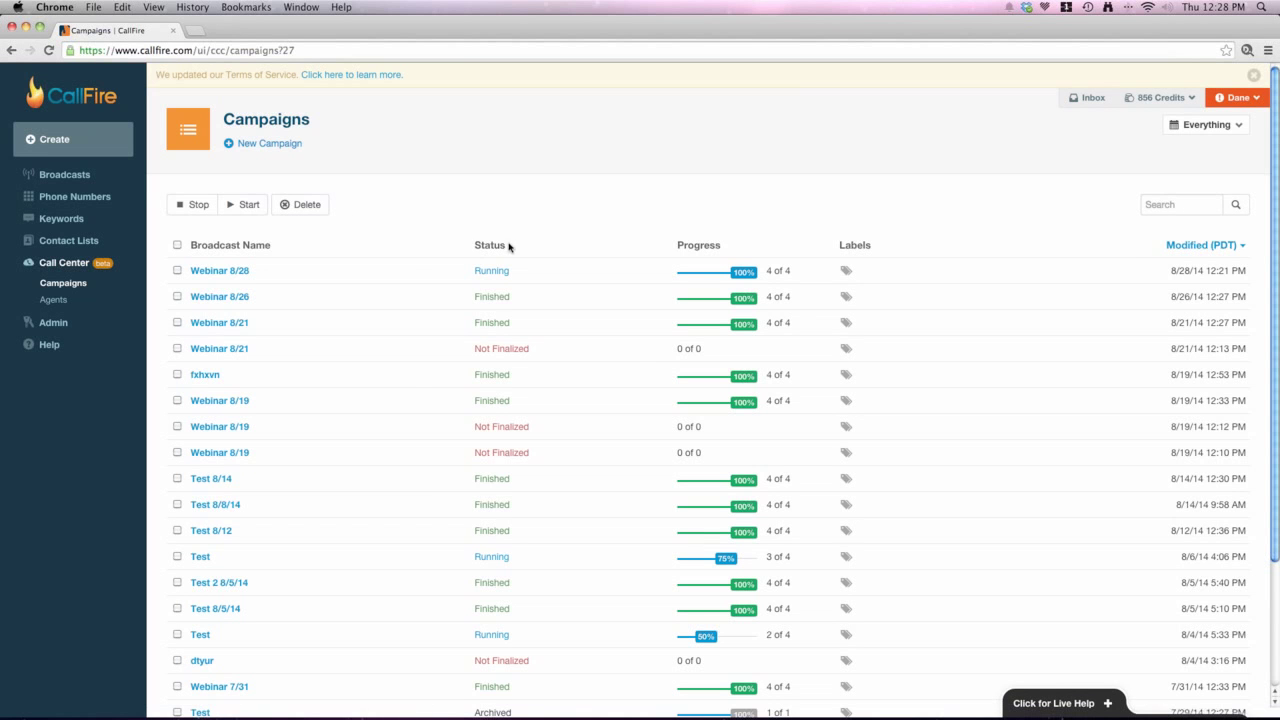
pyautogui.moveTo(760, 278)
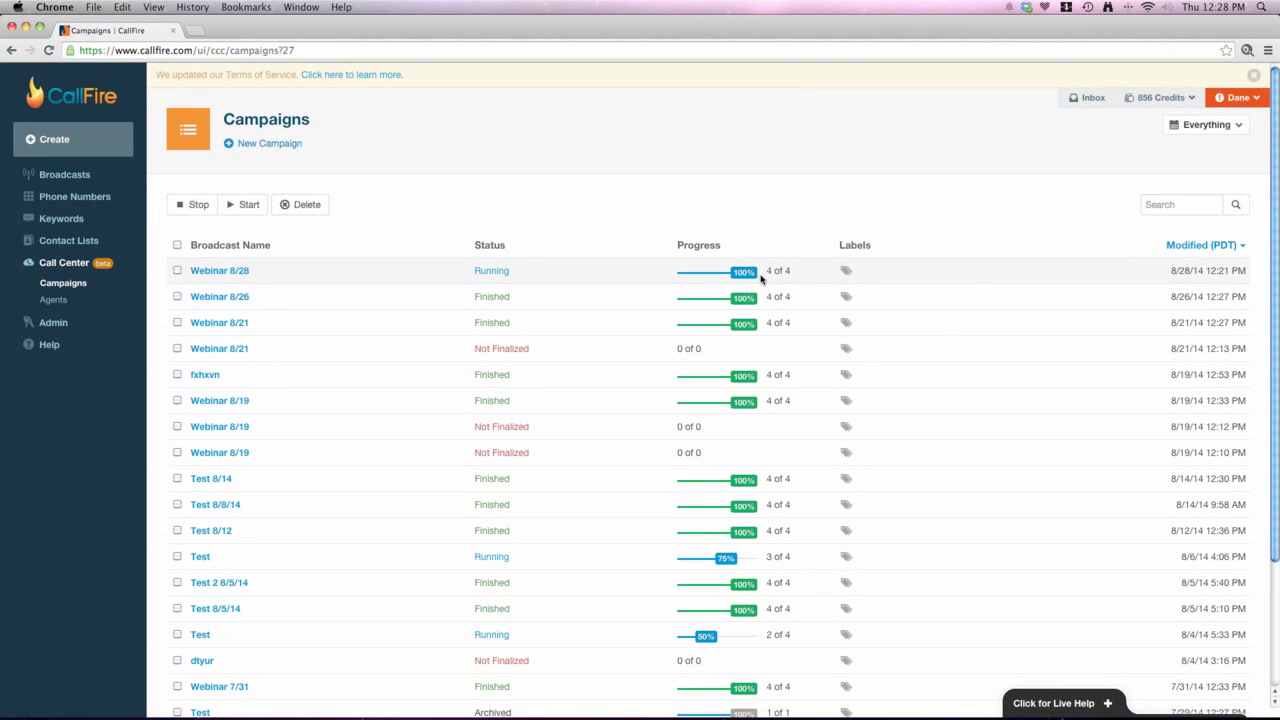
pyautogui.moveTo(795, 275)
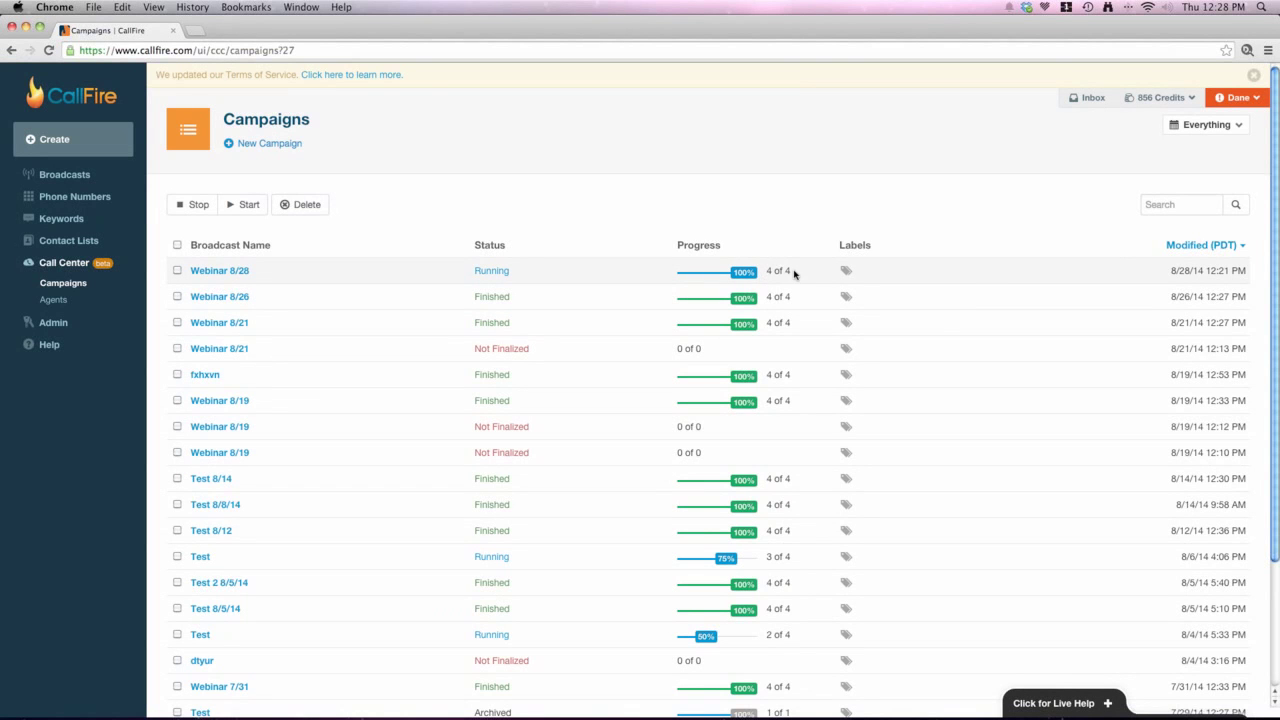
pyautogui.moveTo(474, 156)
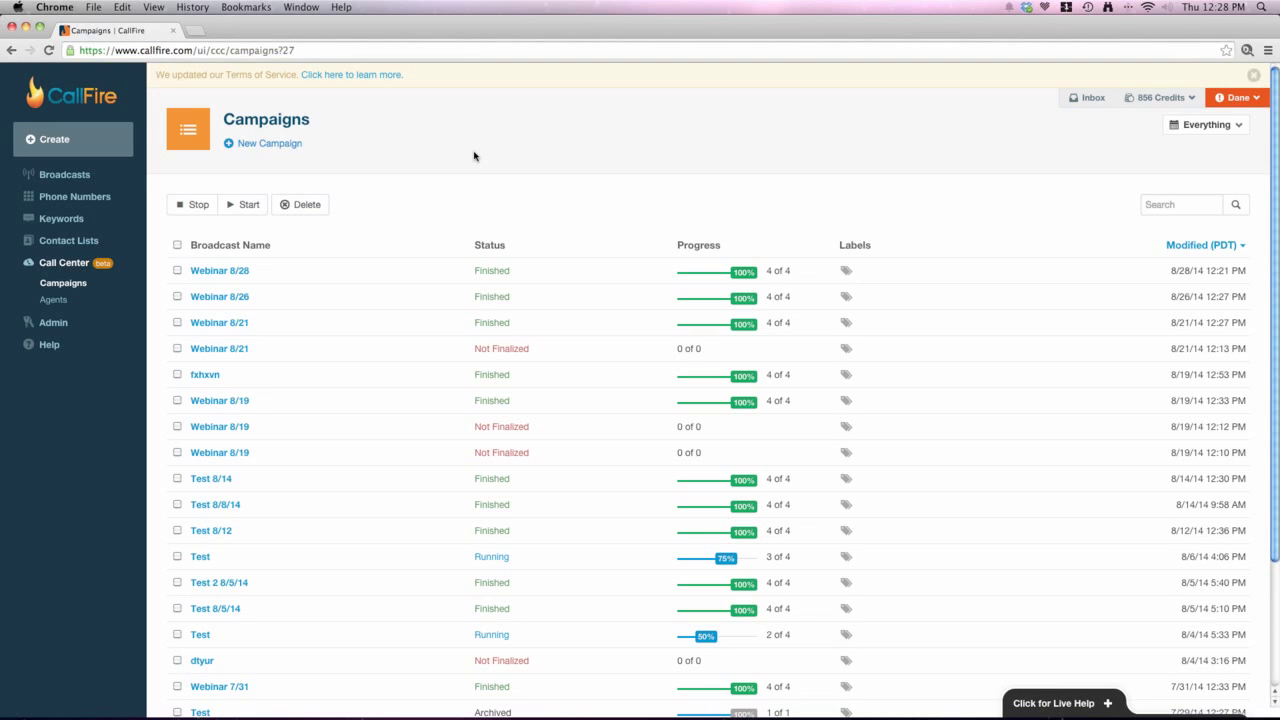
pyautogui.moveTo(1034, 366)
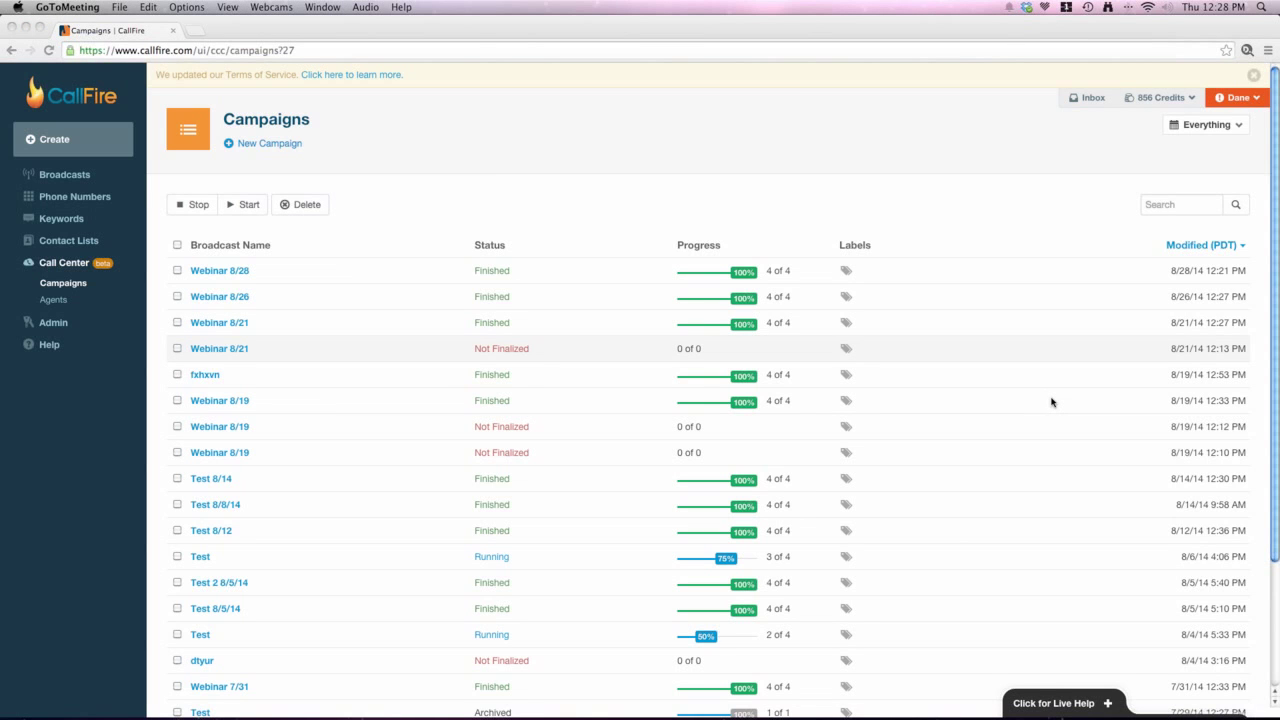
pyautogui.moveTo(3, 293)
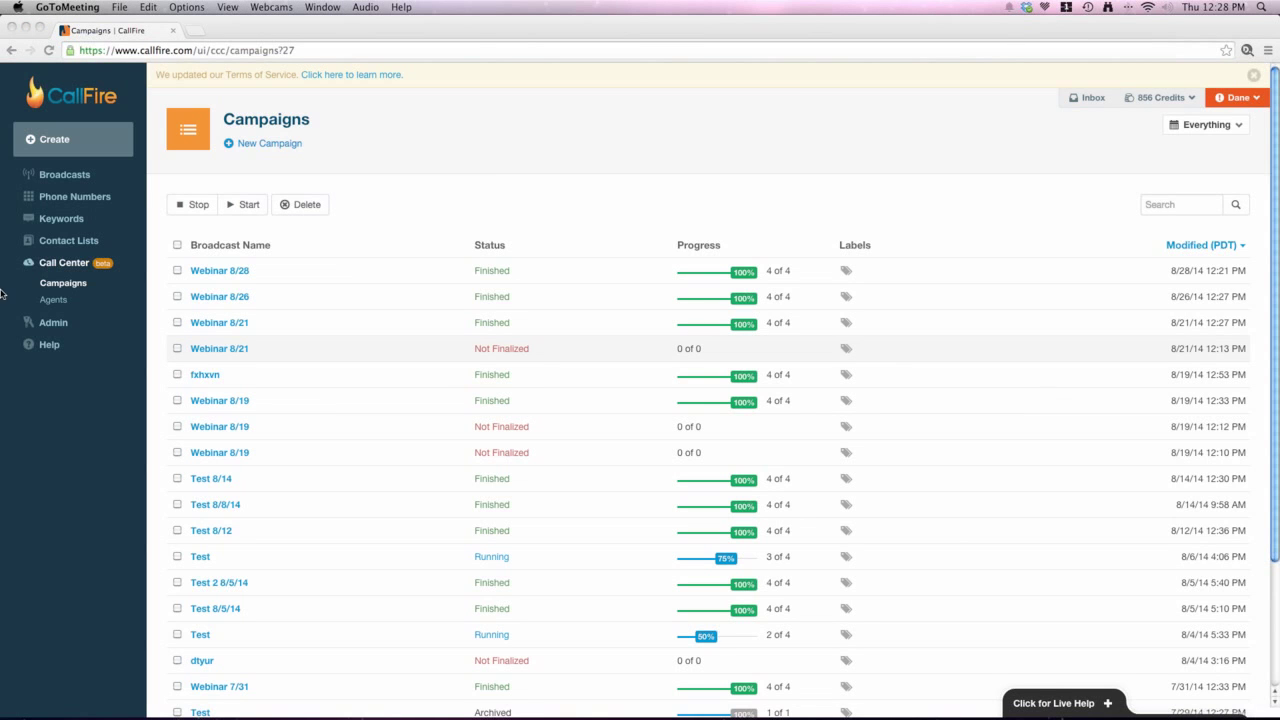
# - Open Webinar 8/28's Call Records and export the call details to a file
pyautogui.click(219, 270)
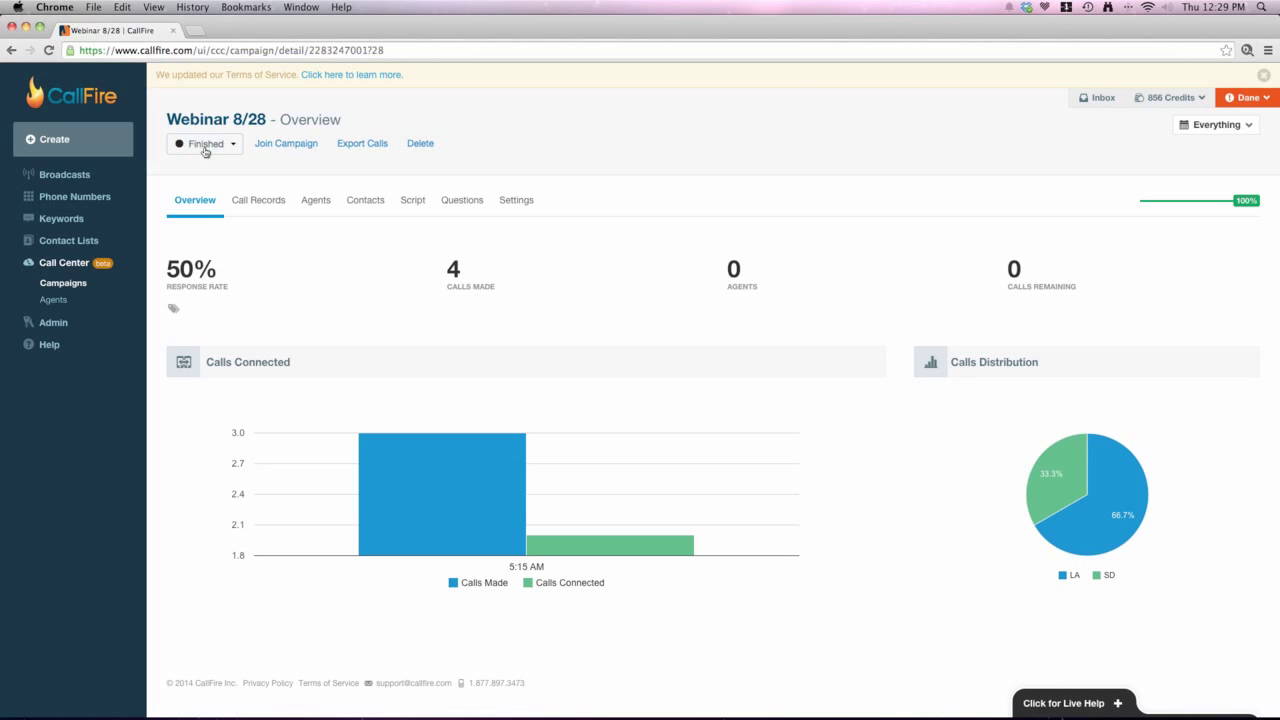
pyautogui.click(258, 200)
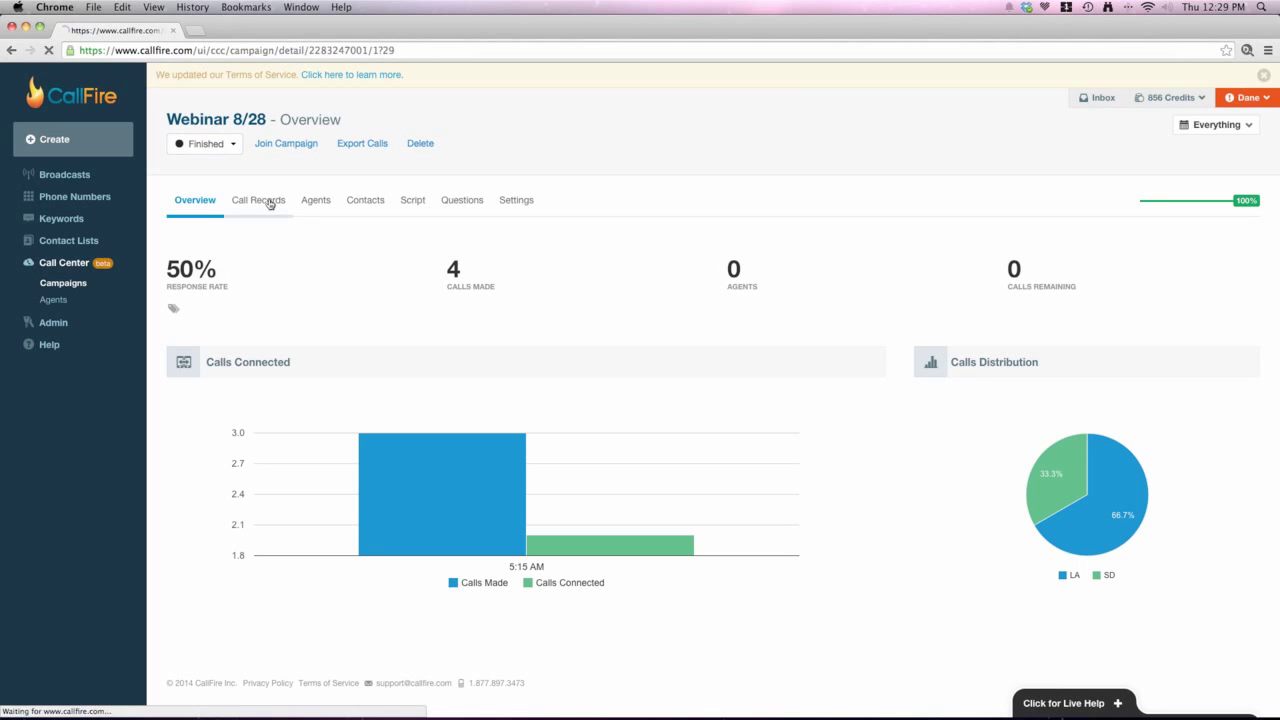
pyautogui.click(258, 199)
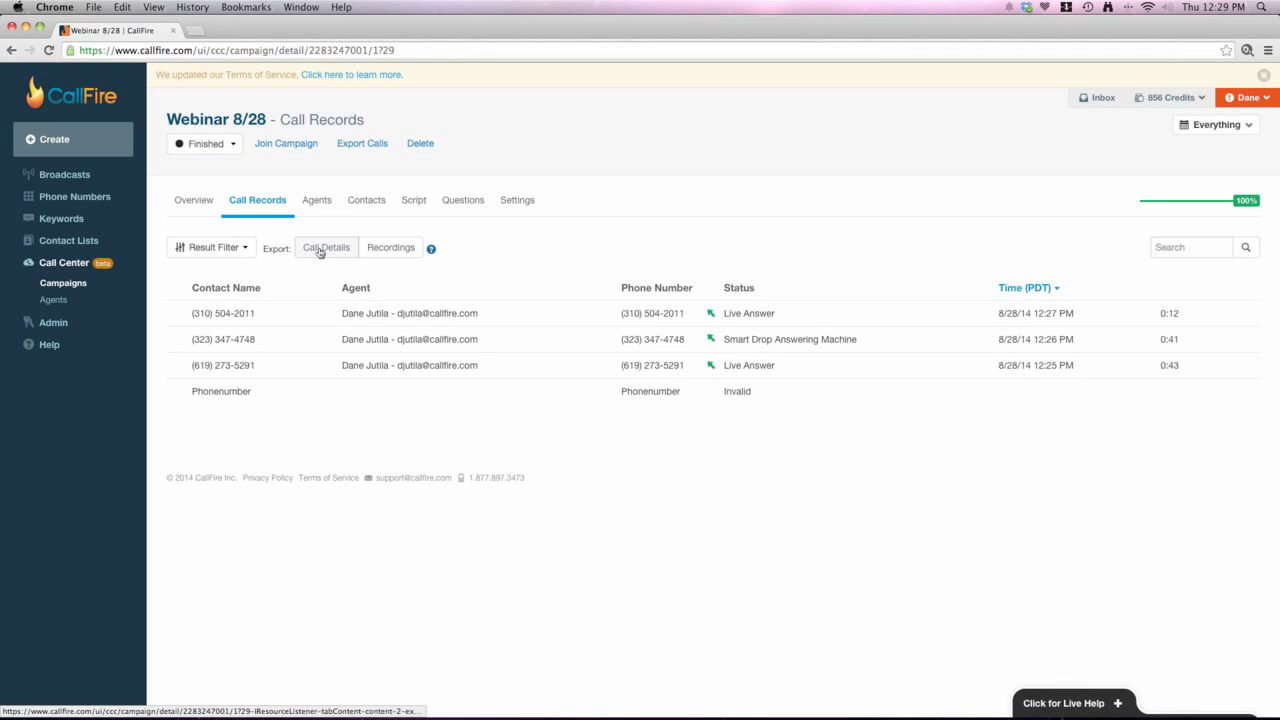
pyautogui.click(325, 247)
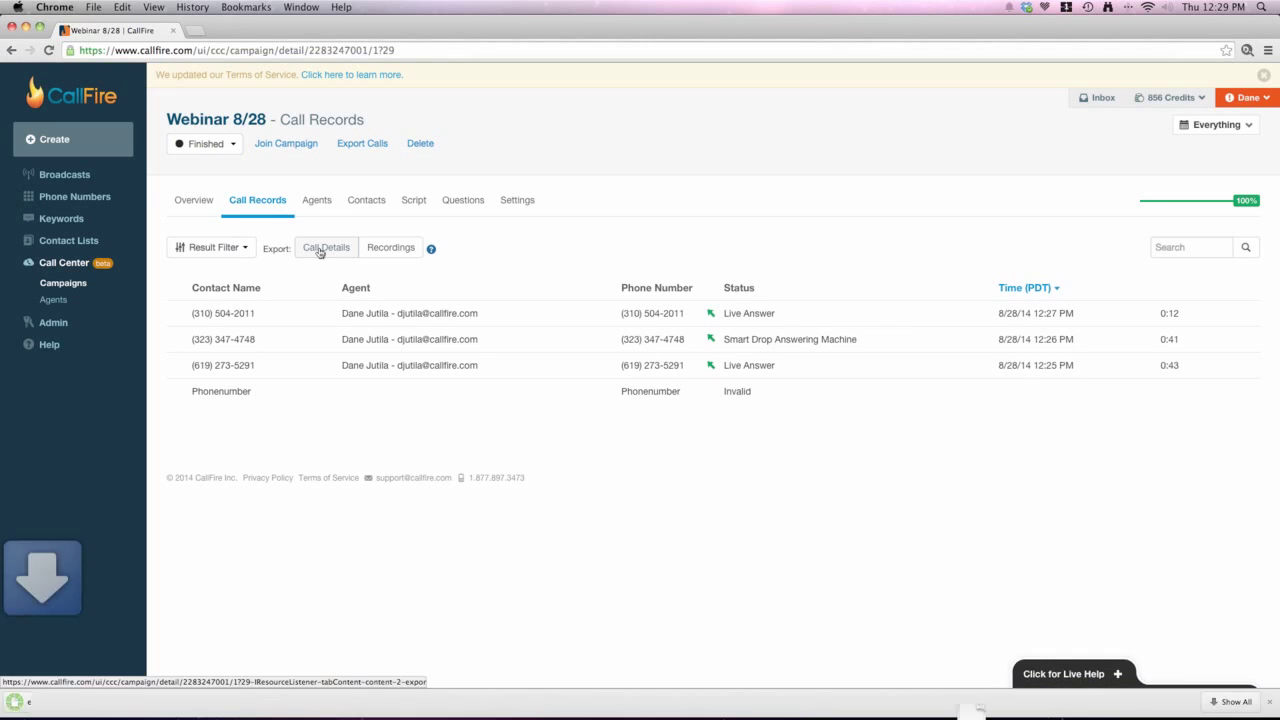
# - Open the exported CSV in Excel and widen the lastName column for readability
pyautogui.click(325, 247)
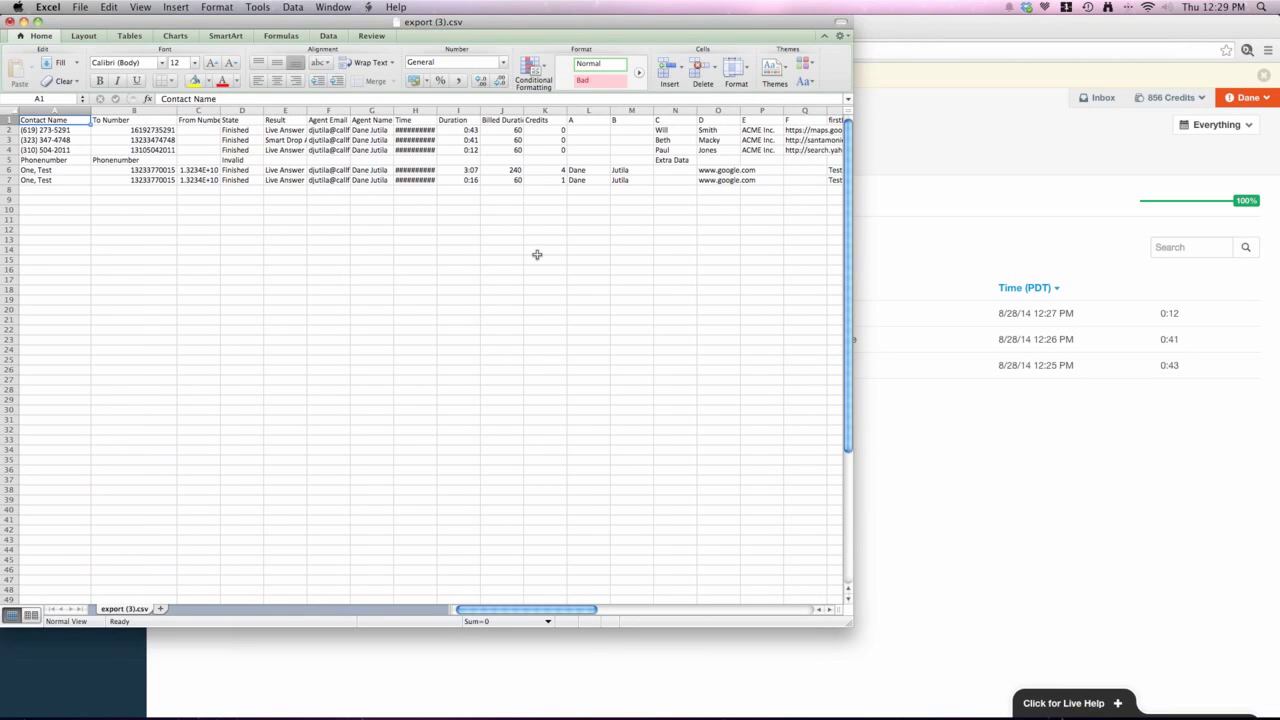
pyautogui.moveTo(441, 108)
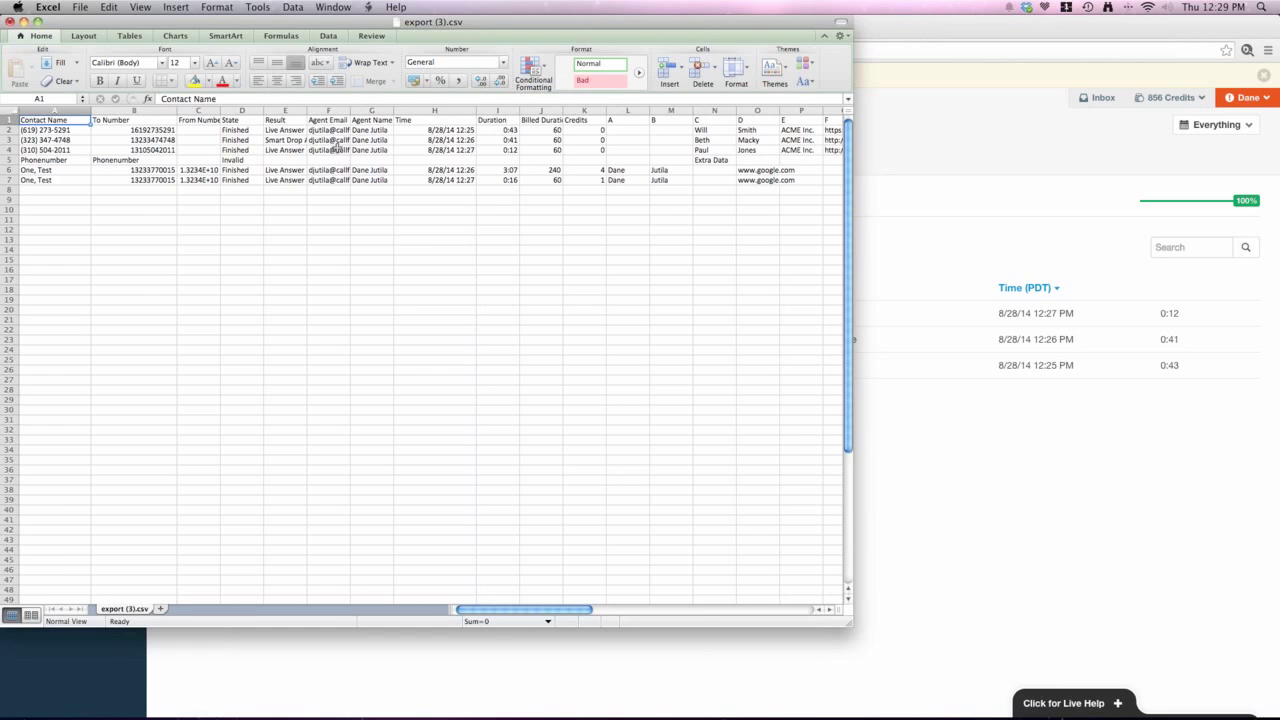
pyautogui.hscroll(3)
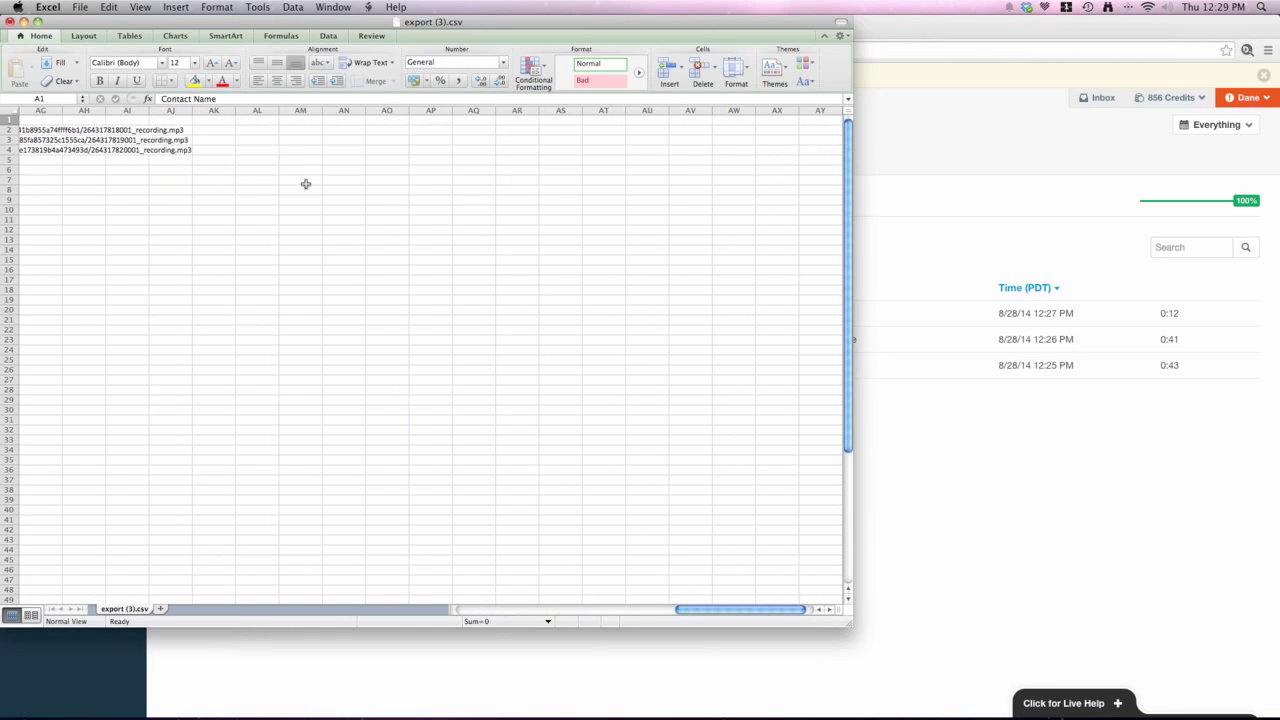
pyautogui.hscroll(-3)
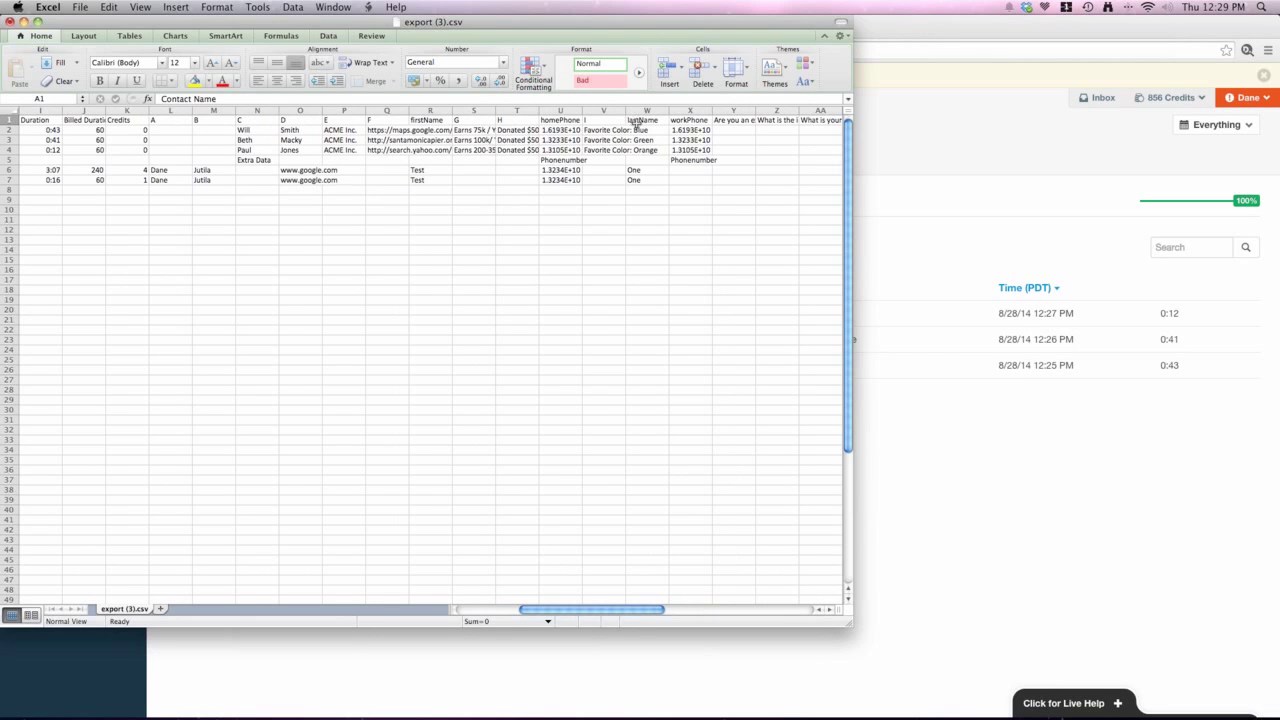
pyautogui.moveTo(647, 110); pyautogui.dragTo(657, 110)
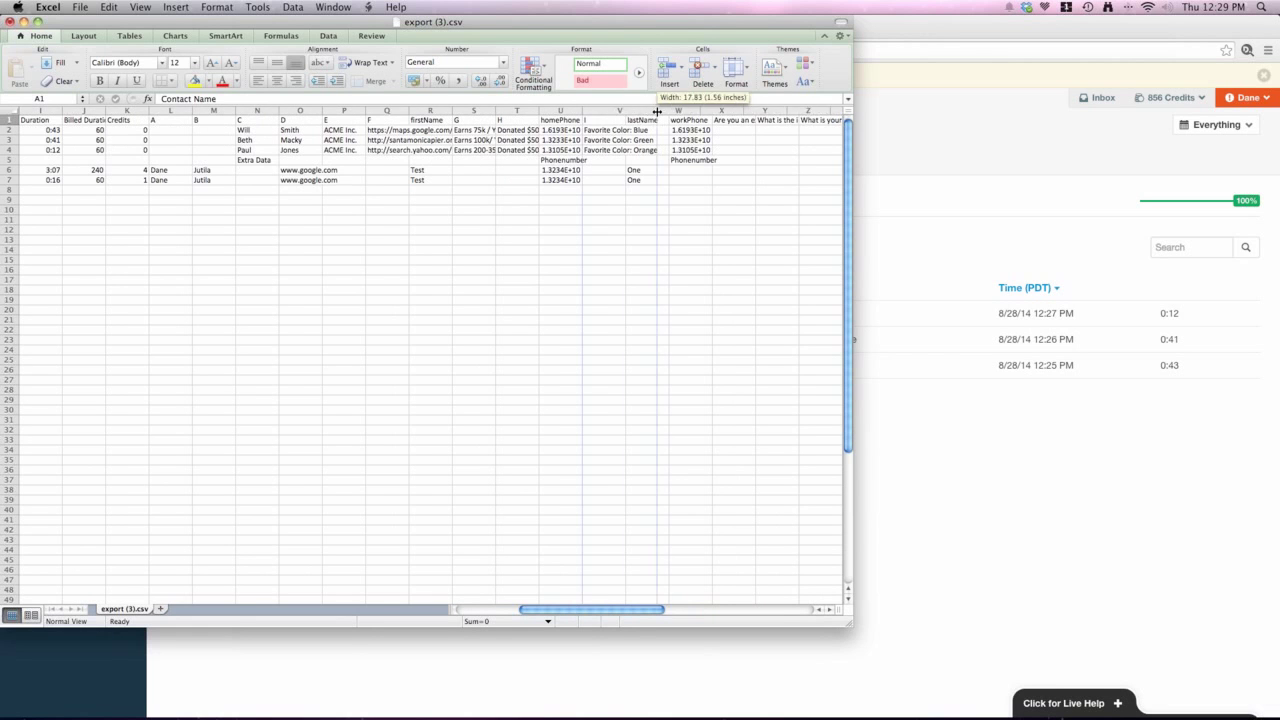
pyautogui.moveTo(657, 110); pyautogui.dragTo(690, 110)
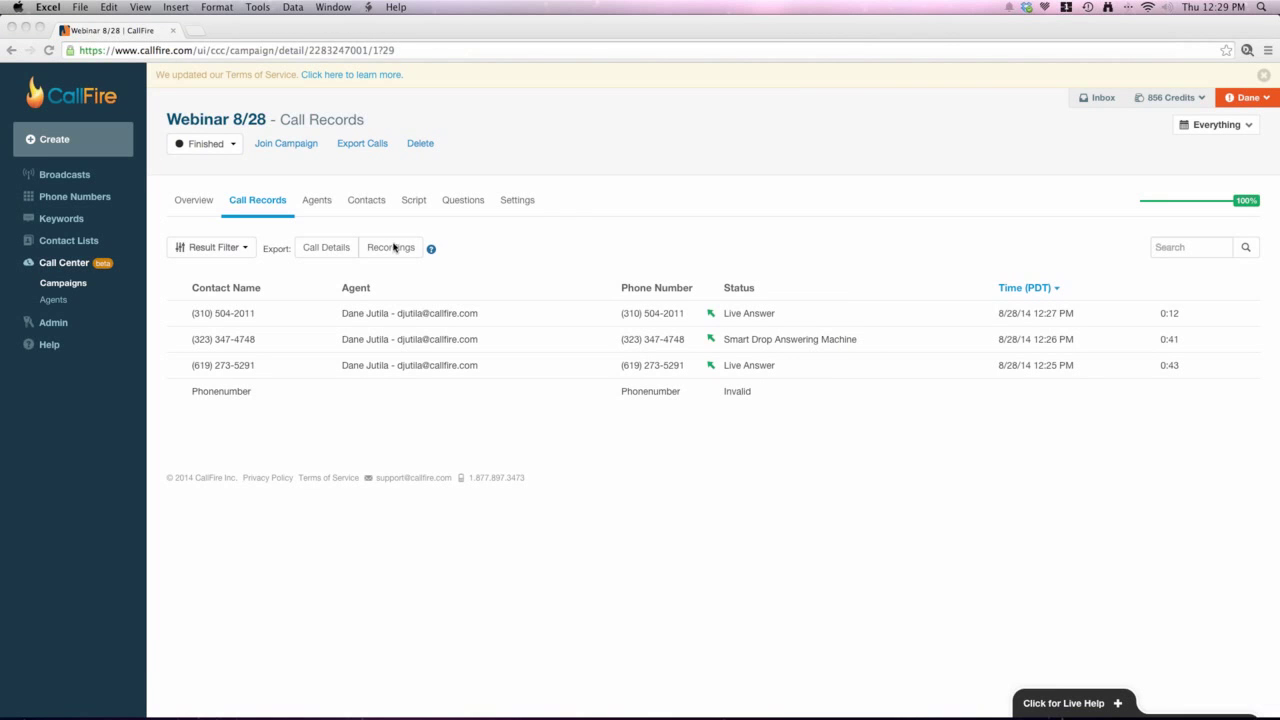
pyautogui.moveTo(400, 247)
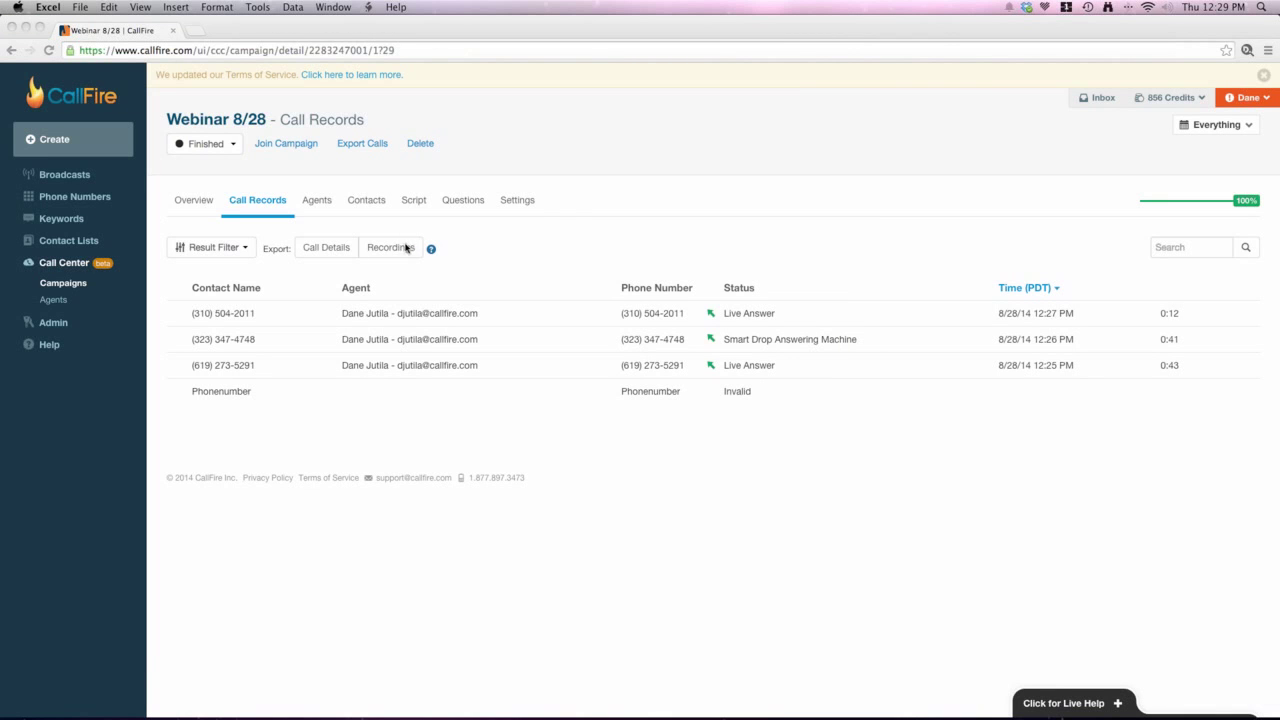
pyautogui.moveTo(1081, 75)
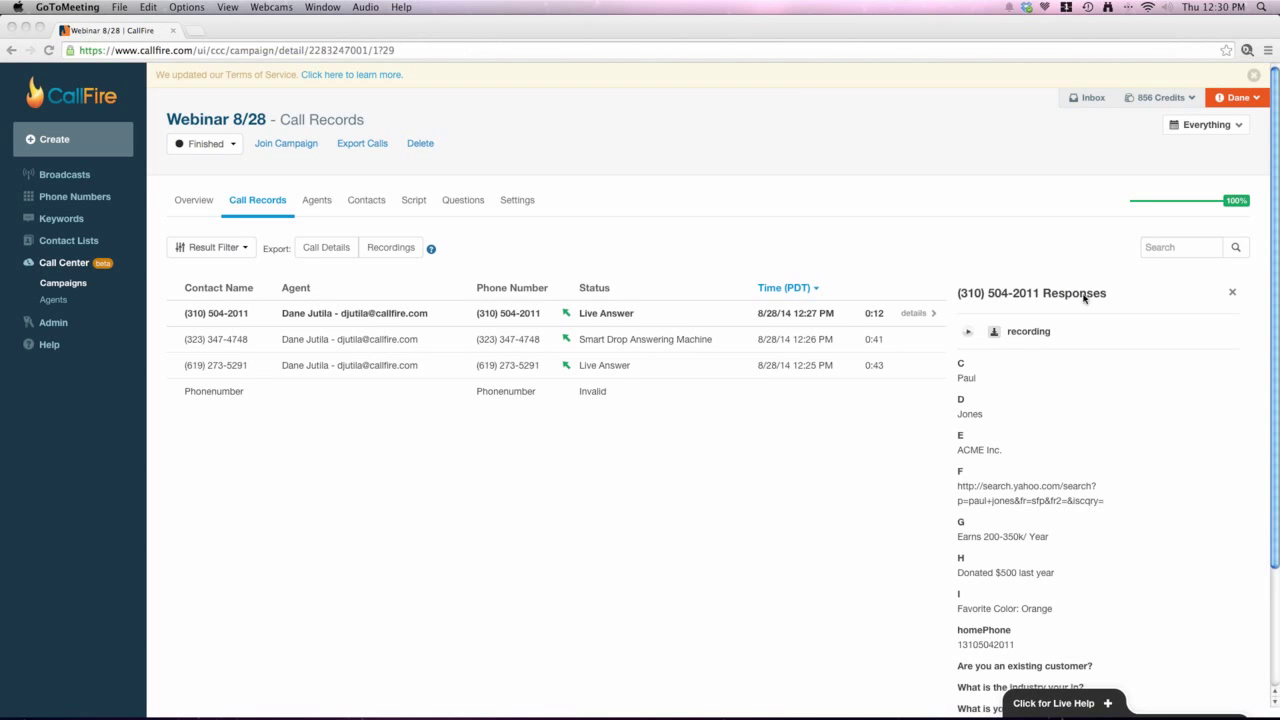
pyautogui.moveTo(885, 35)
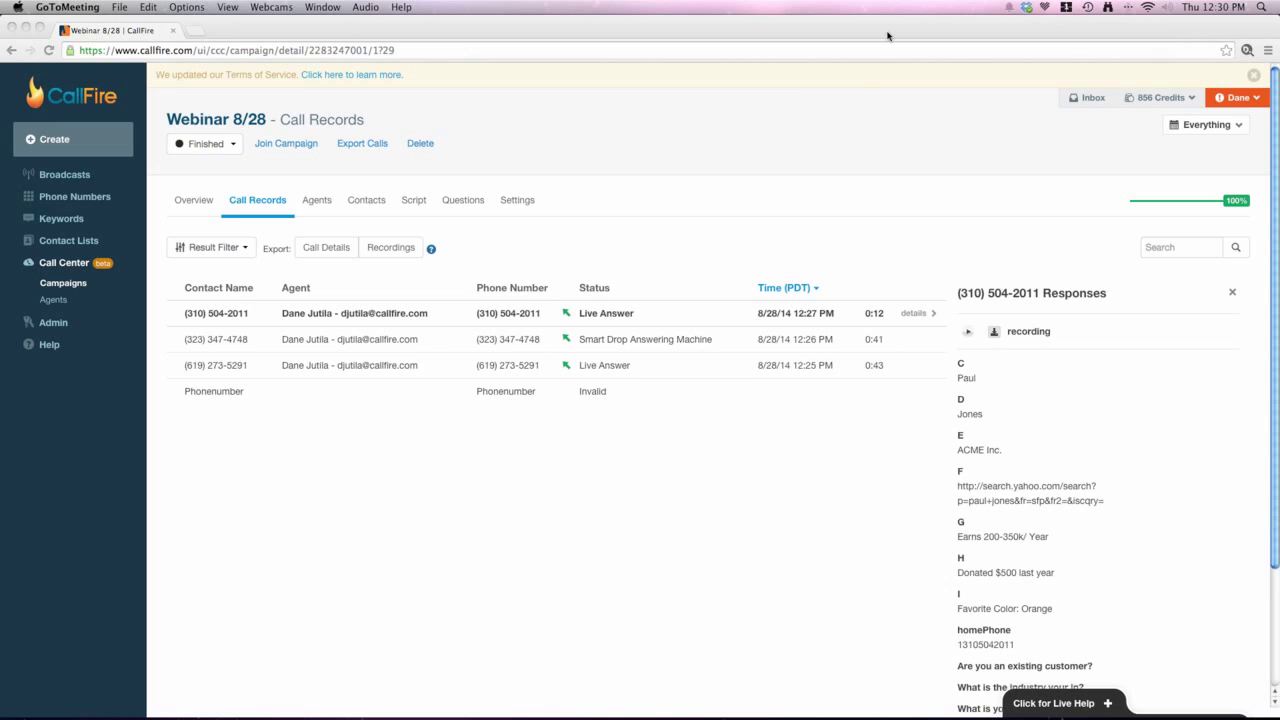
pyautogui.moveTo(858, 64)
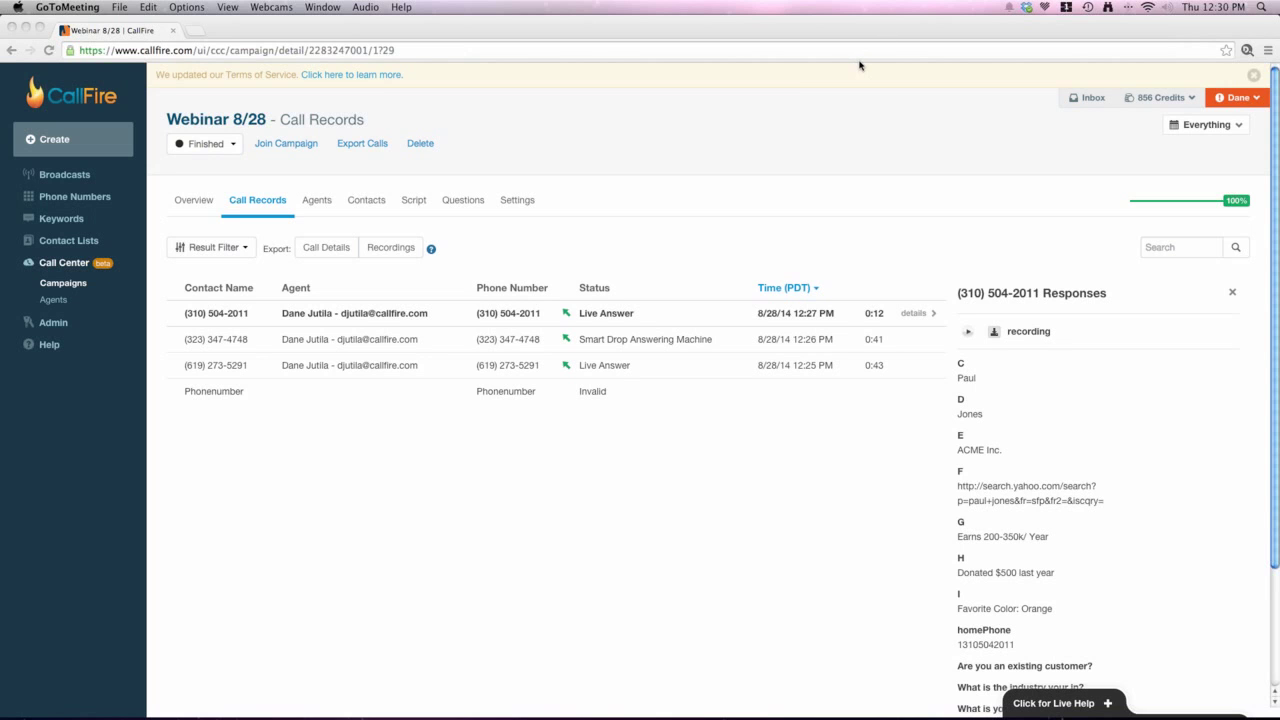
pyautogui.moveTo(1111, 407)
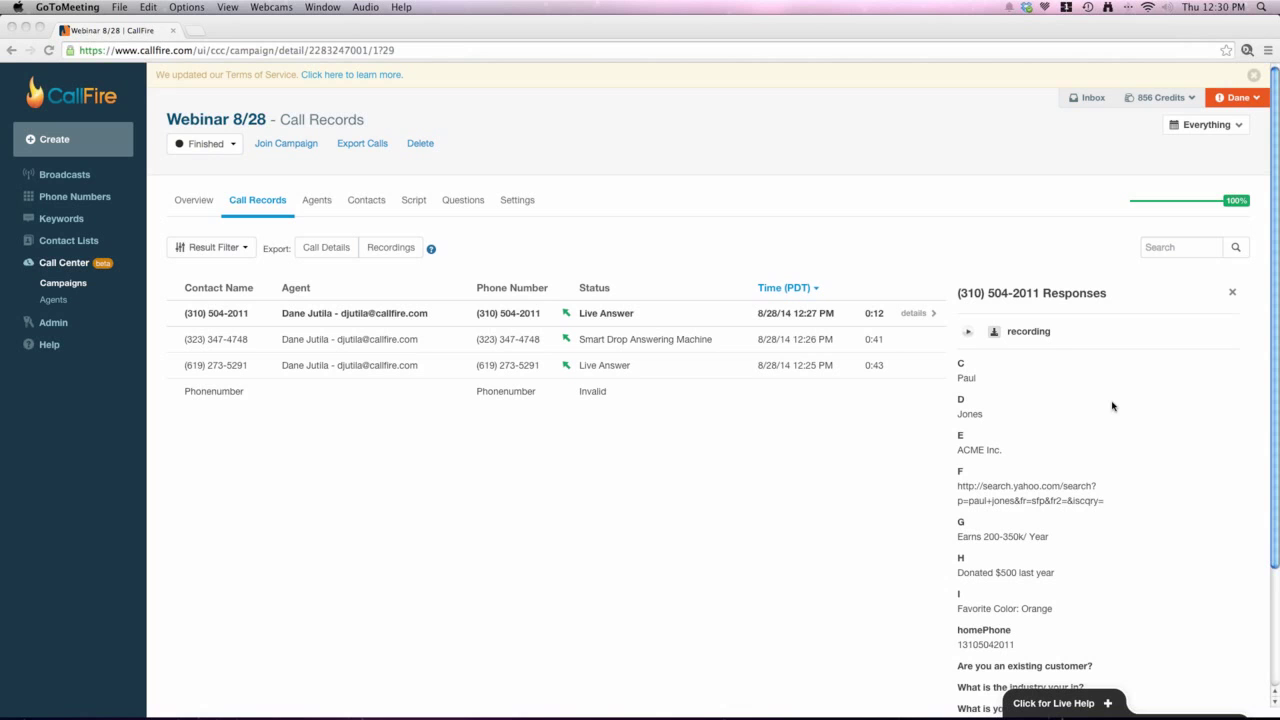
pyautogui.moveTo(200, 190)
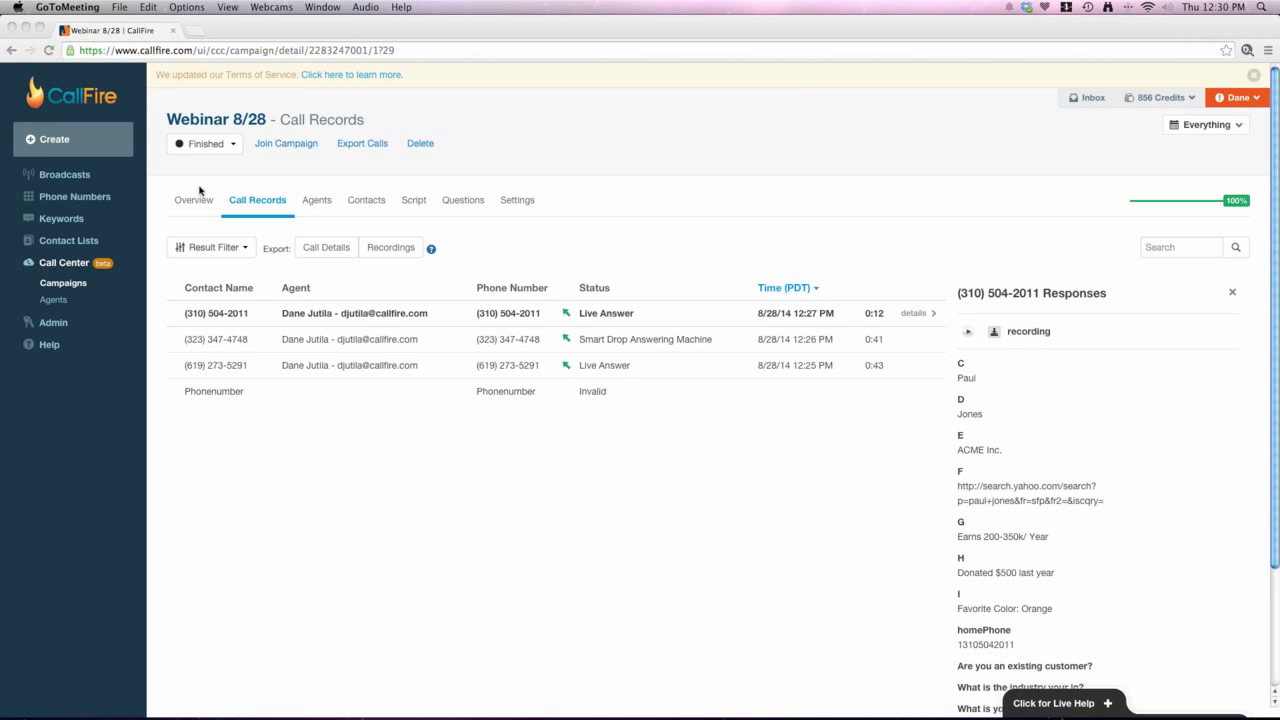
pyautogui.moveTo(1122, 422)
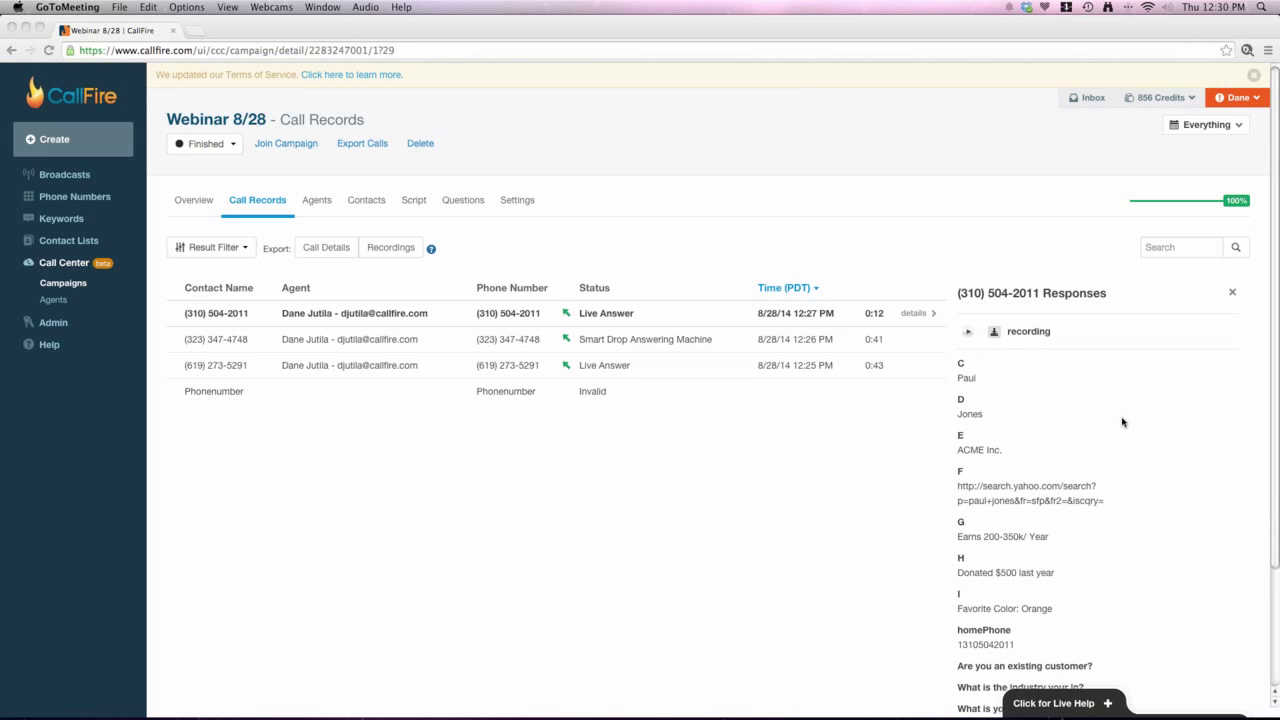
pyautogui.moveTo(851, 365)
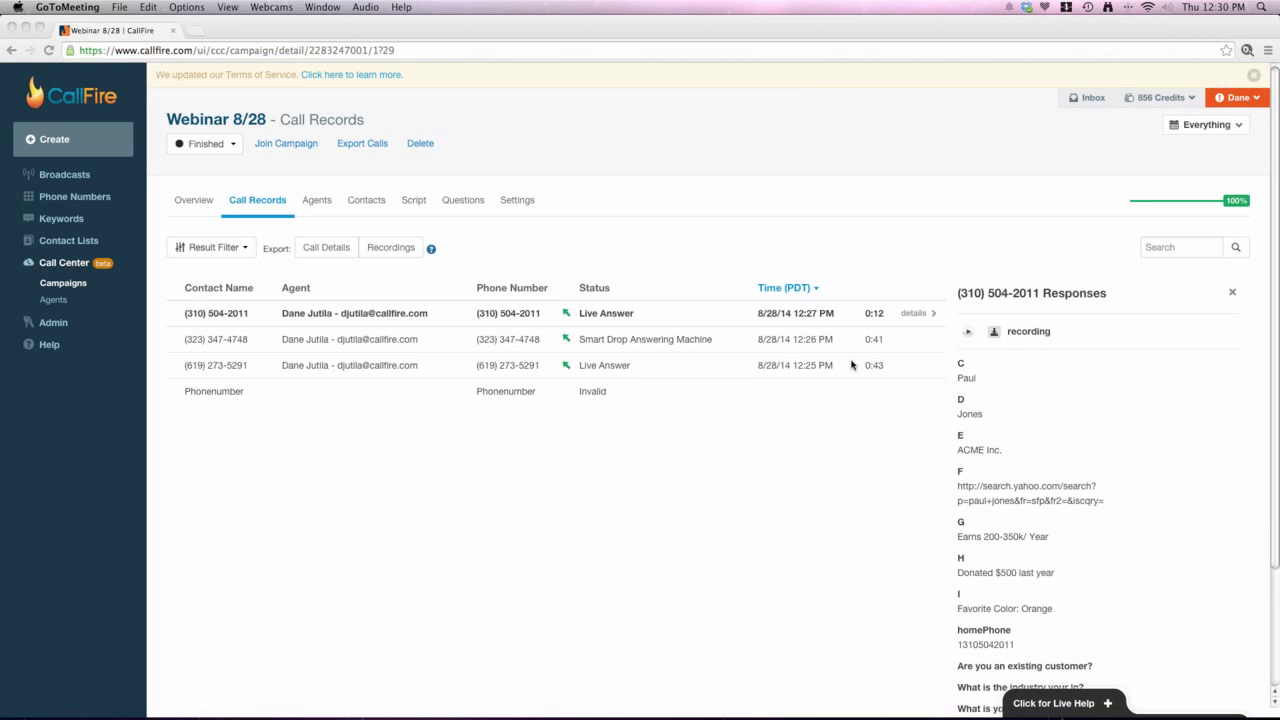
pyautogui.moveTo(843, 350)
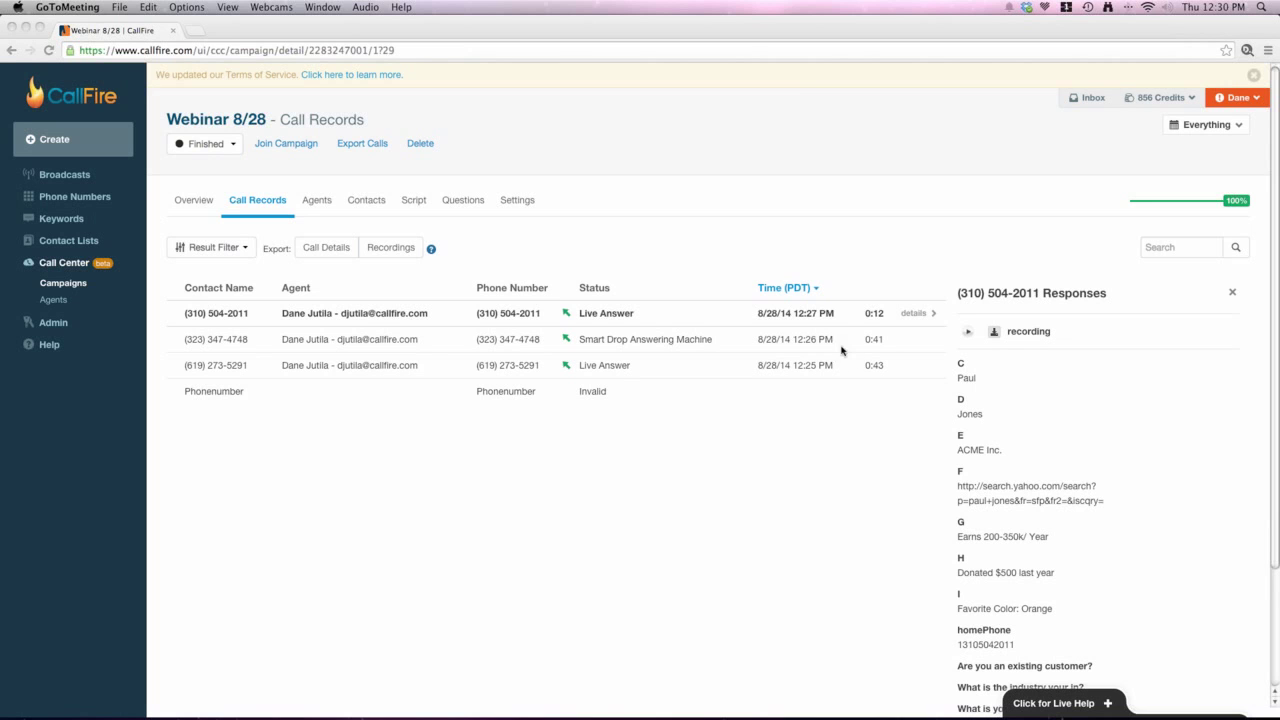
pyautogui.moveTo(570, 232)
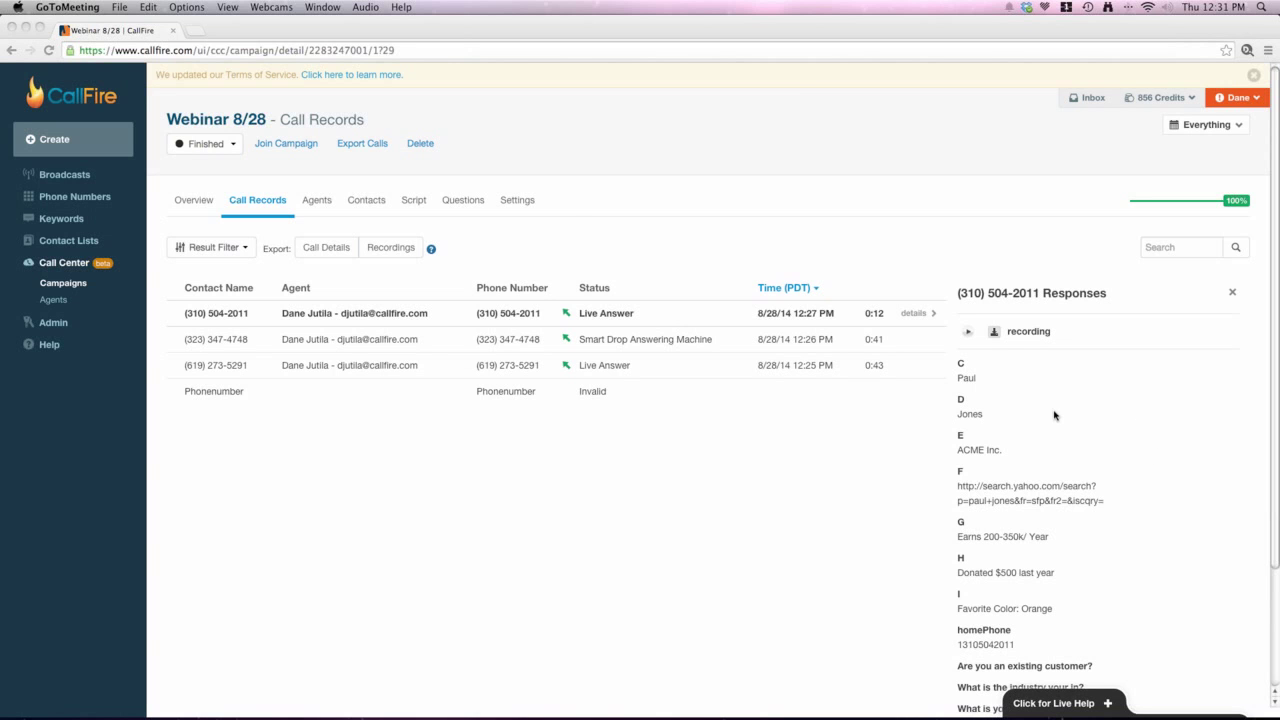
pyautogui.moveTo(1057, 405)
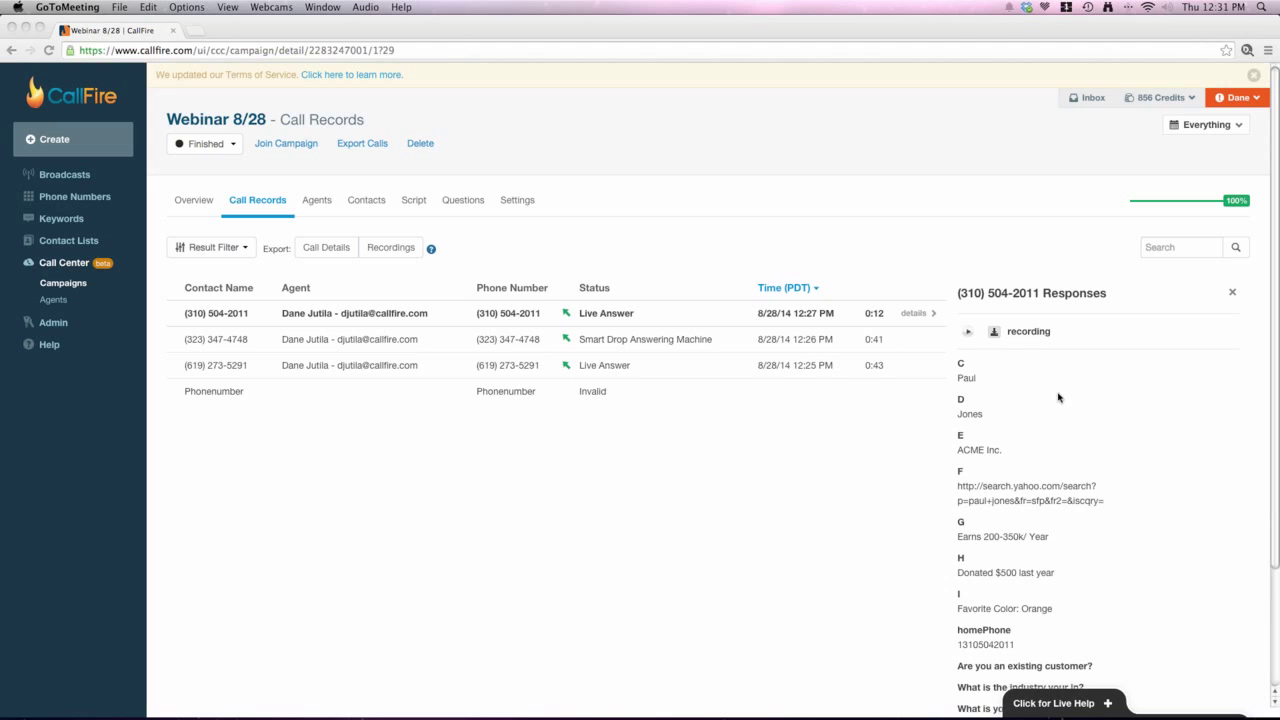
pyautogui.moveTo(738, 240)
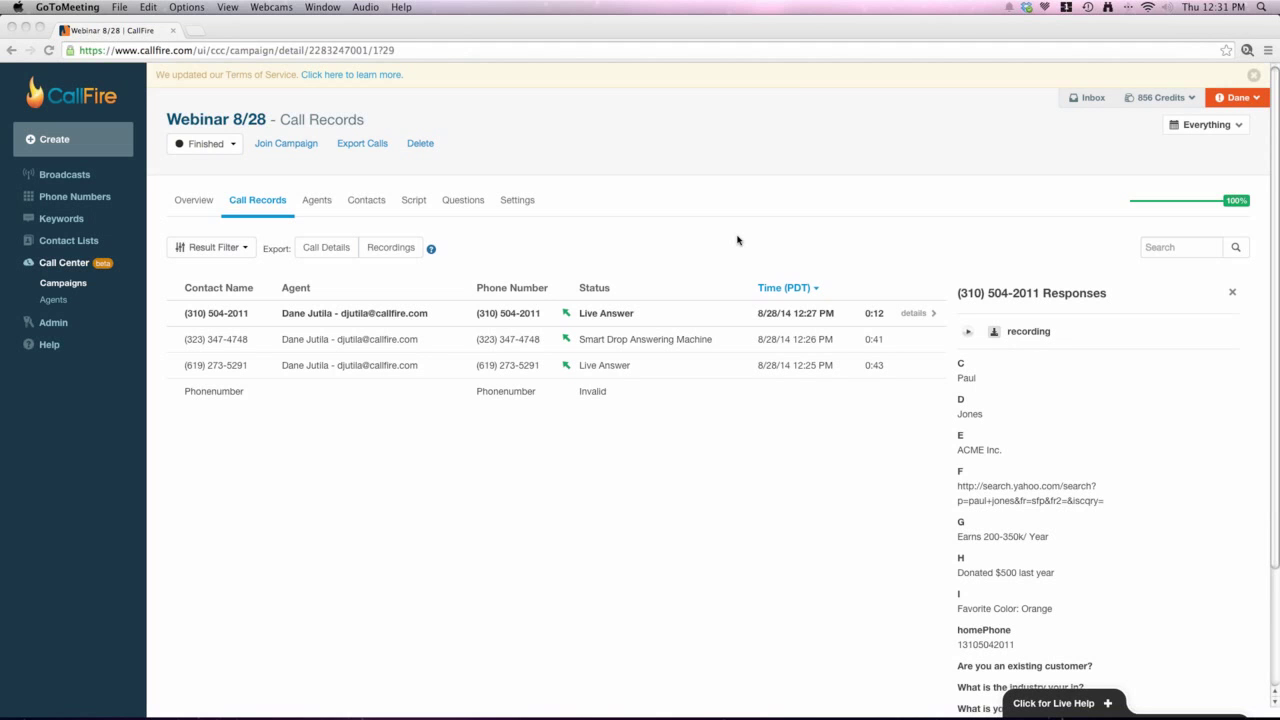
pyautogui.moveTo(850, 224)
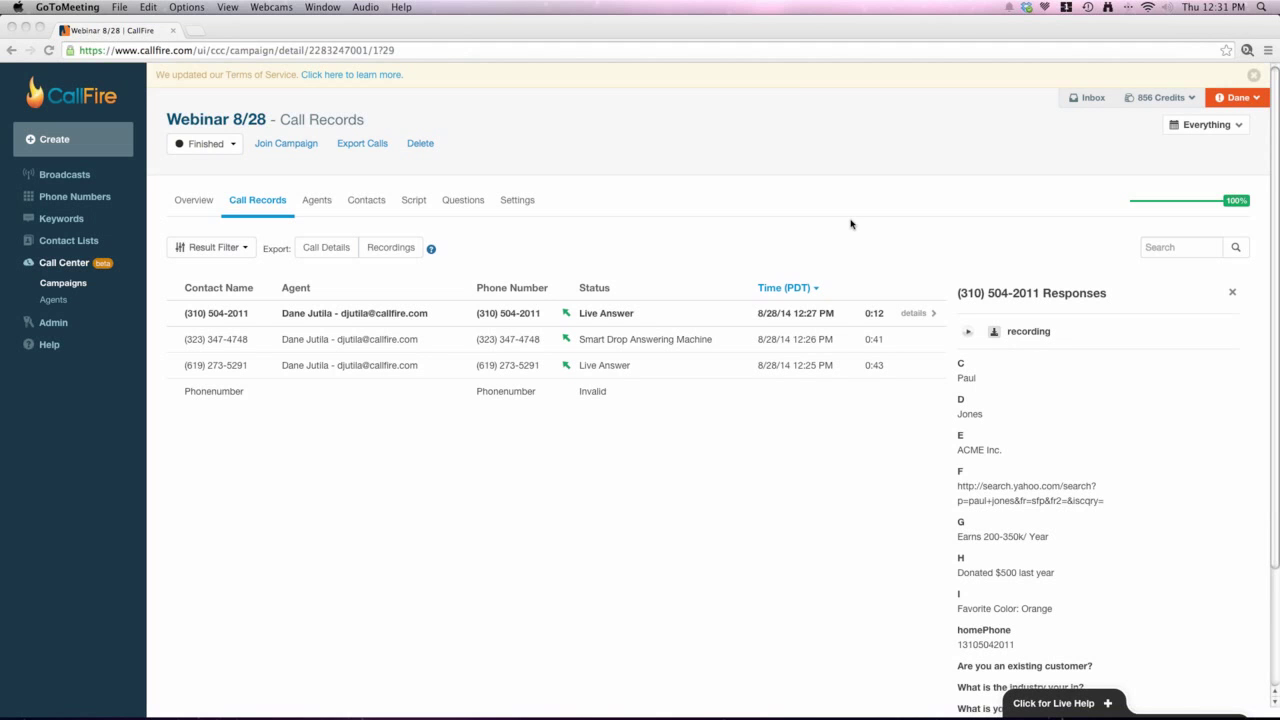